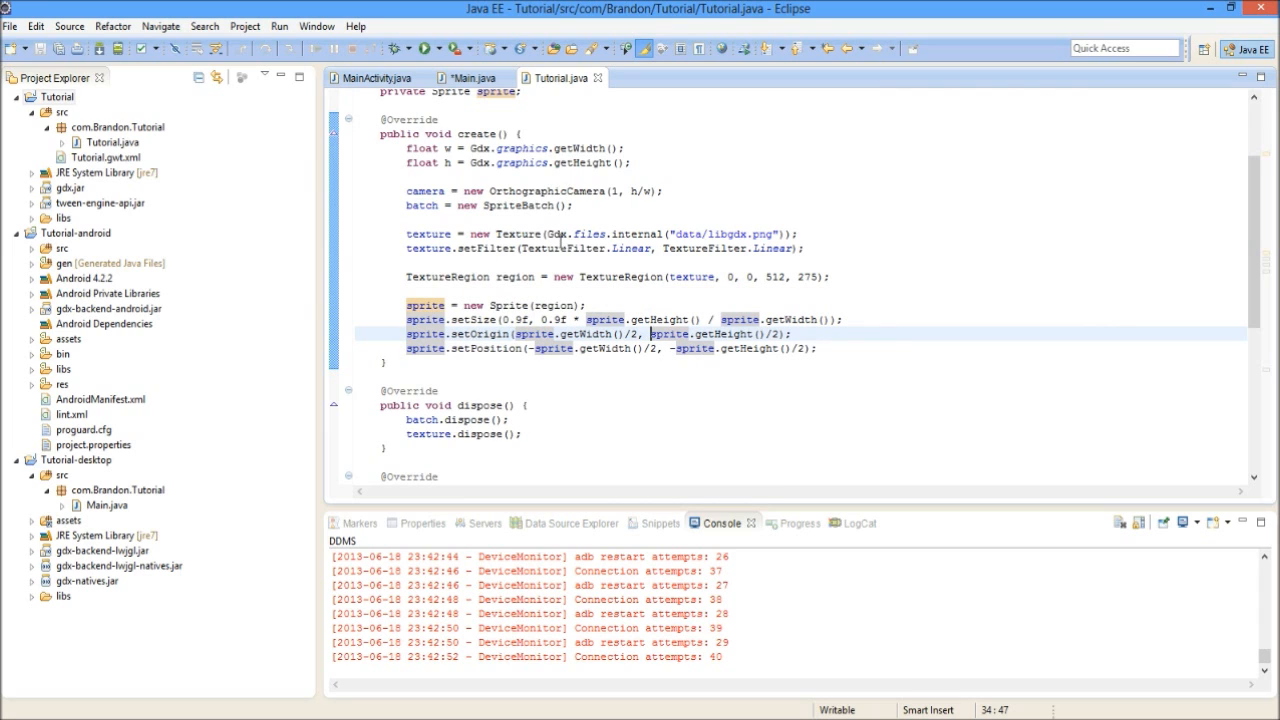
mouse_move(506, 260)
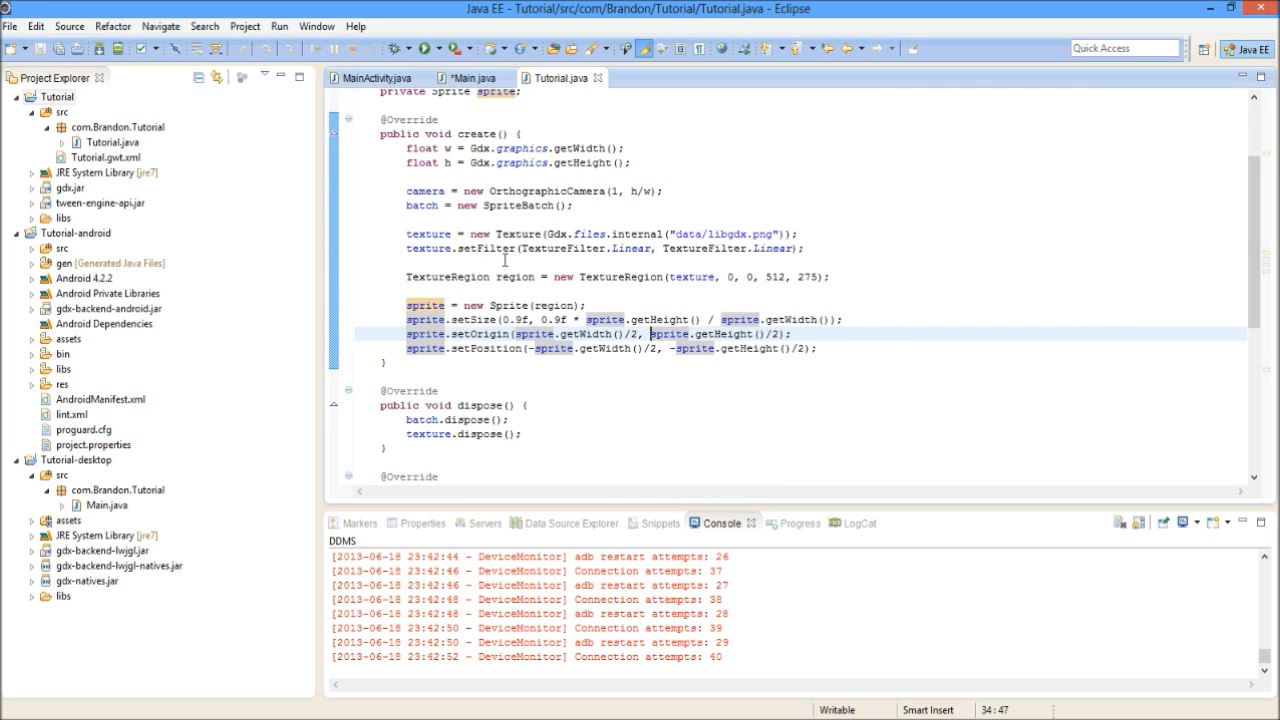
Browse the Tutorial project tree in the Package Explorer
left_click(56, 96)
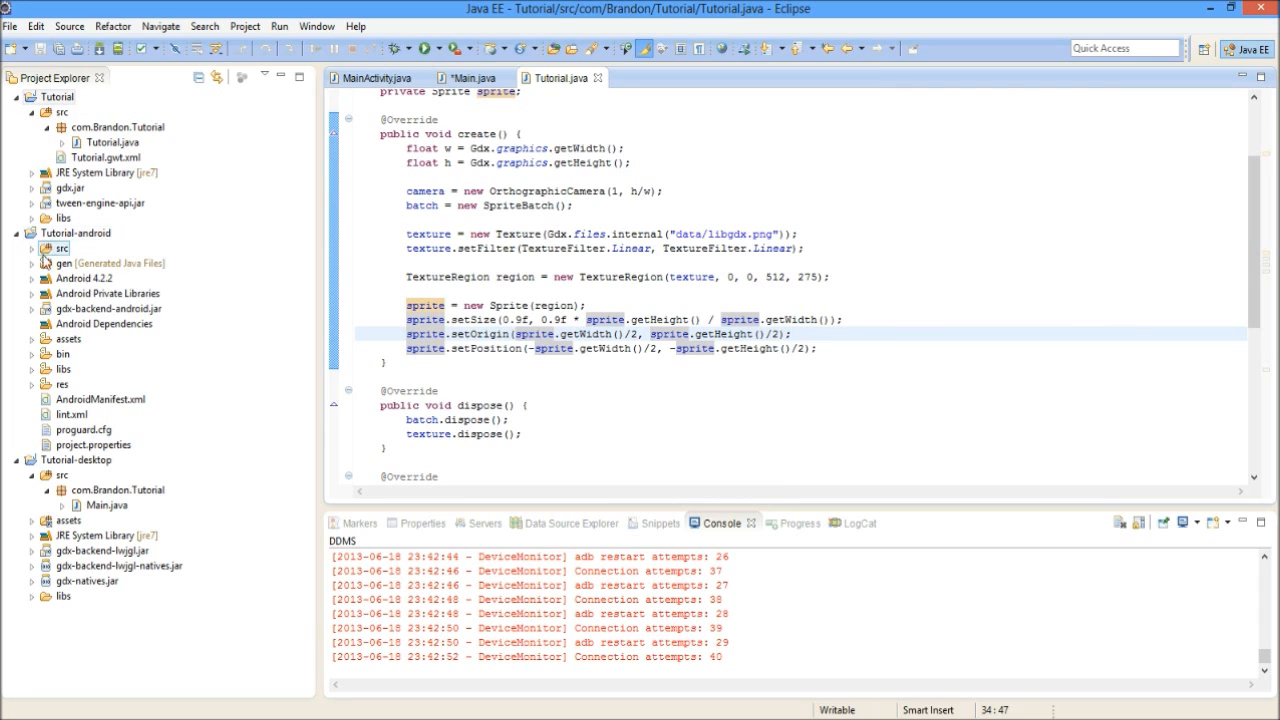
left_click(110, 142)
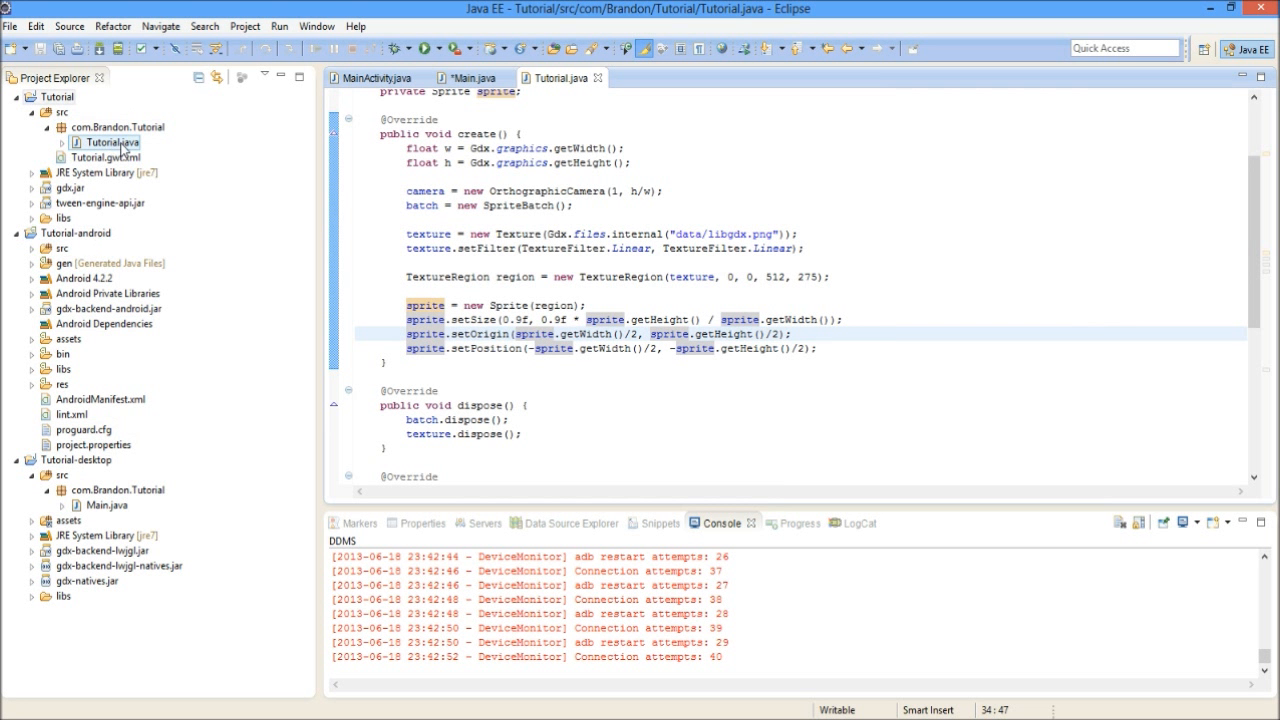
mouse_move(120, 150)
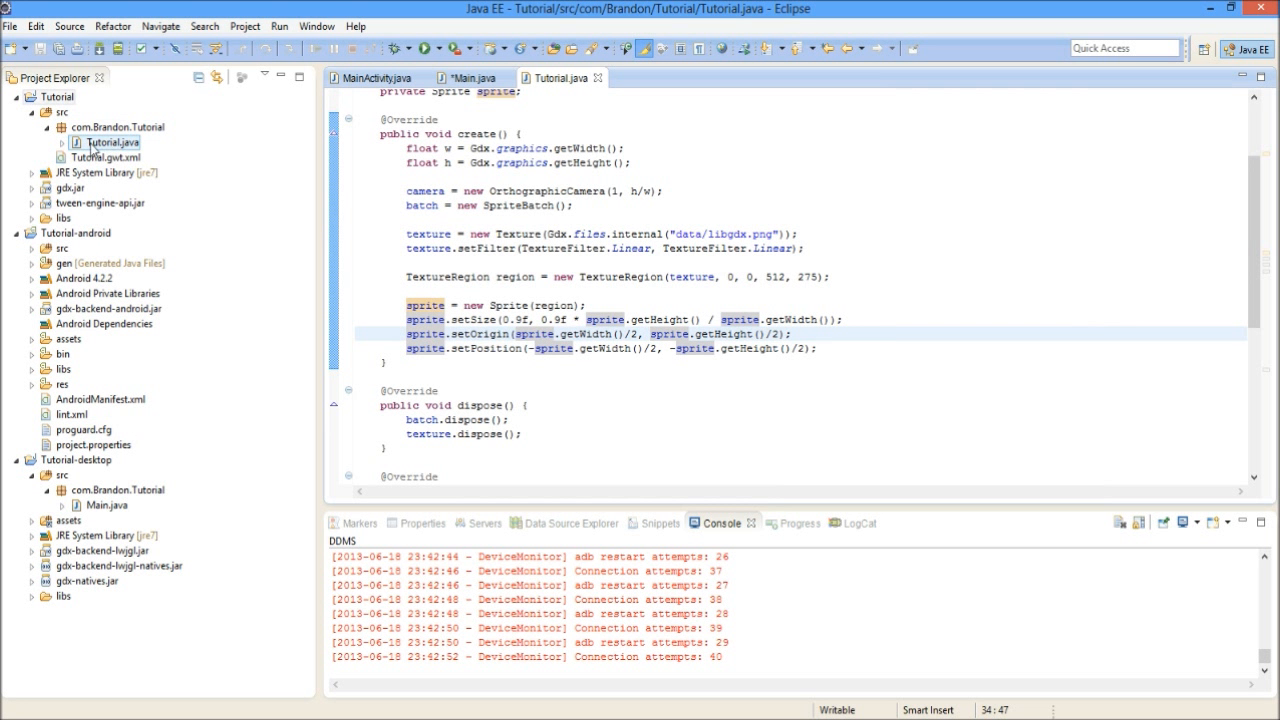
mouse_move(156, 454)
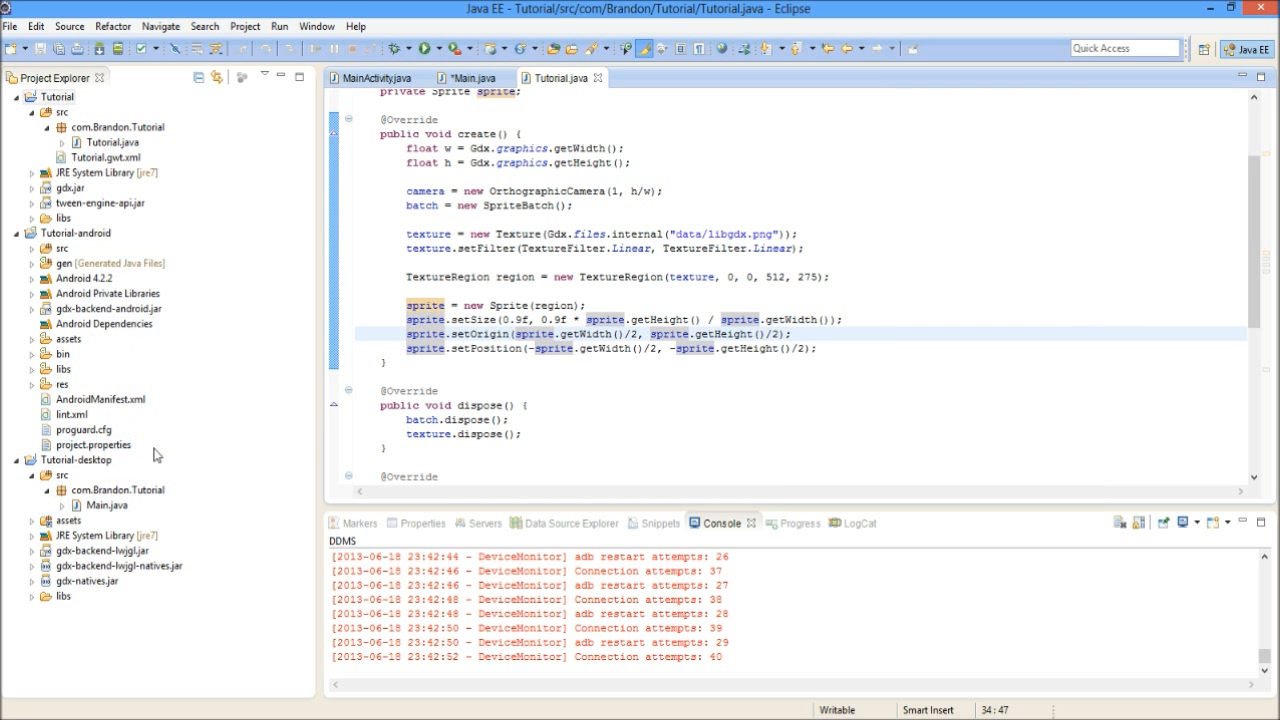
left_click(108, 142)
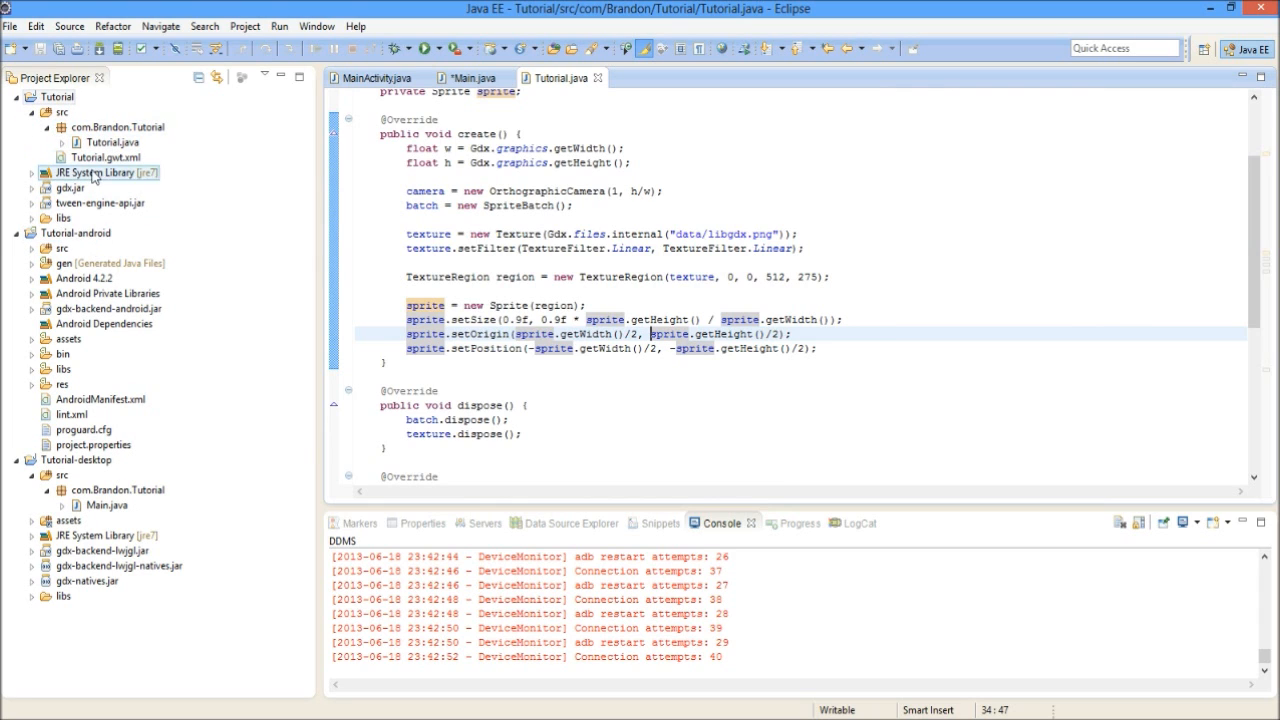
left_click(56, 96)
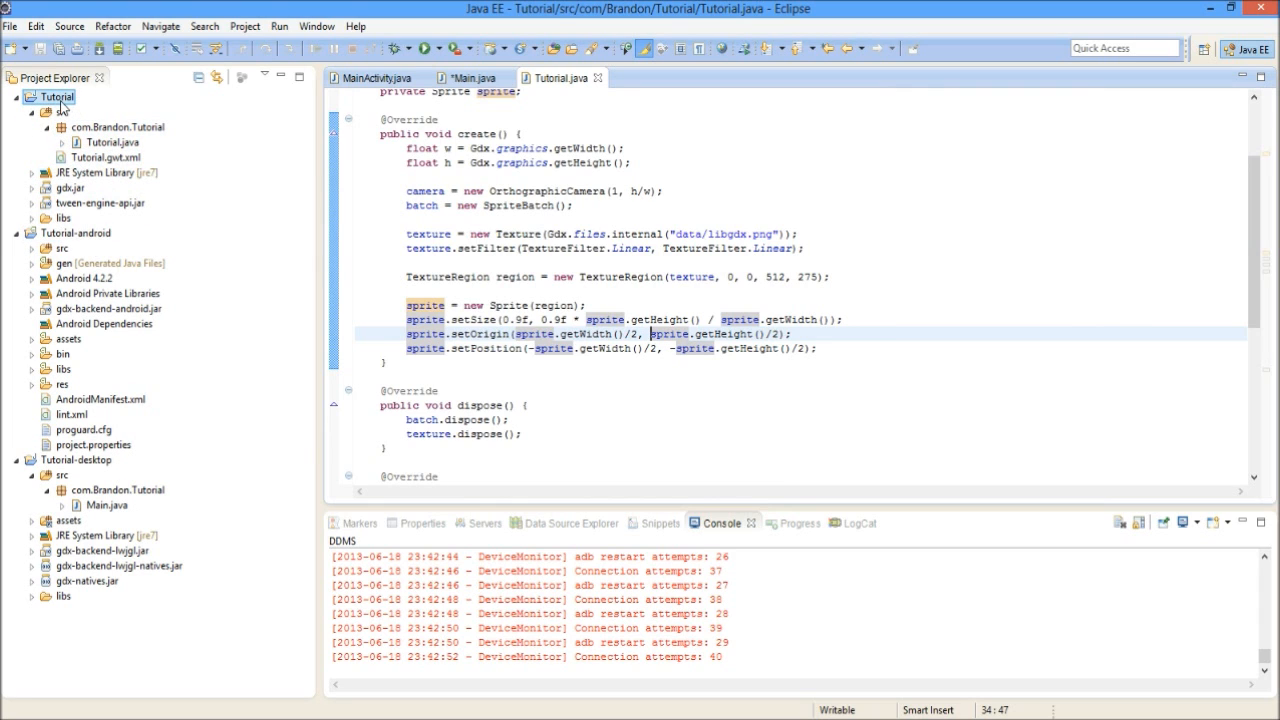
left_click(62, 112)
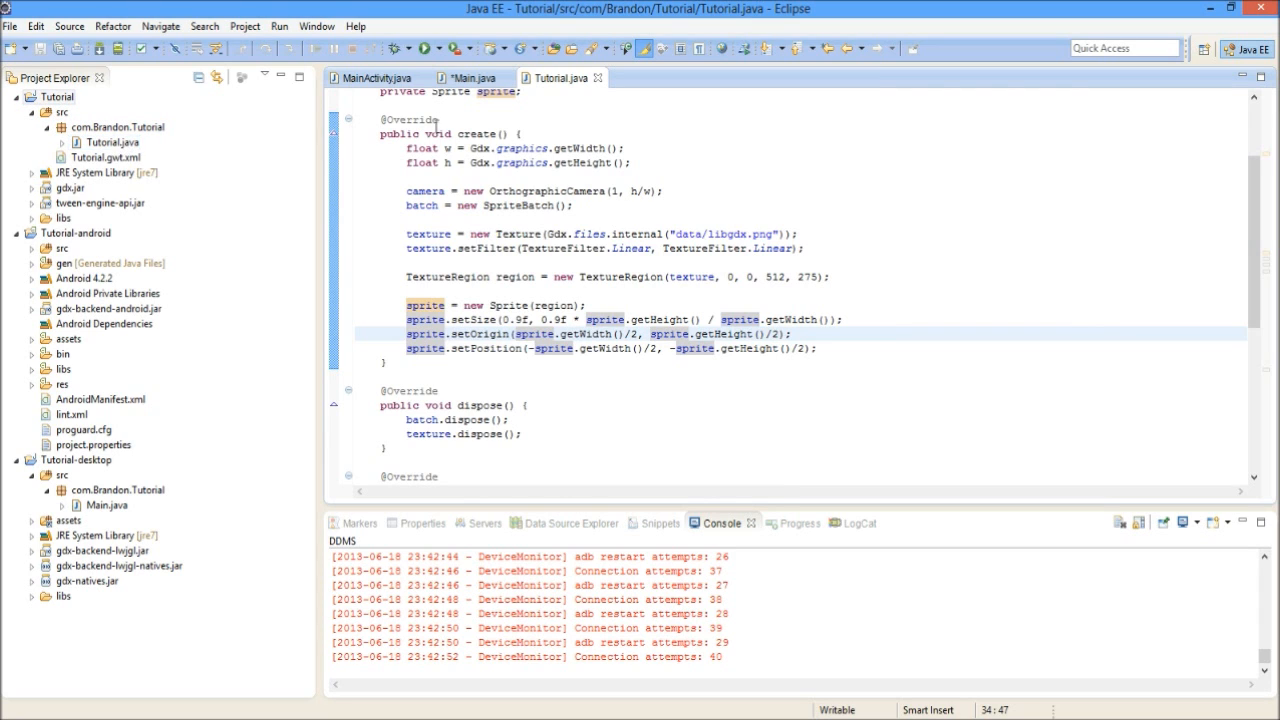
scroll("up", 3)
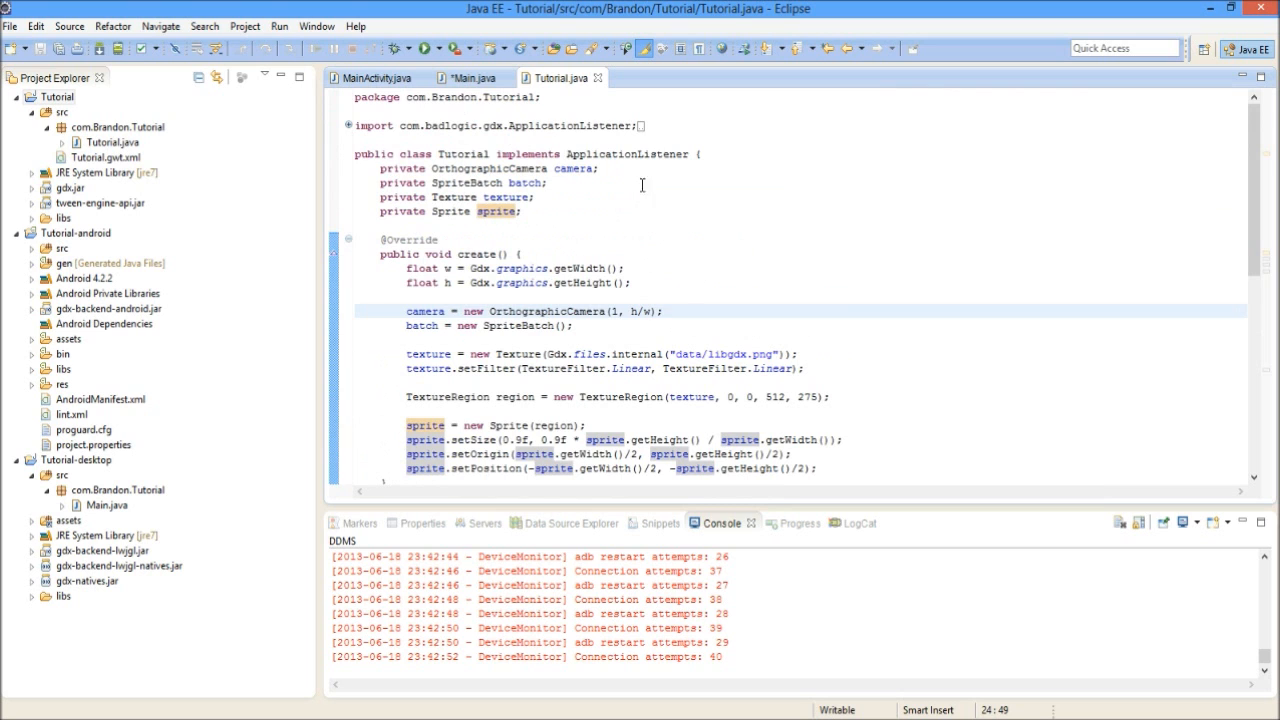
scroll("down", 3)
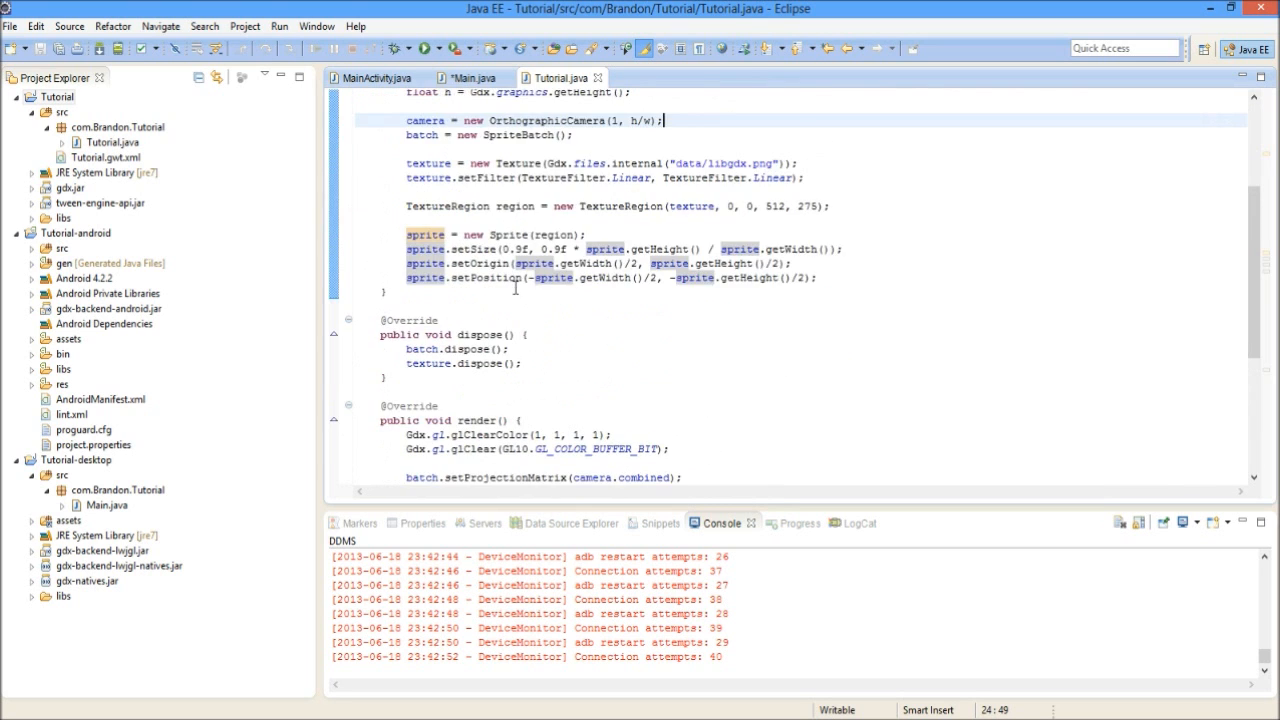
scroll("up", 3)
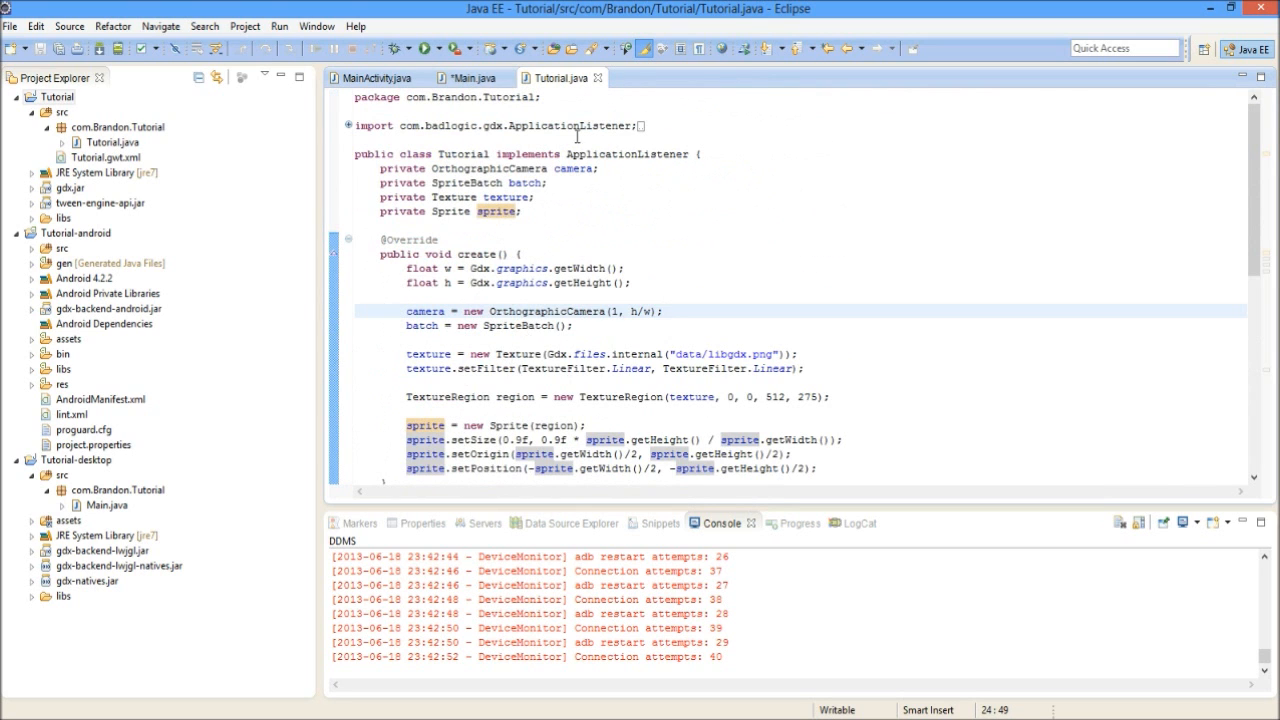
mouse_move(552, 184)
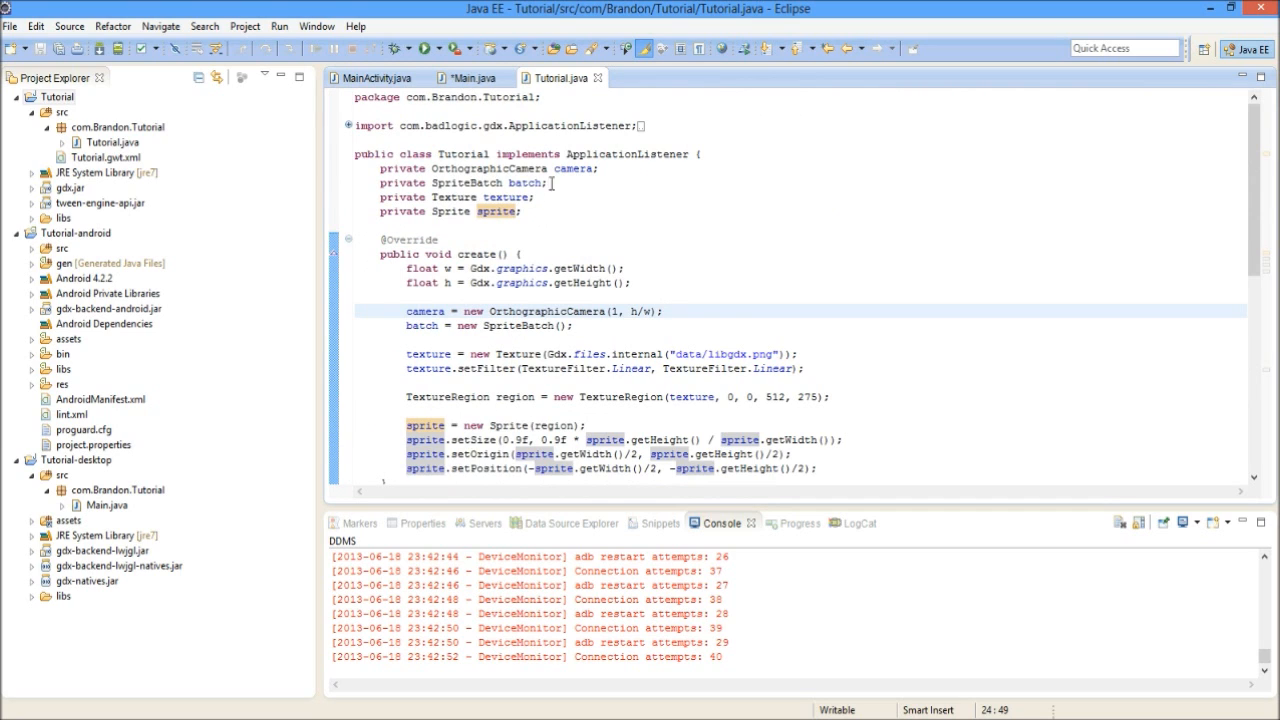
scroll("down", 3)
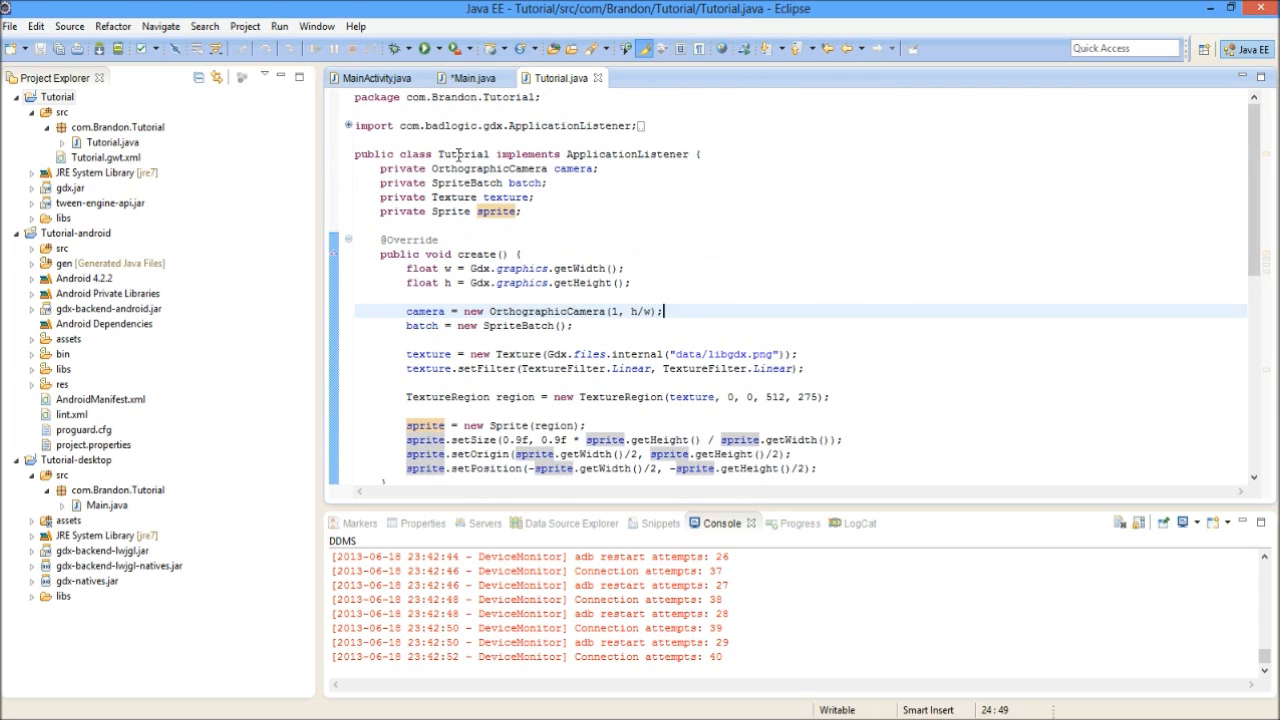
Look through Tutorial.java in the editor, scrolling over its create and render code
left_click(538, 182)
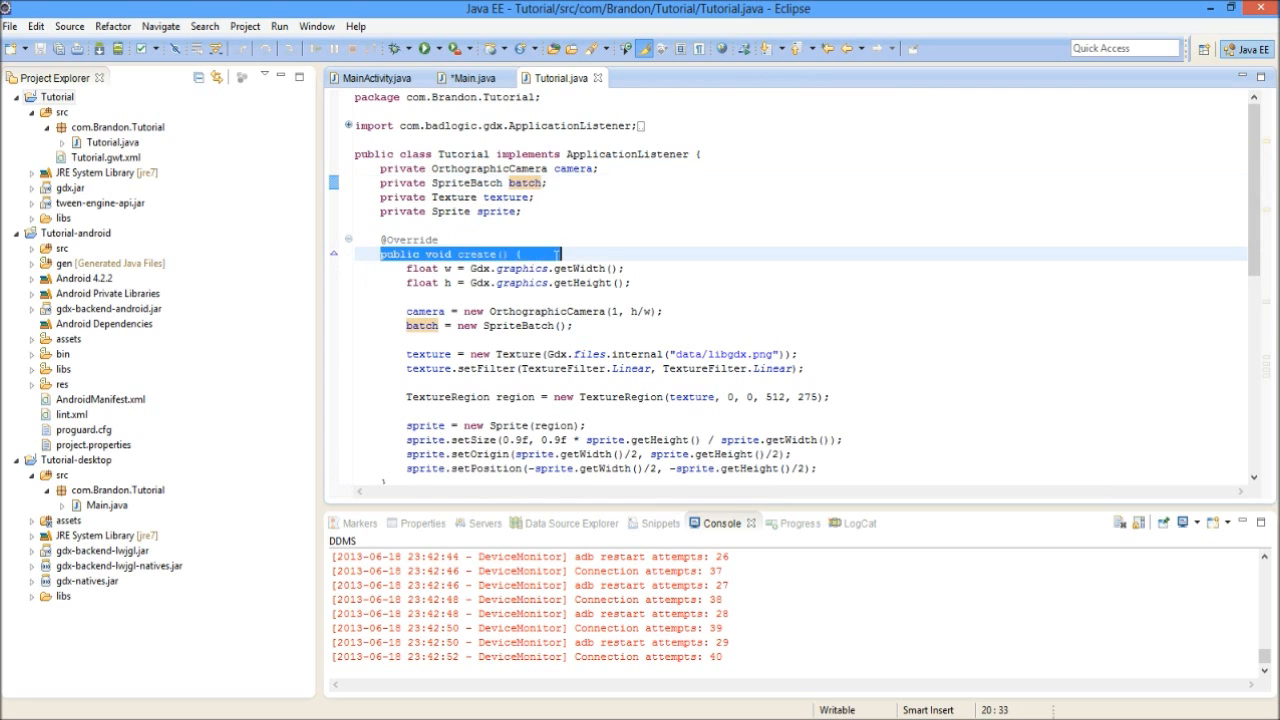
scroll("down", 3)
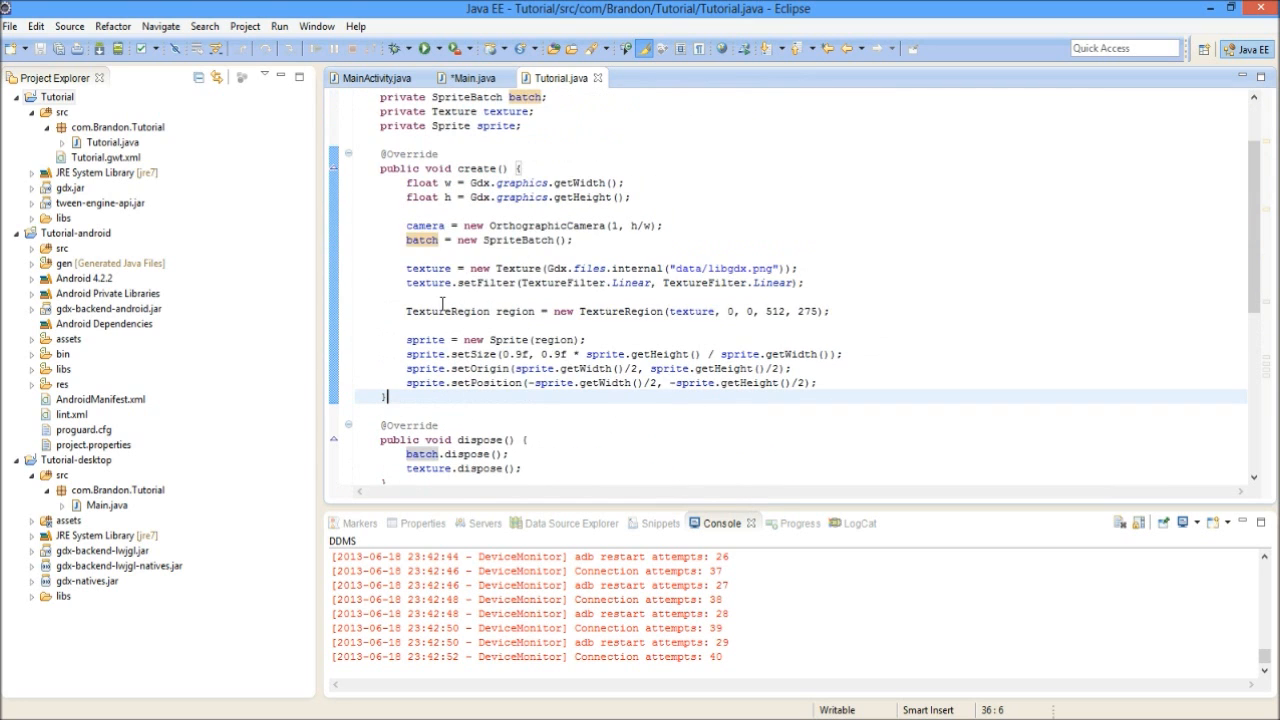
mouse_move(448, 296)
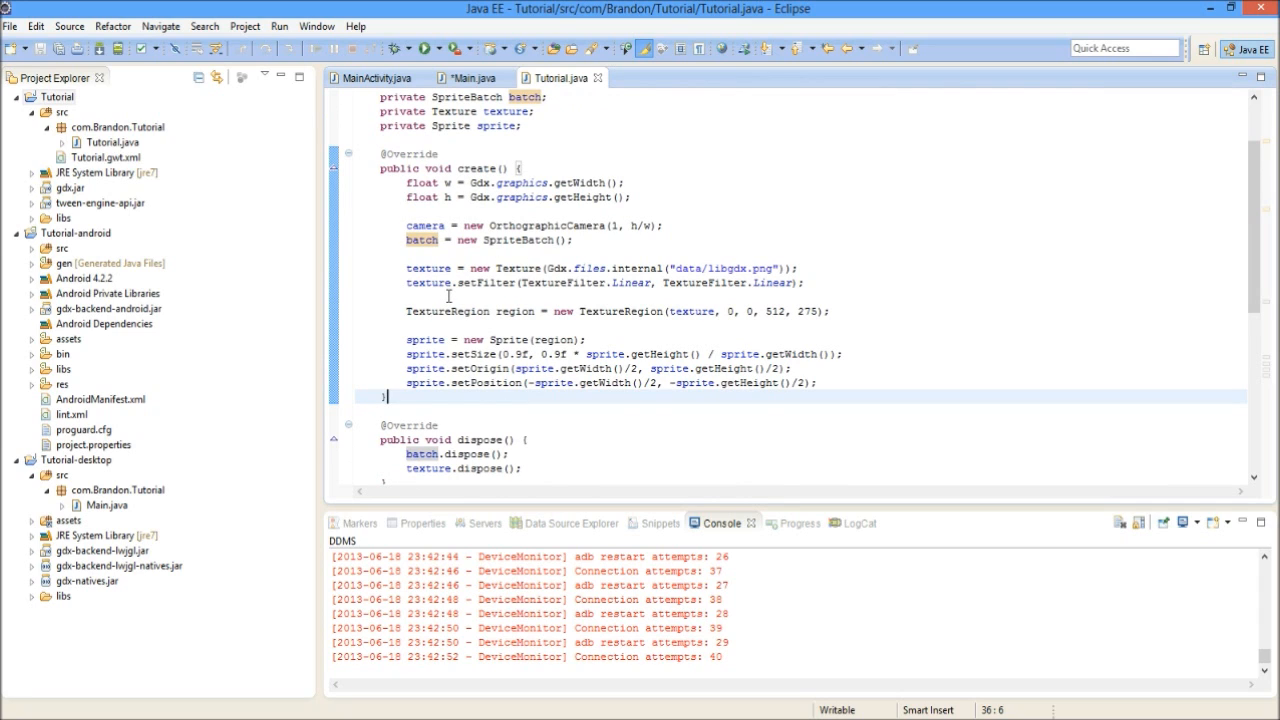
mouse_move(478, 260)
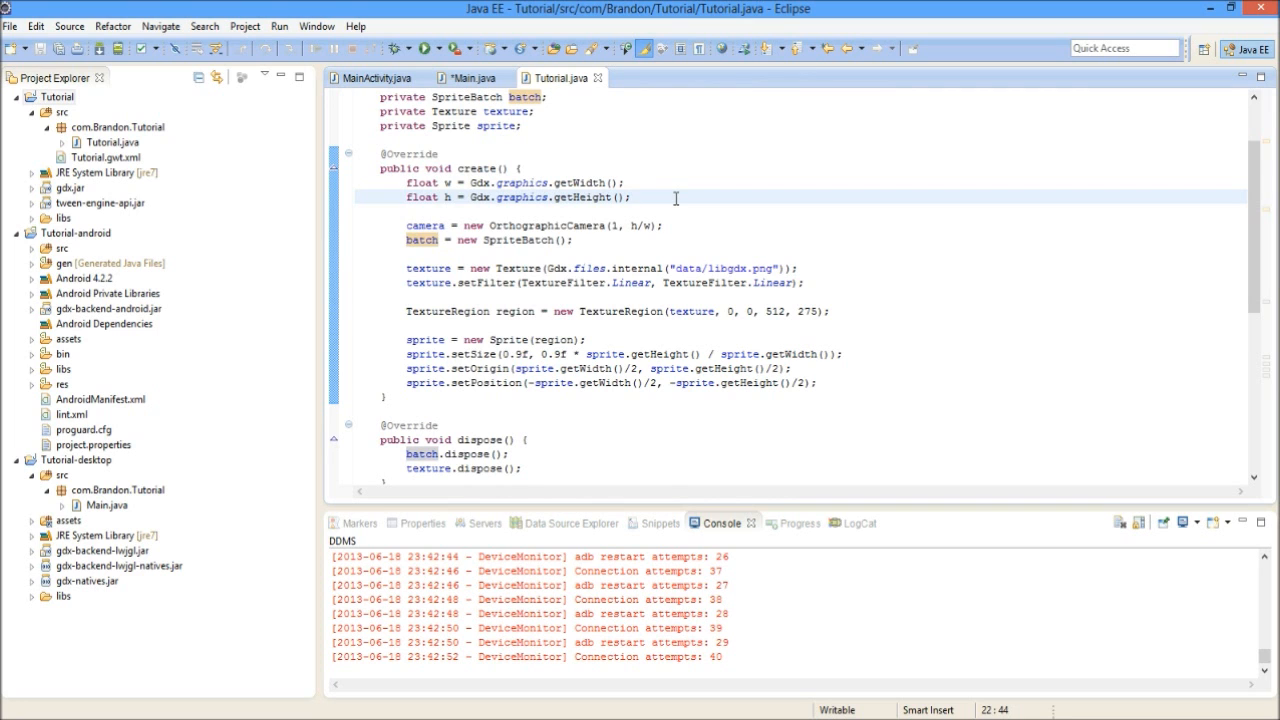
scroll("down", 3)
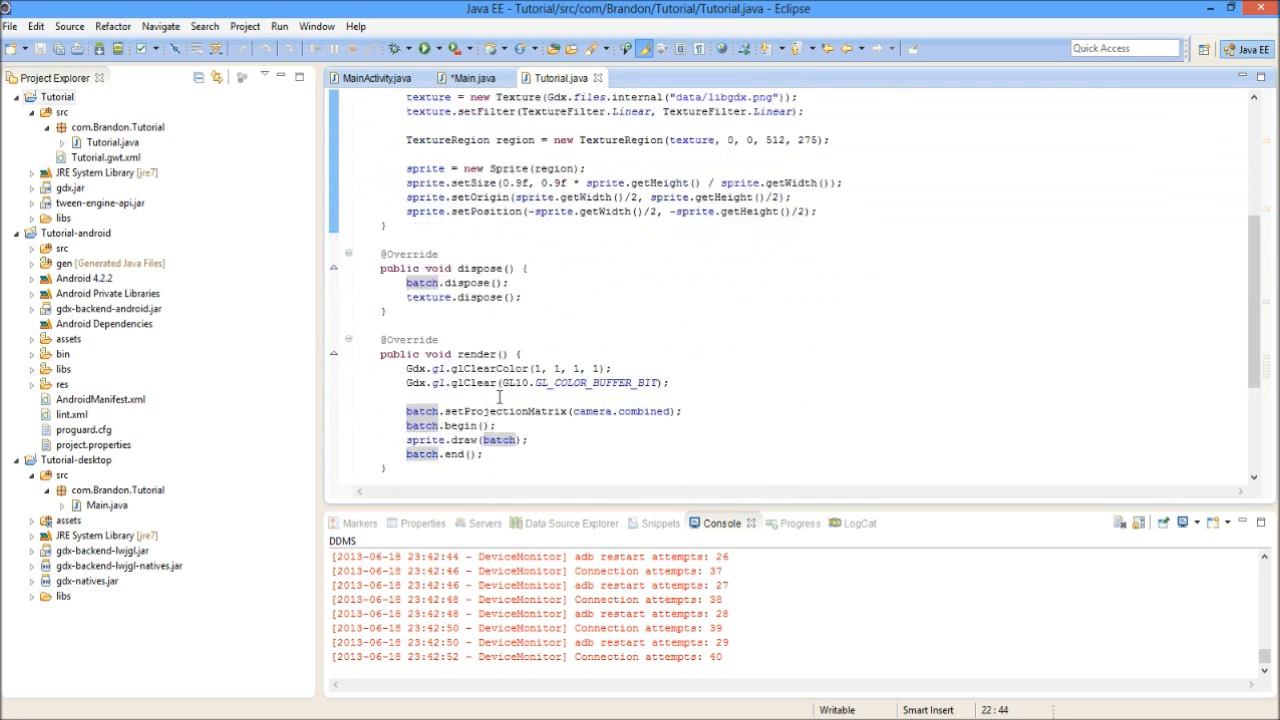
scroll("down", 3)
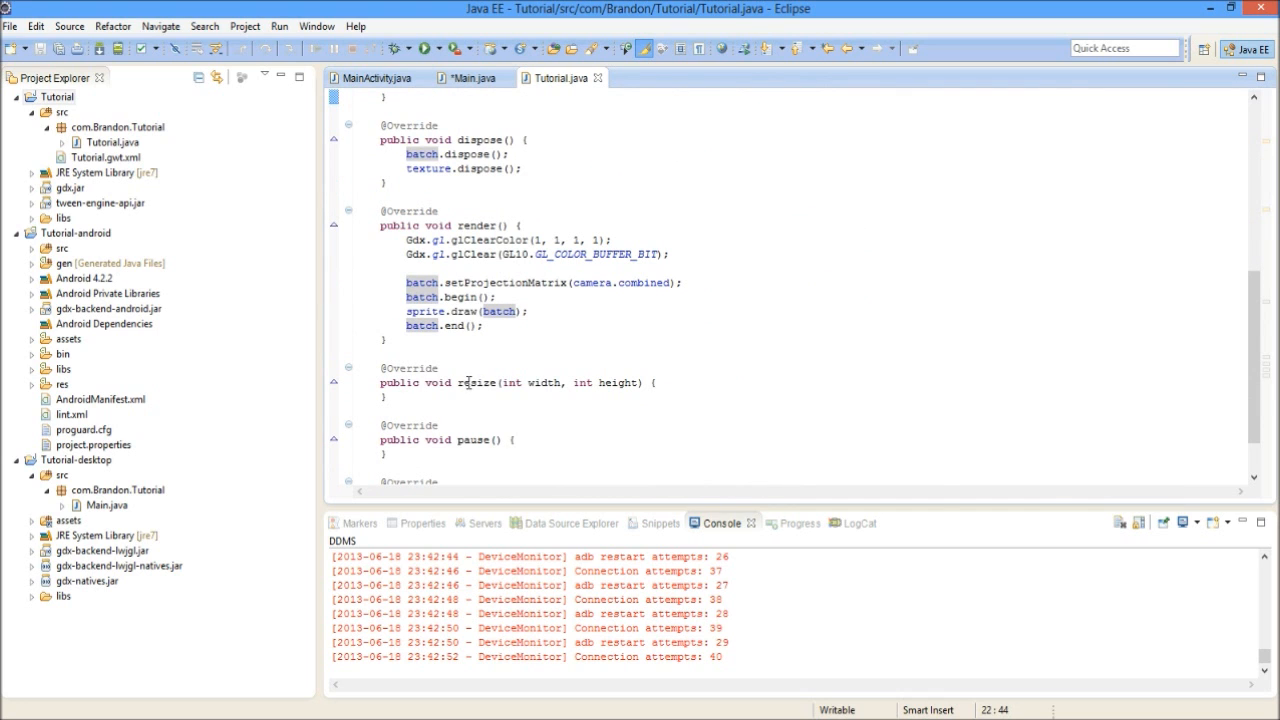
scroll("up", 3)
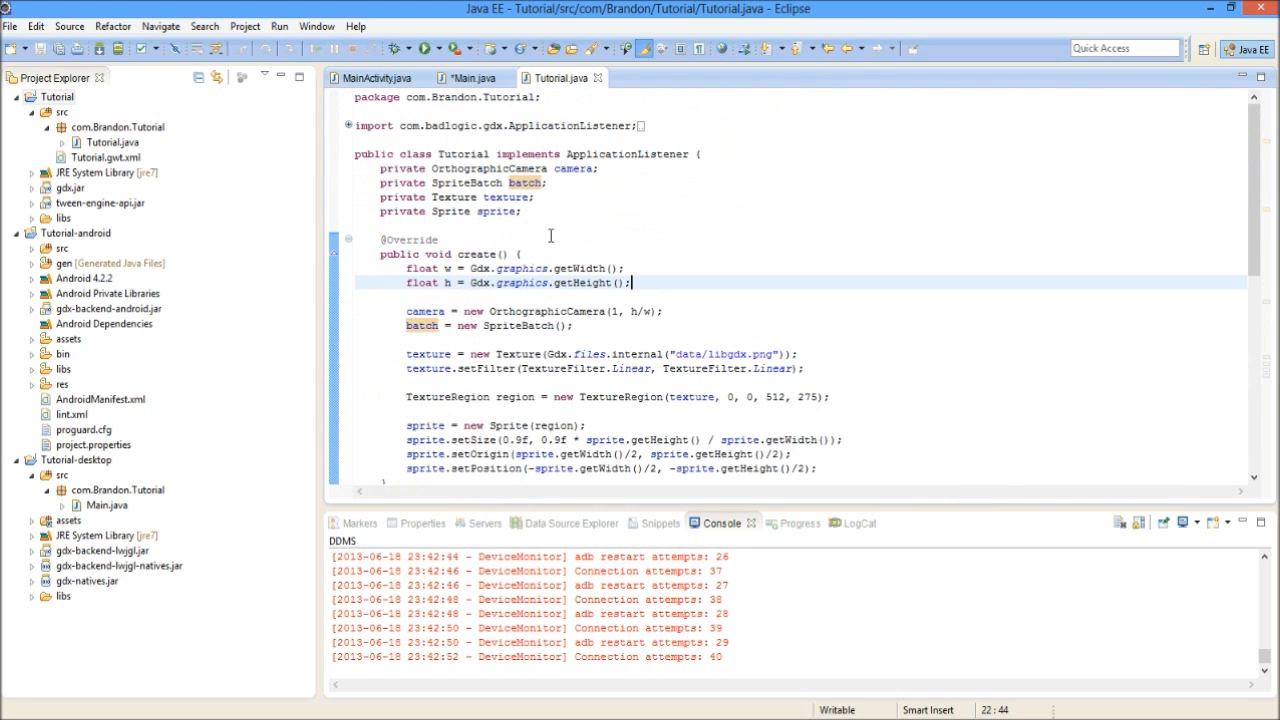
mouse_move(620, 150)
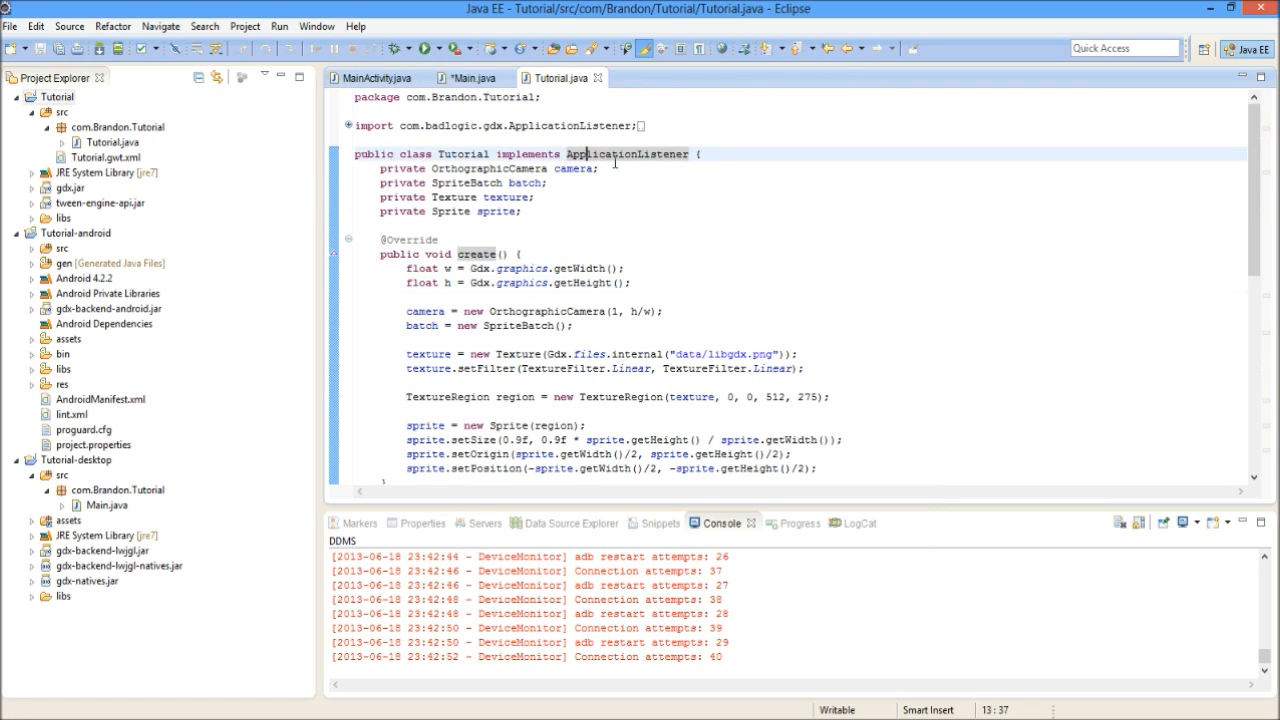
mouse_move(628, 152)
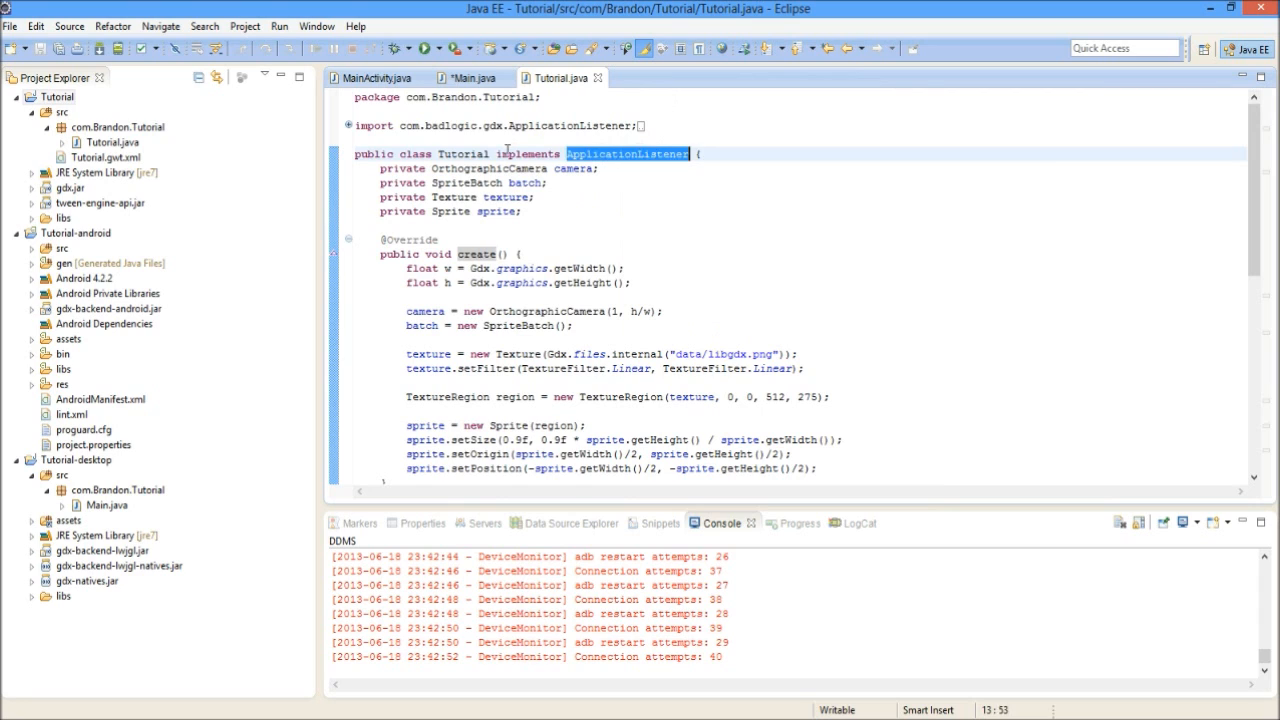
left_click(548, 126)
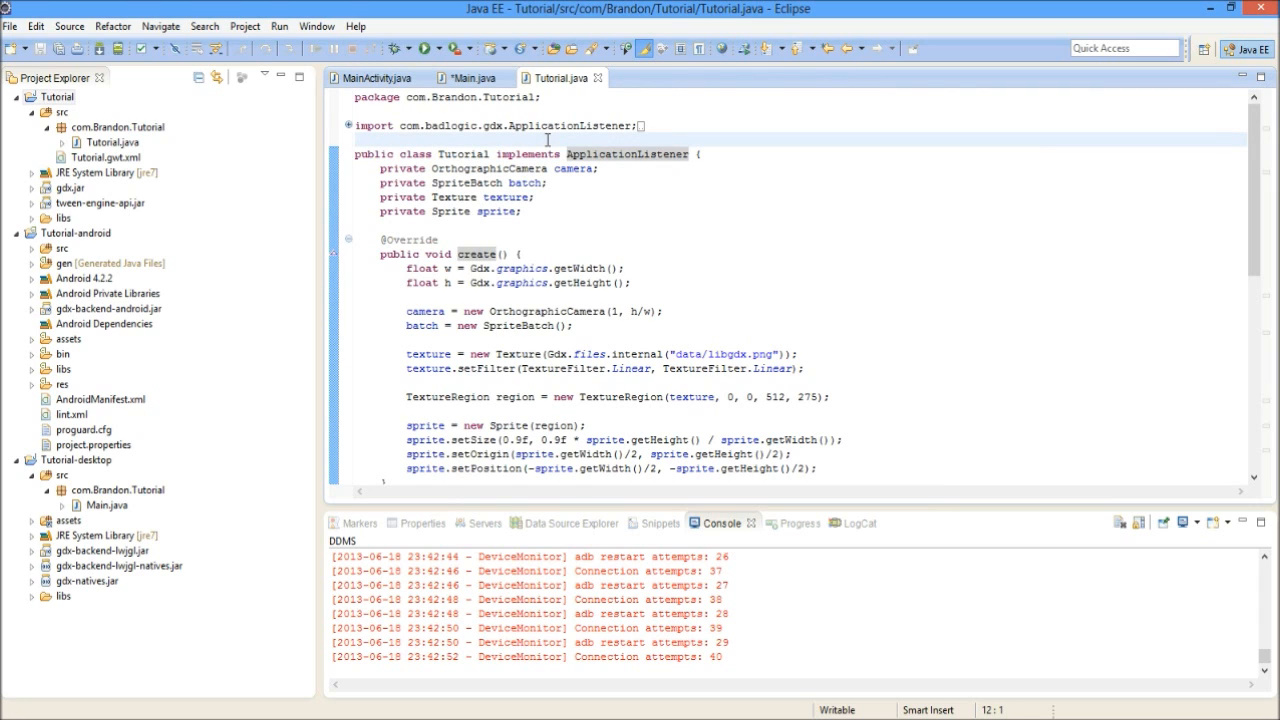
scroll("down", 3)
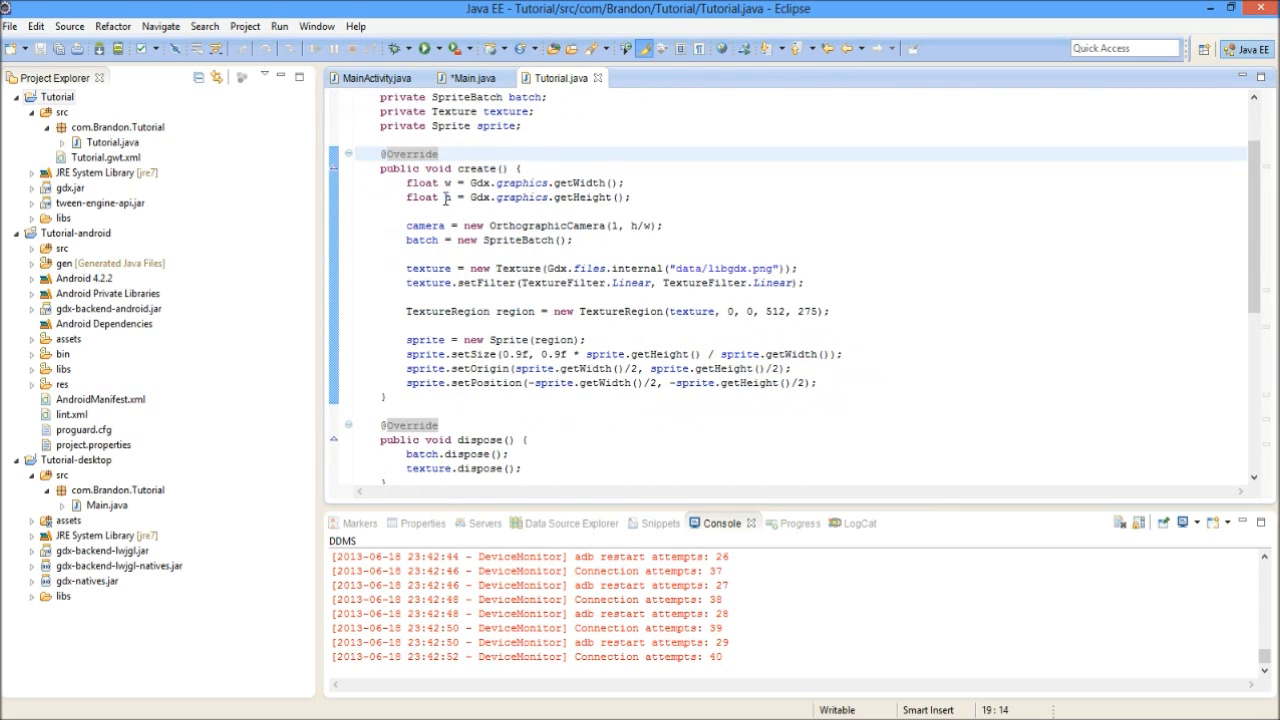
left_click(438, 152)
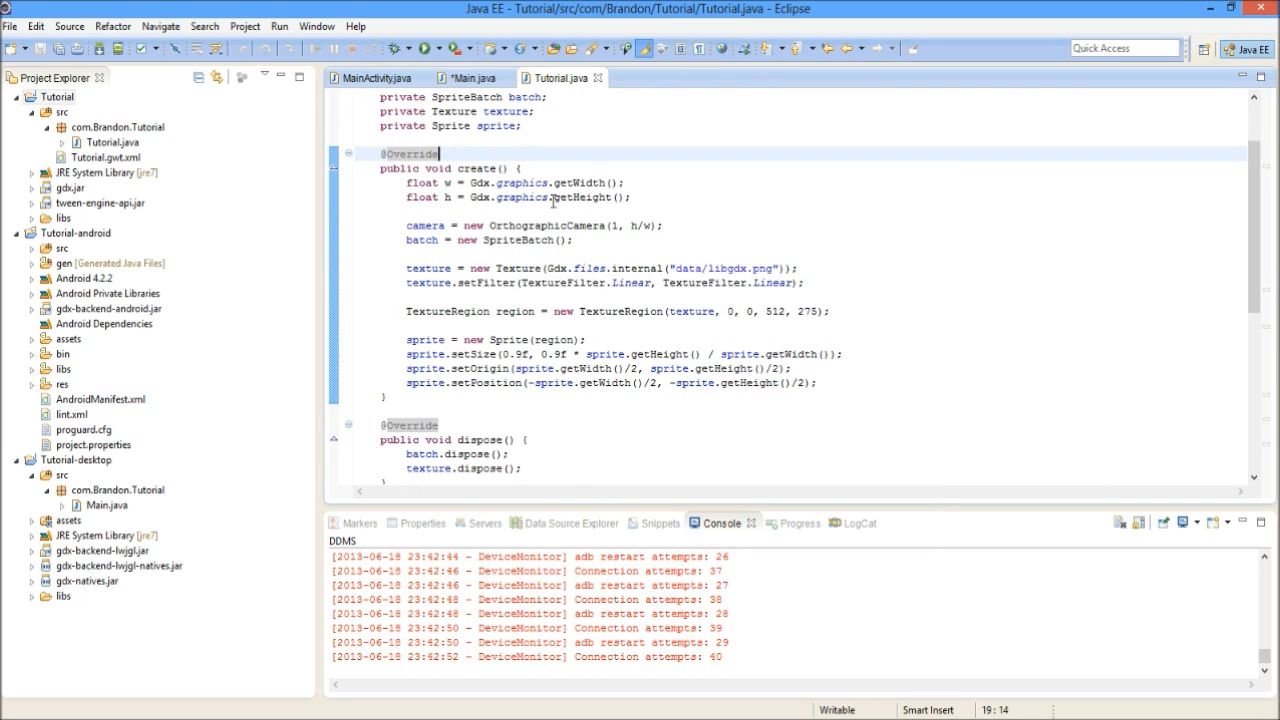
scroll("down", 3)
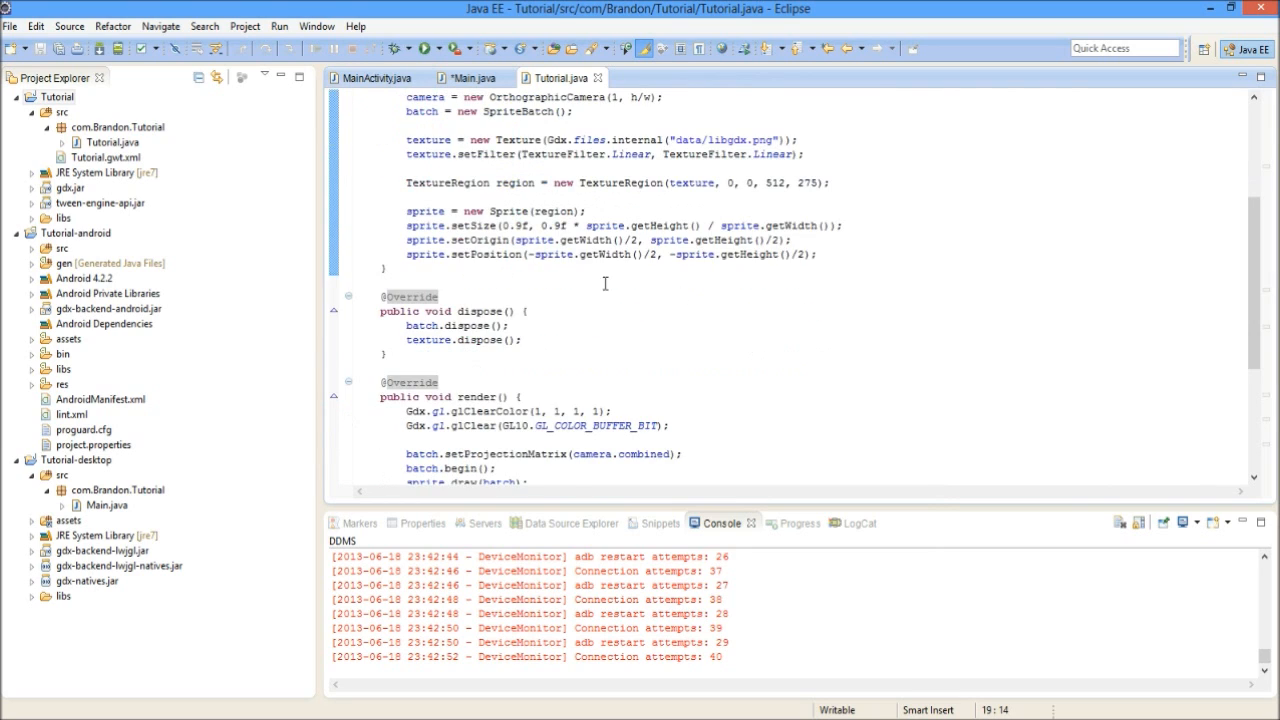
double_click(484, 312)
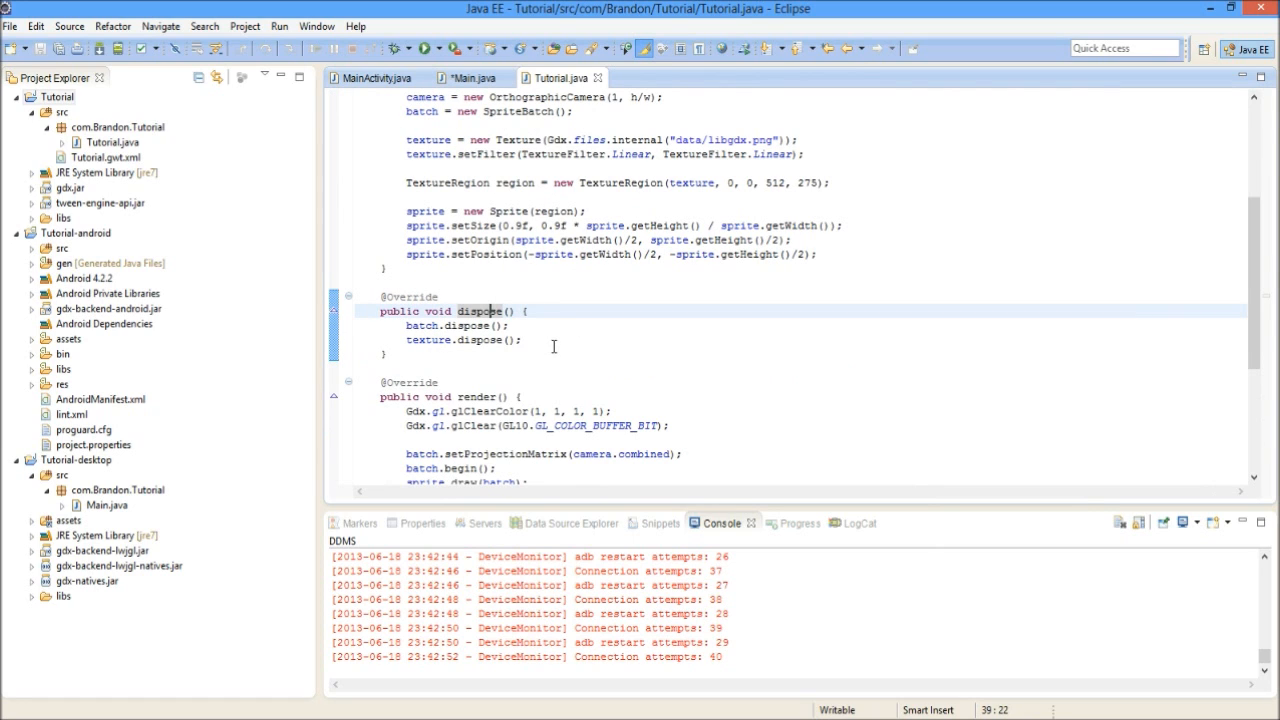
mouse_move(528, 340)
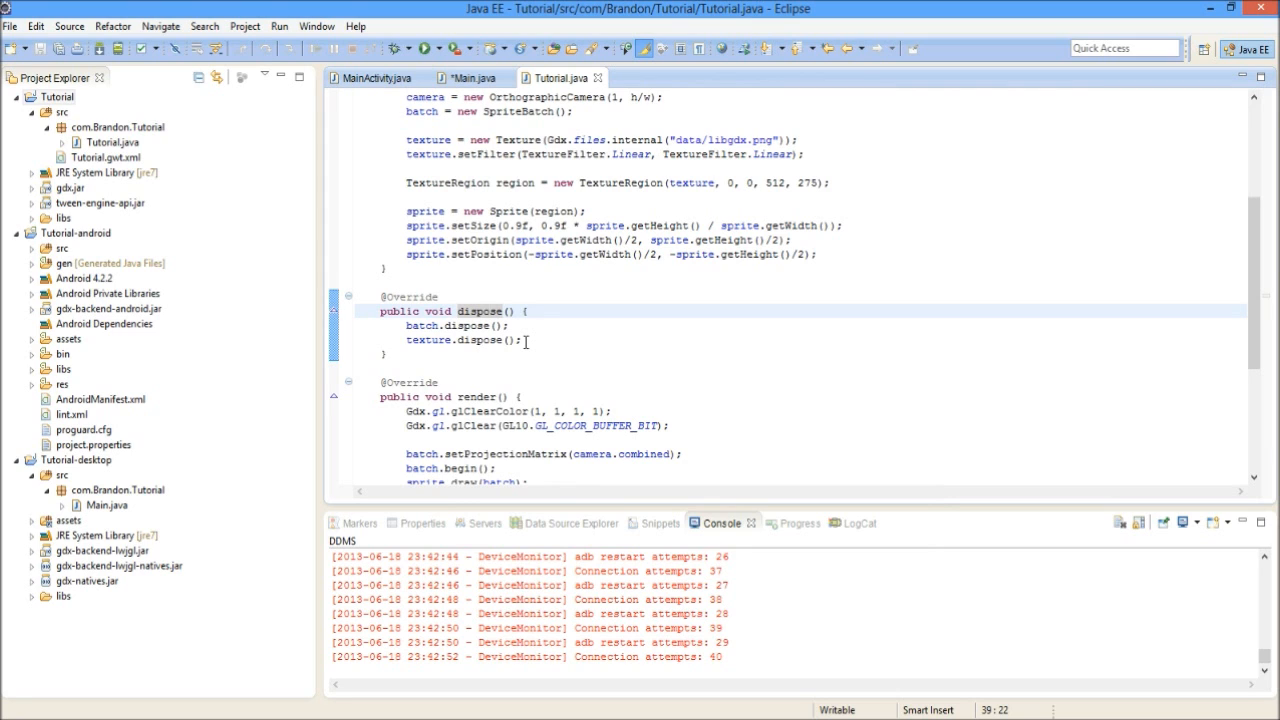
mouse_move(512, 378)
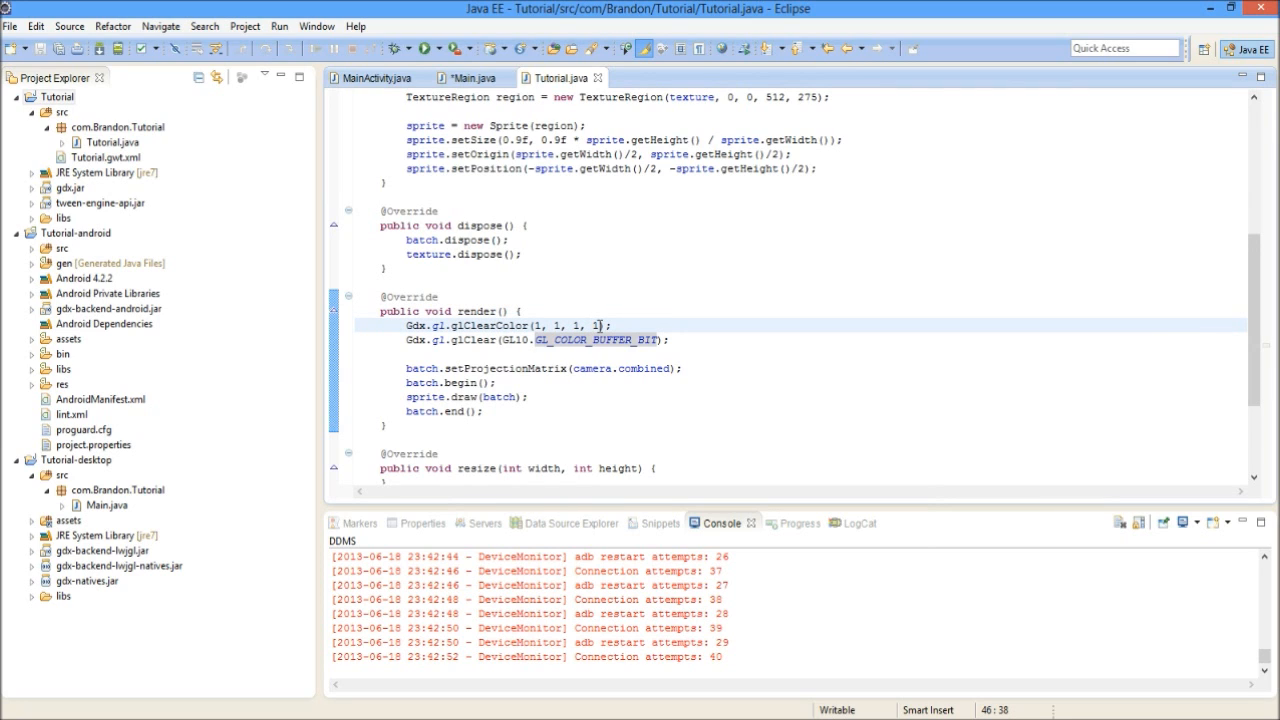
mouse_move(444, 350)
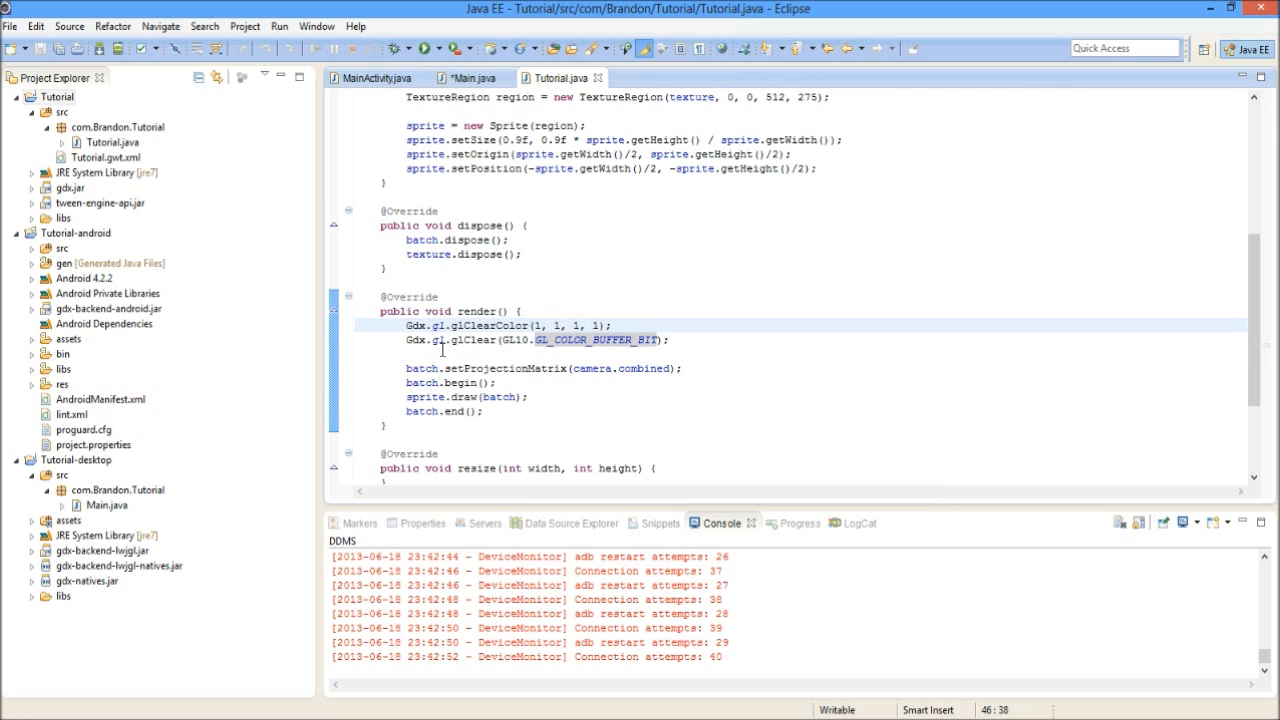
Point out the glClear call in render and the empty resize, pause and resume lifecycle methods
left_click(410, 324)
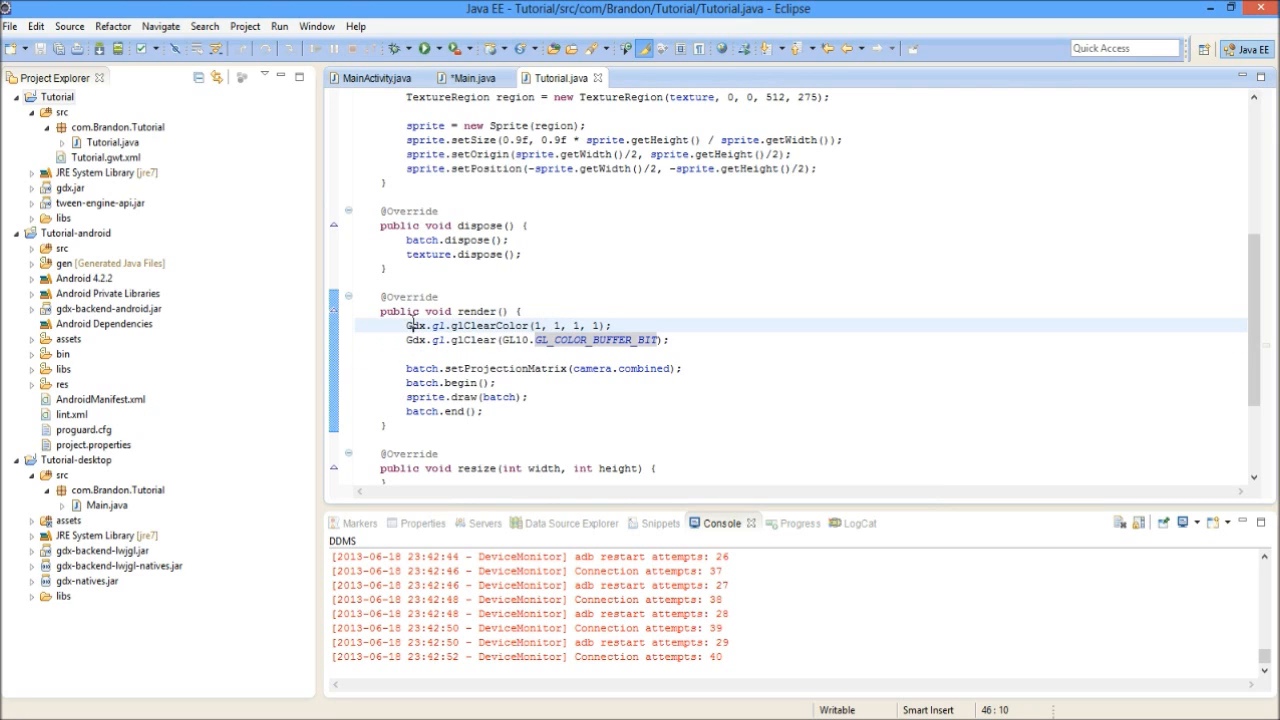
mouse_move(496, 324)
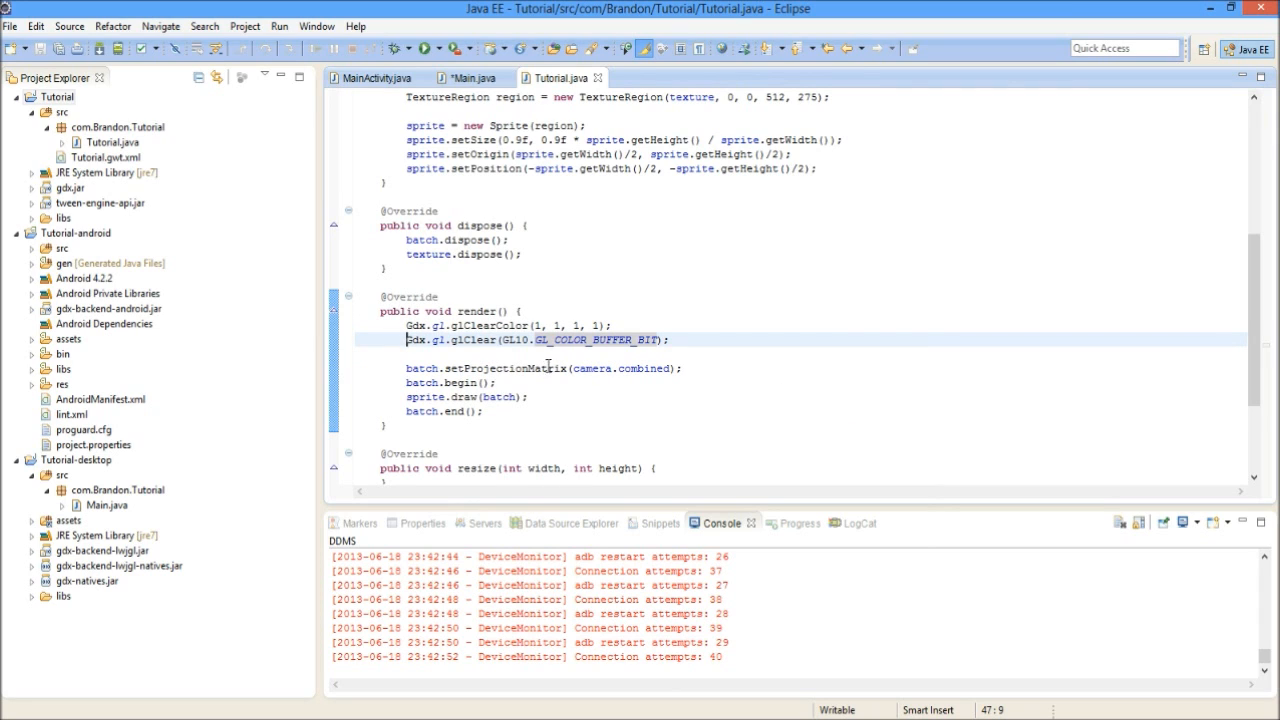
mouse_move(516, 368)
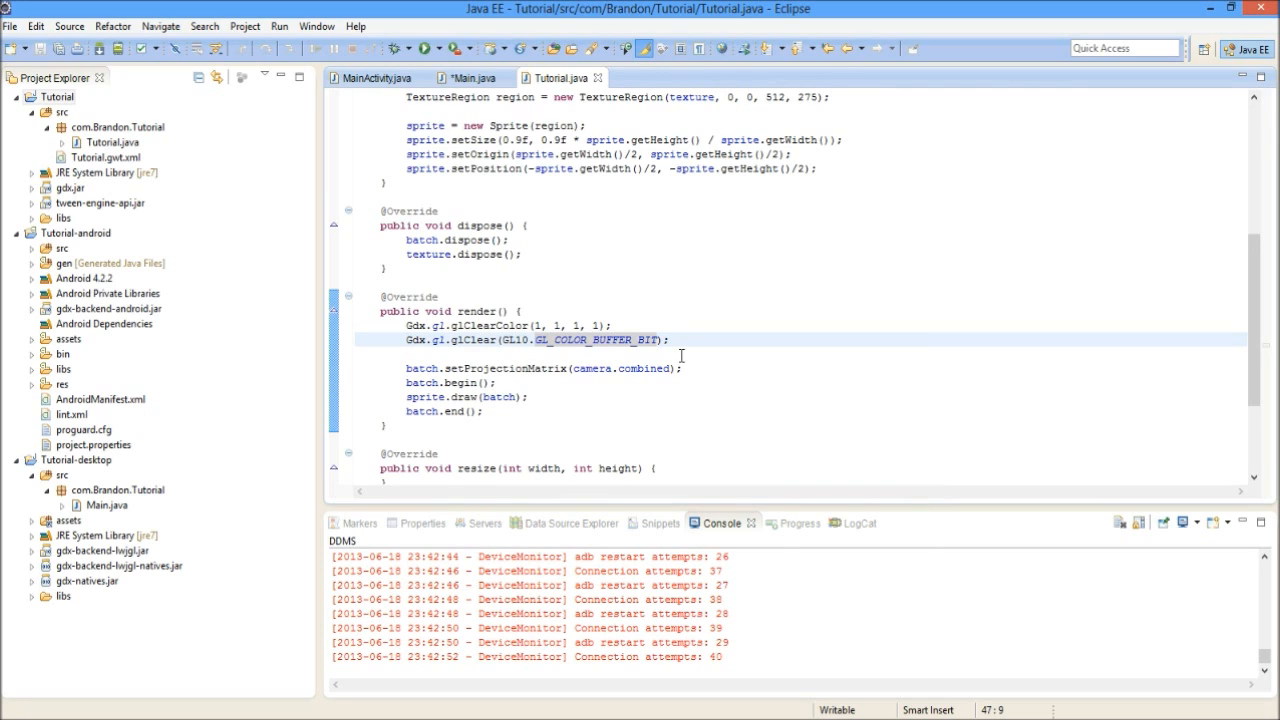
mouse_move(692, 380)
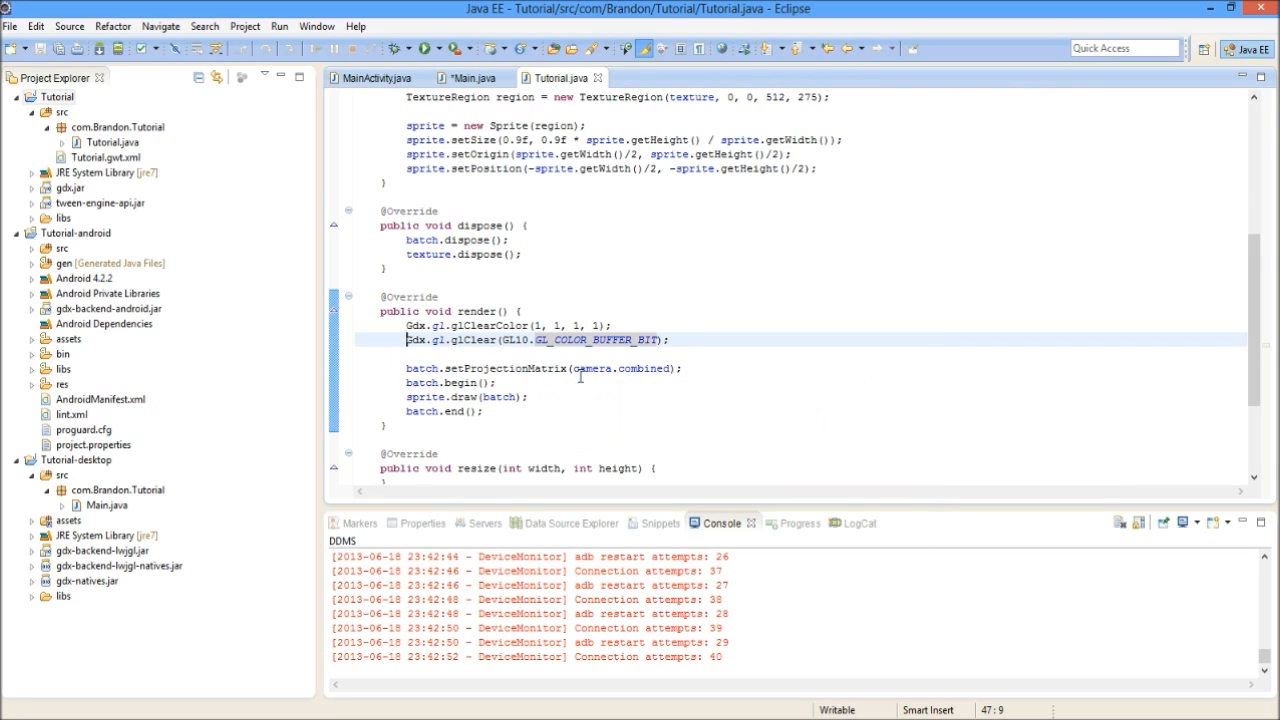
mouse_move(628, 364)
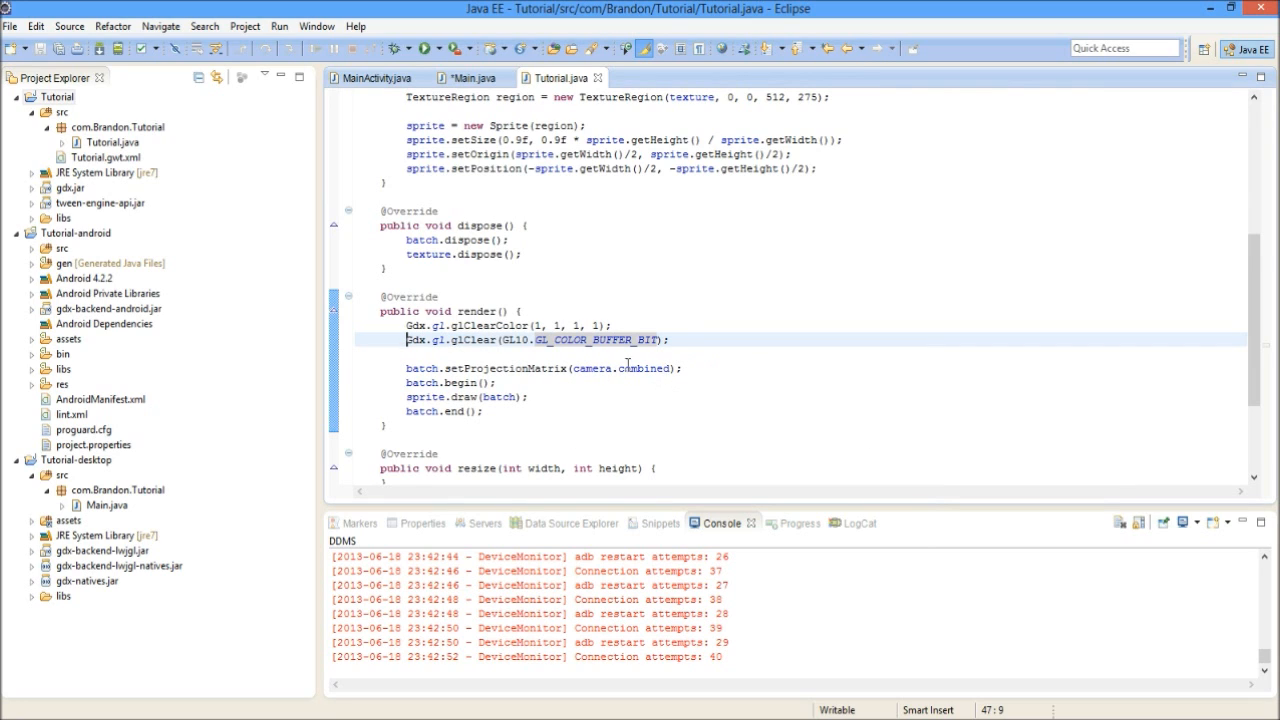
scroll("down", 3)
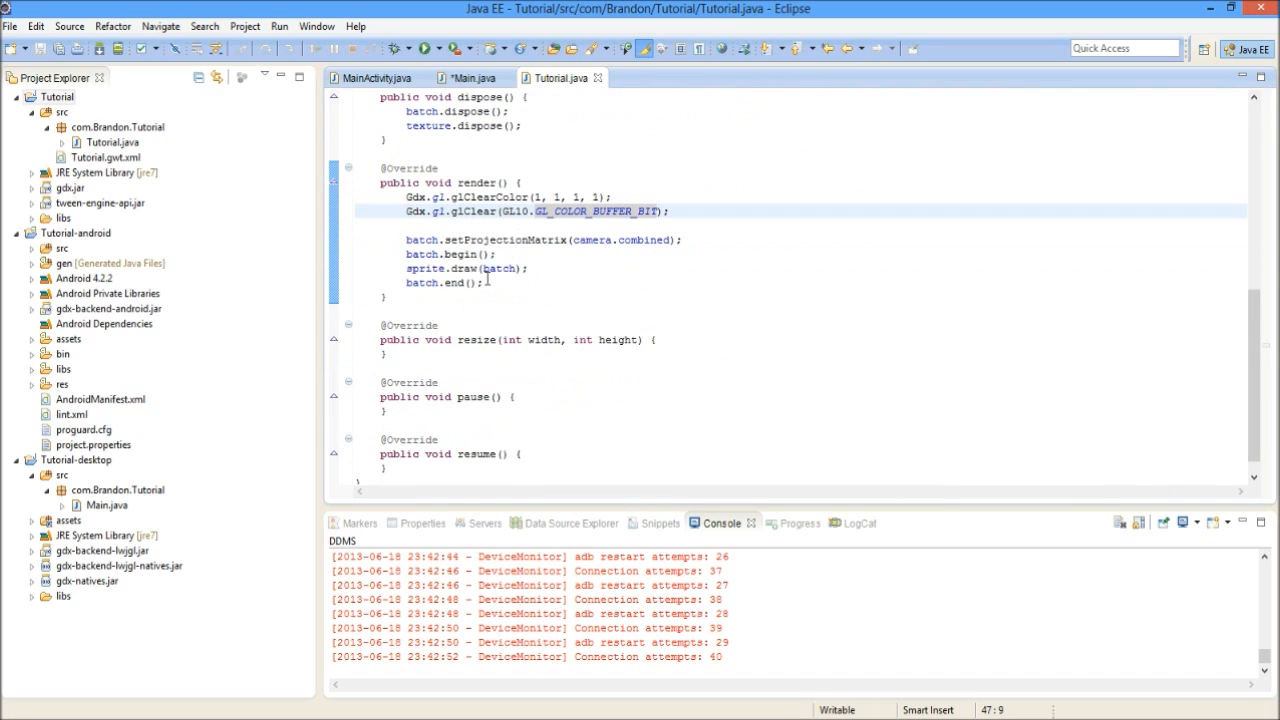
left_click(480, 468)
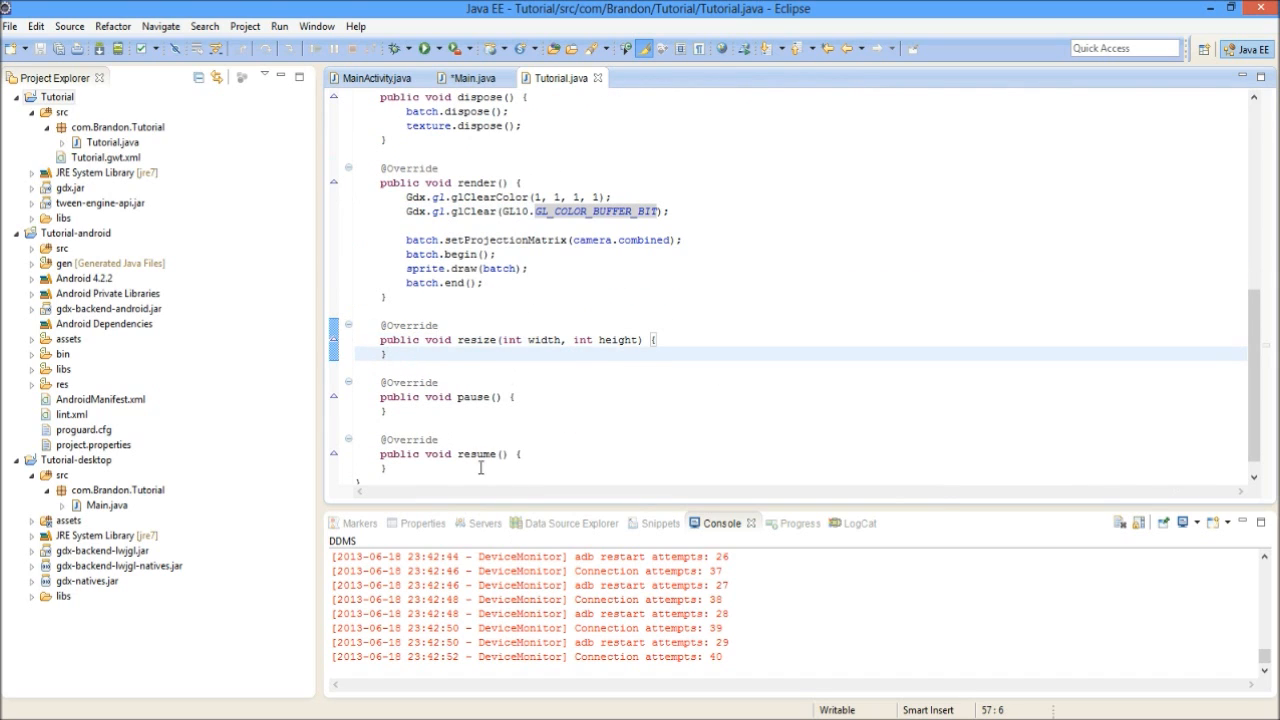
scroll("up", 3)
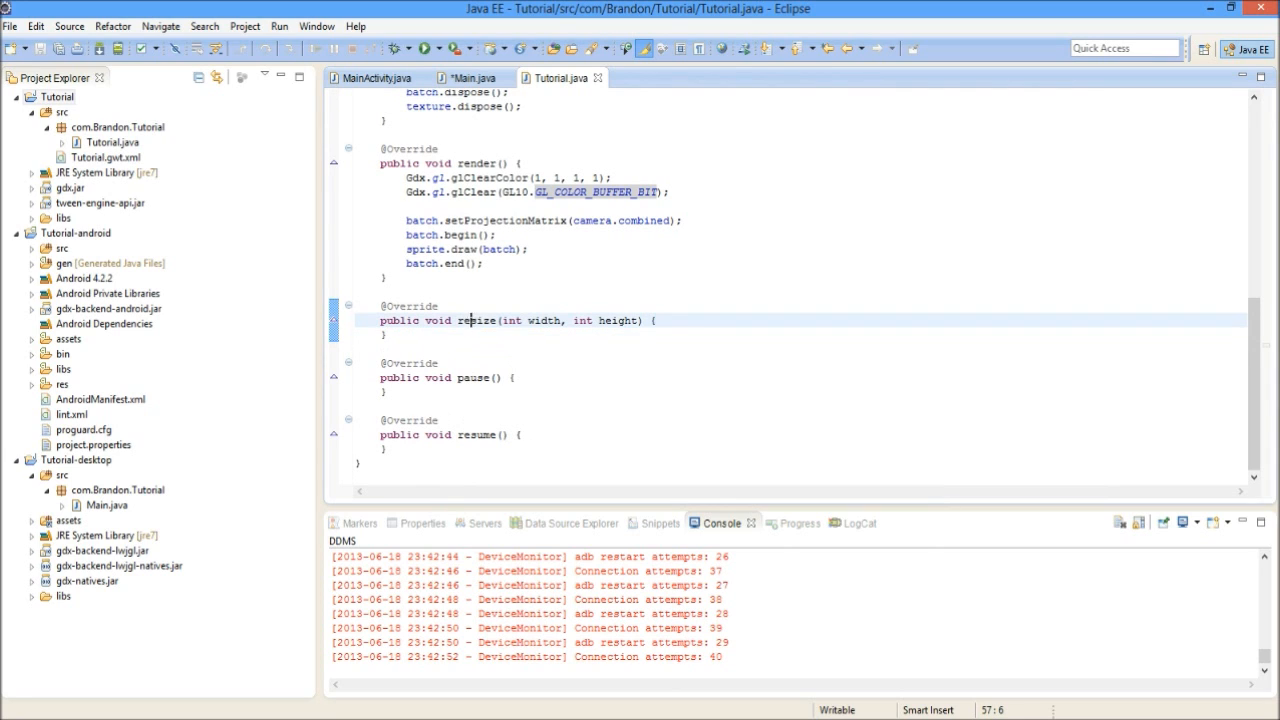
double_click(476, 320)
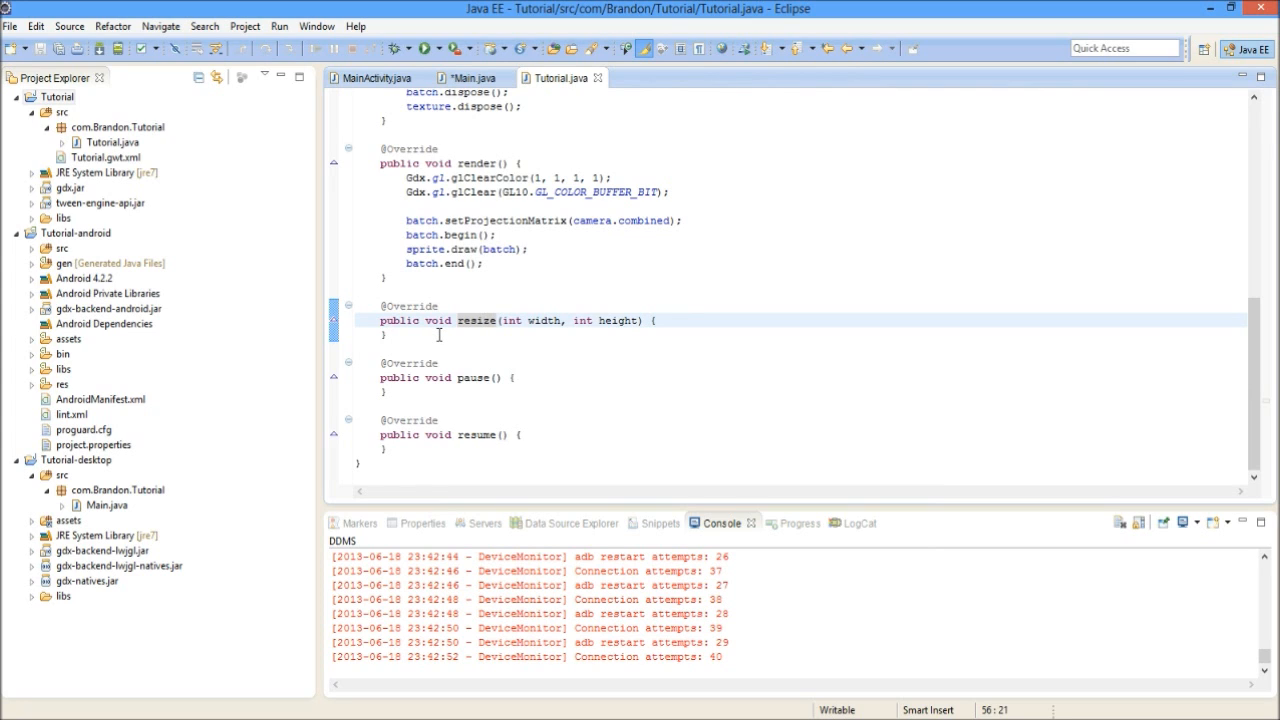
mouse_move(562, 304)
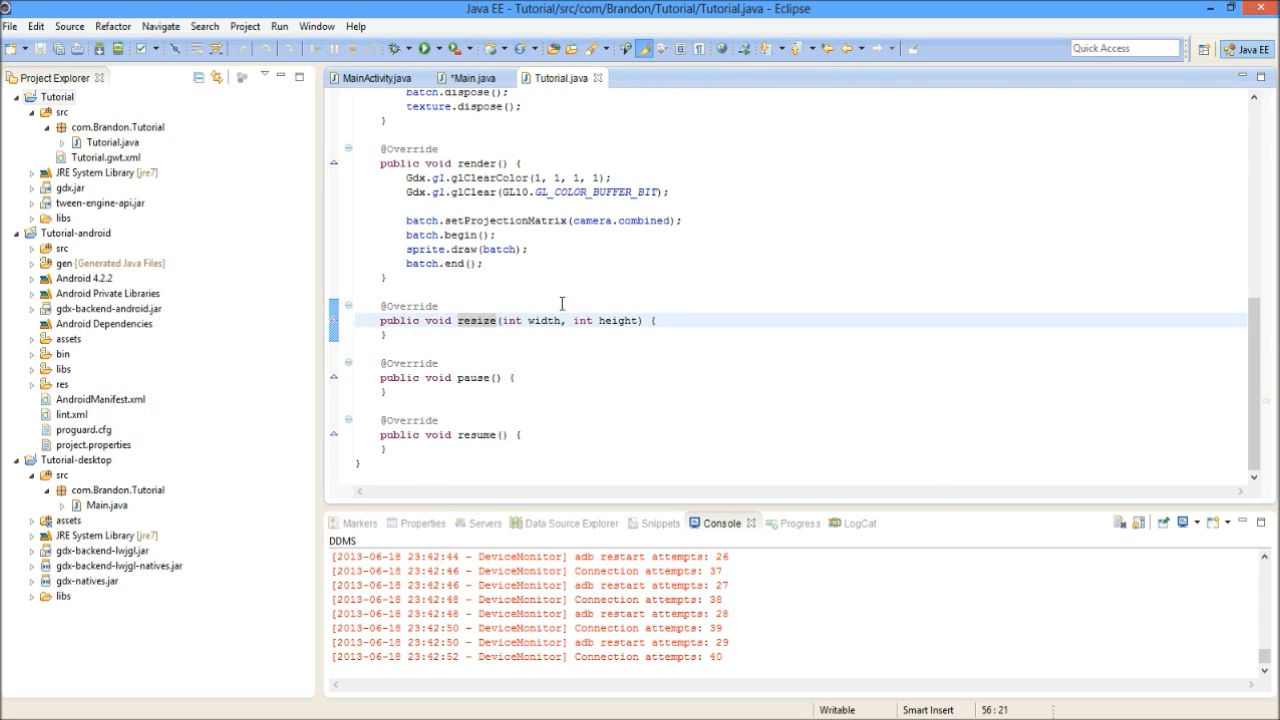
mouse_move(548, 276)
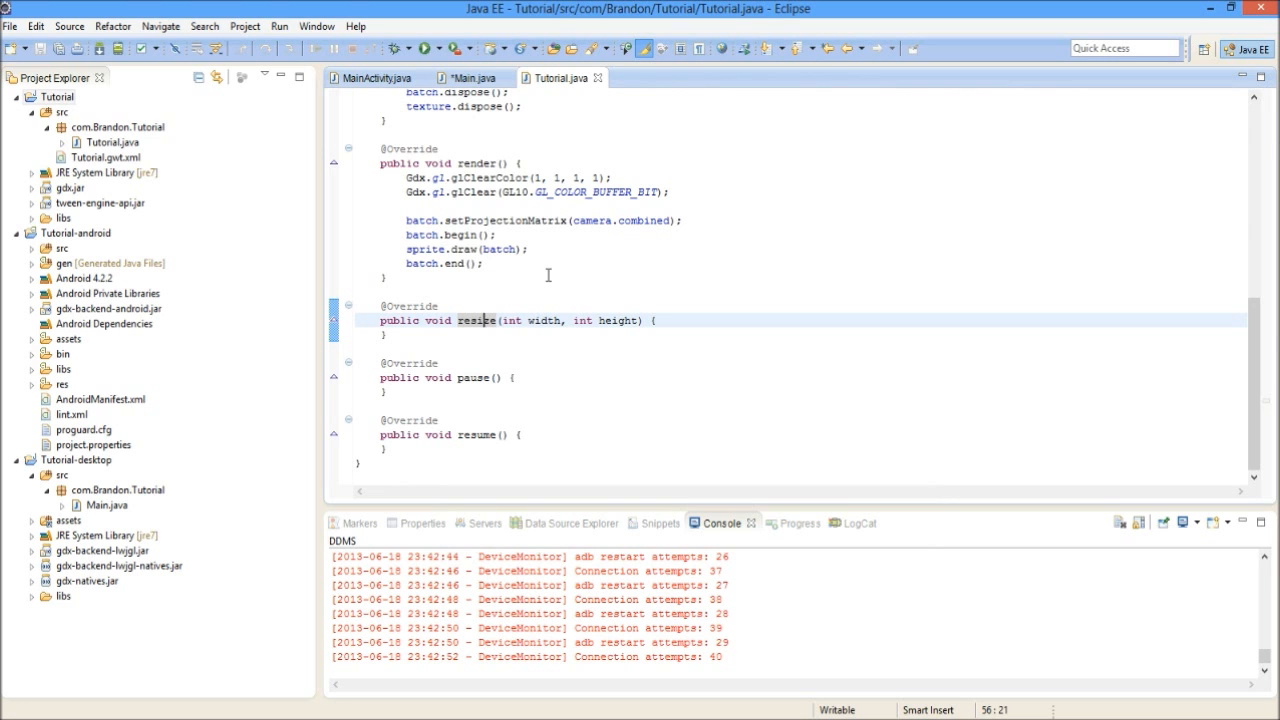
mouse_move(616, 300)
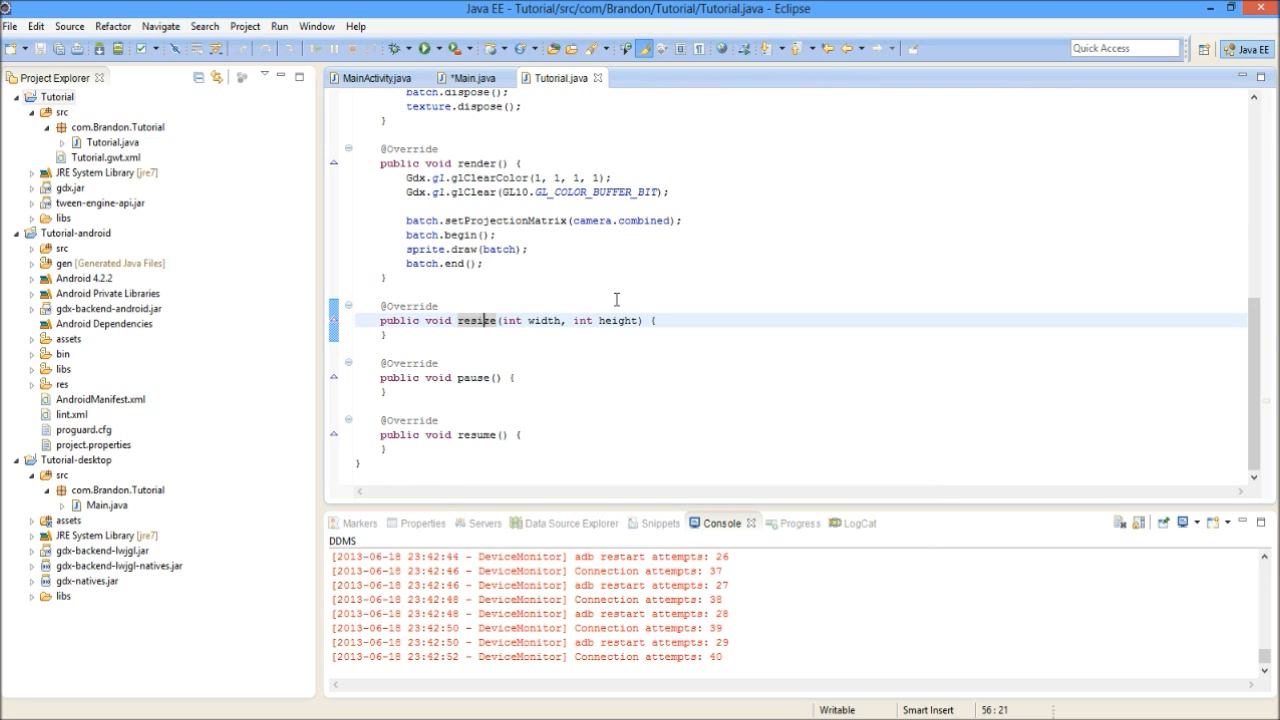
scroll("up", 3)
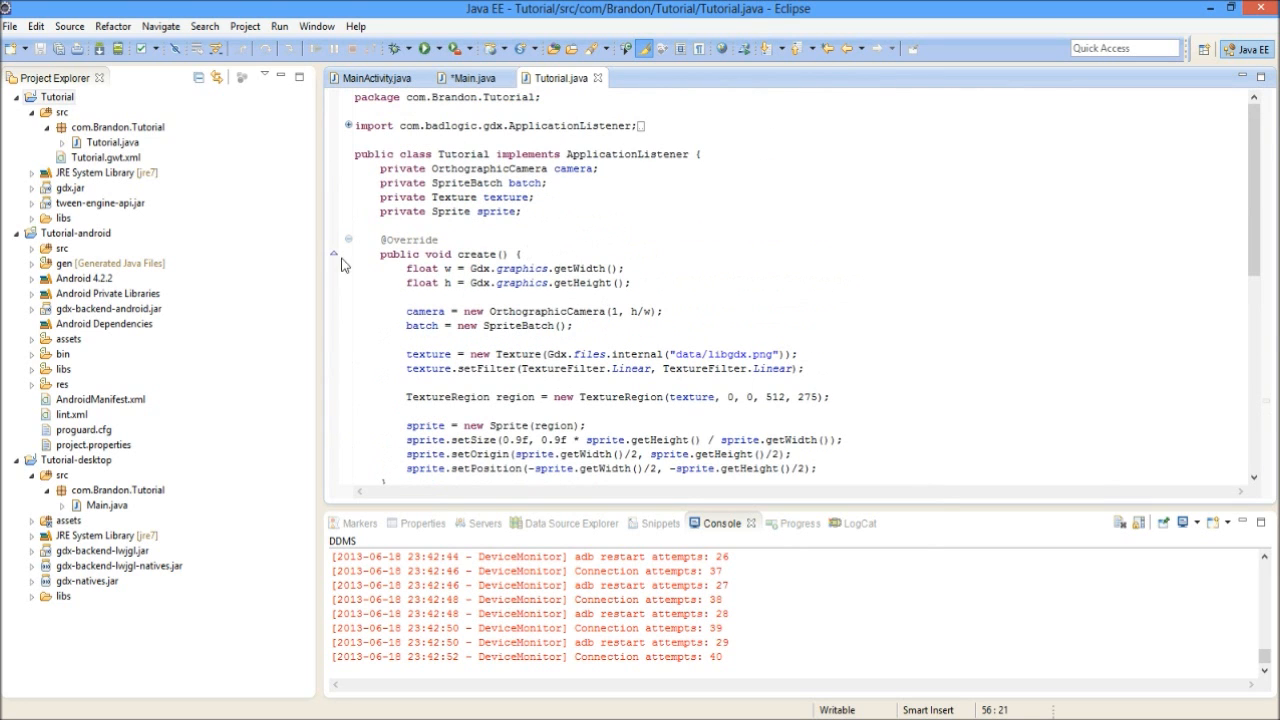
mouse_move(408, 176)
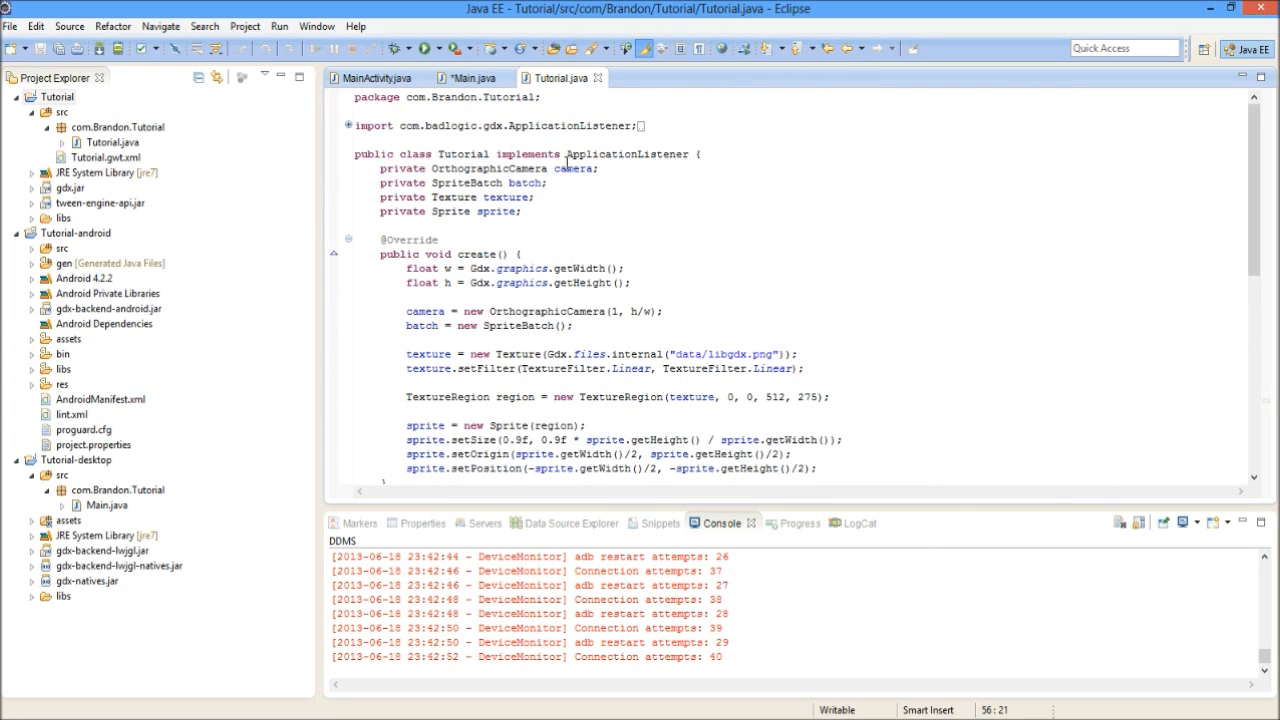
mouse_move(572, 168)
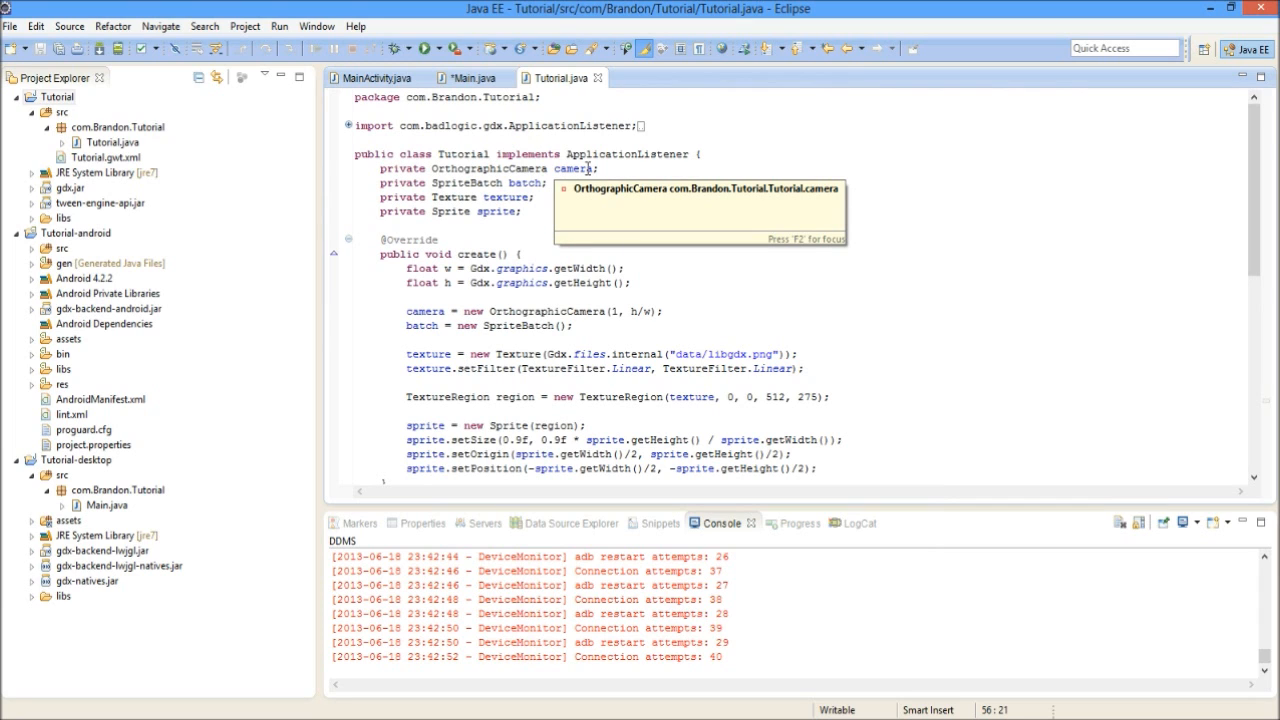
Launch the desktop Main configuration and compare the running libGDX logo window with the camera's h/w line
left_click(438, 48)
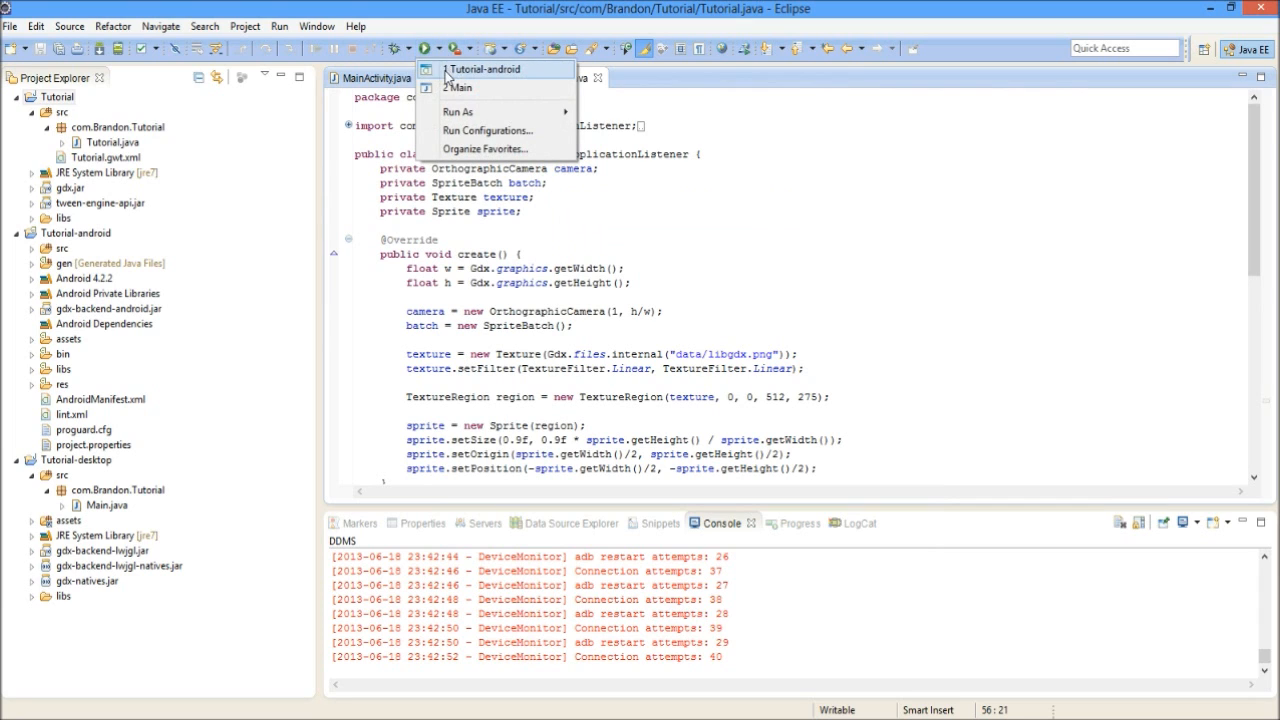
left_click(456, 88)
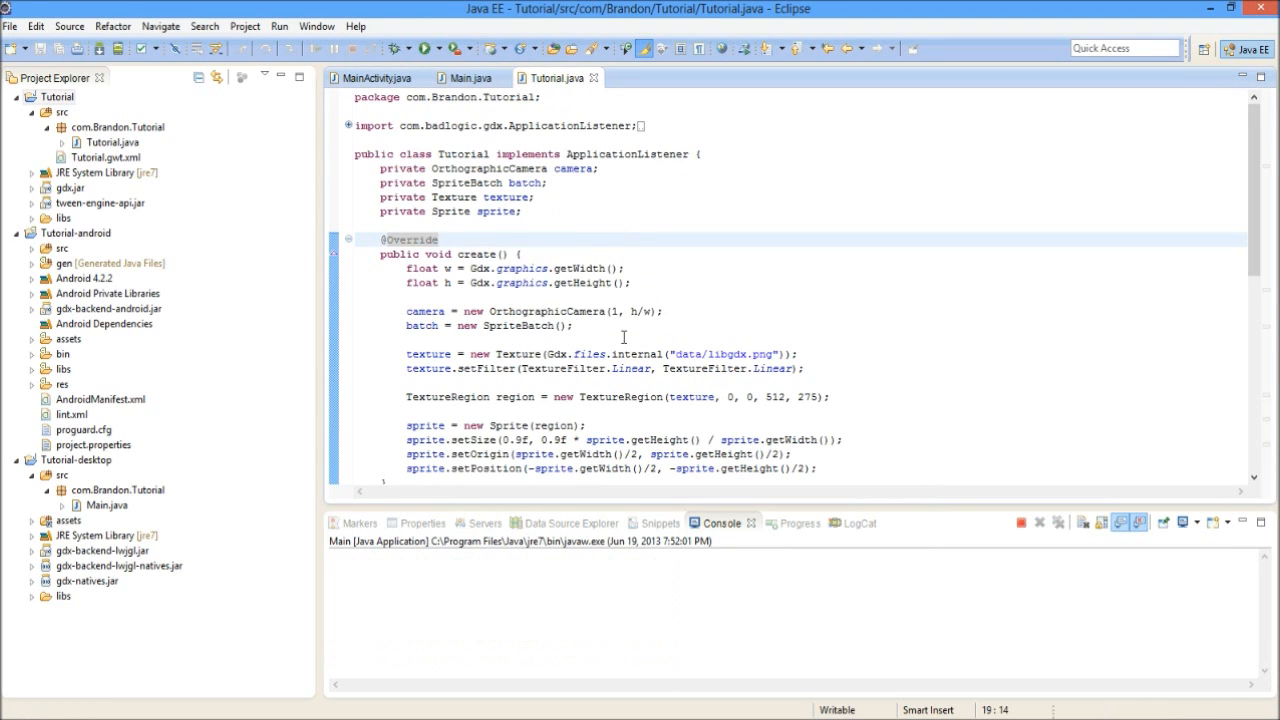
left_click(428, 48)
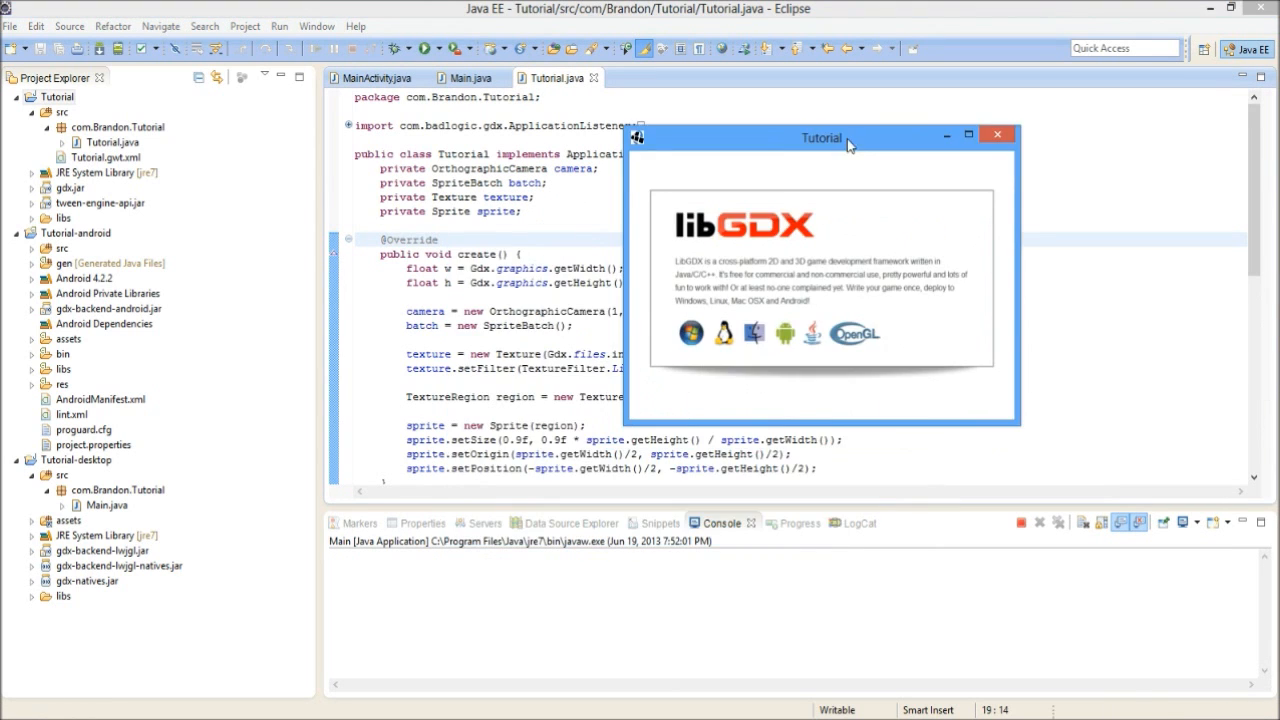
mouse_move(758, 150)
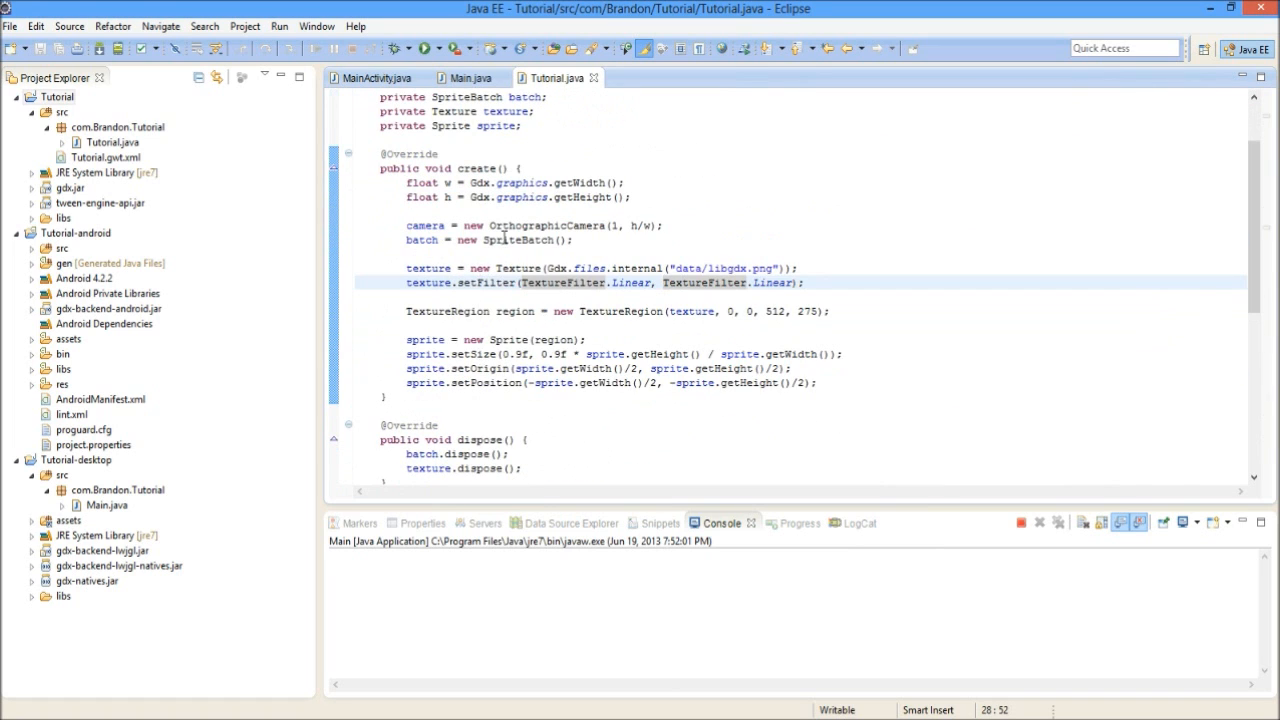
left_click(426, 48)
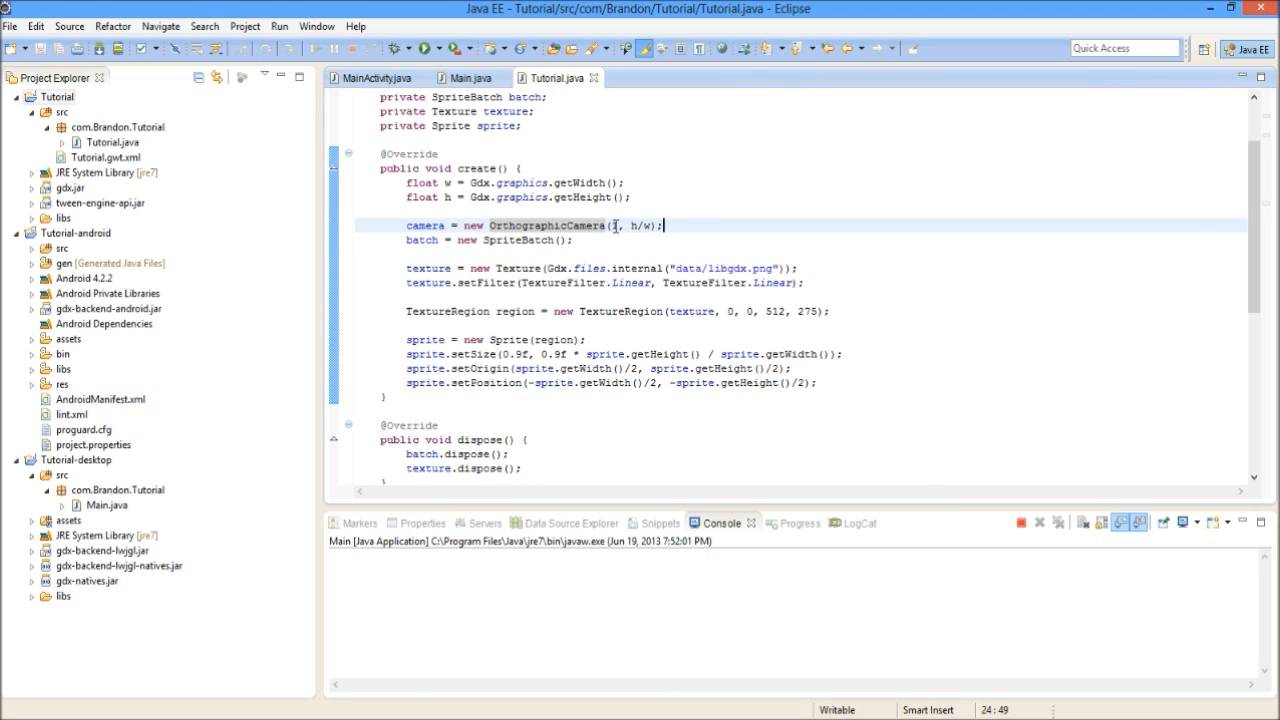
left_click(428, 48)
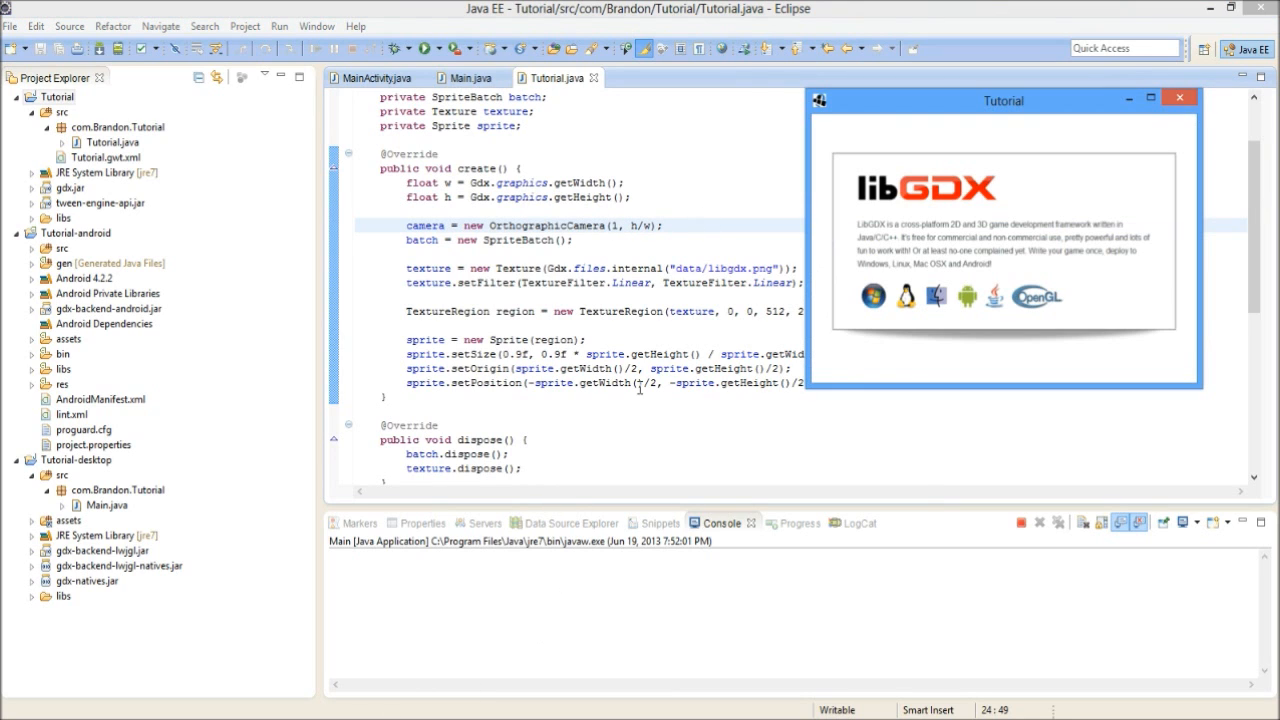
left_click(1180, 96)
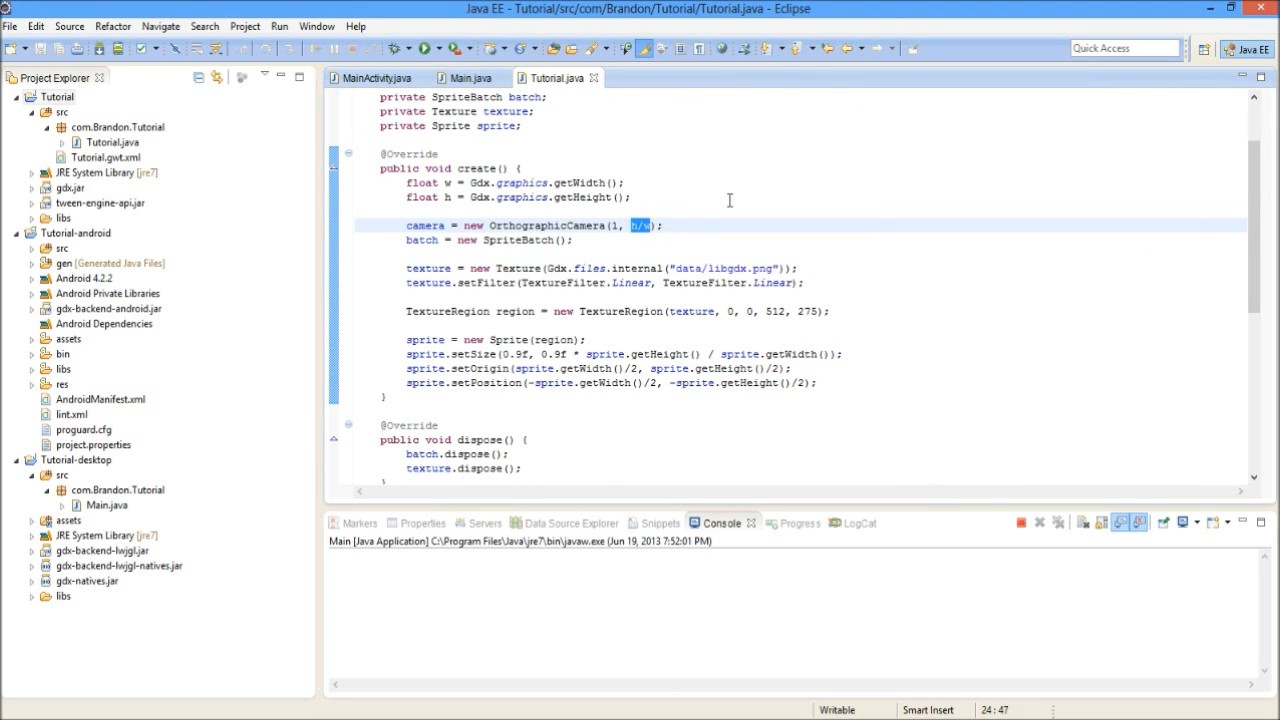
left_click(428, 48)
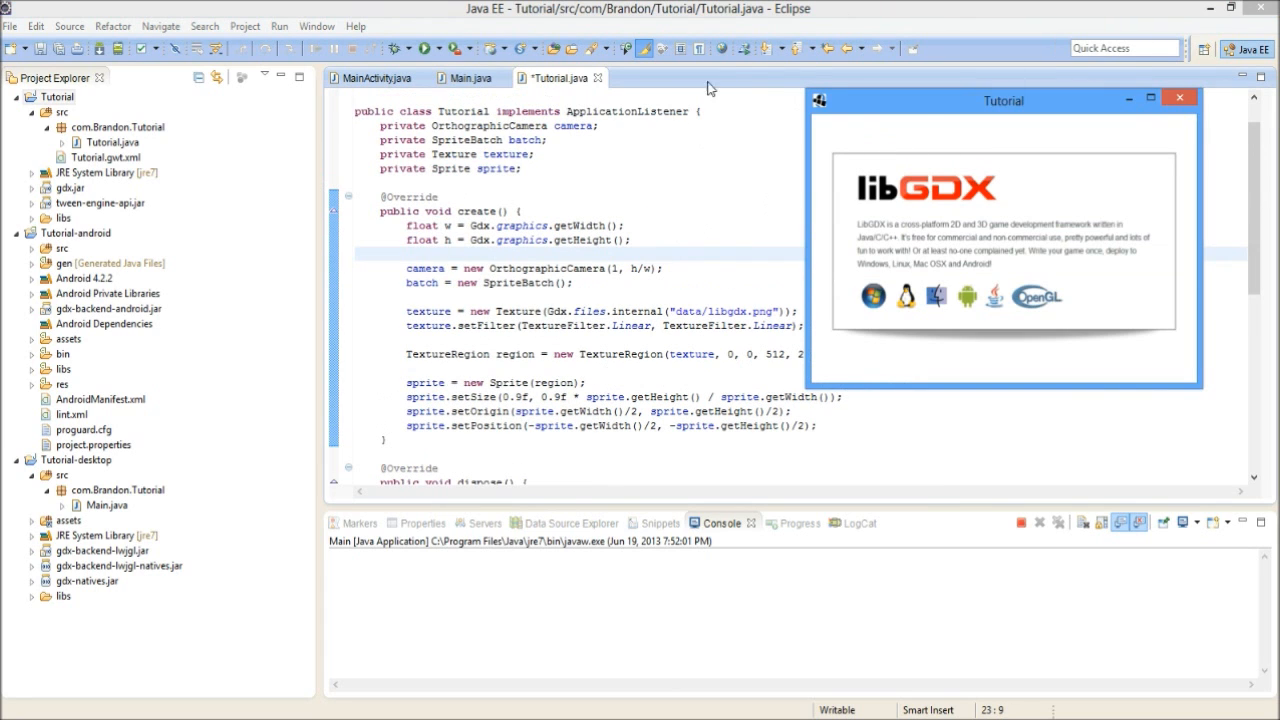
mouse_move(1180, 100)
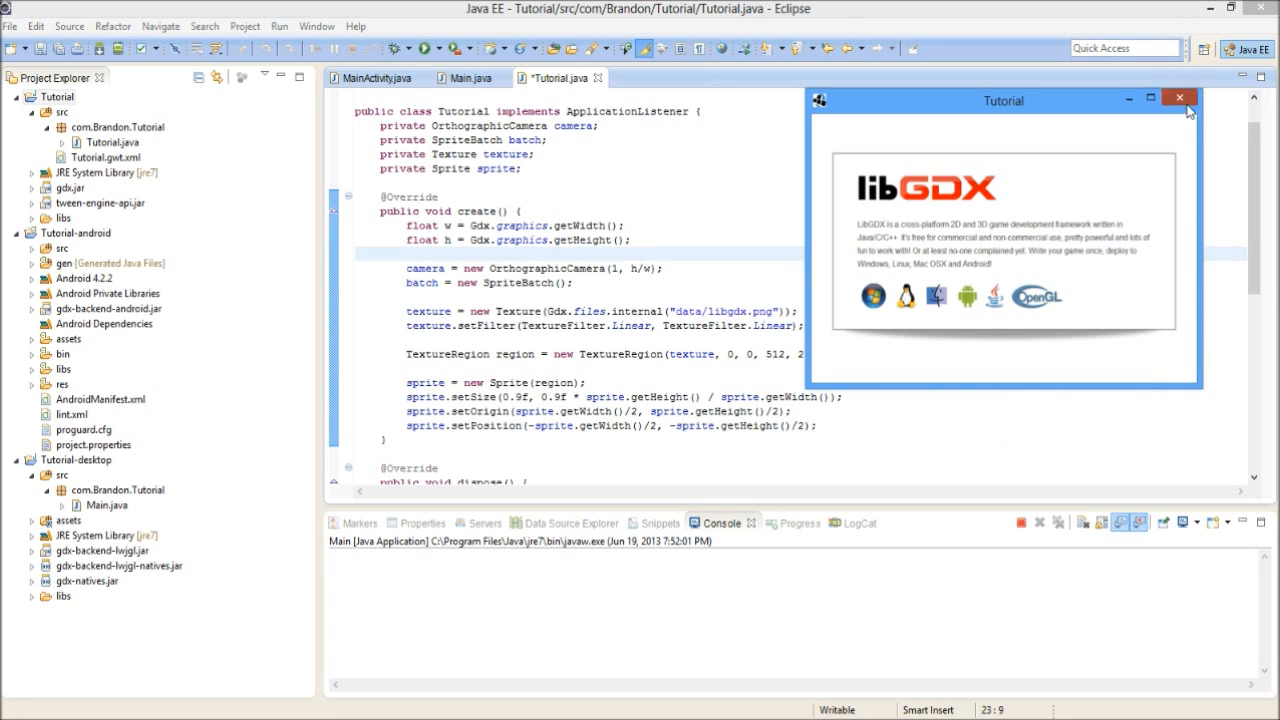
left_click(1180, 100)
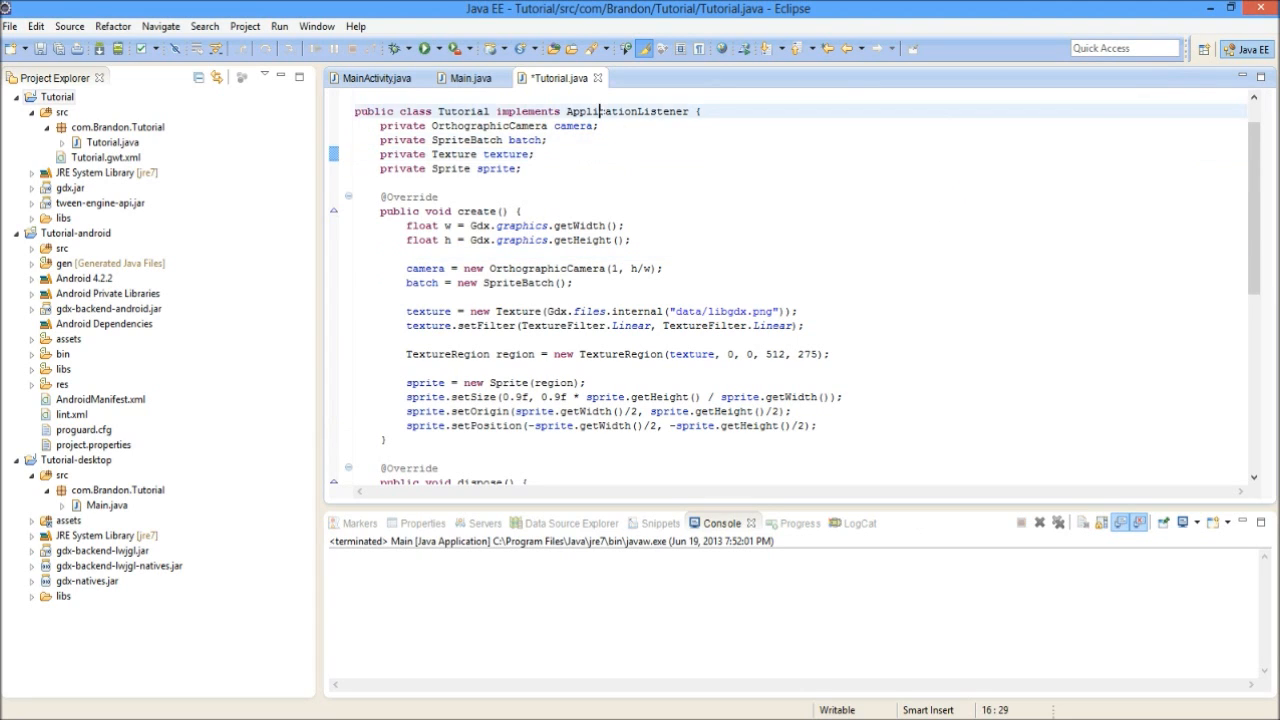
scroll("down", 3)
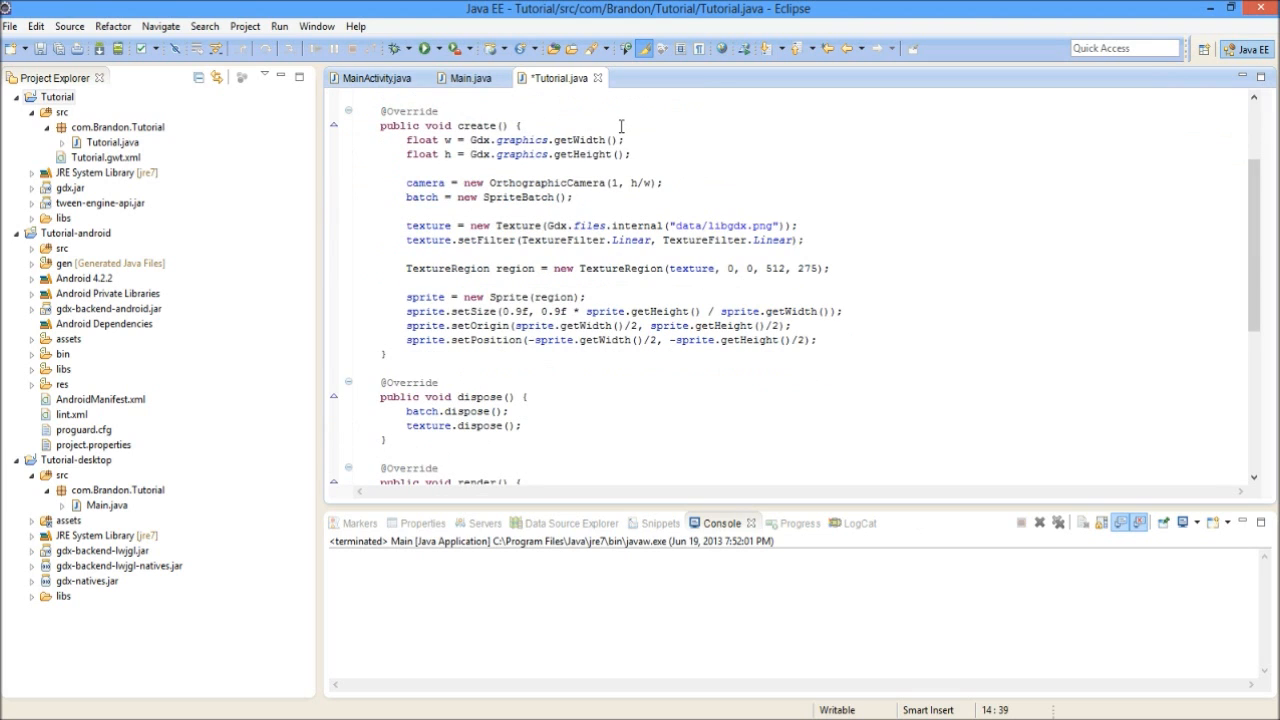
scroll("up", 3)
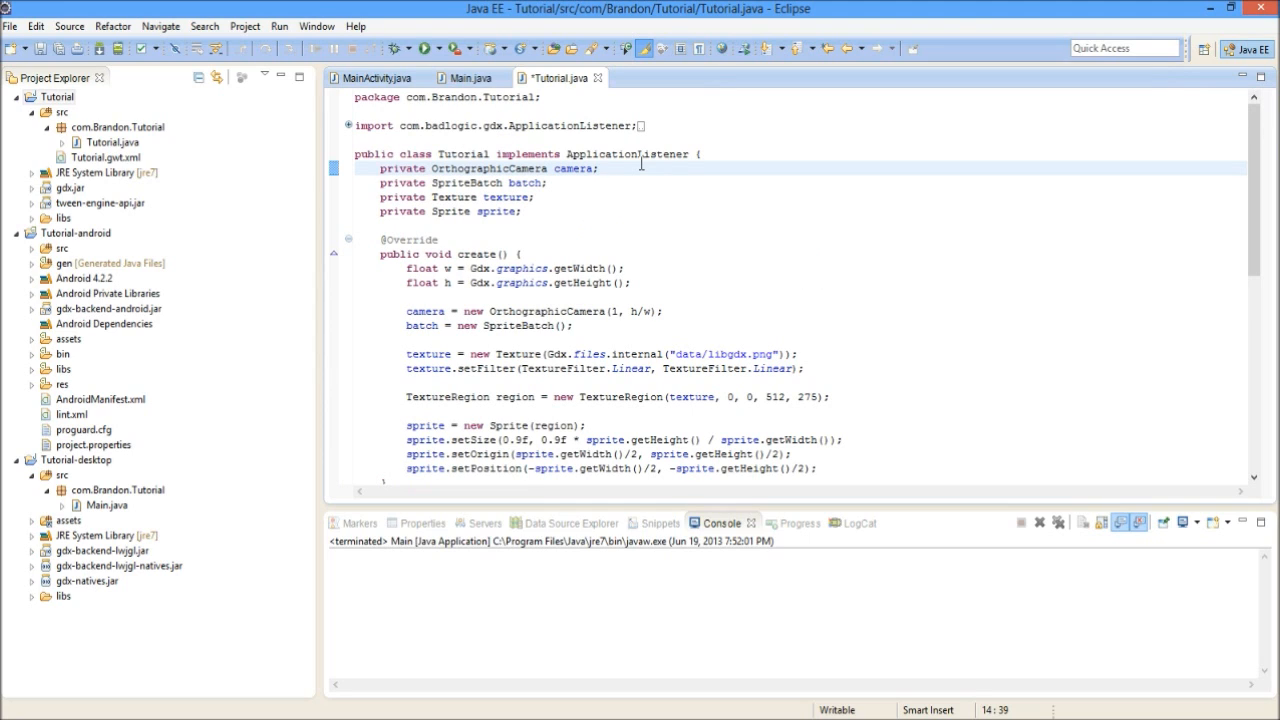
left_click(536, 198)
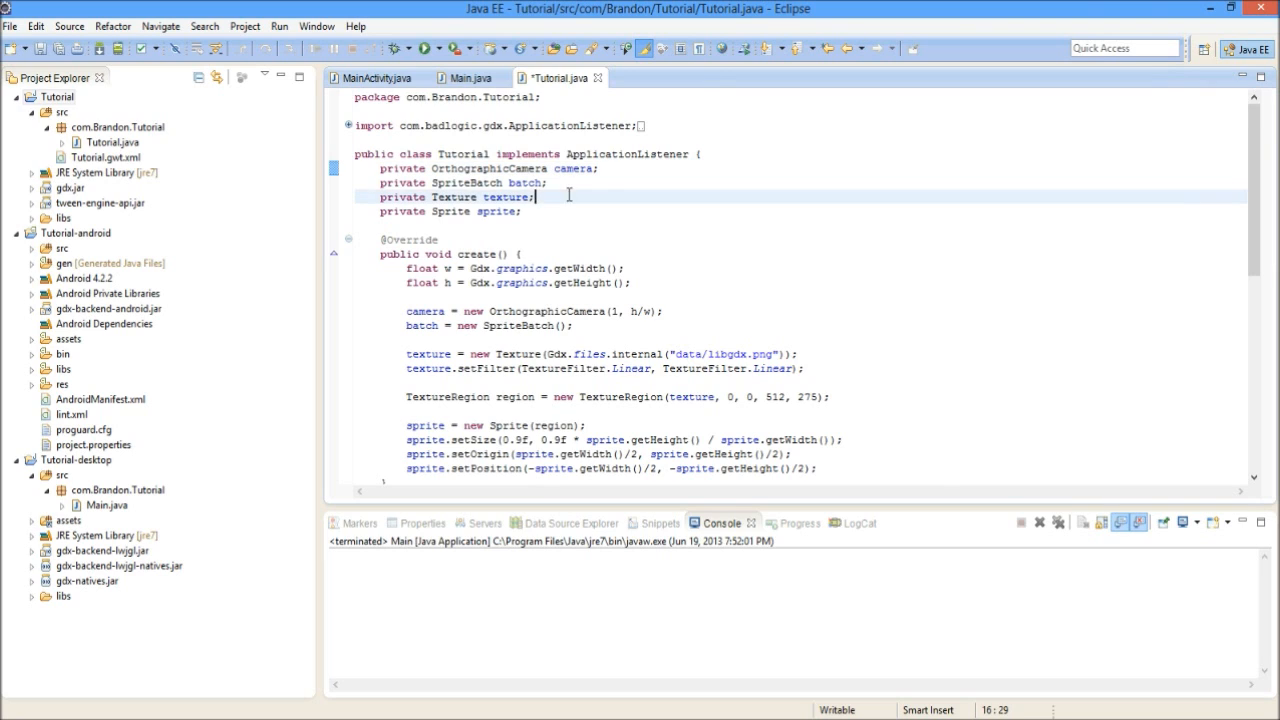
left_click(608, 182)
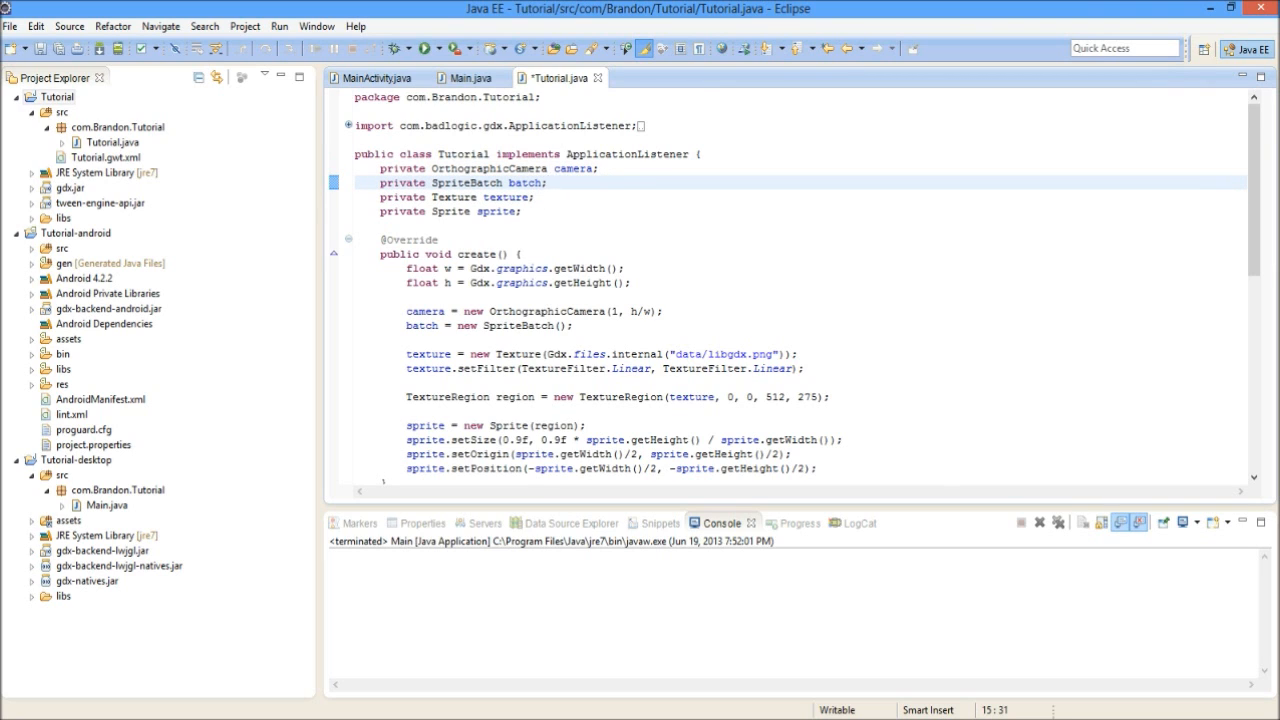
left_click(452, 184)
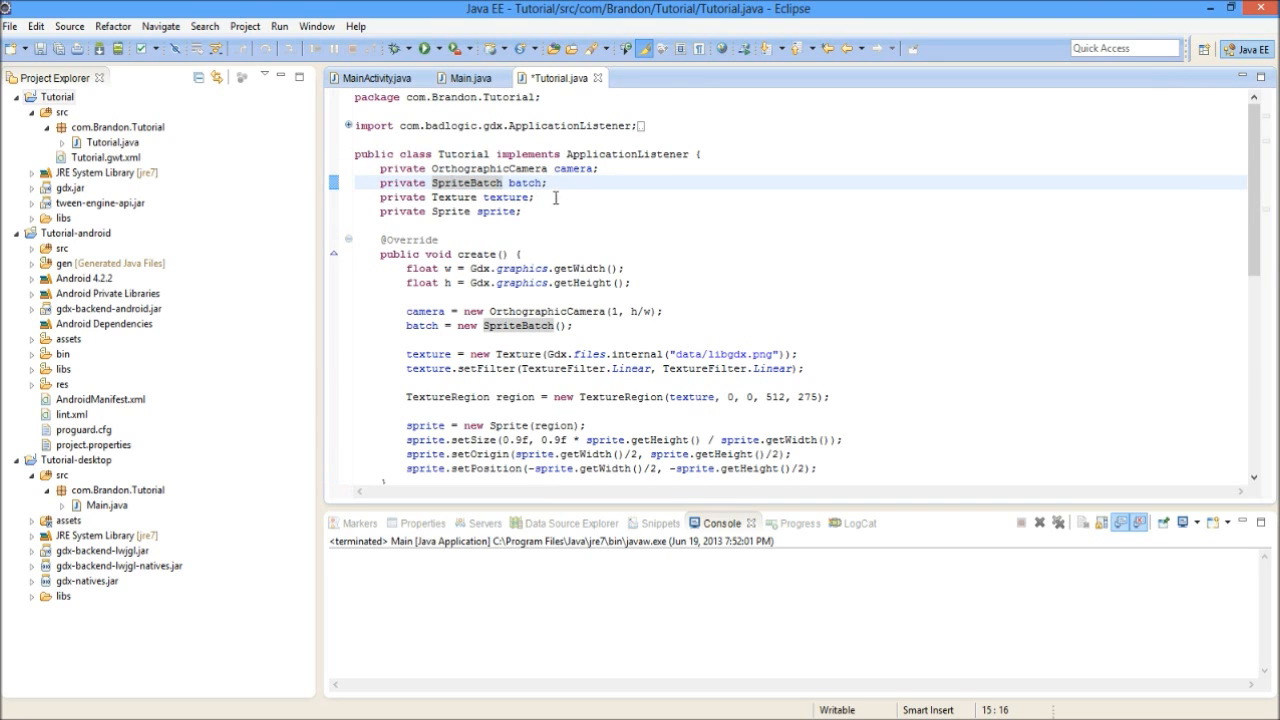
scroll("down", 3)
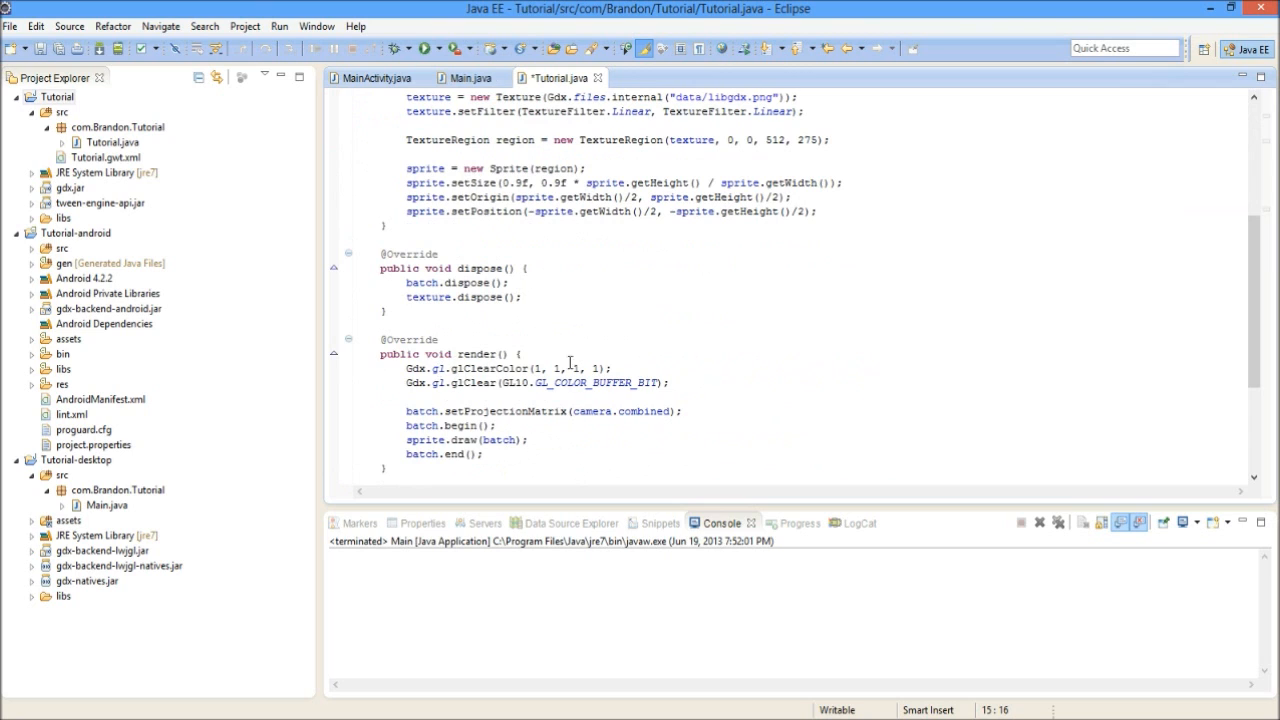
mouse_move(478, 354)
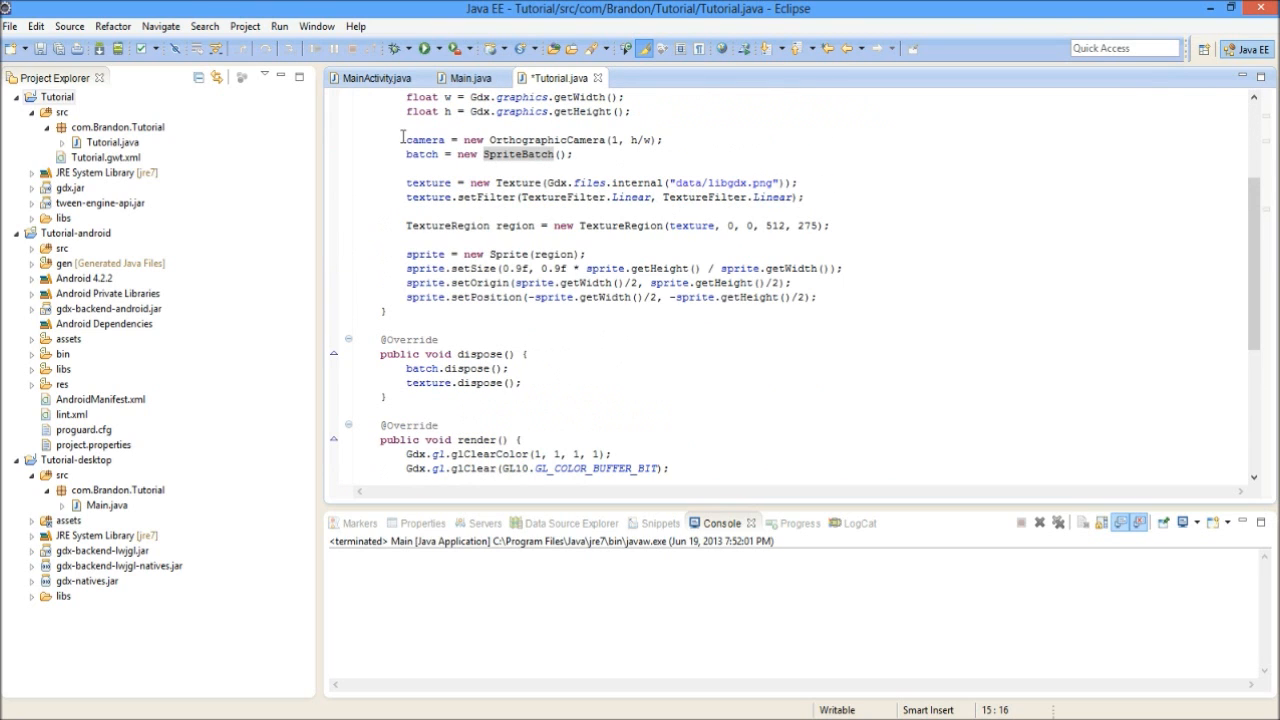
scroll("down", 3)
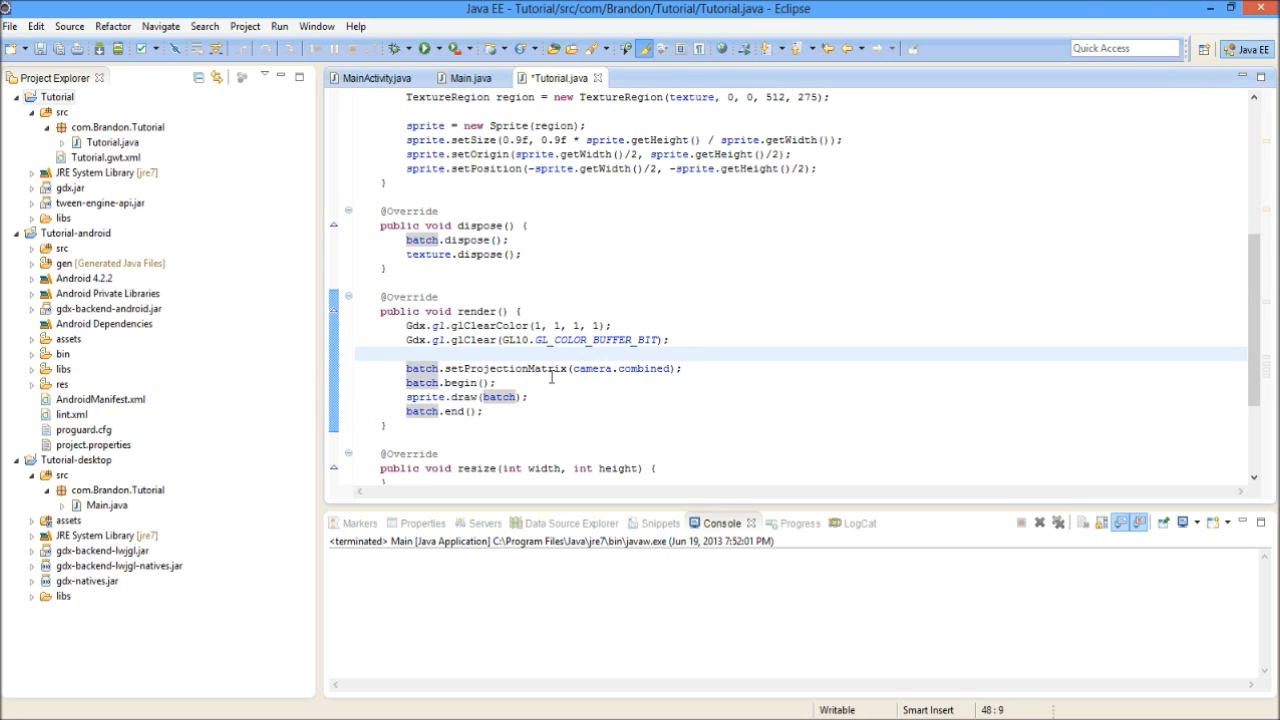
left_click(528, 396)
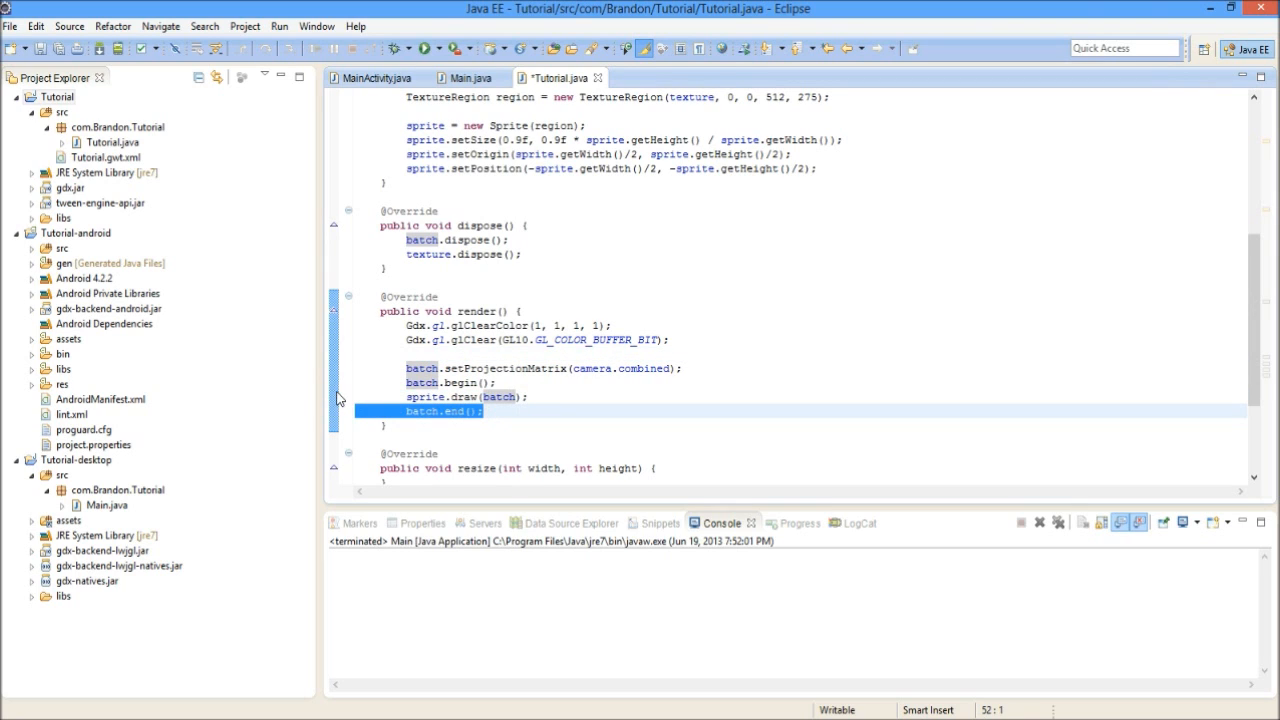
mouse_move(590, 352)
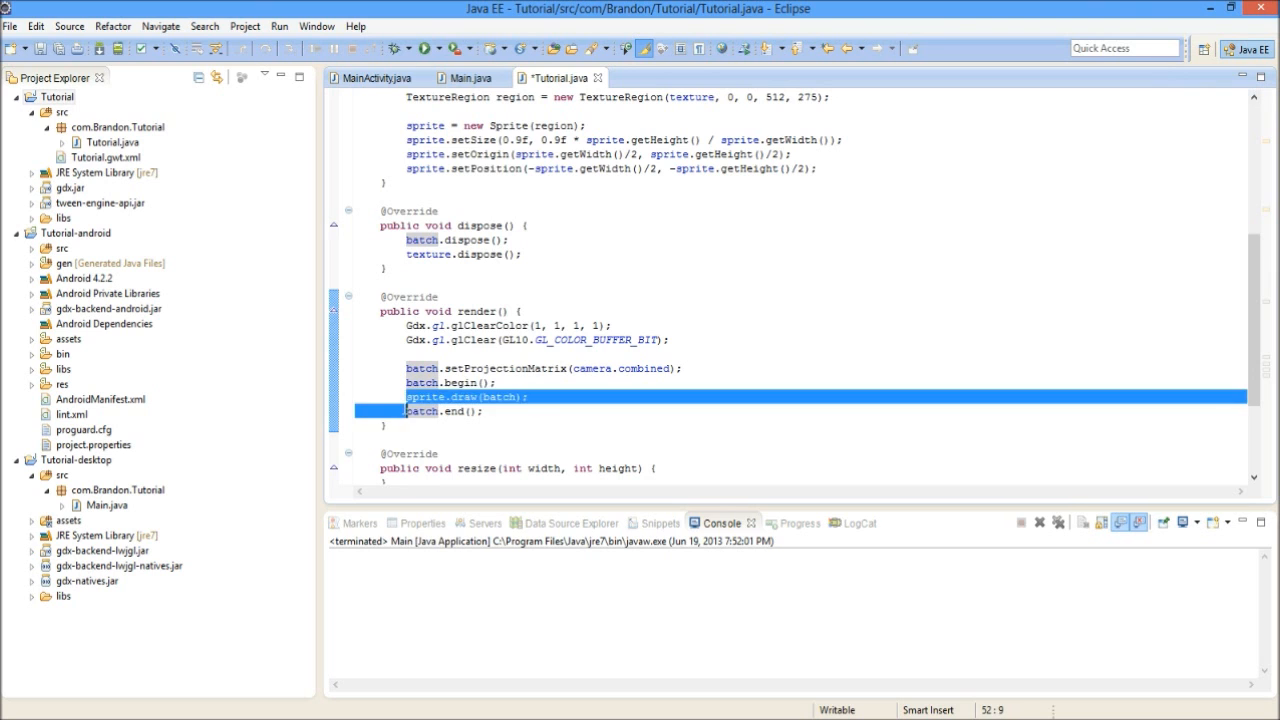
Run the desktop app, saving Tutorial.java via Save and Launch, then close the libGDX logo window
scroll("up", 3)
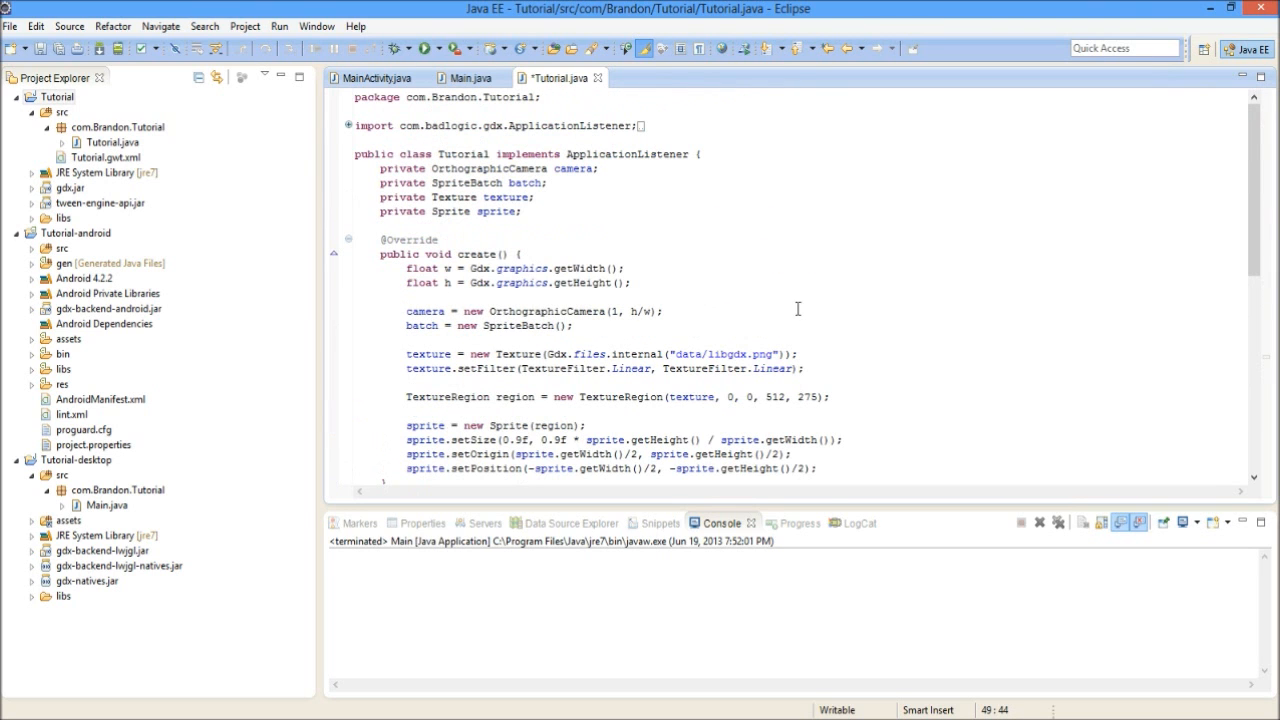
mouse_move(540, 268)
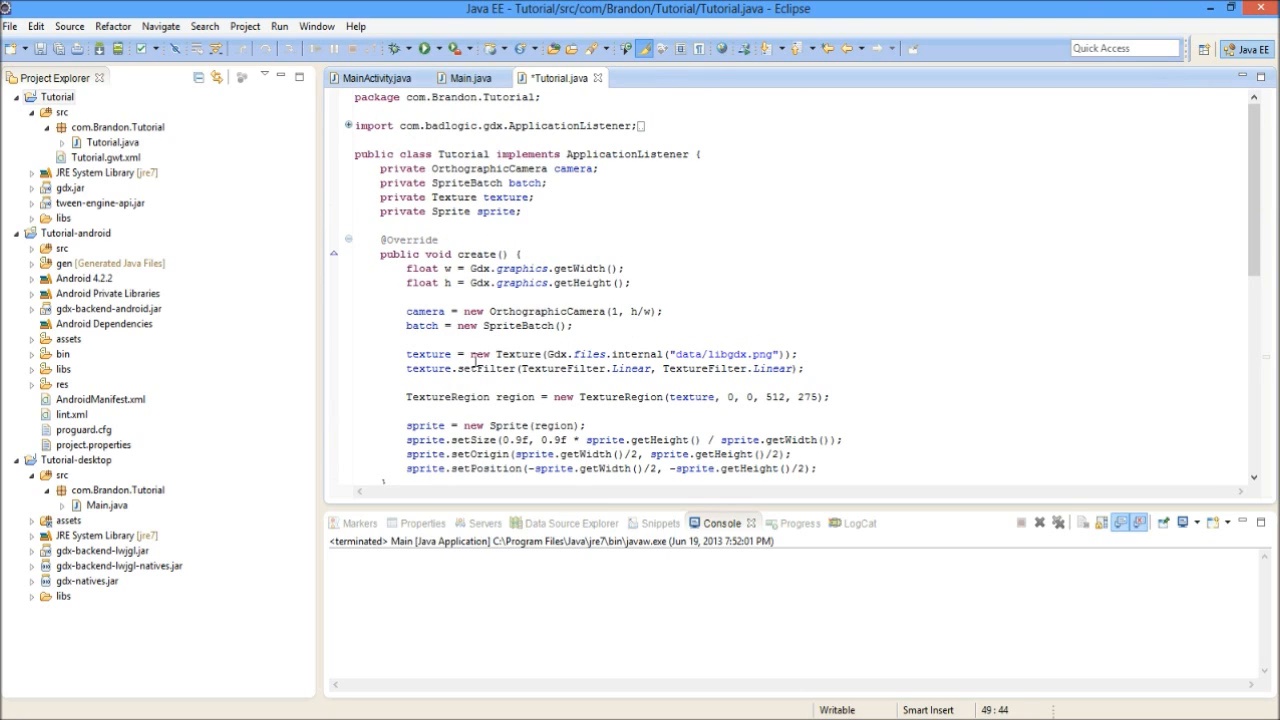
mouse_move(508, 212)
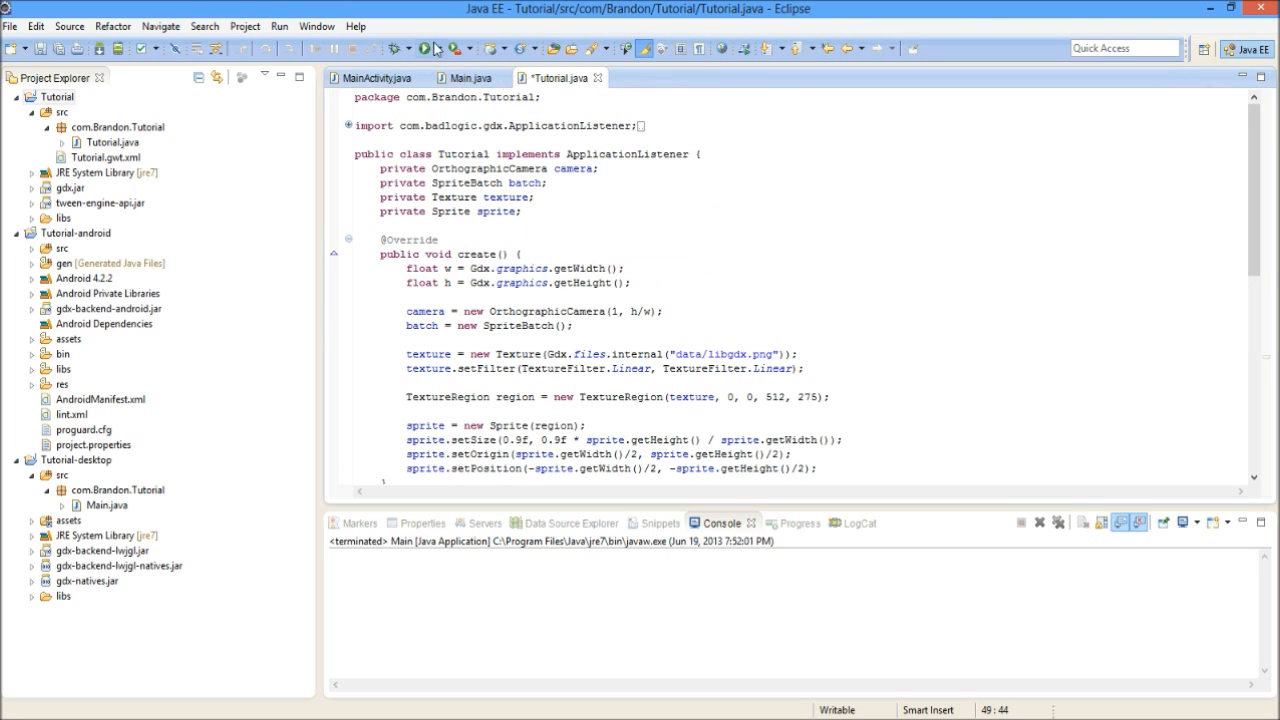
left_click(426, 48)
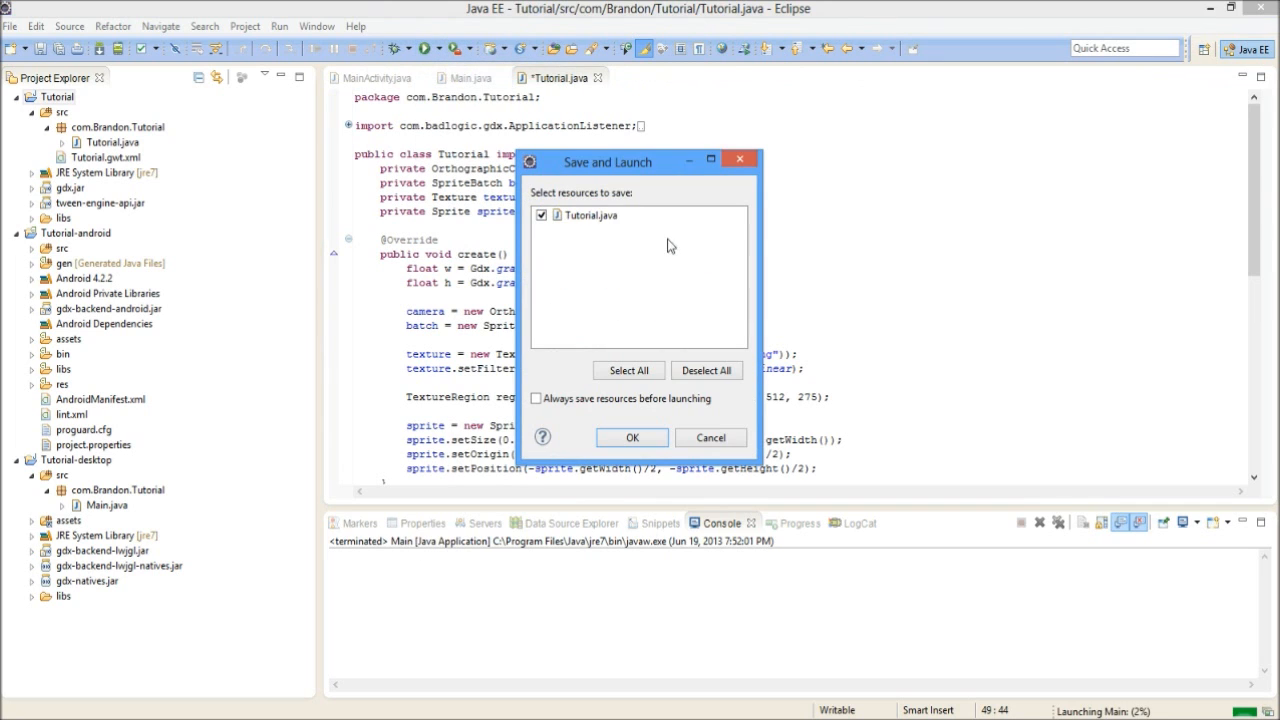
left_click(632, 438)
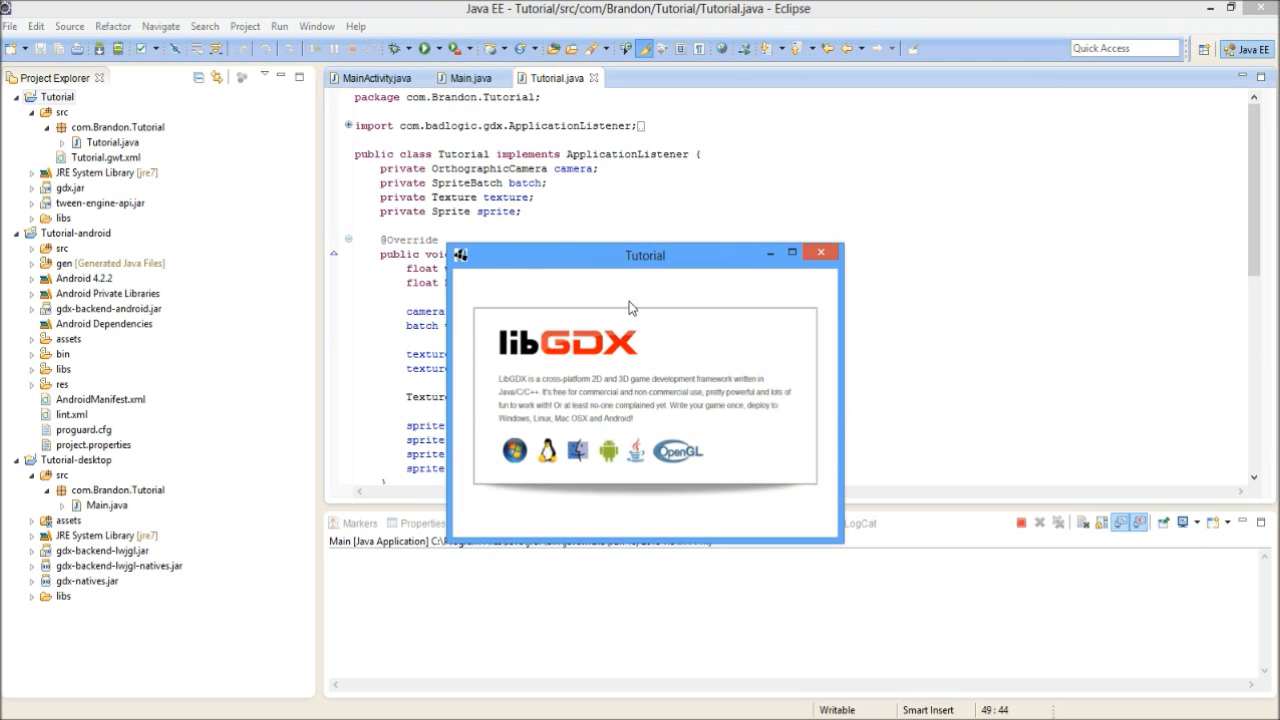
mouse_move(464, 370)
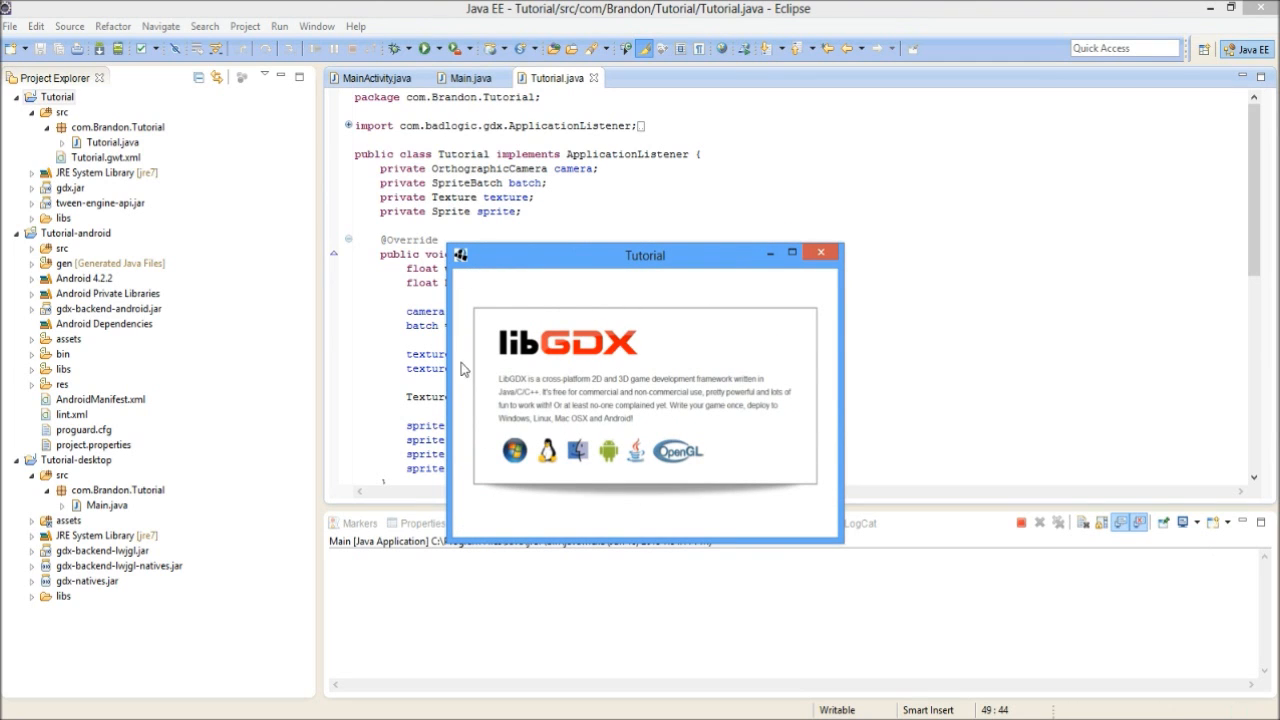
mouse_move(576, 404)
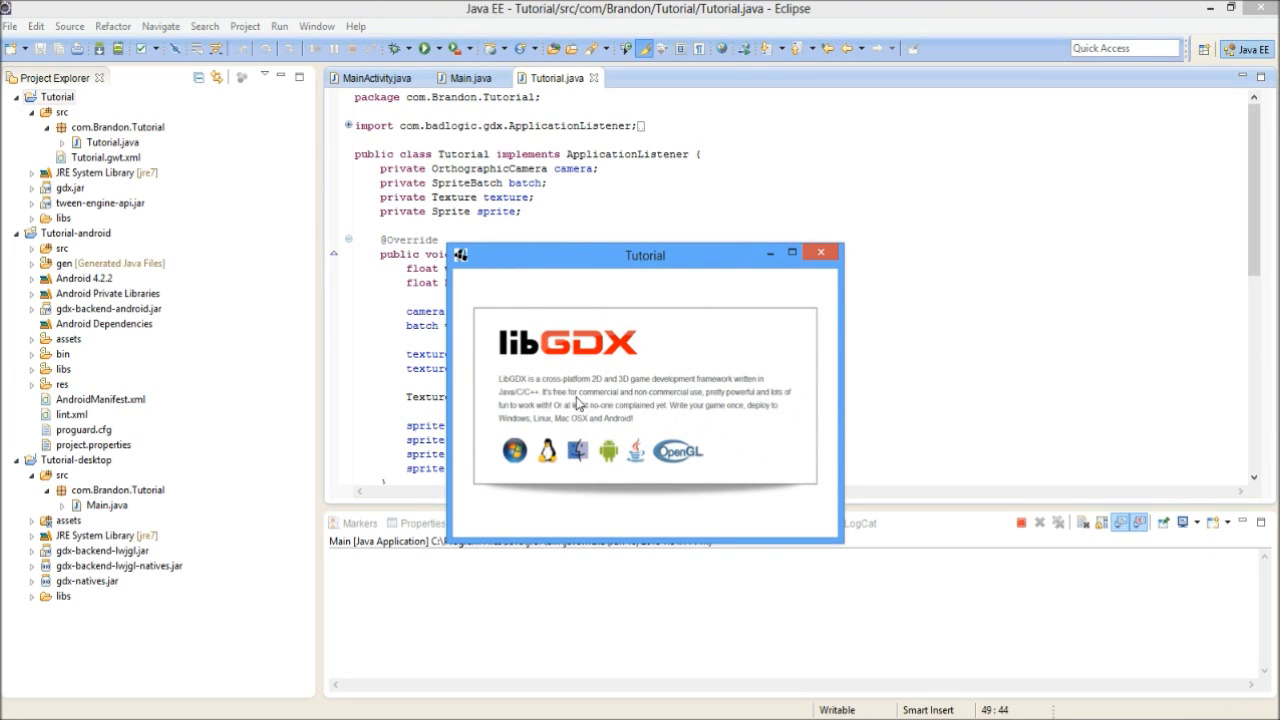
mouse_move(820, 252)
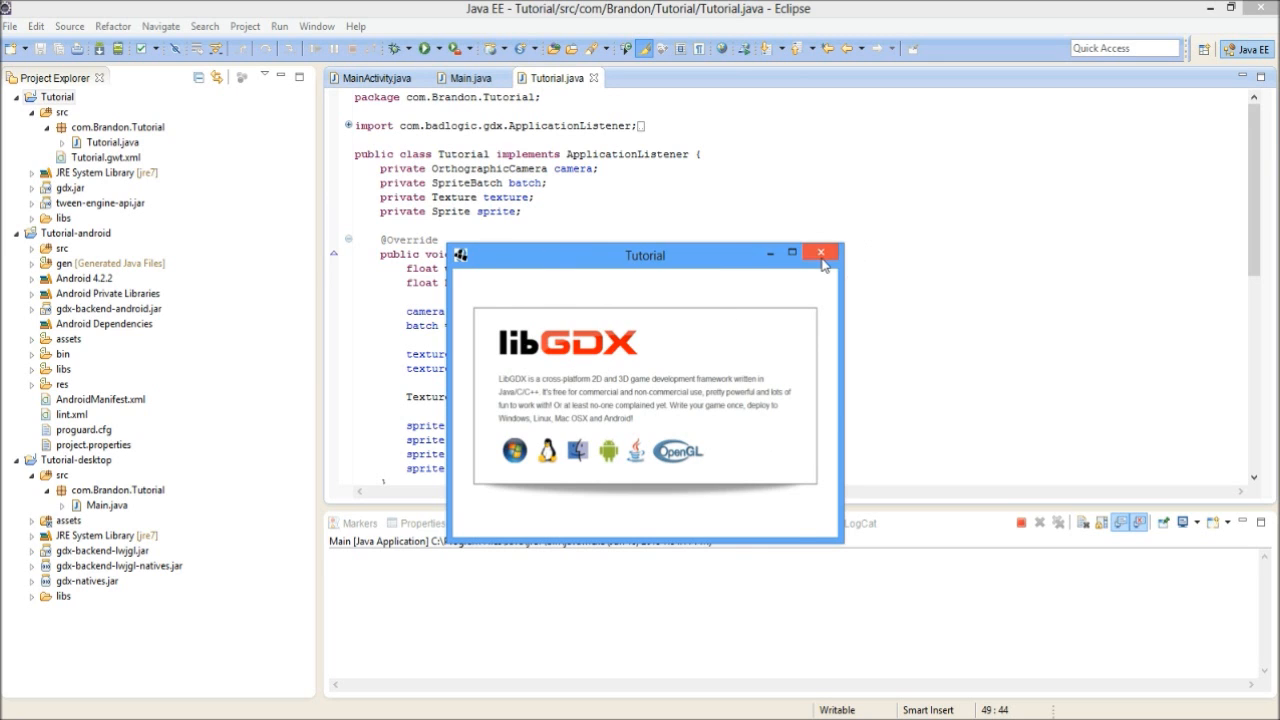
left_click(820, 252)
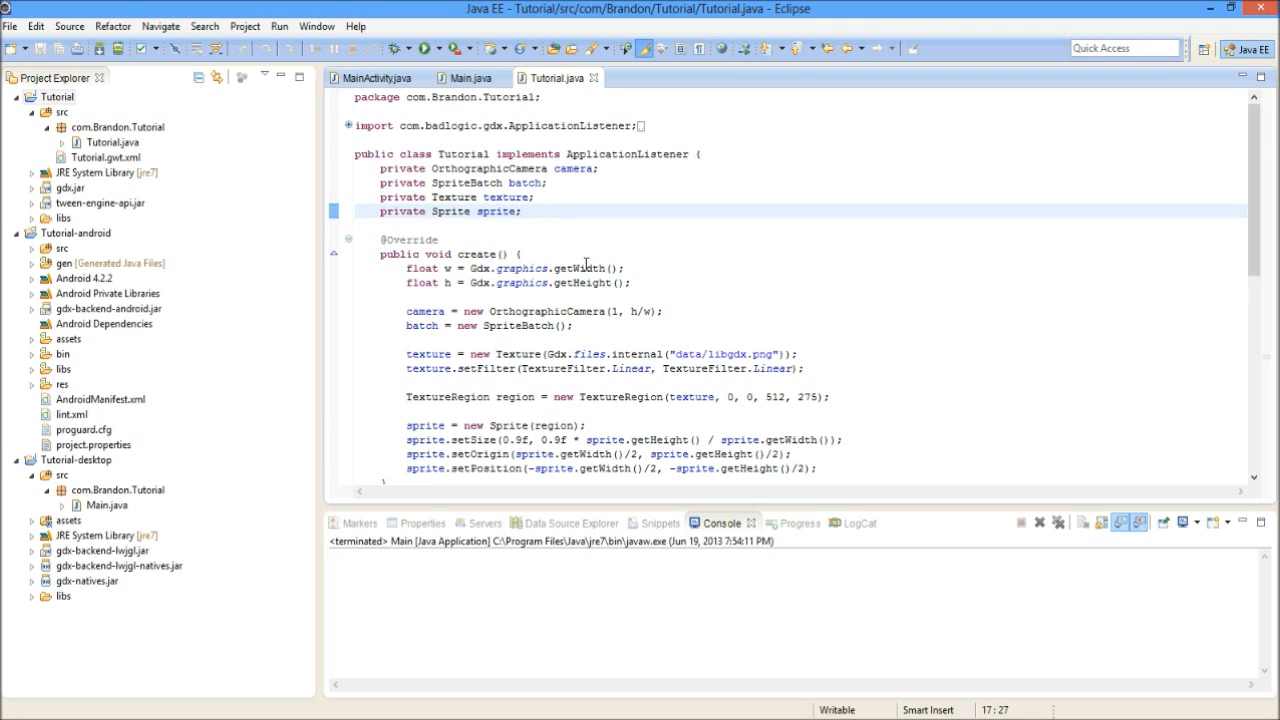
mouse_move(504, 378)
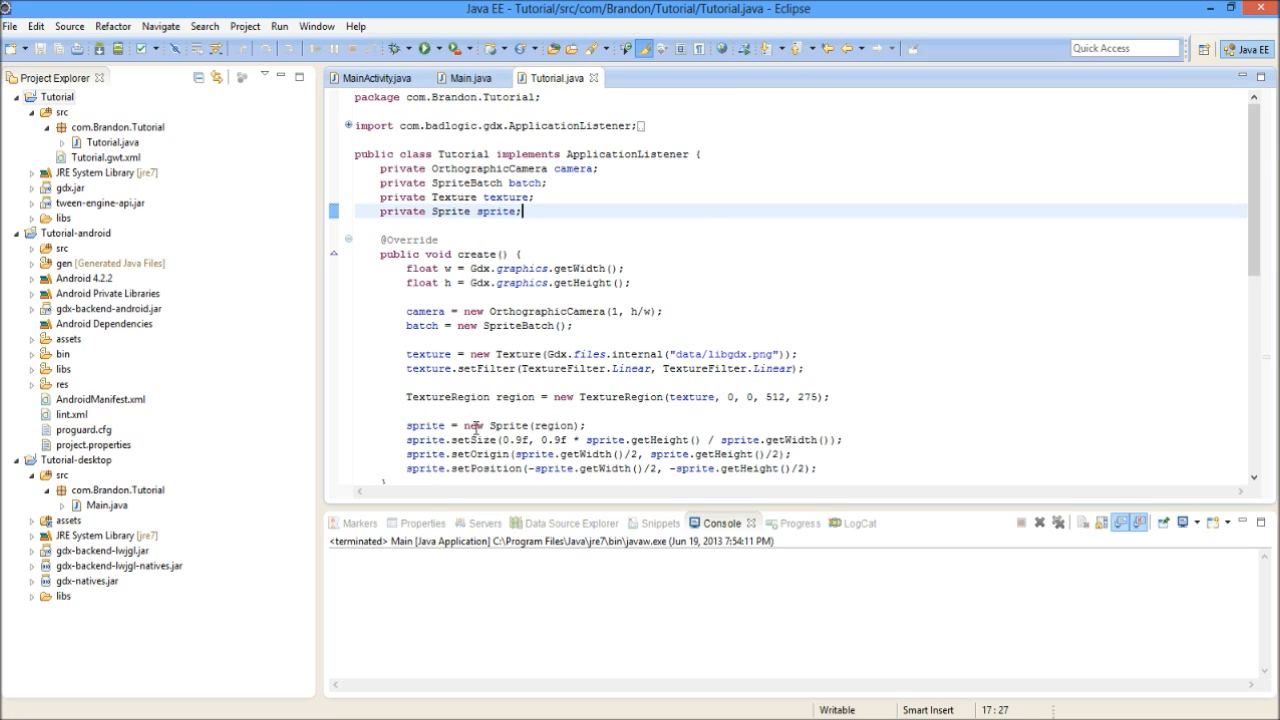
left_click(488, 424)
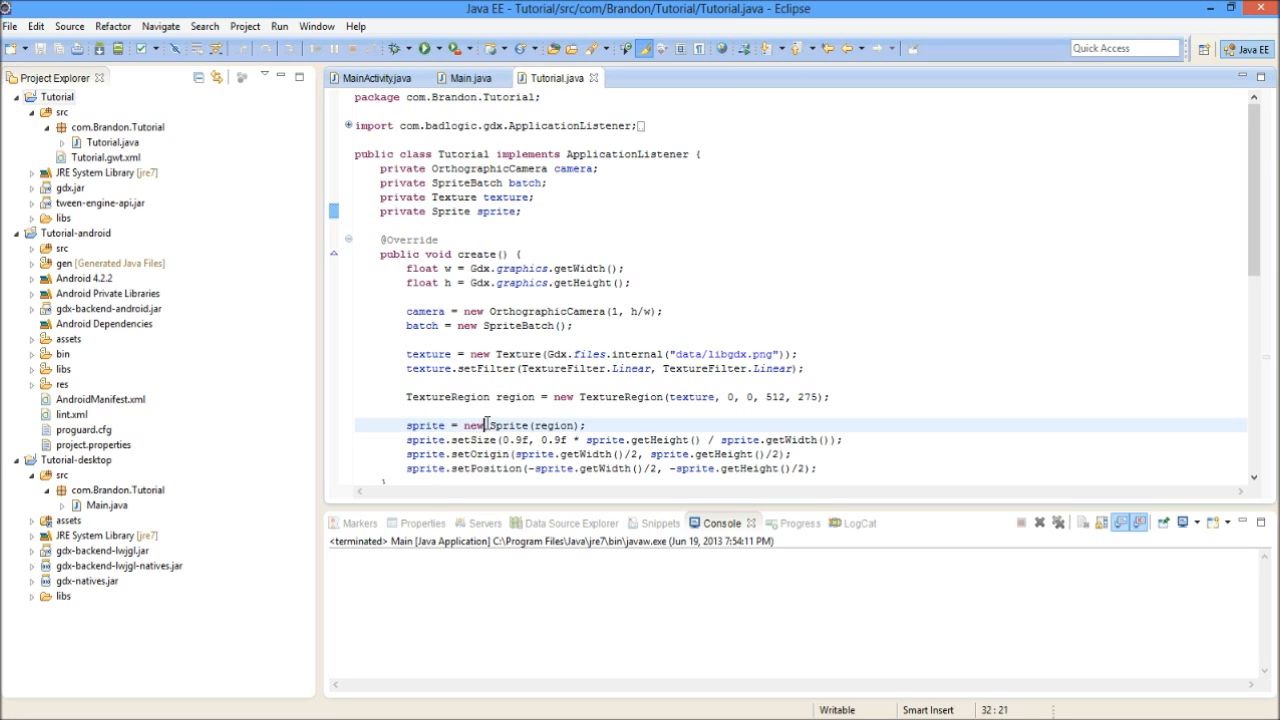
double_click(468, 440)
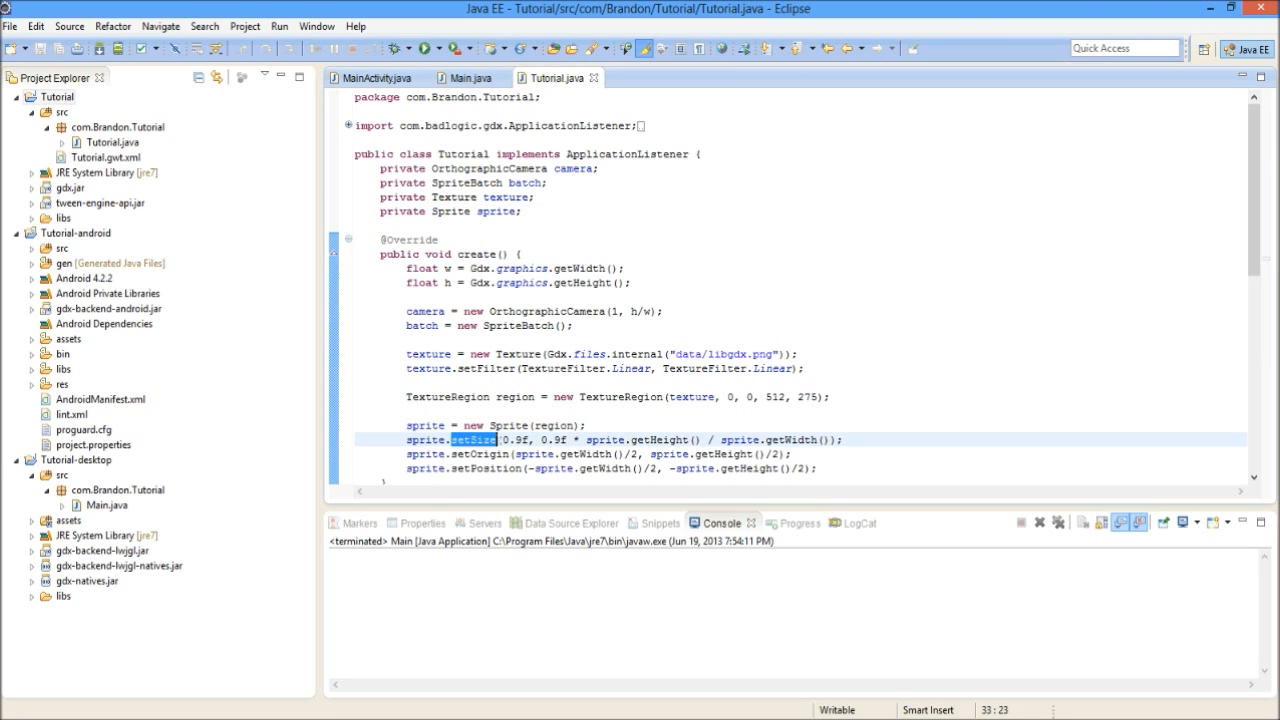
left_click(572, 410)
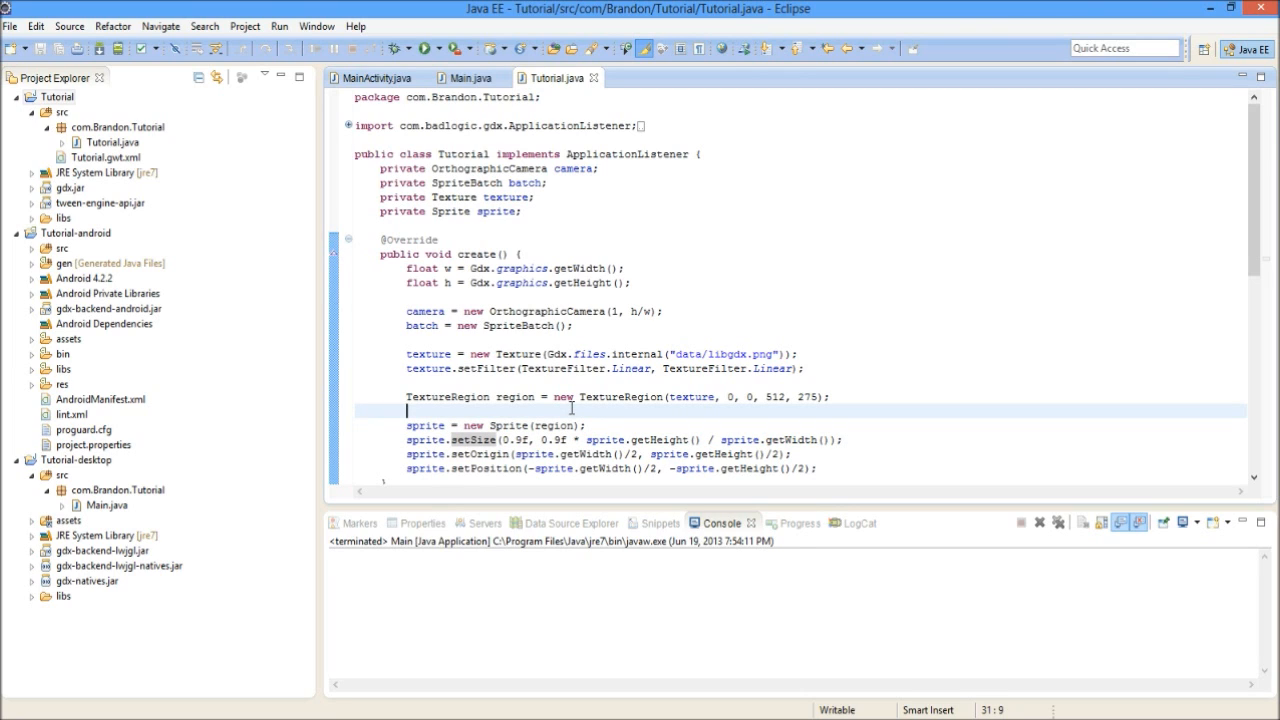
mouse_move(448, 456)
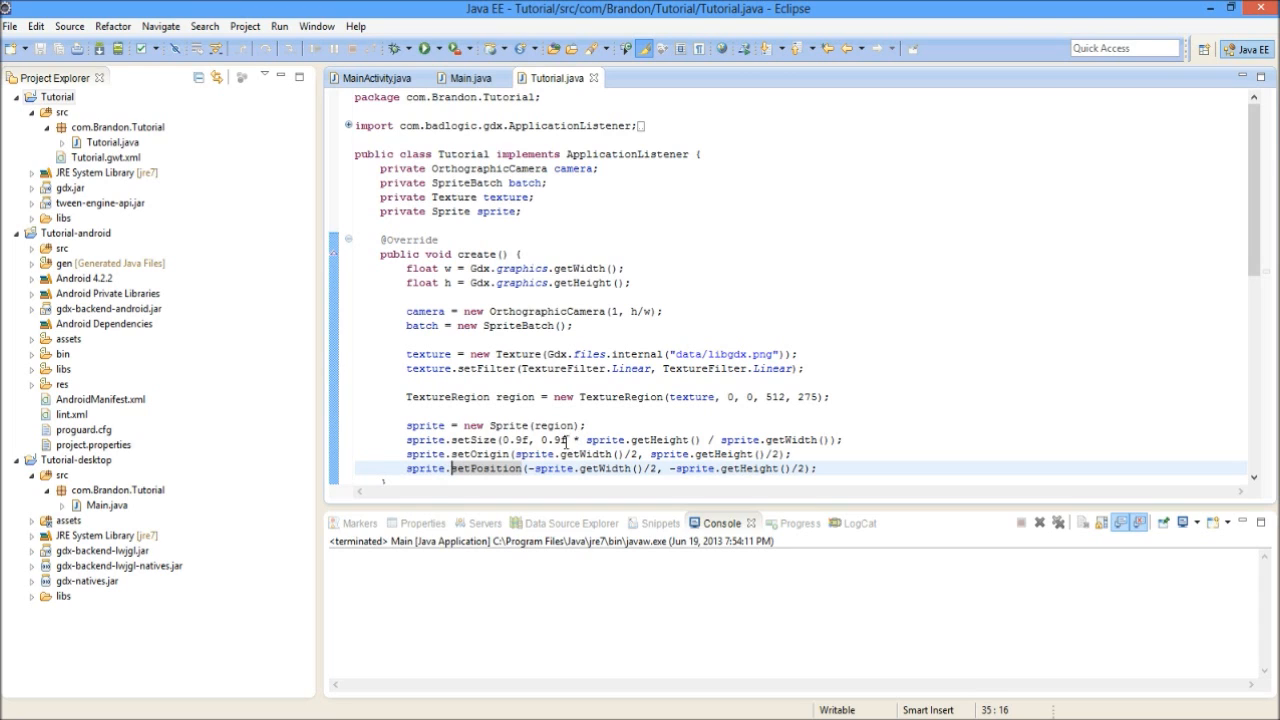
mouse_move(812, 416)
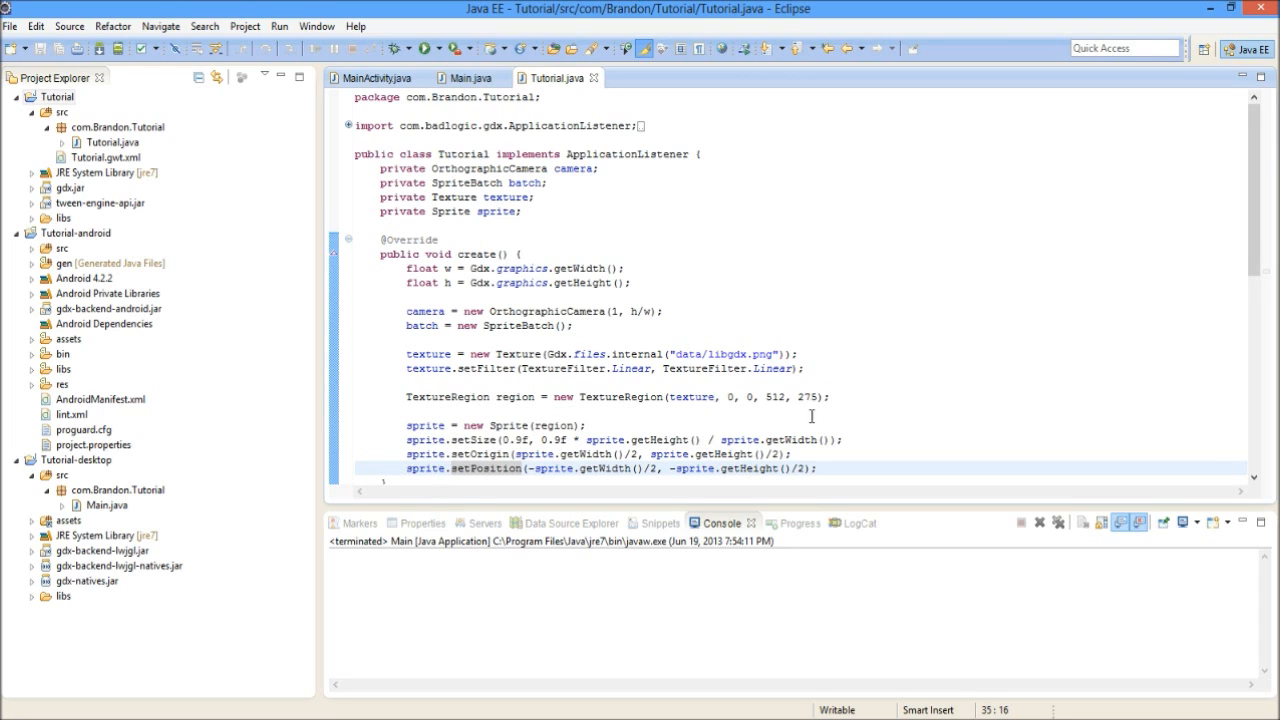
scroll("down", 3)
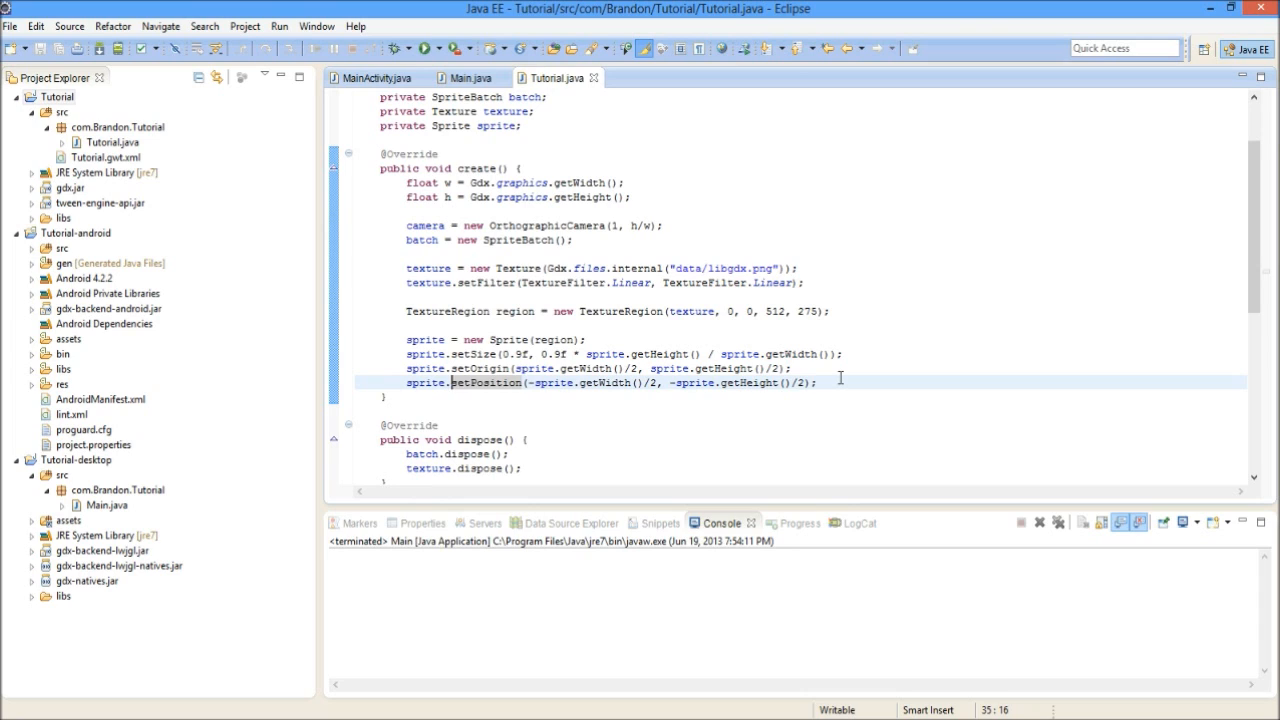
mouse_move(824, 406)
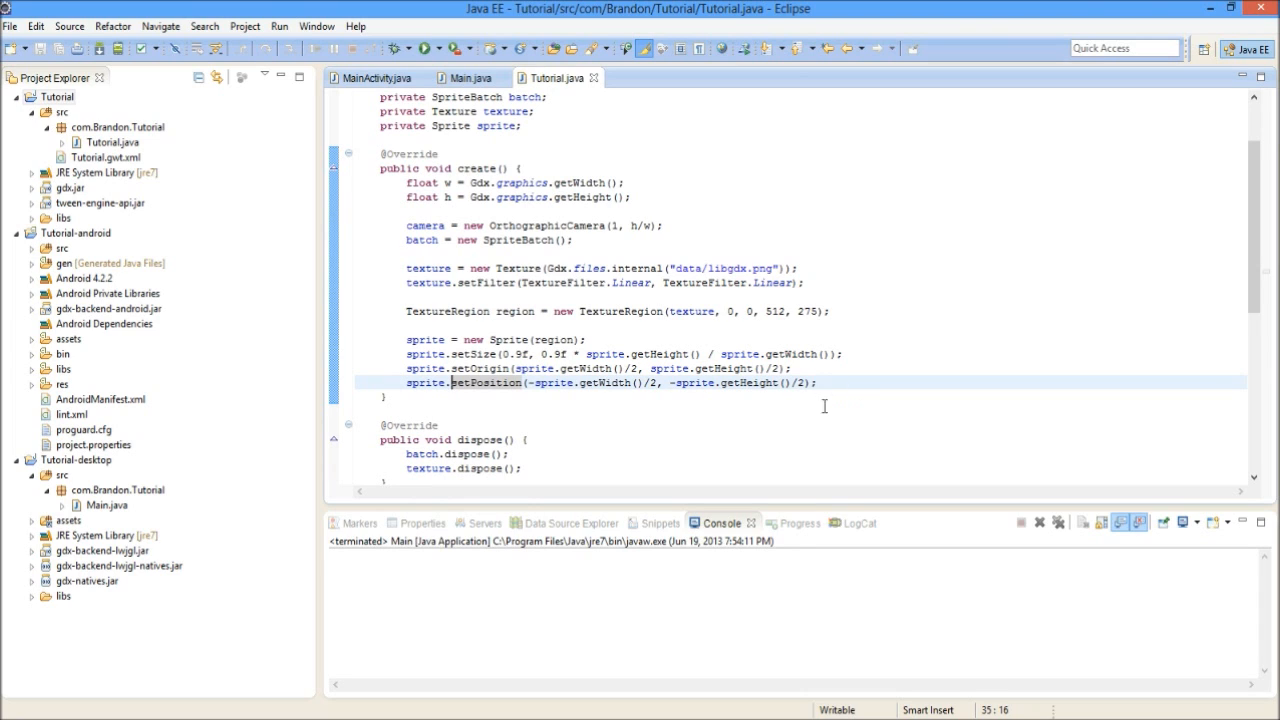
mouse_move(644, 388)
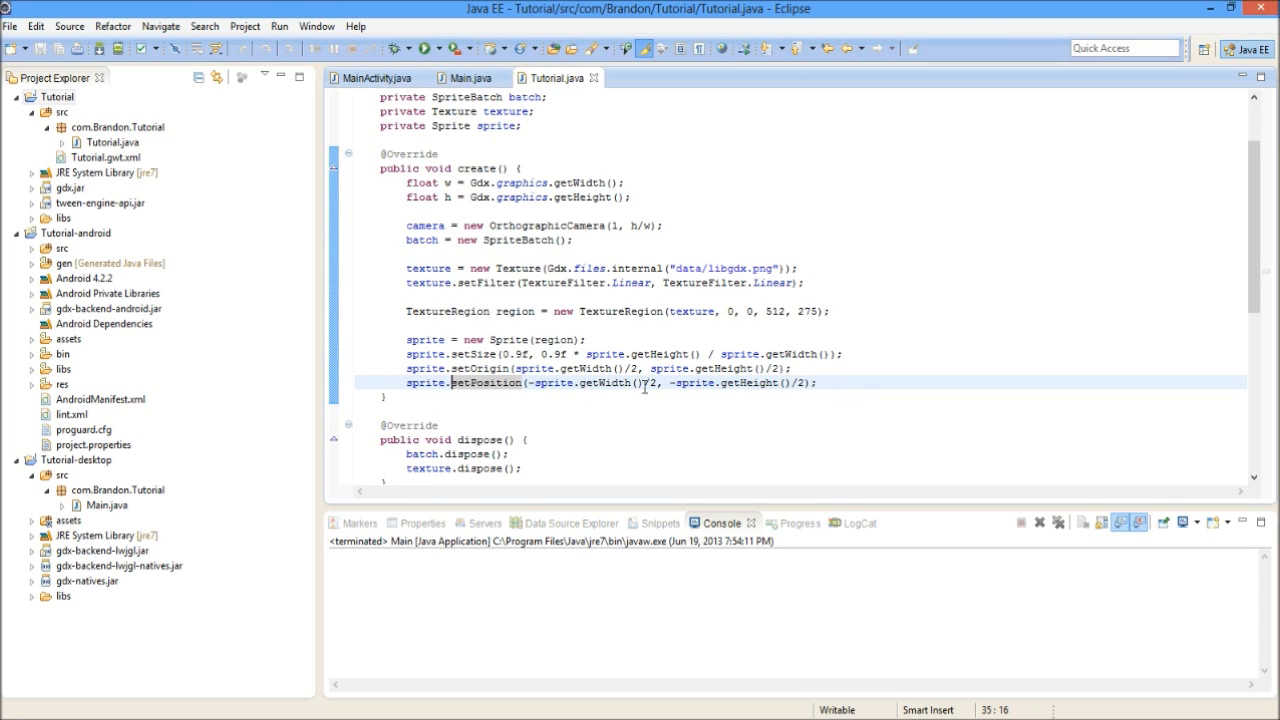
mouse_move(752, 374)
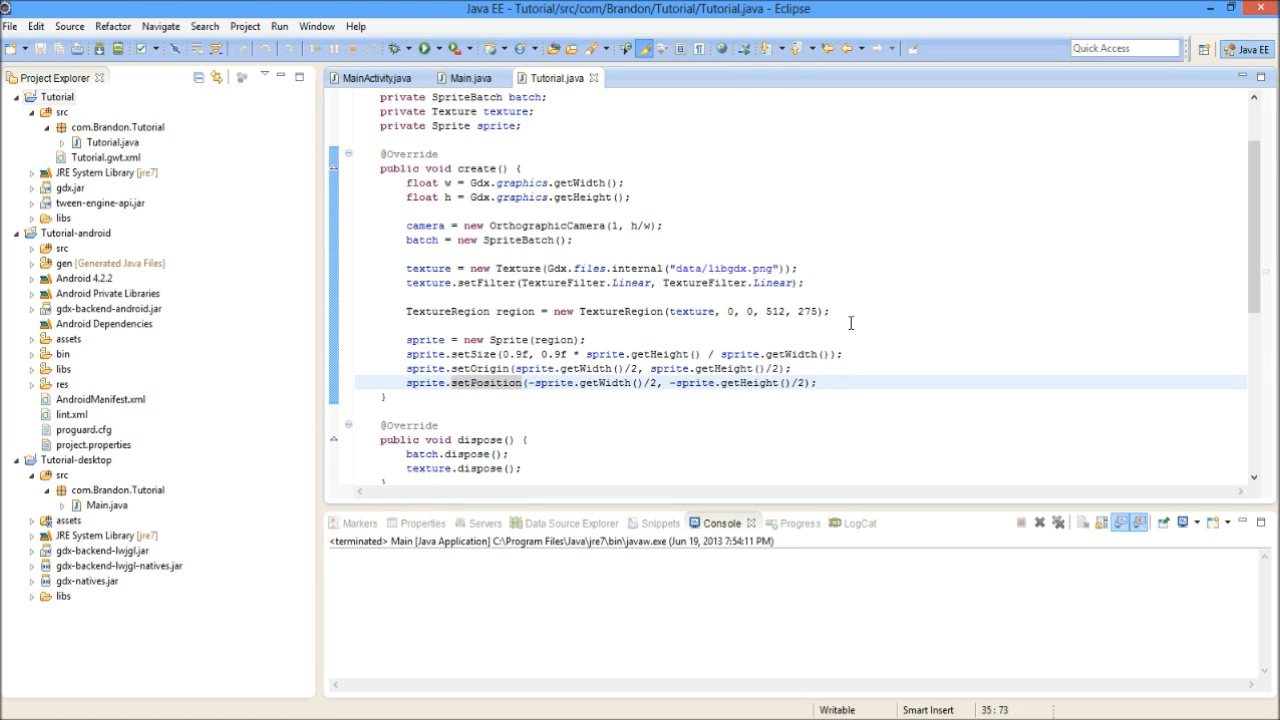
scroll("down", 3)
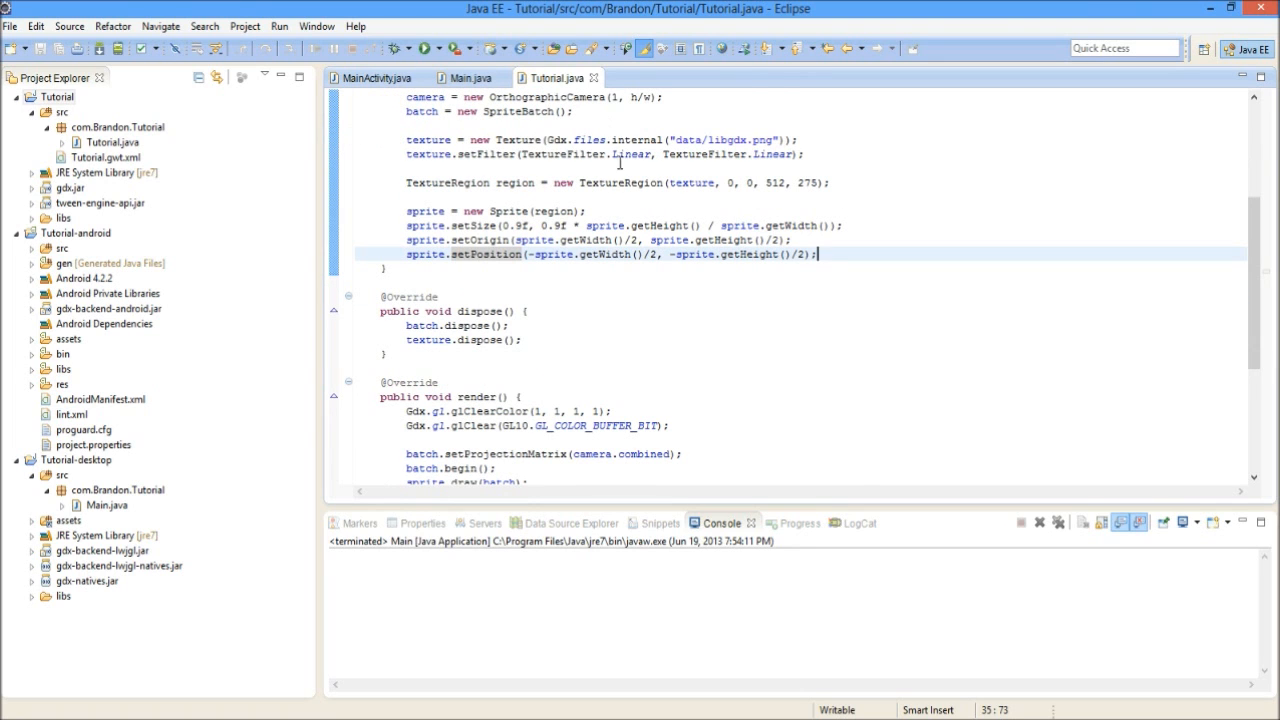
scroll("up", 3)
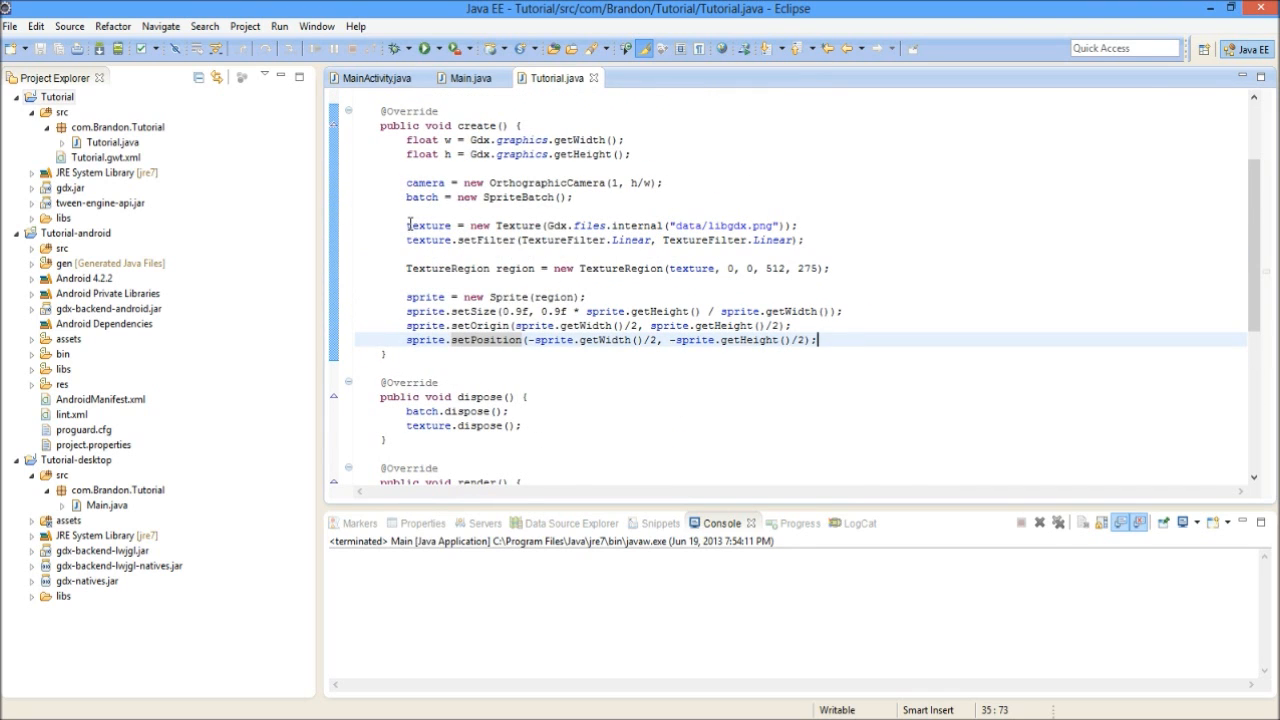
Remove the texture.setFilter line from create() and save Tutorial.java with Ctrl+S
left_click(458, 224)
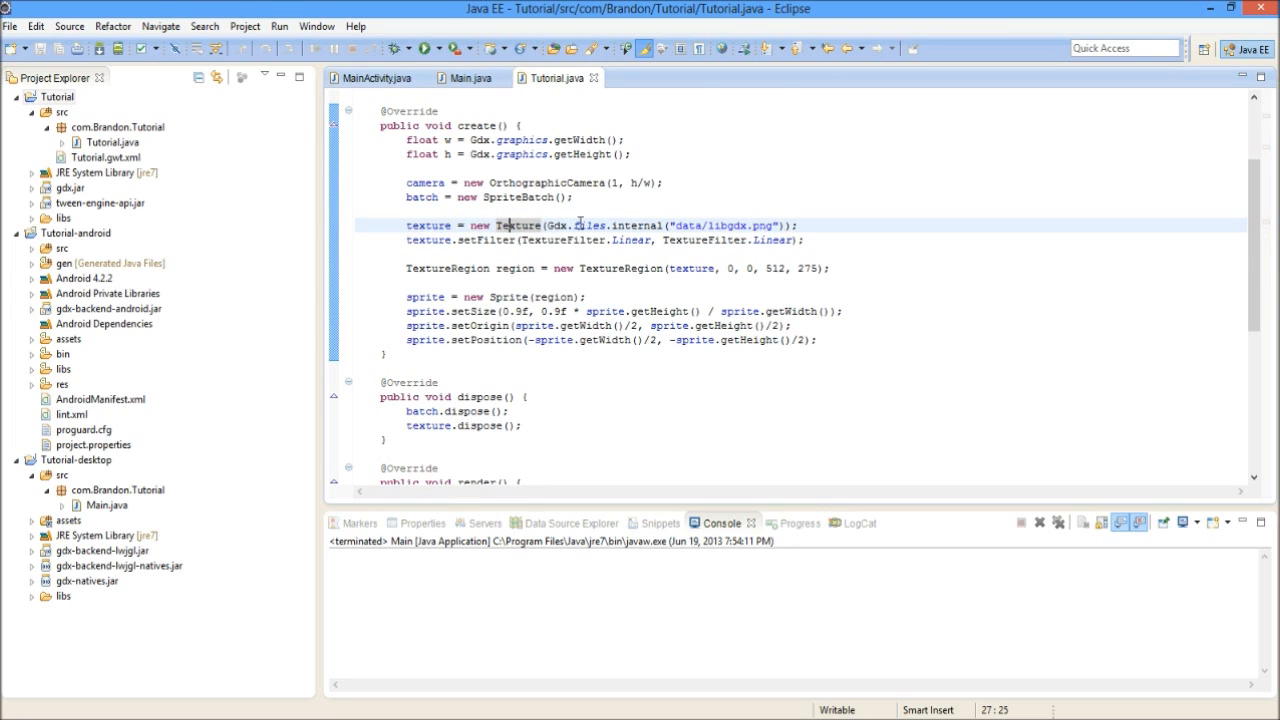
left_click(648, 224)
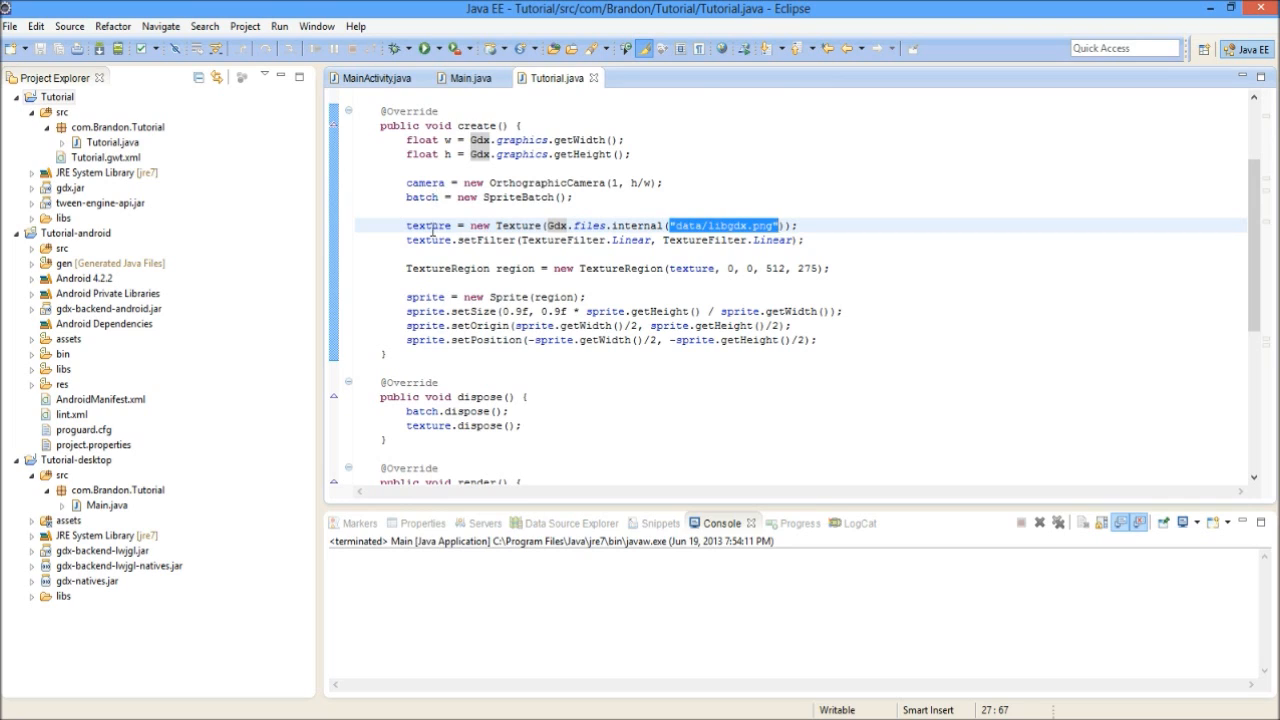
mouse_move(658, 204)
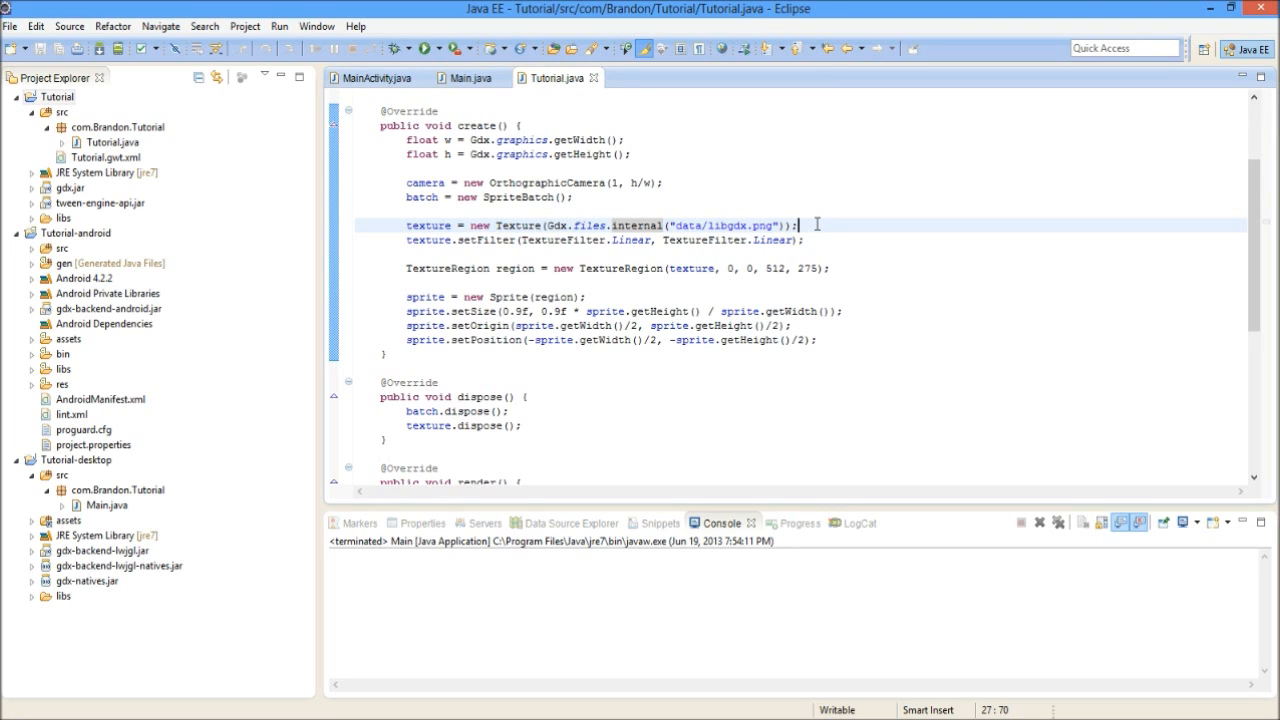
left_click(456, 224)
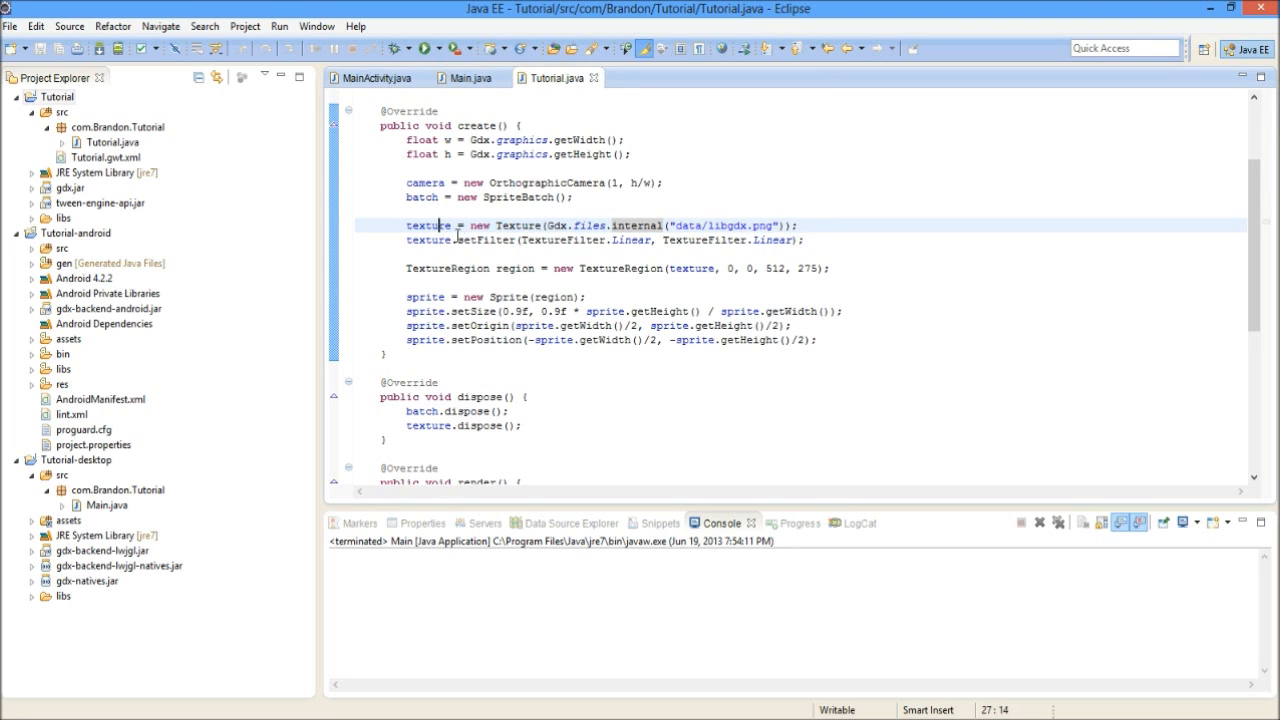
mouse_move(680, 240)
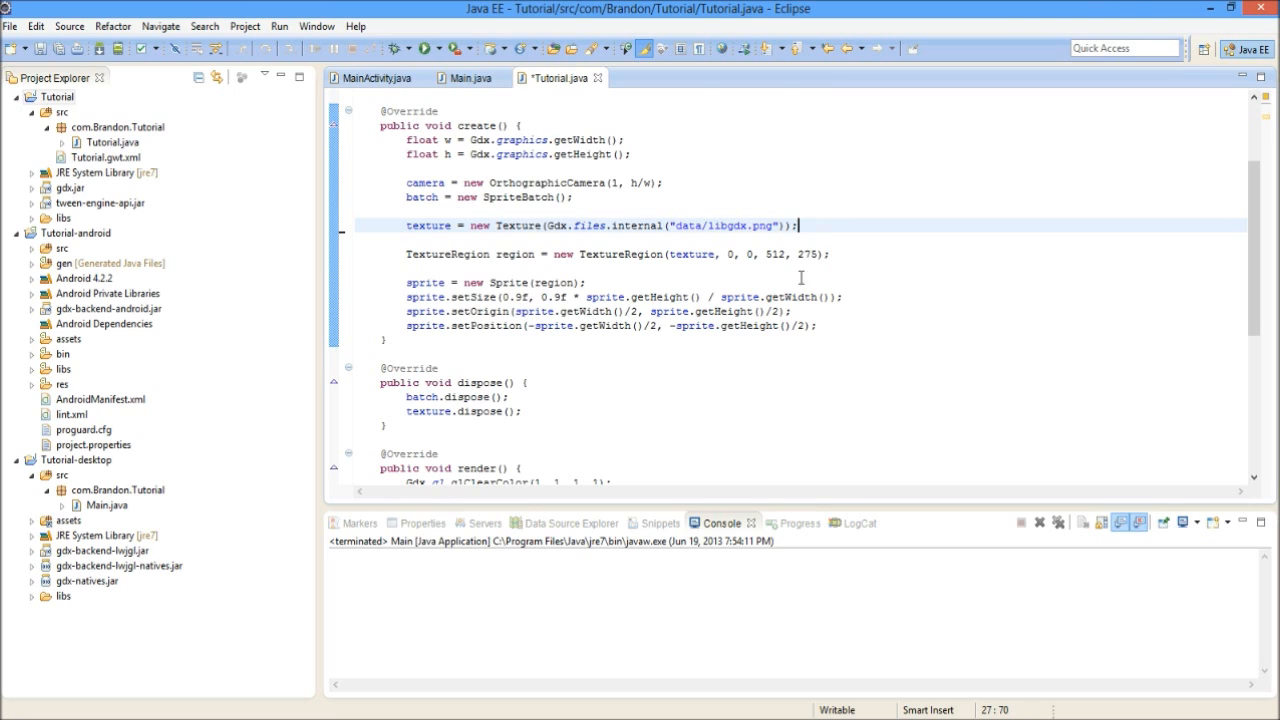
key("ctrl+s")
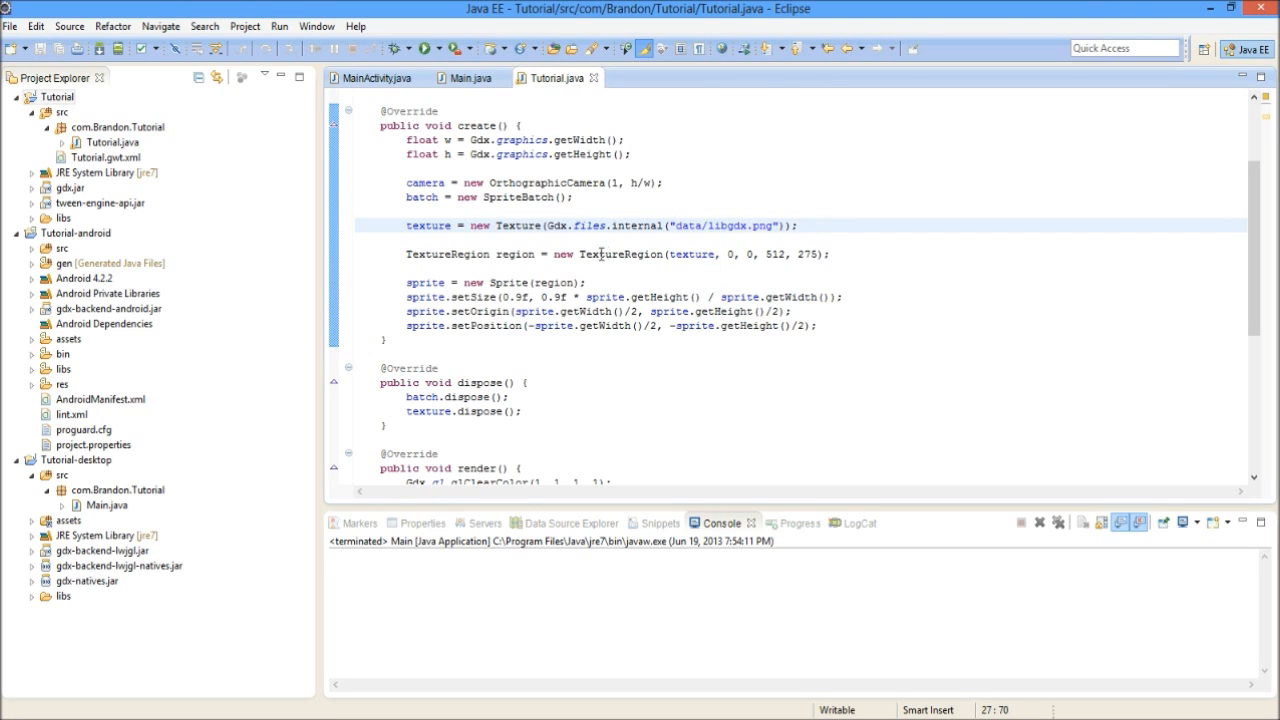
left_click(552, 254)
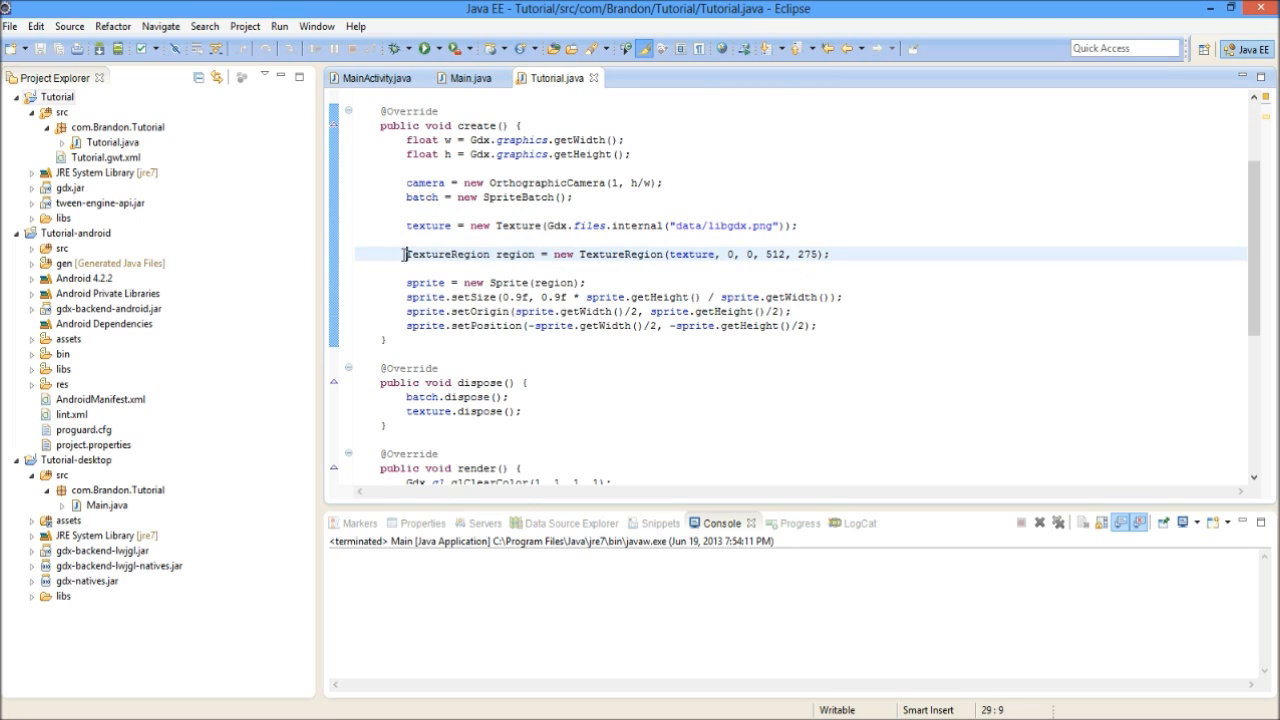
left_click(830, 254)
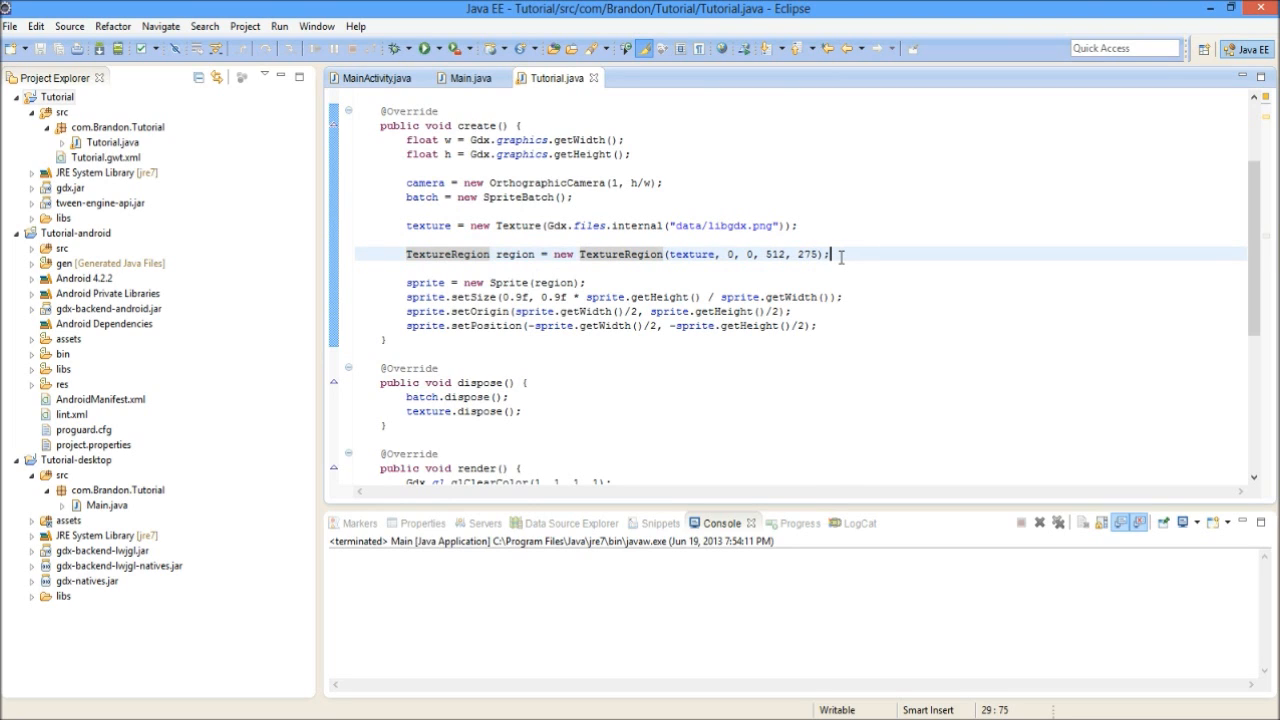
mouse_move(848, 112)
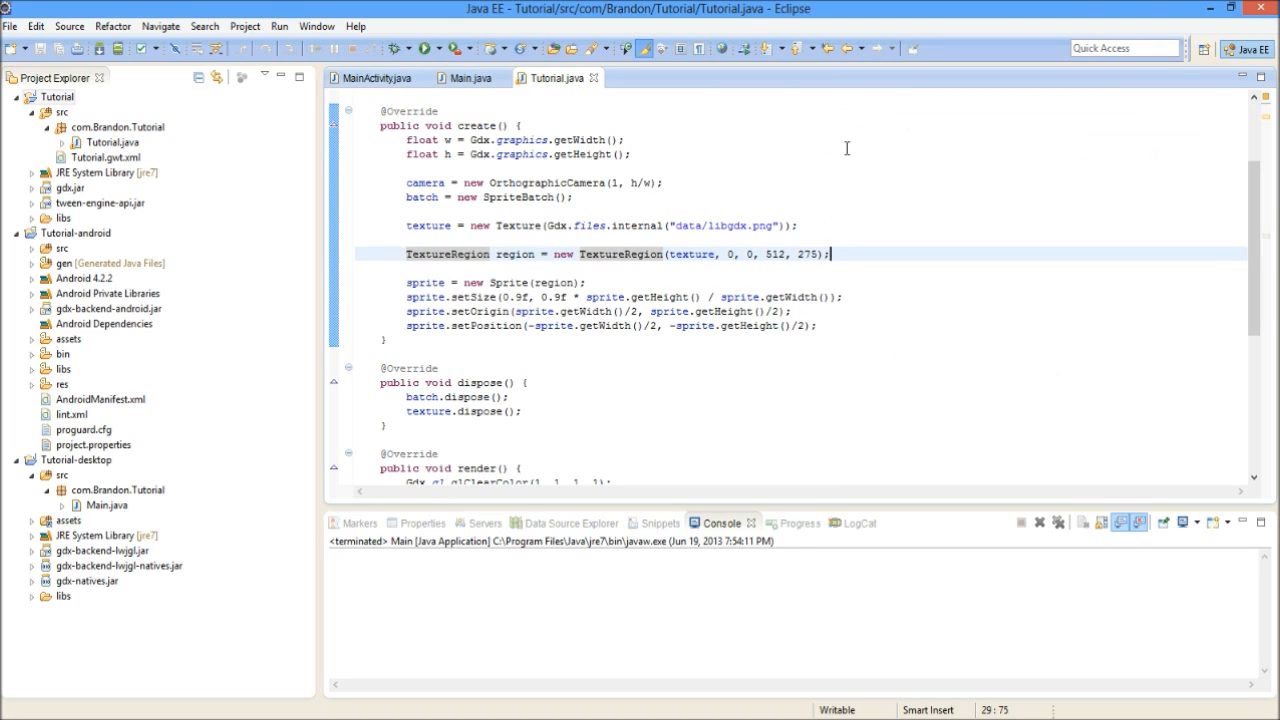
mouse_move(848, 164)
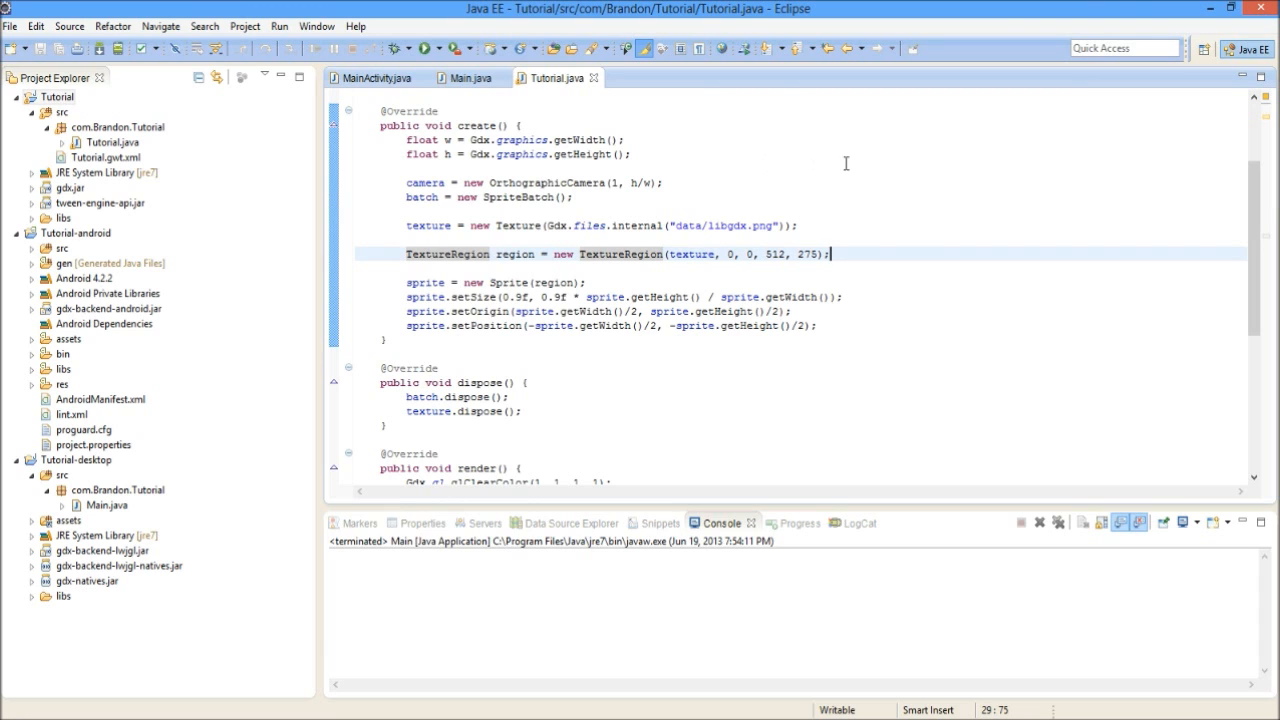
mouse_move(856, 94)
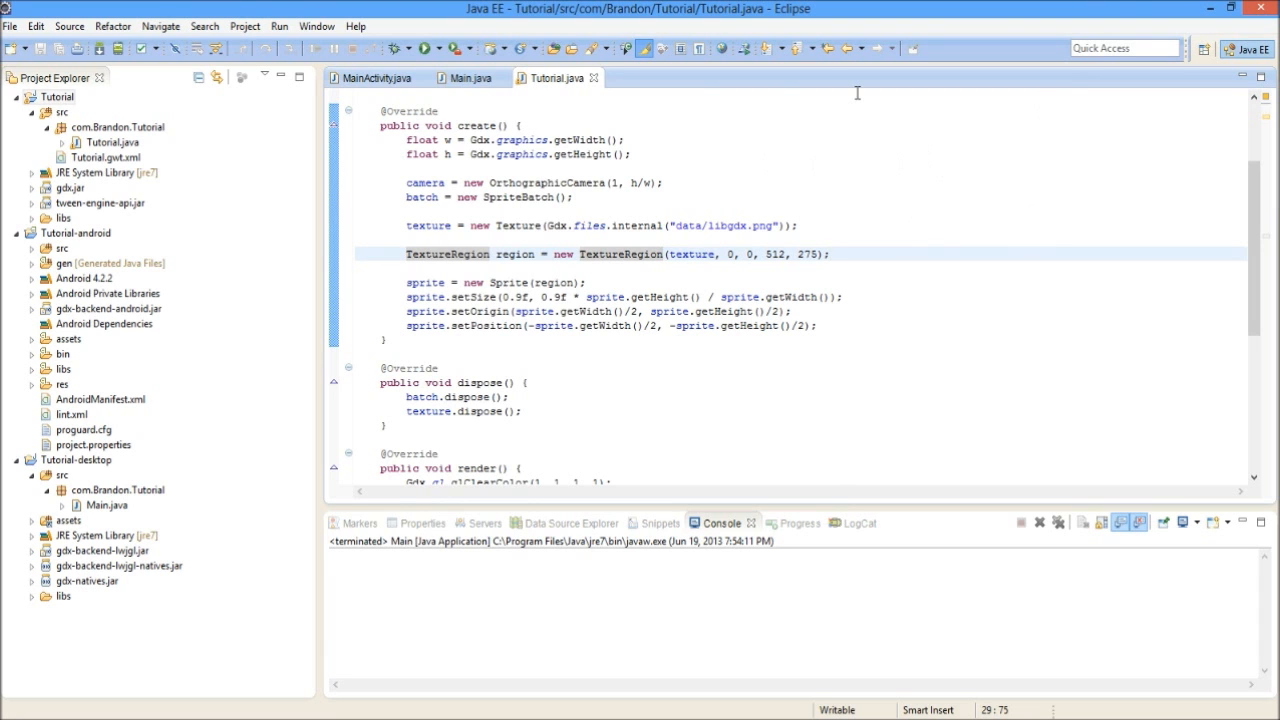
scroll("up", 3)
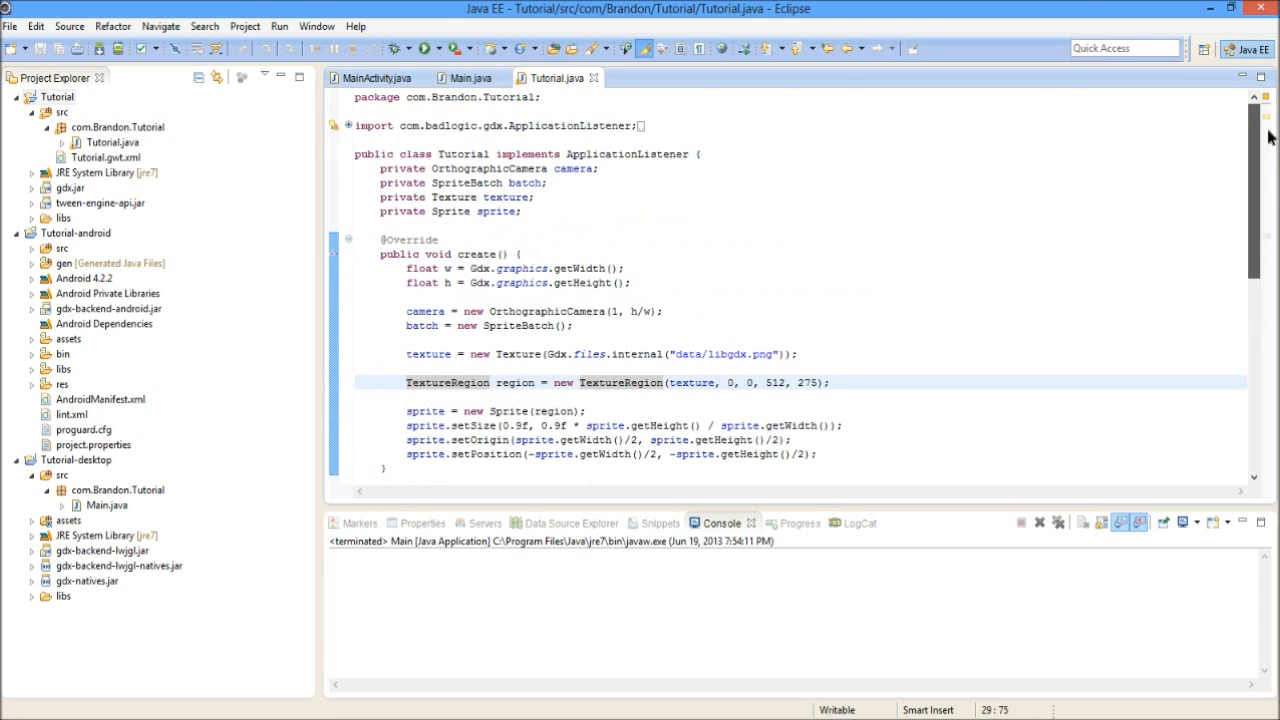
scroll("down", 3)
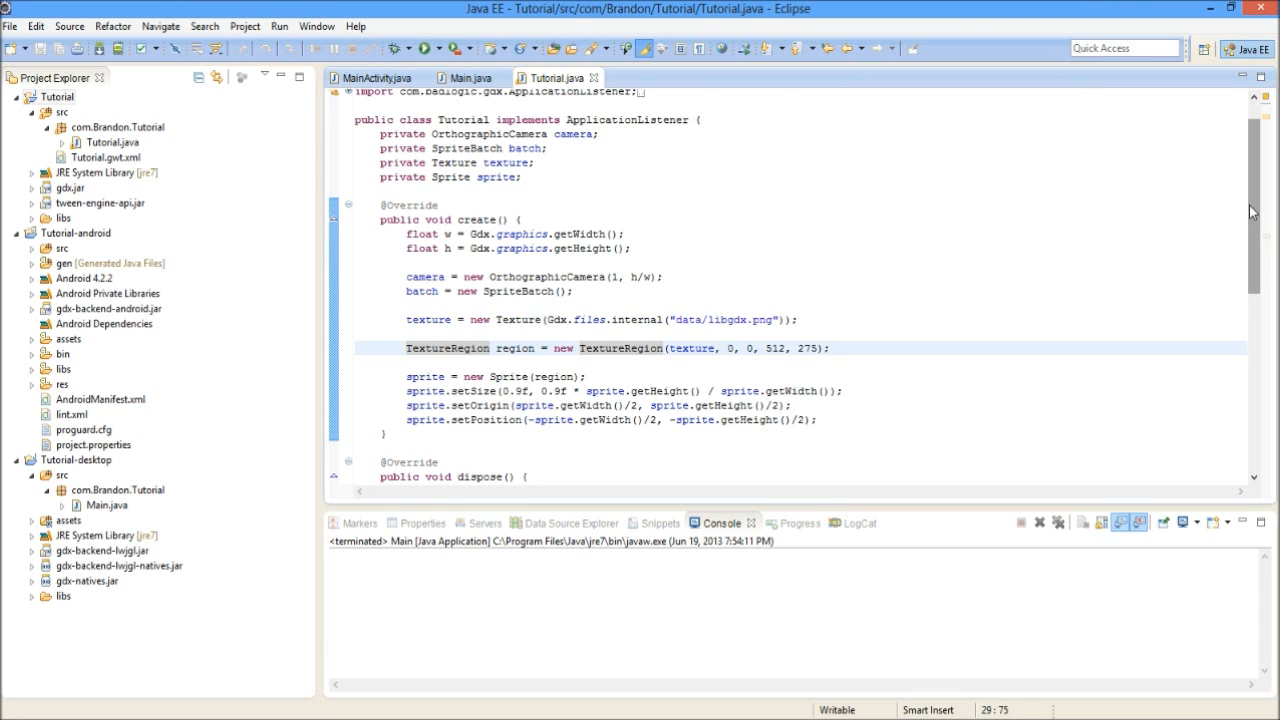
scroll("down", 3)
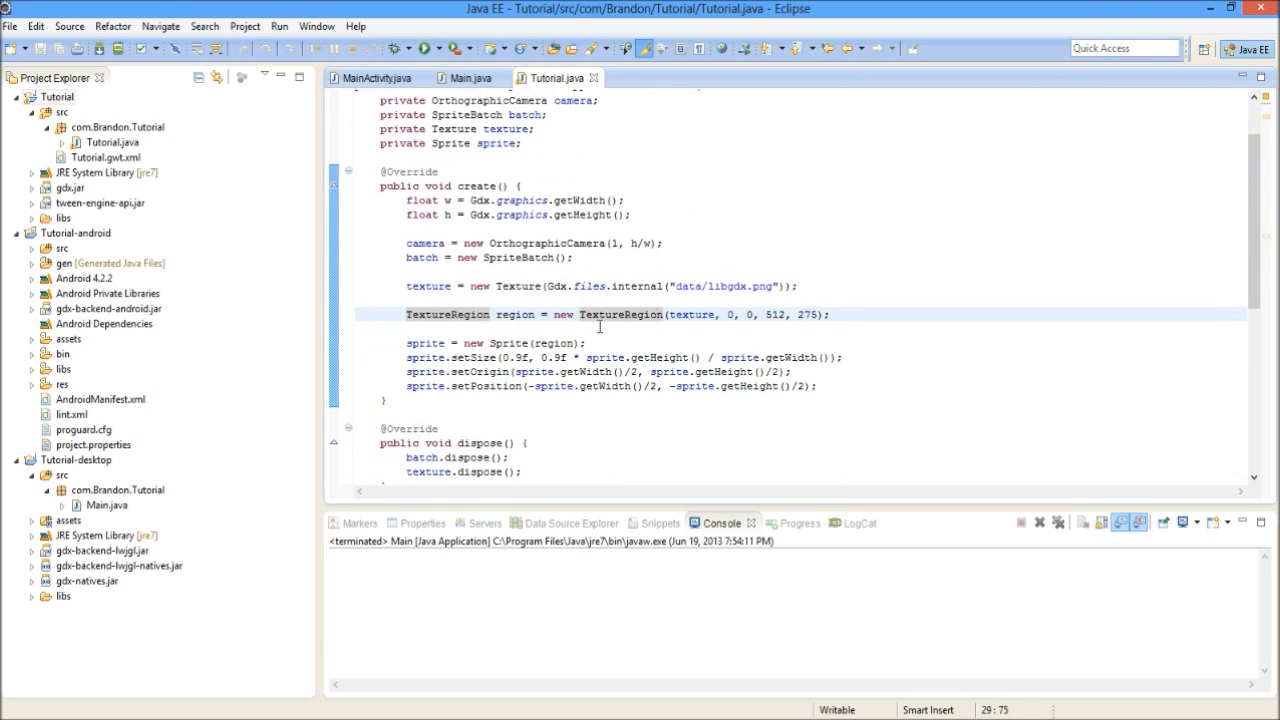
left_click(420, 328)
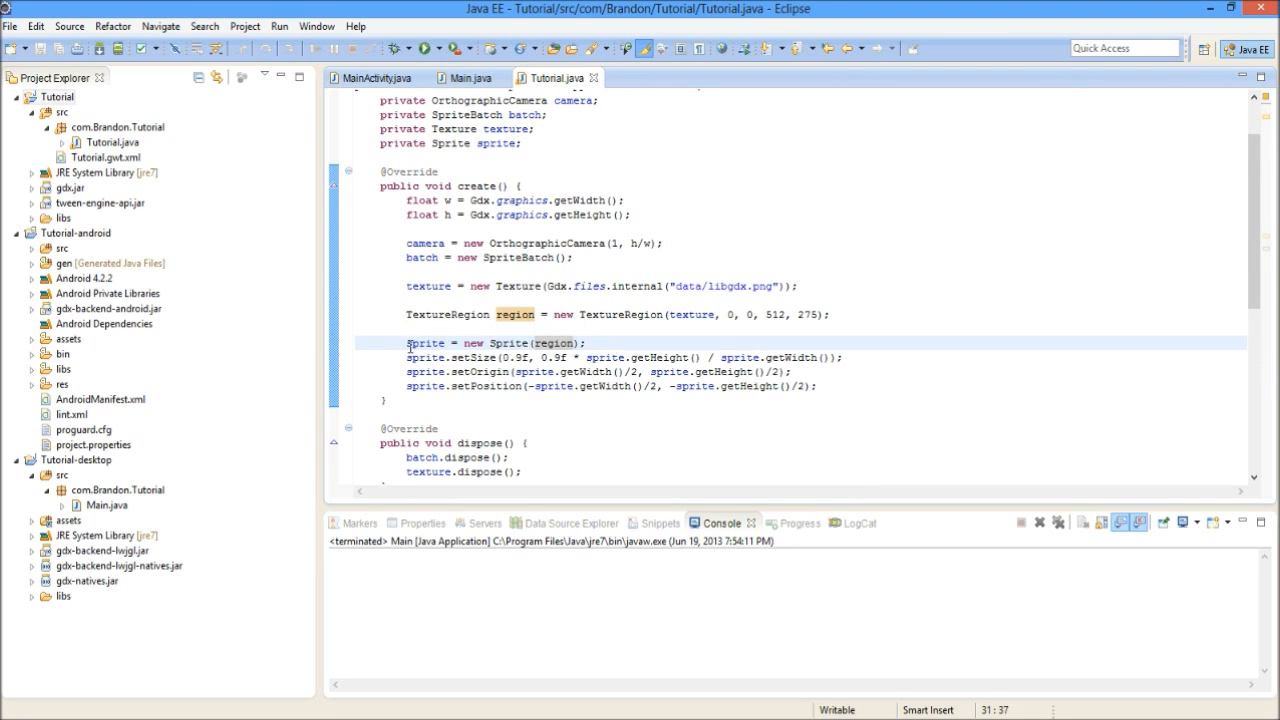
mouse_move(552, 342)
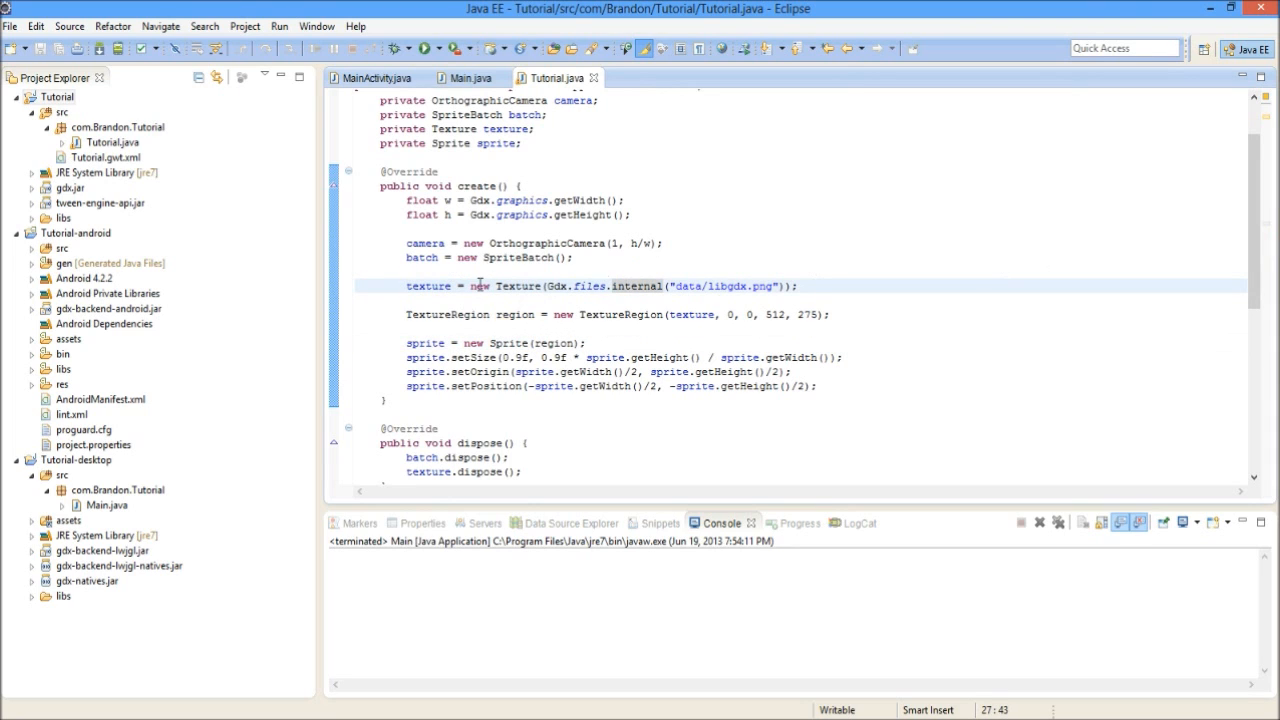
mouse_move(468, 368)
type("sprite.")
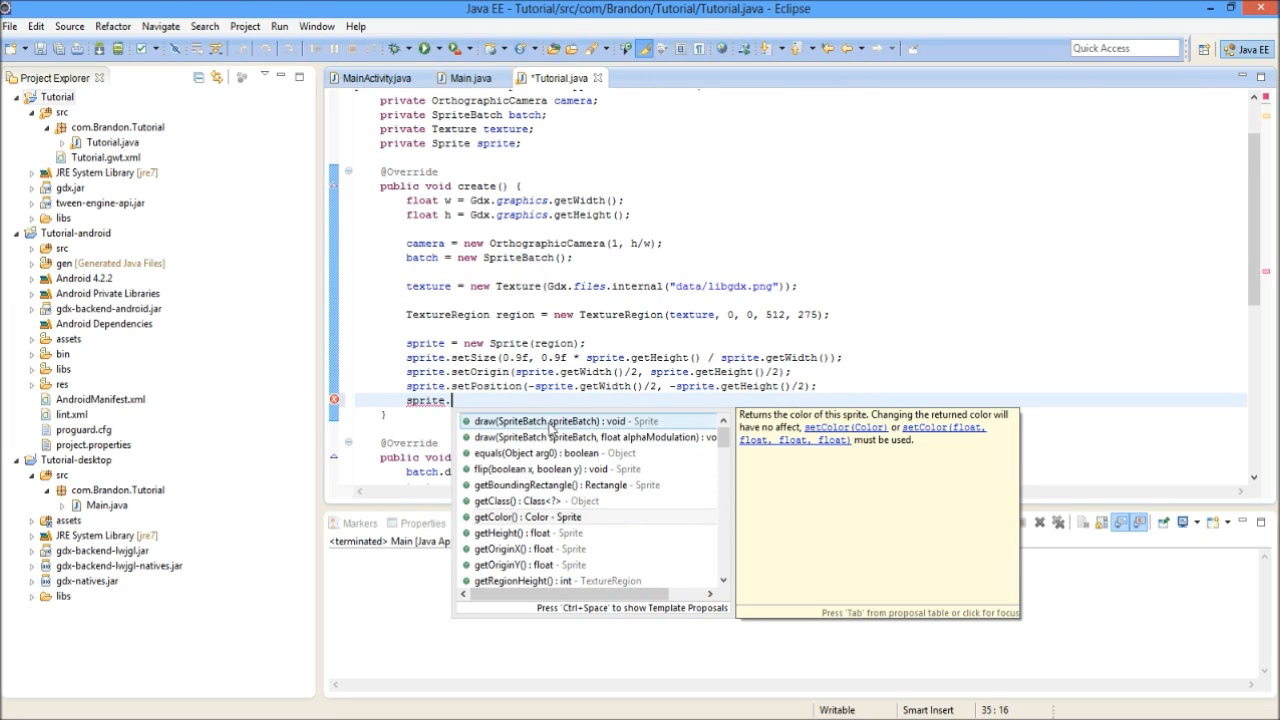
mouse_move(556, 510)
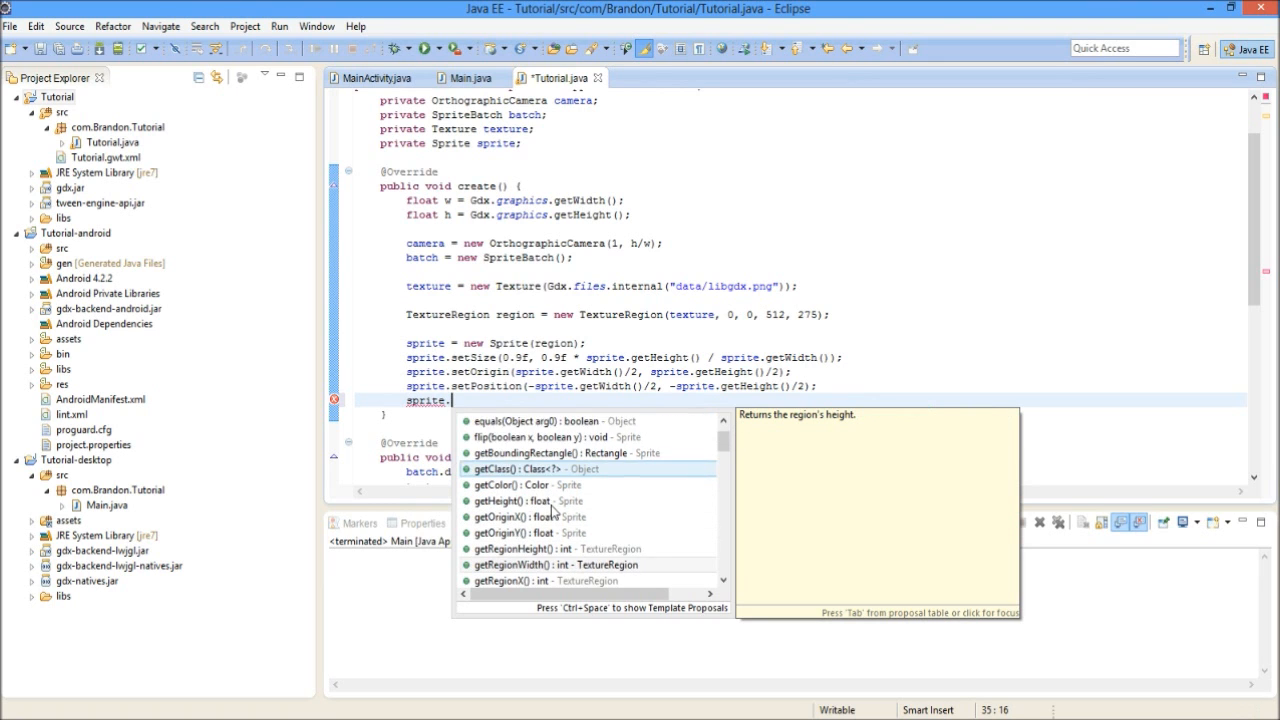
scroll("down", 3)
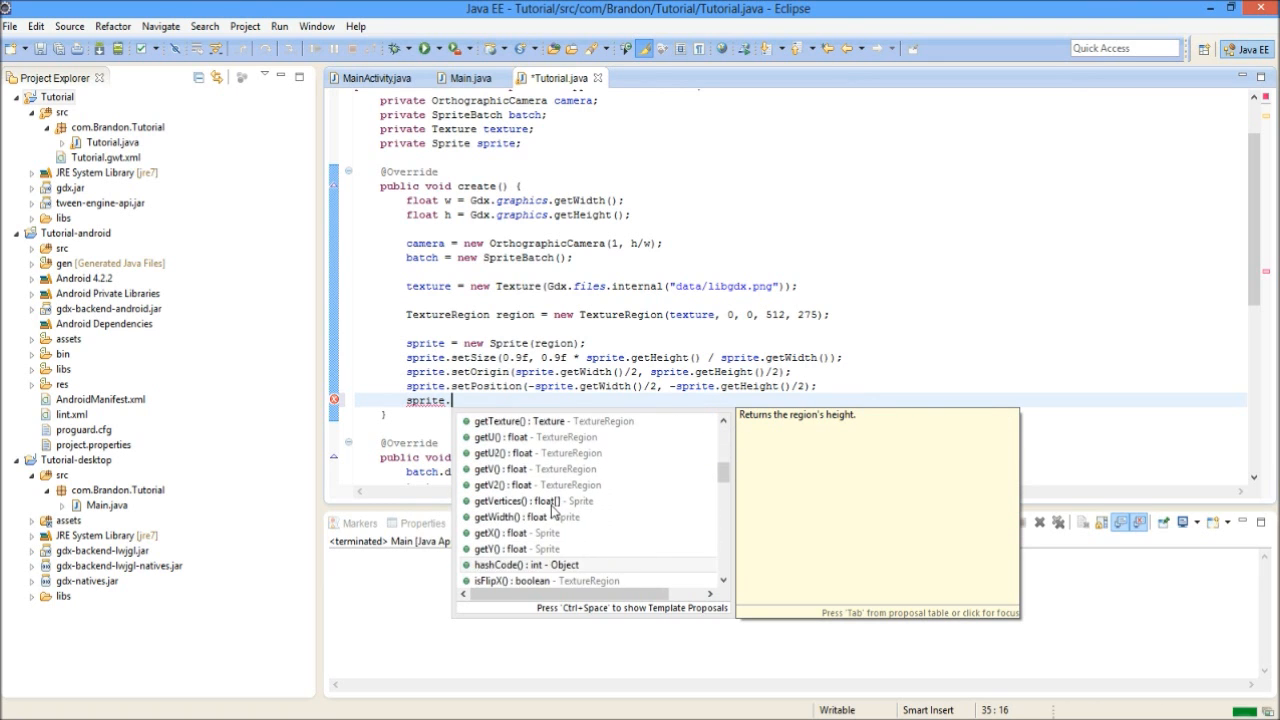
scroll("down", 3)
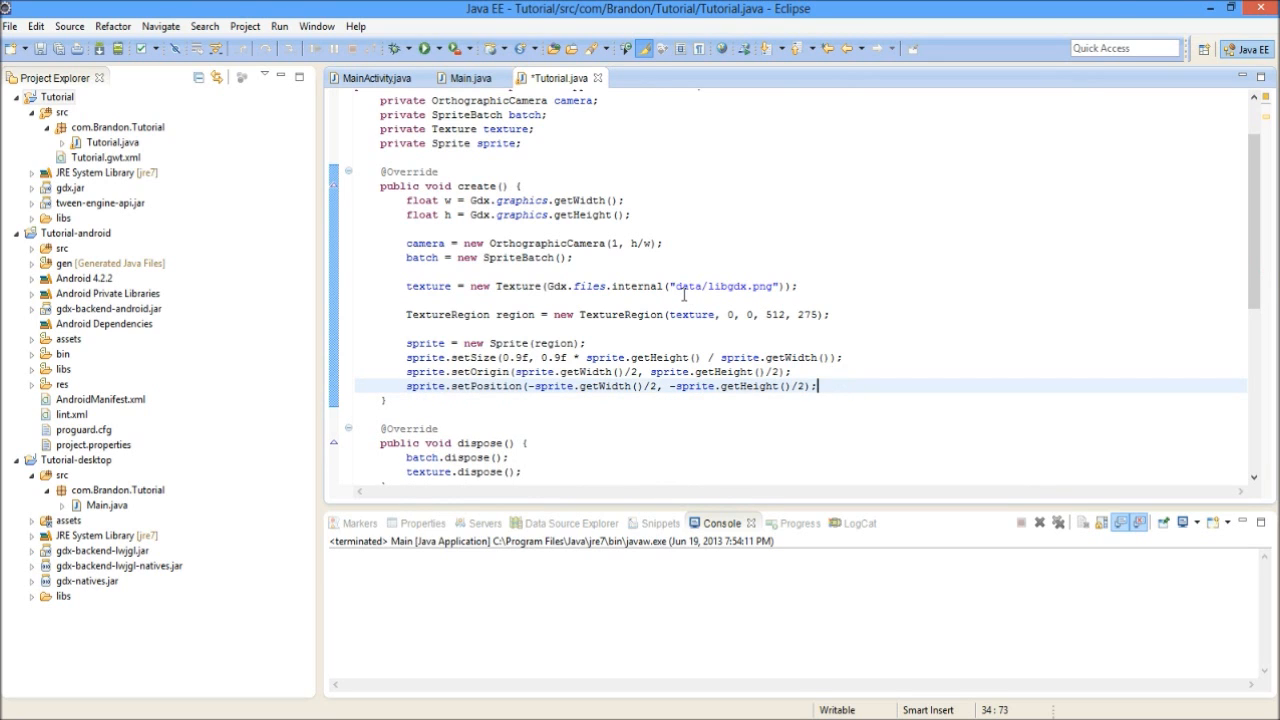
Save Tutorial.java with Ctrl+S while scrolling over render, resize, pause and resume
scroll("down", 3)
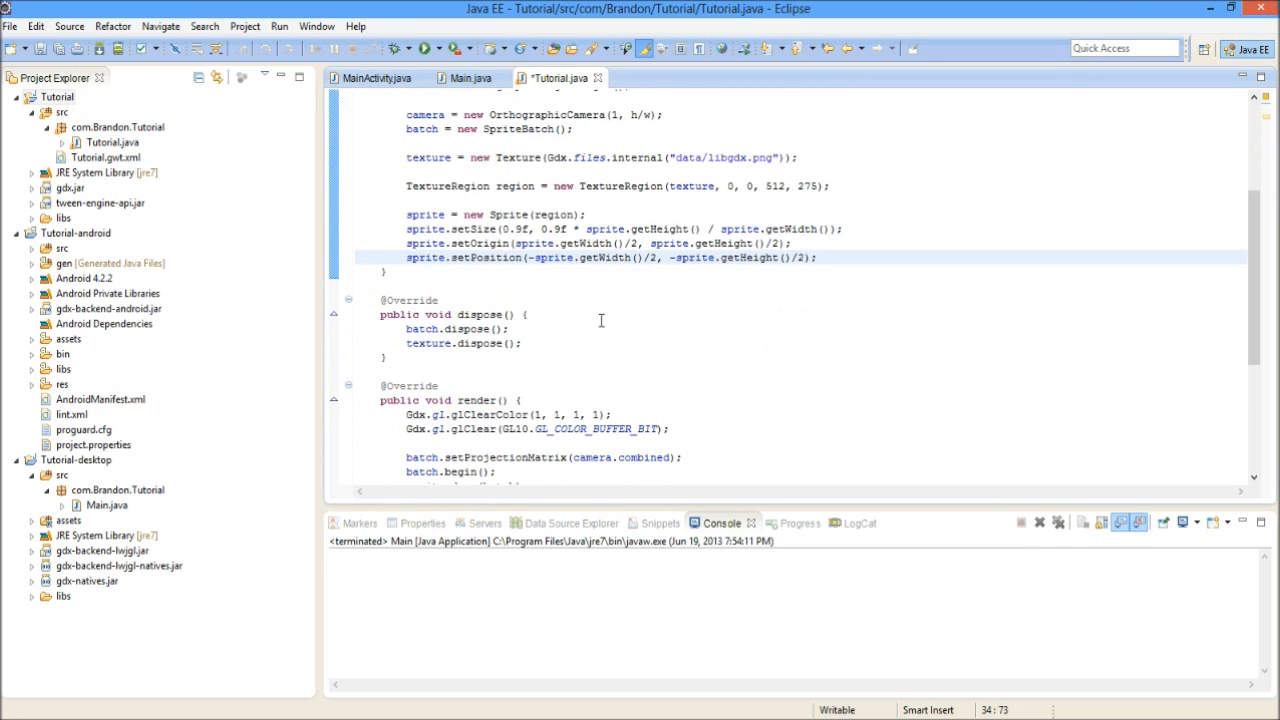
key("ctrl+s")
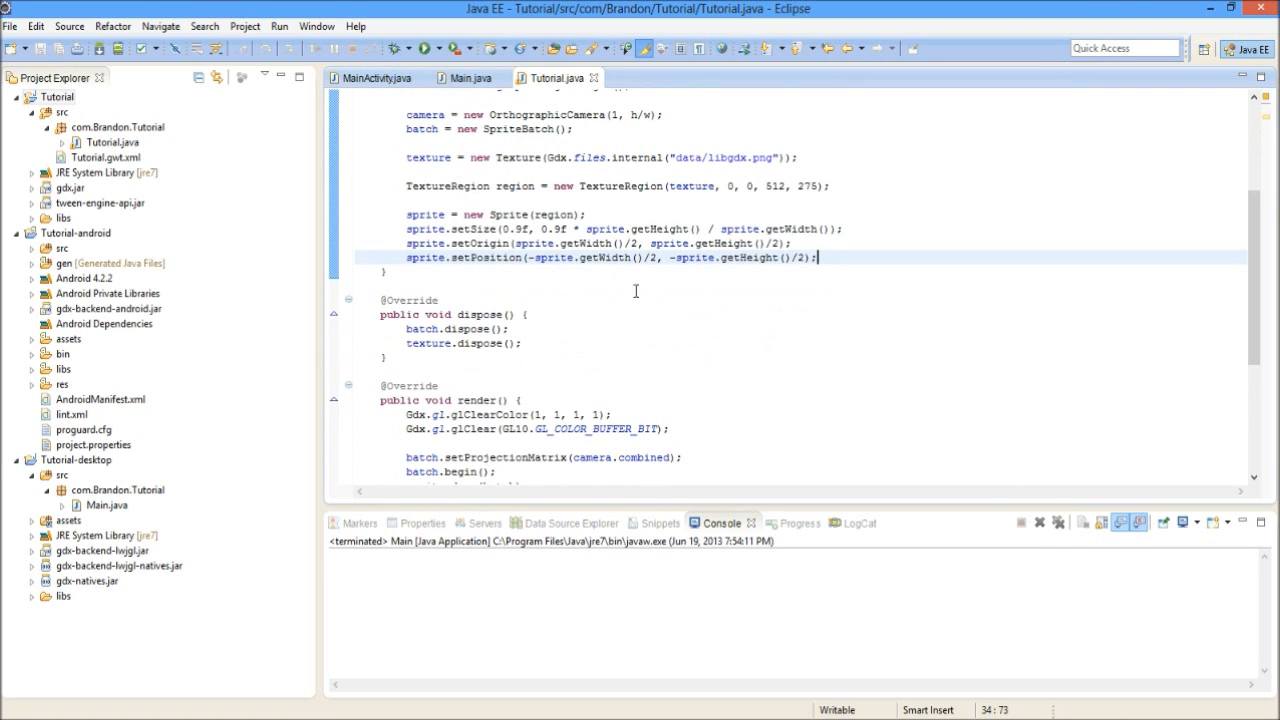
scroll("down", 3)
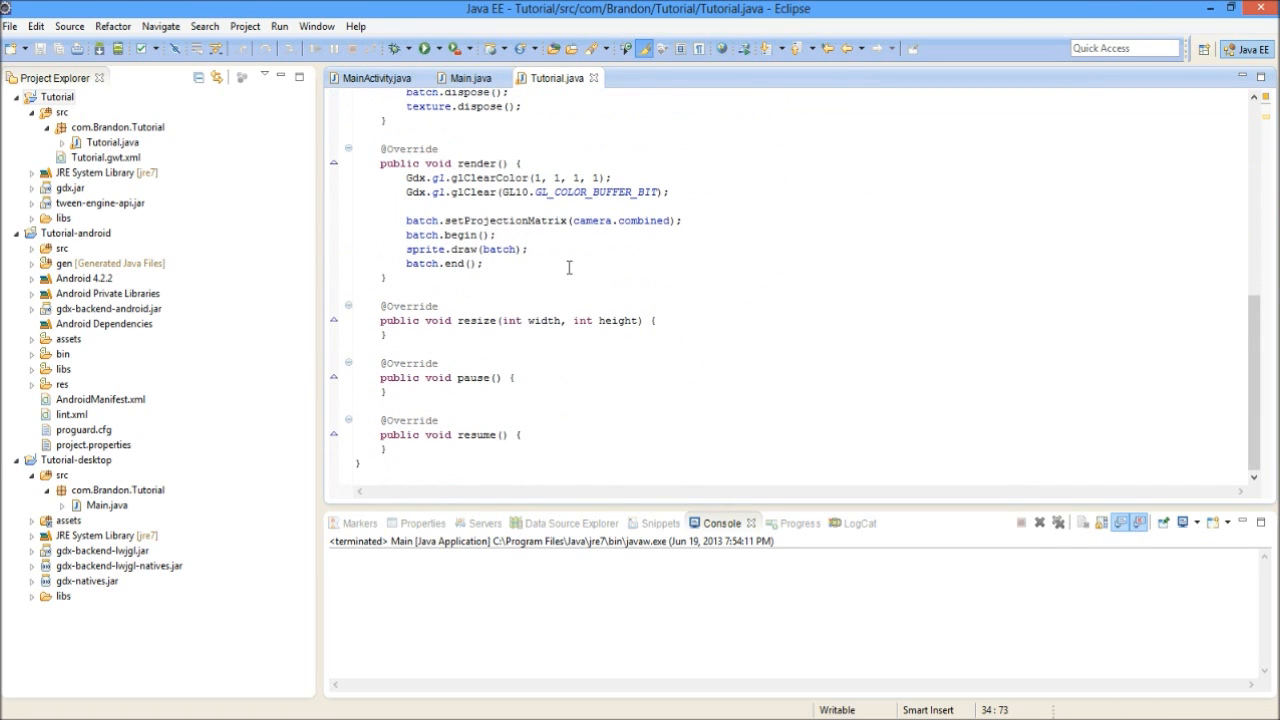
scroll("up", 3)
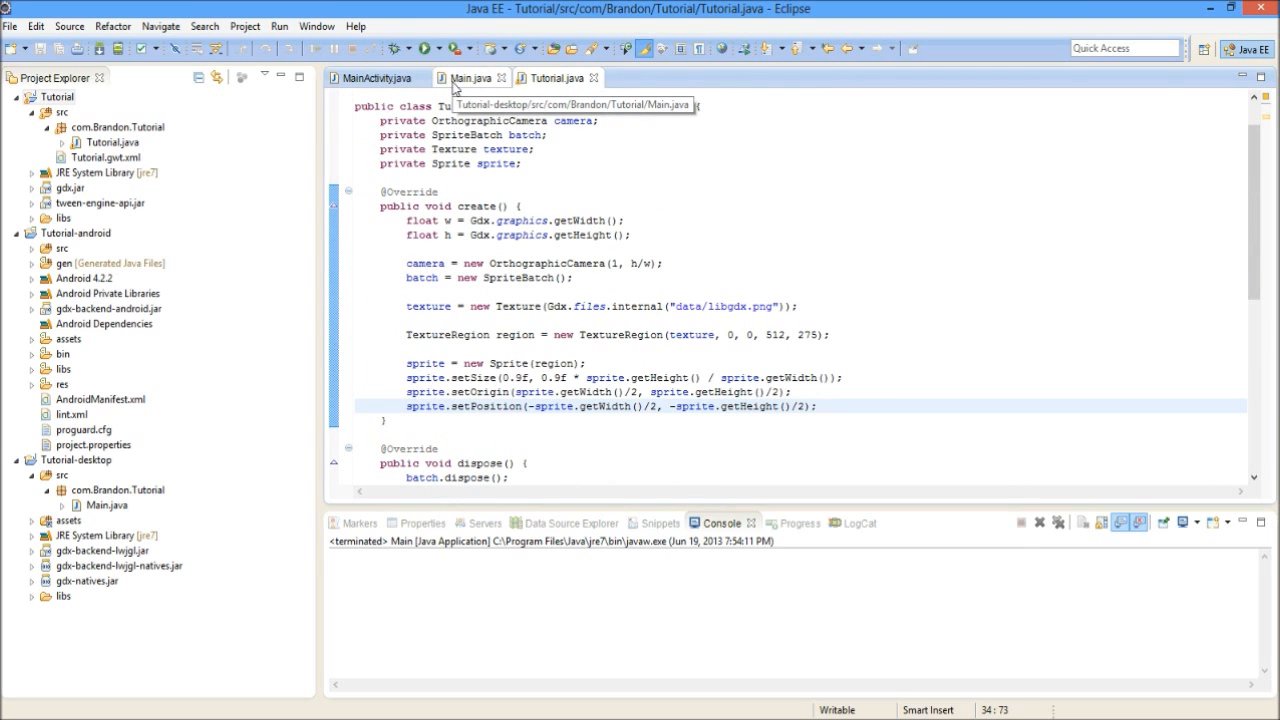
Bring up the desktop project's Main.java and review its config lines, including window width
left_click(470, 78)
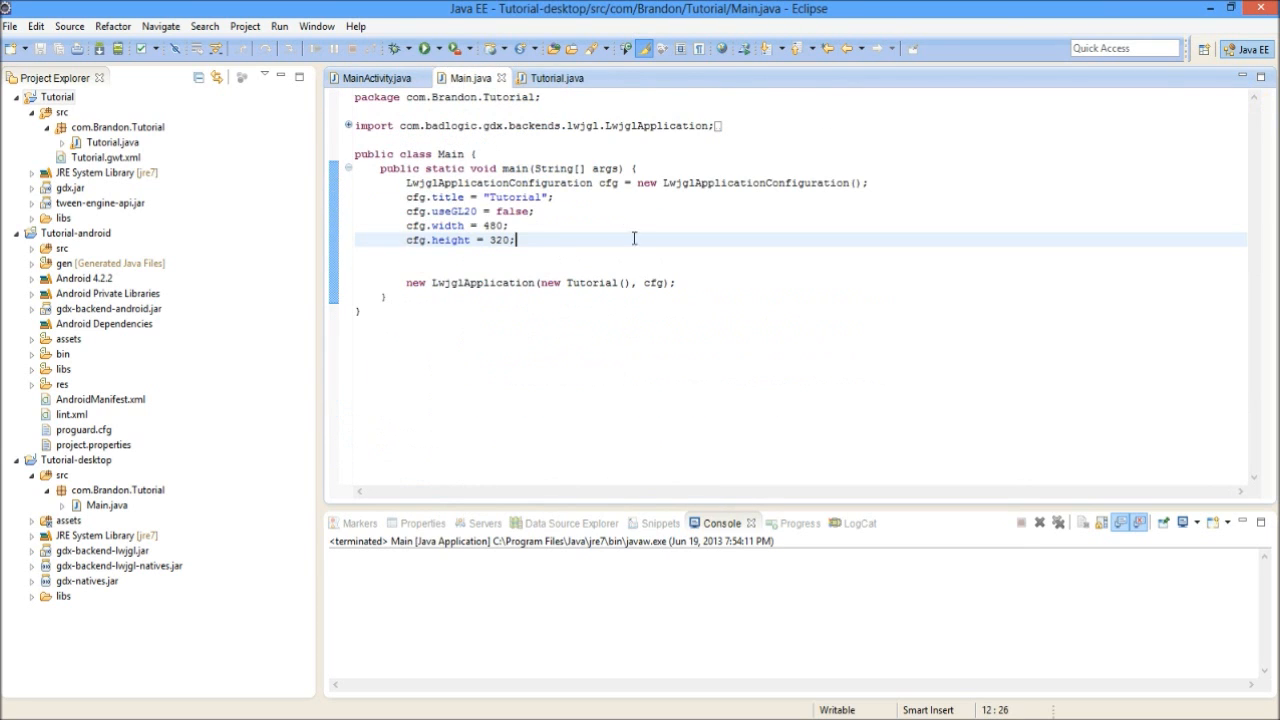
left_click(100, 172)
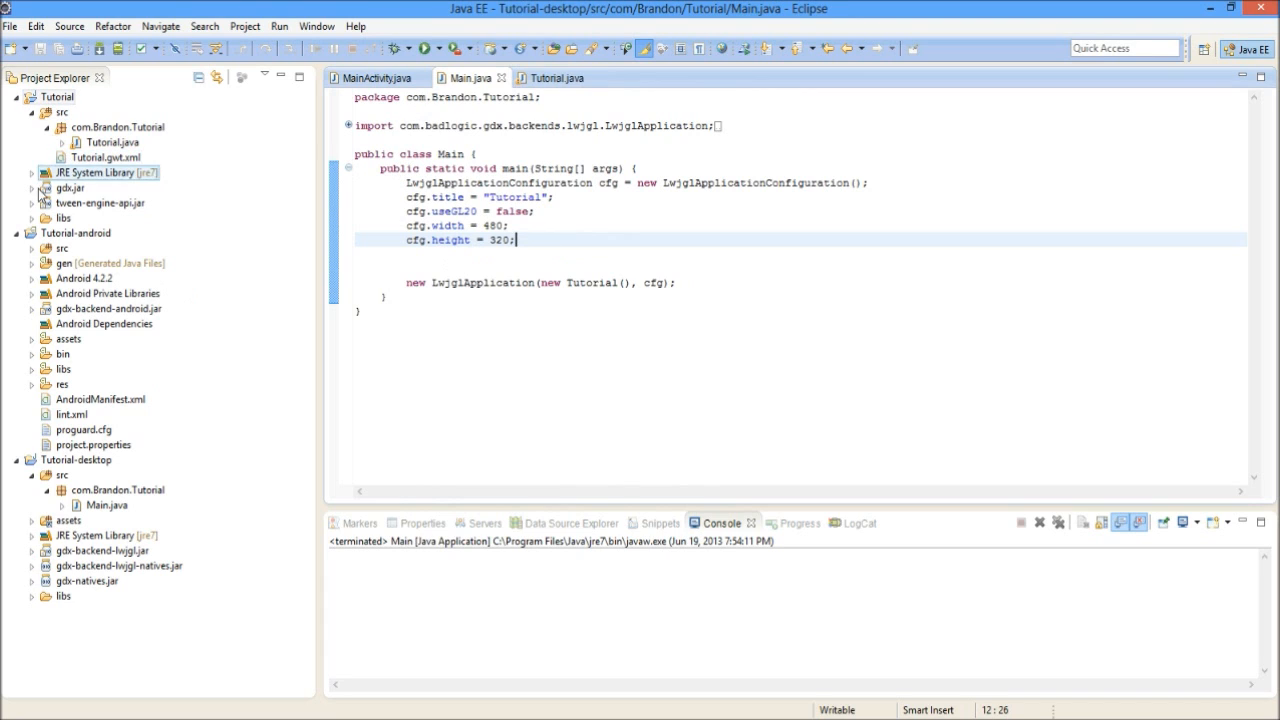
left_click(118, 490)
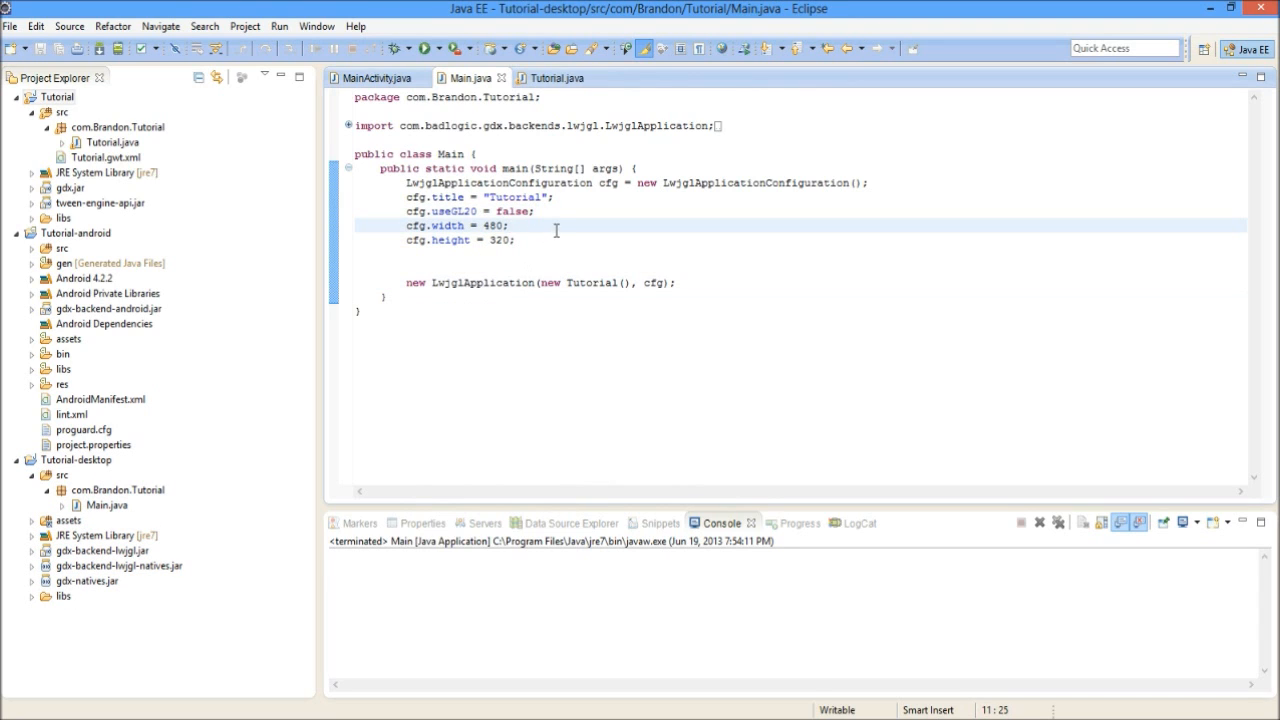
left_click(548, 240)
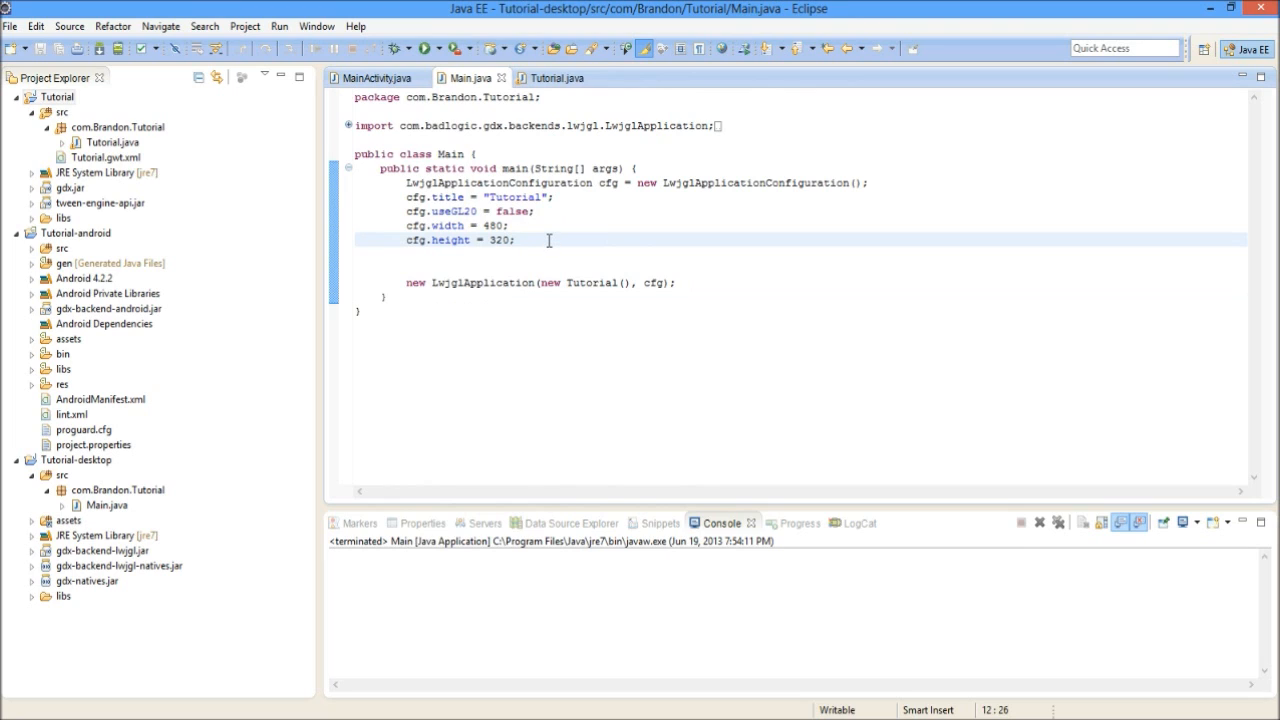
mouse_move(268, 198)
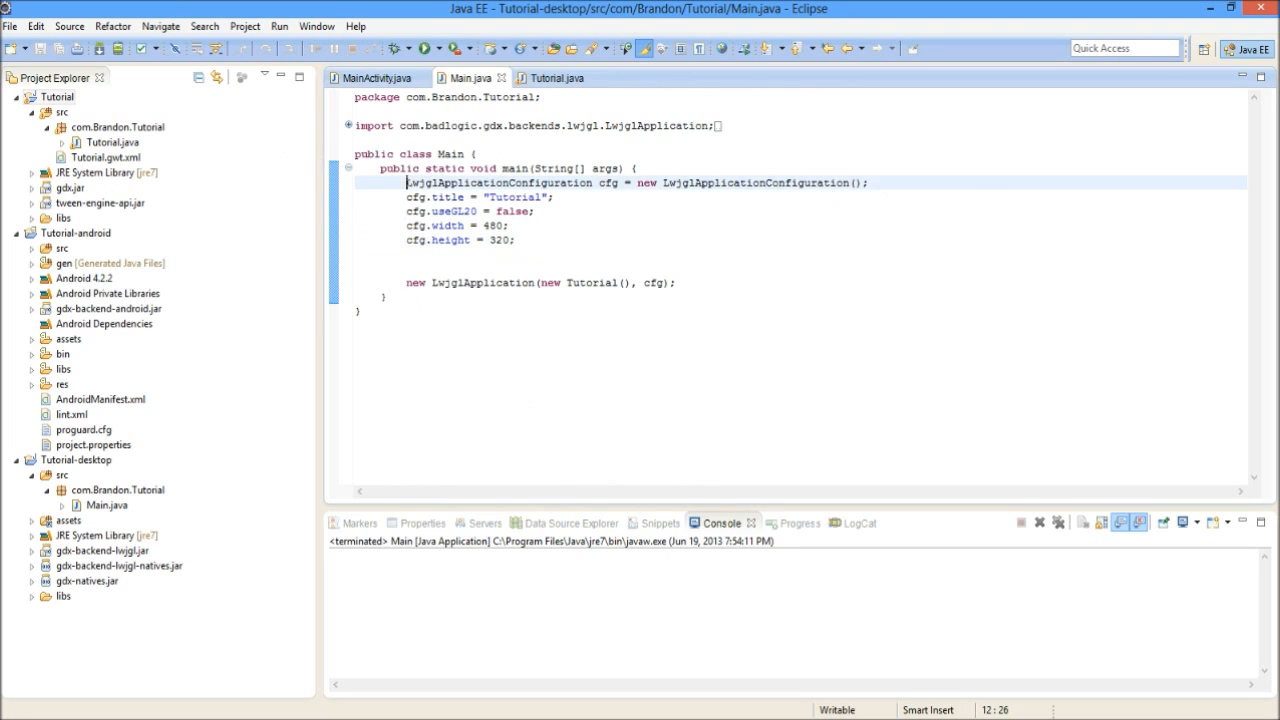
left_click(636, 168)
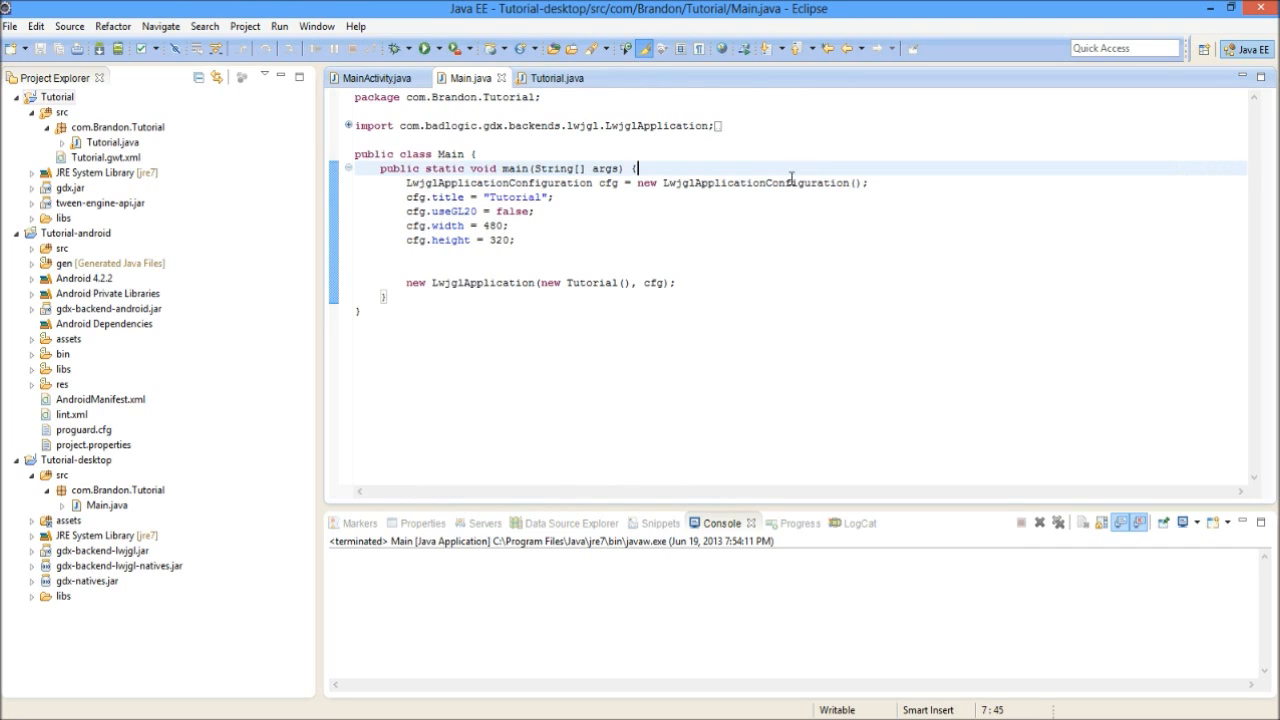
Start editing the cfg.title string toward "Tutorial 1.0"
left_click(524, 198)
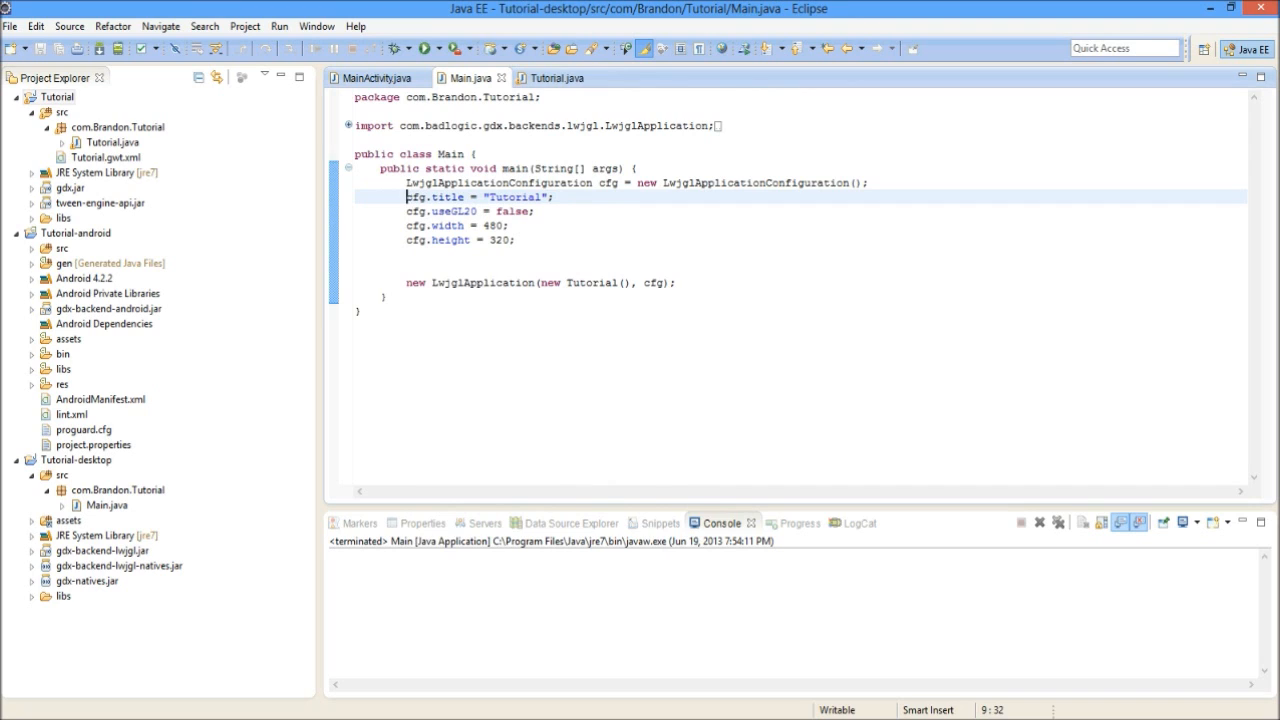
left_click(552, 200)
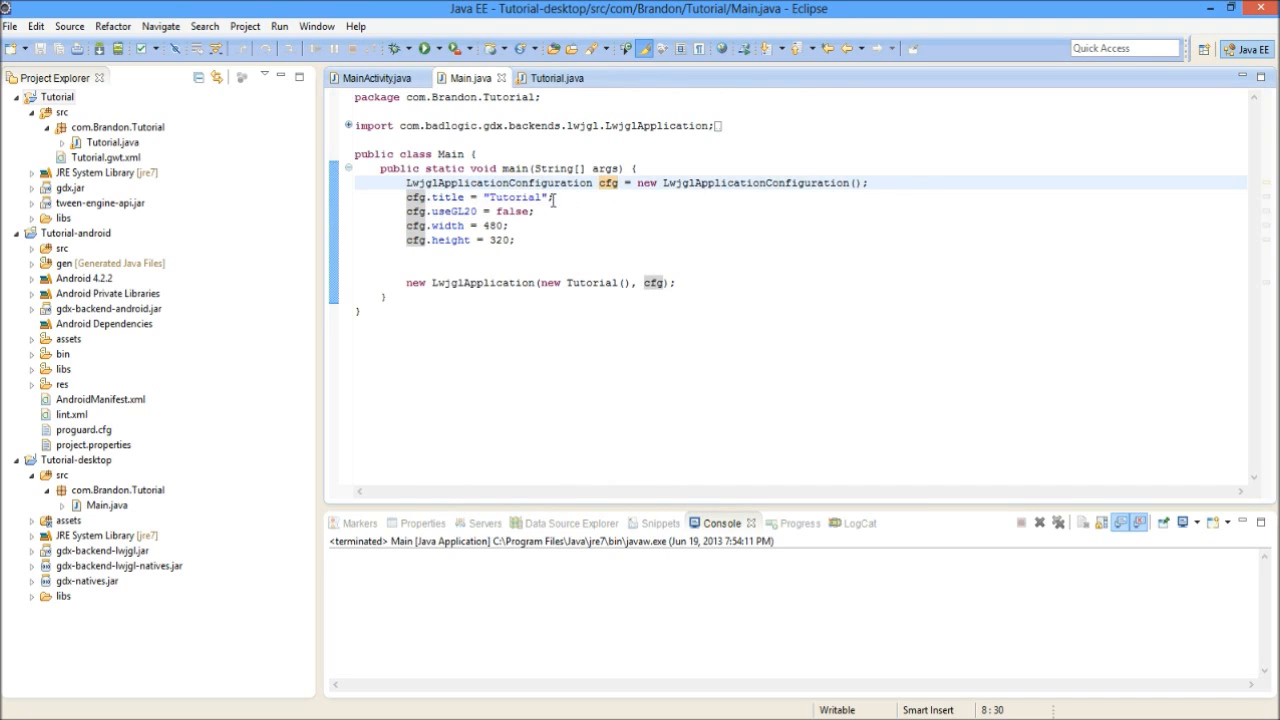
type("1")
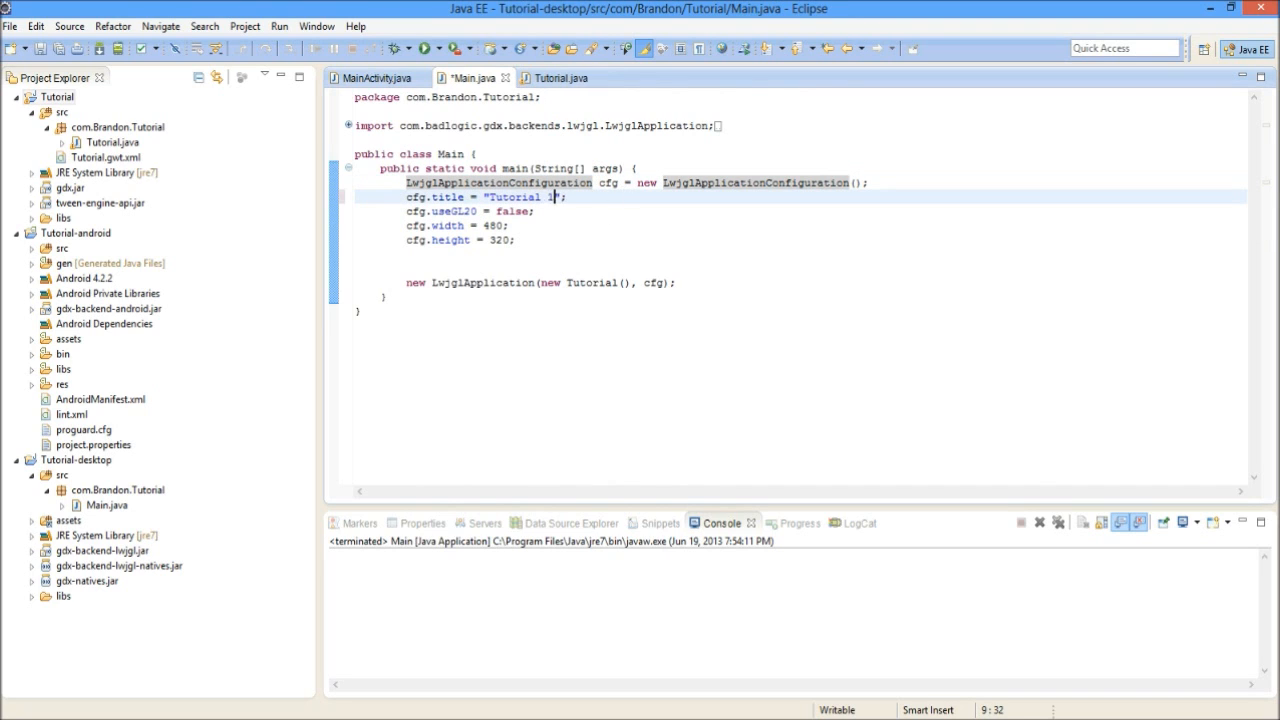
Finish the title as "Tutorial 1.0", run with Save and Launch for Main.java, then close the window
type(".0")
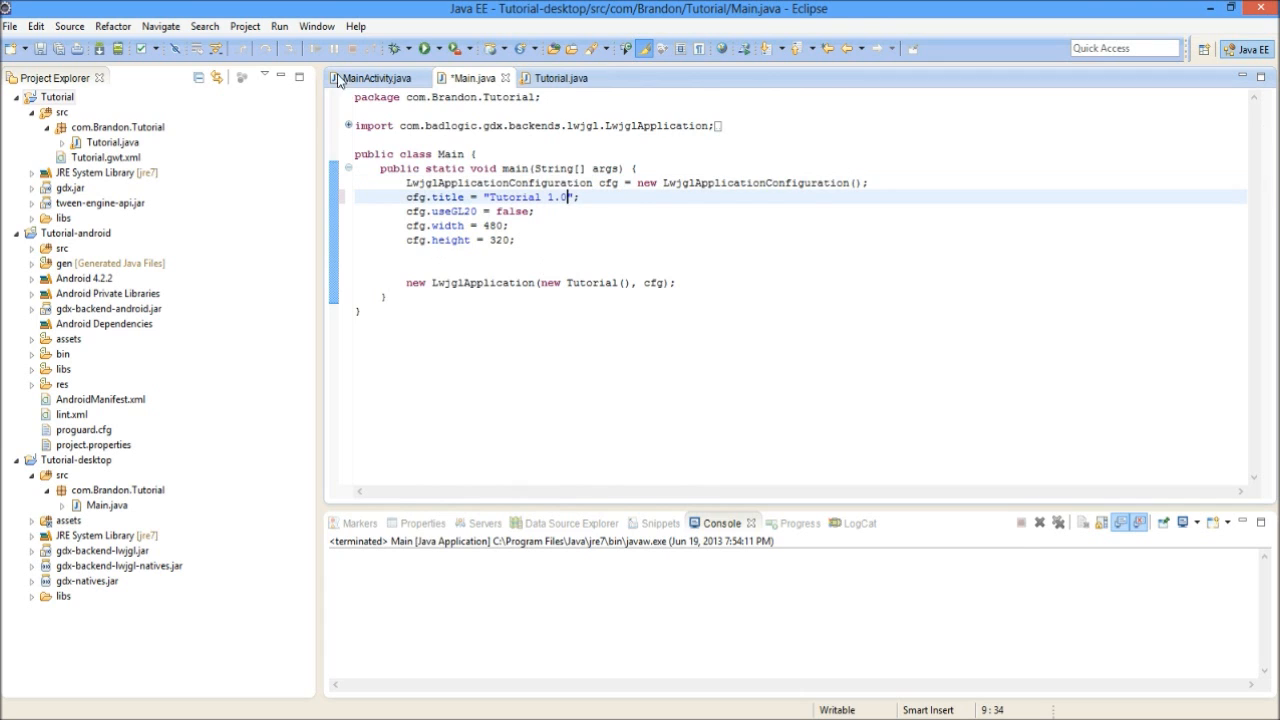
left_click(428, 48)
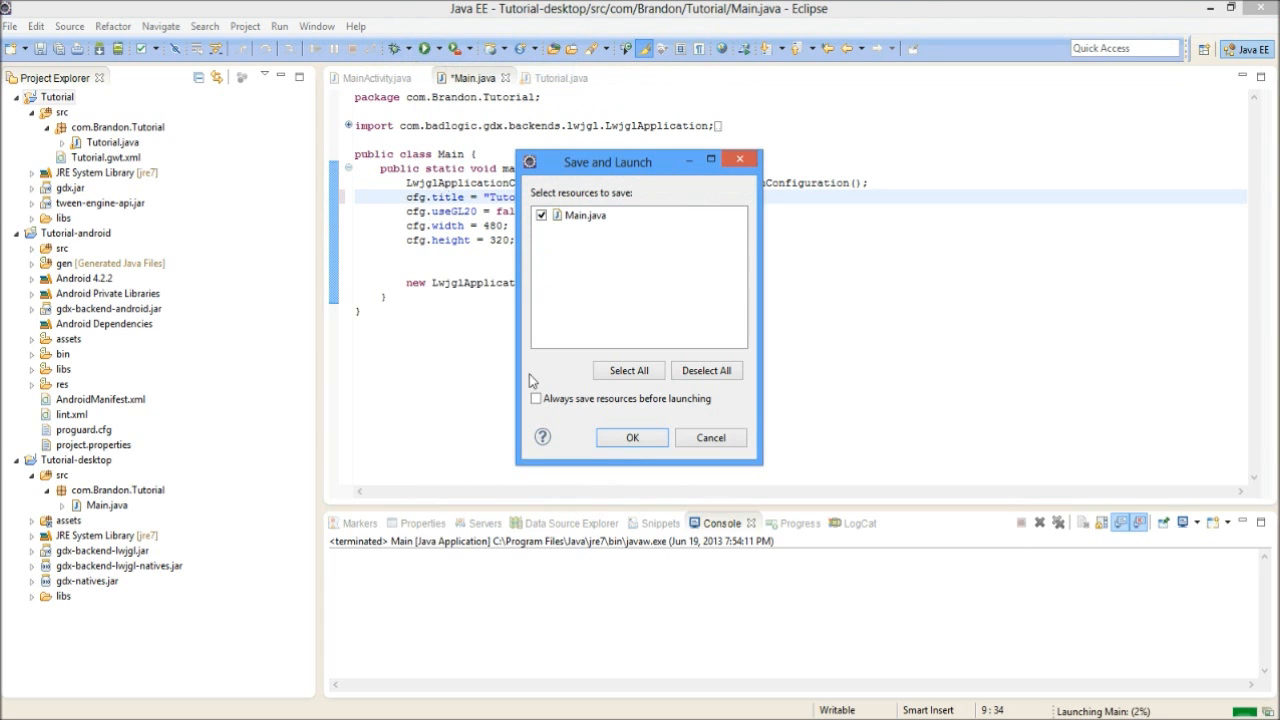
left_click(632, 436)
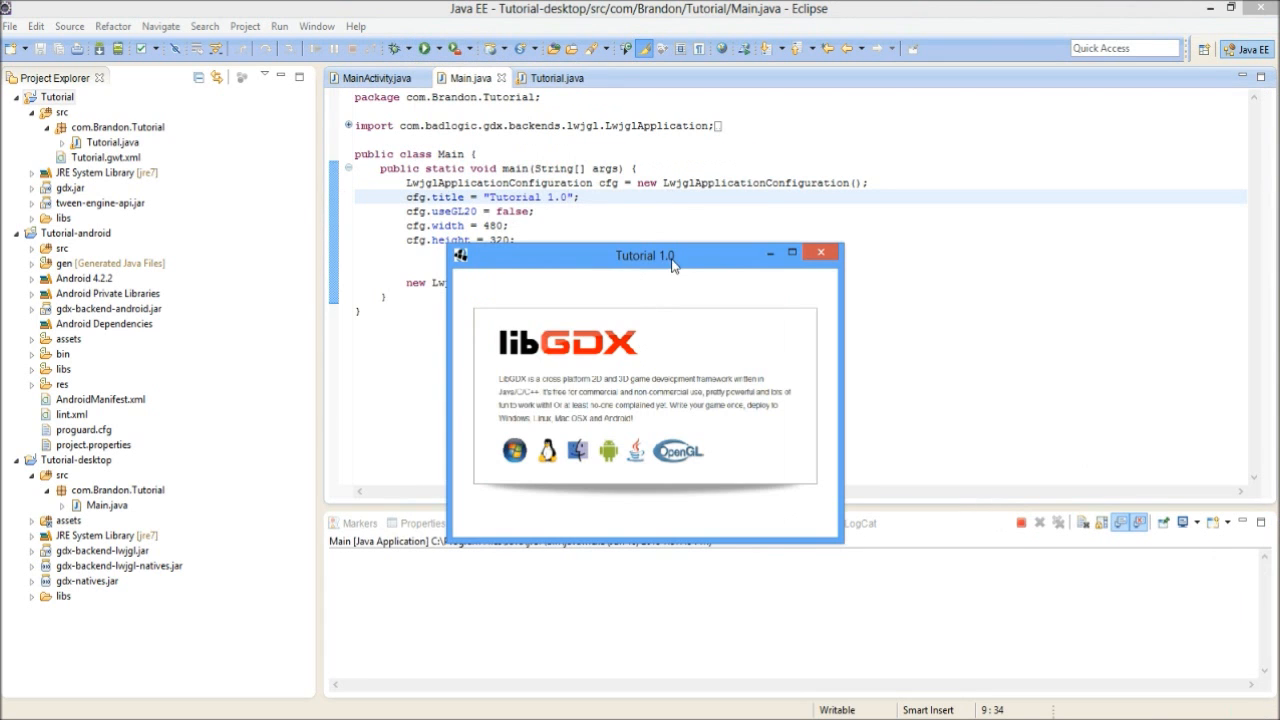
mouse_move(808, 270)
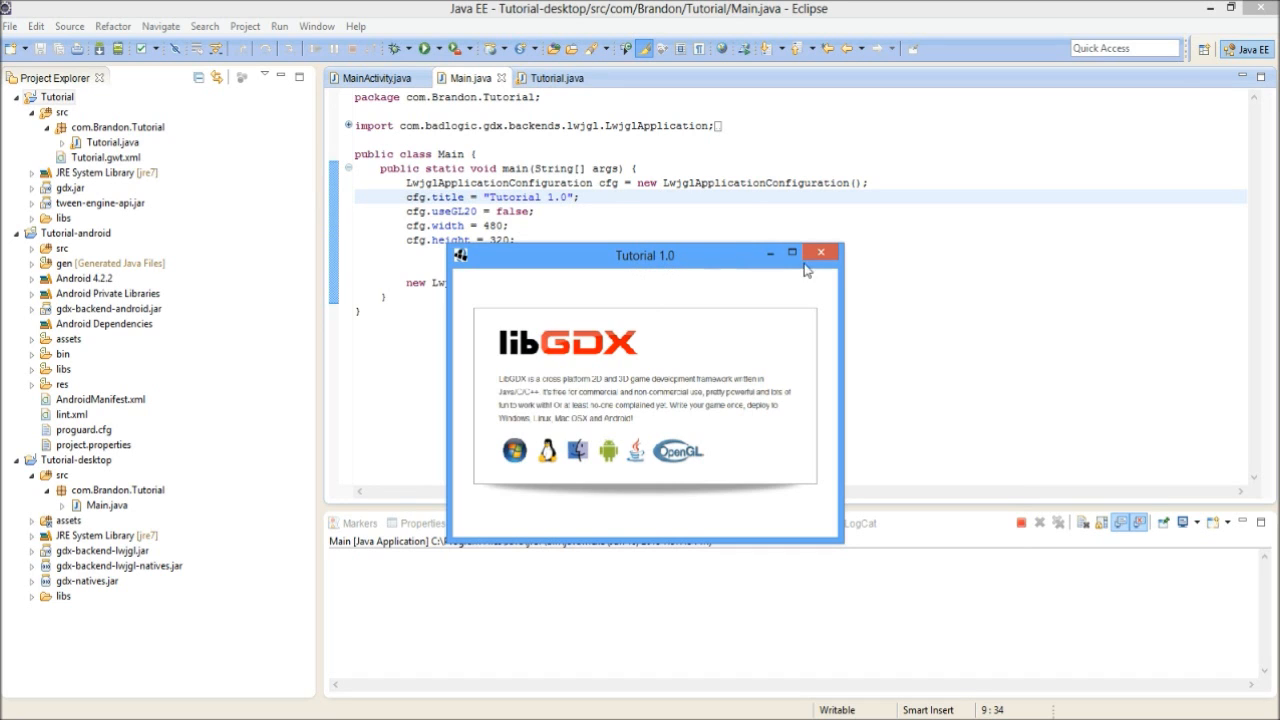
left_click(820, 252)
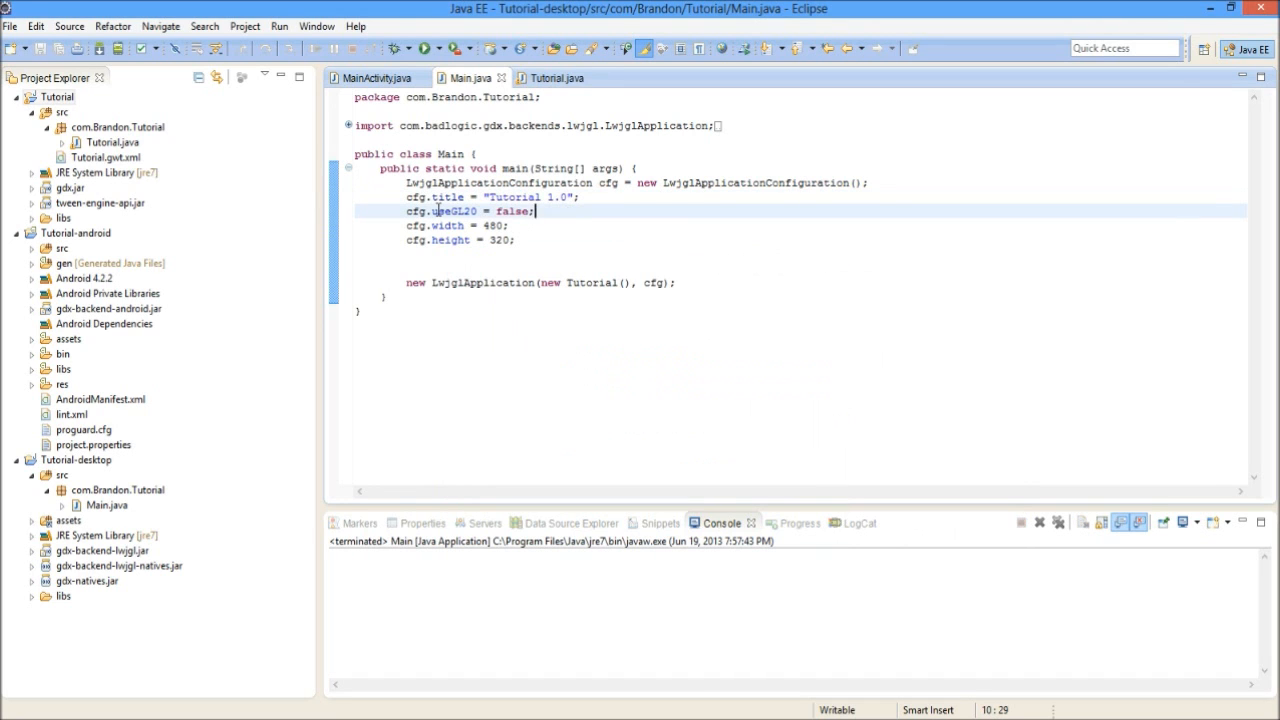
mouse_move(456, 212)
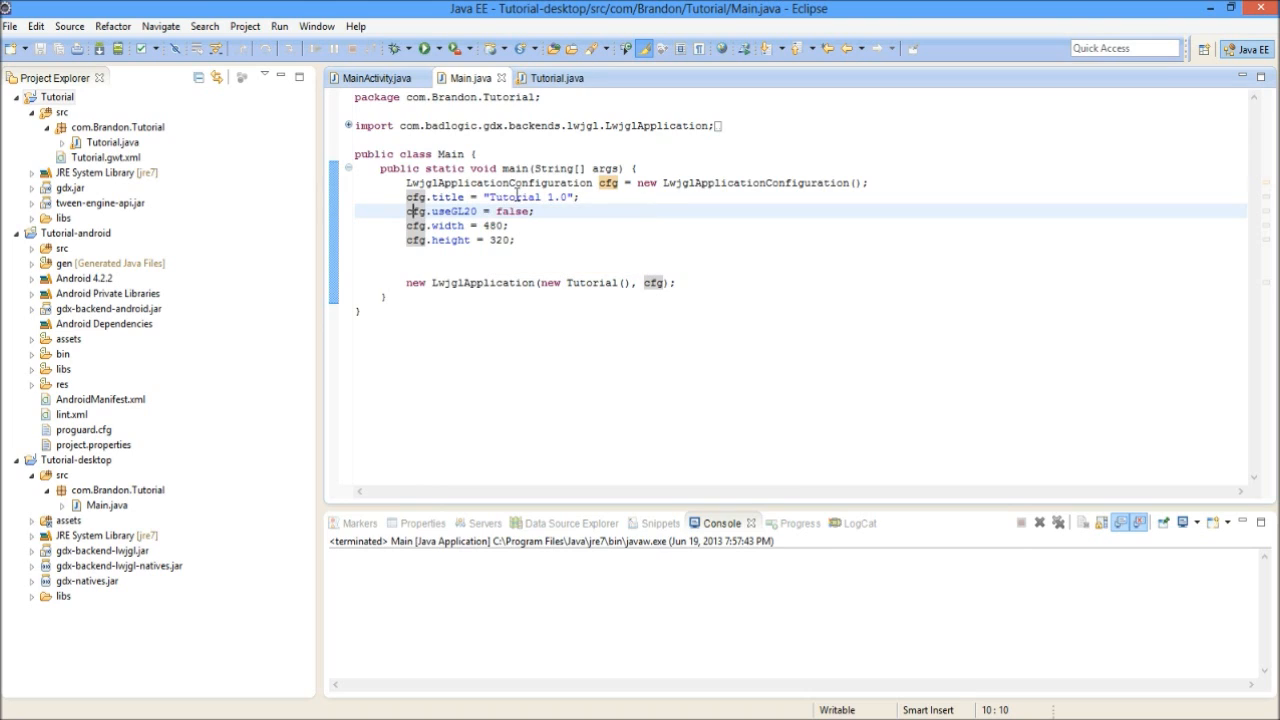
Set useGL20 to true and the window width to 1080 and height to 720 in Main.java
double_click(512, 212)
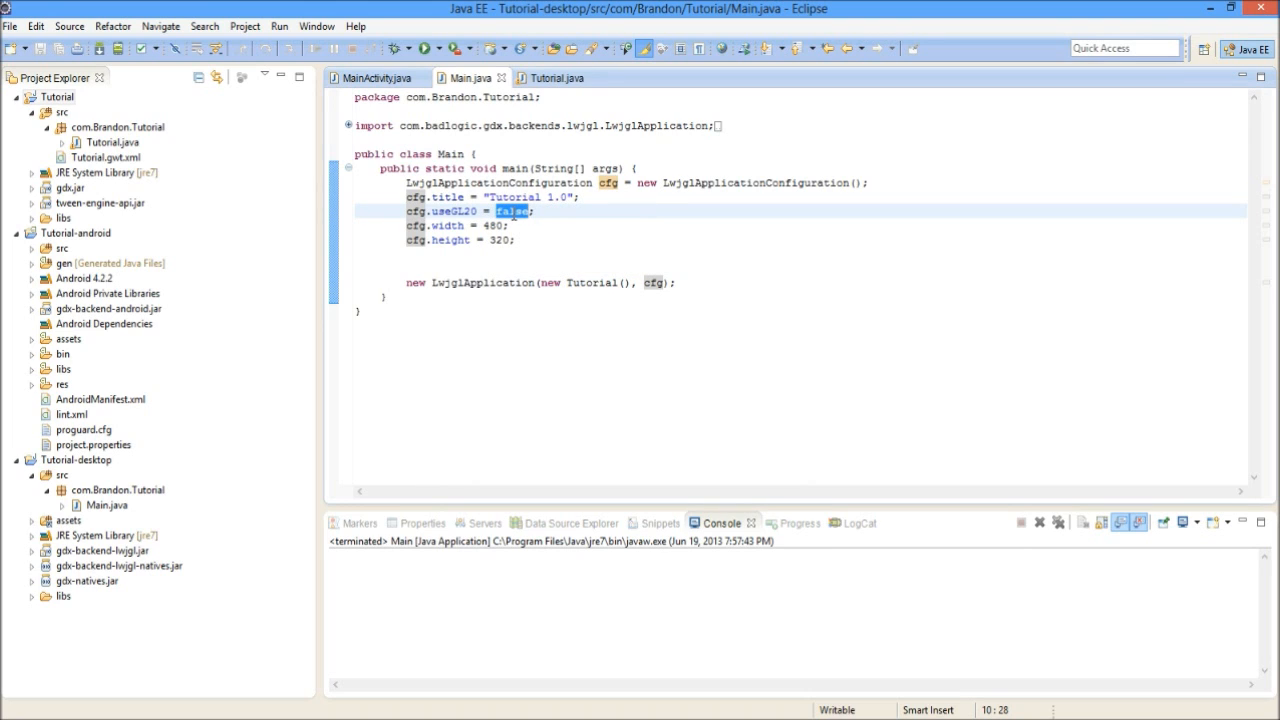
type("true")
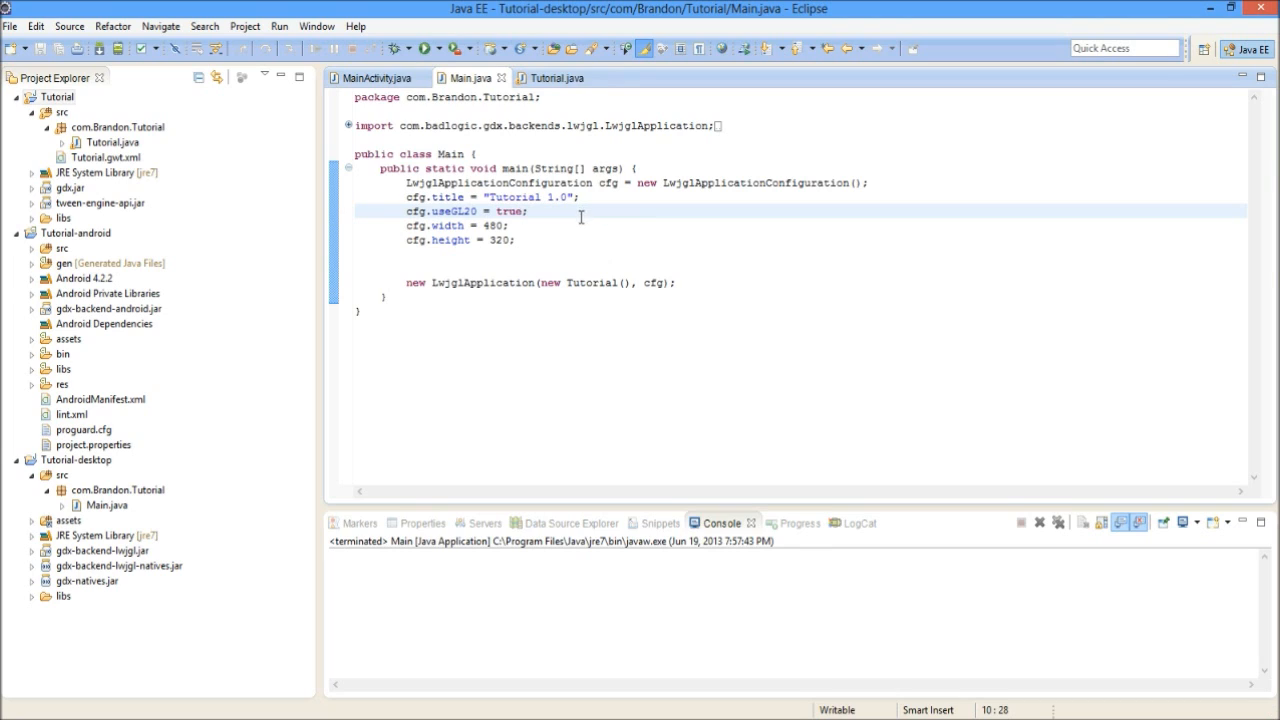
mouse_move(418, 222)
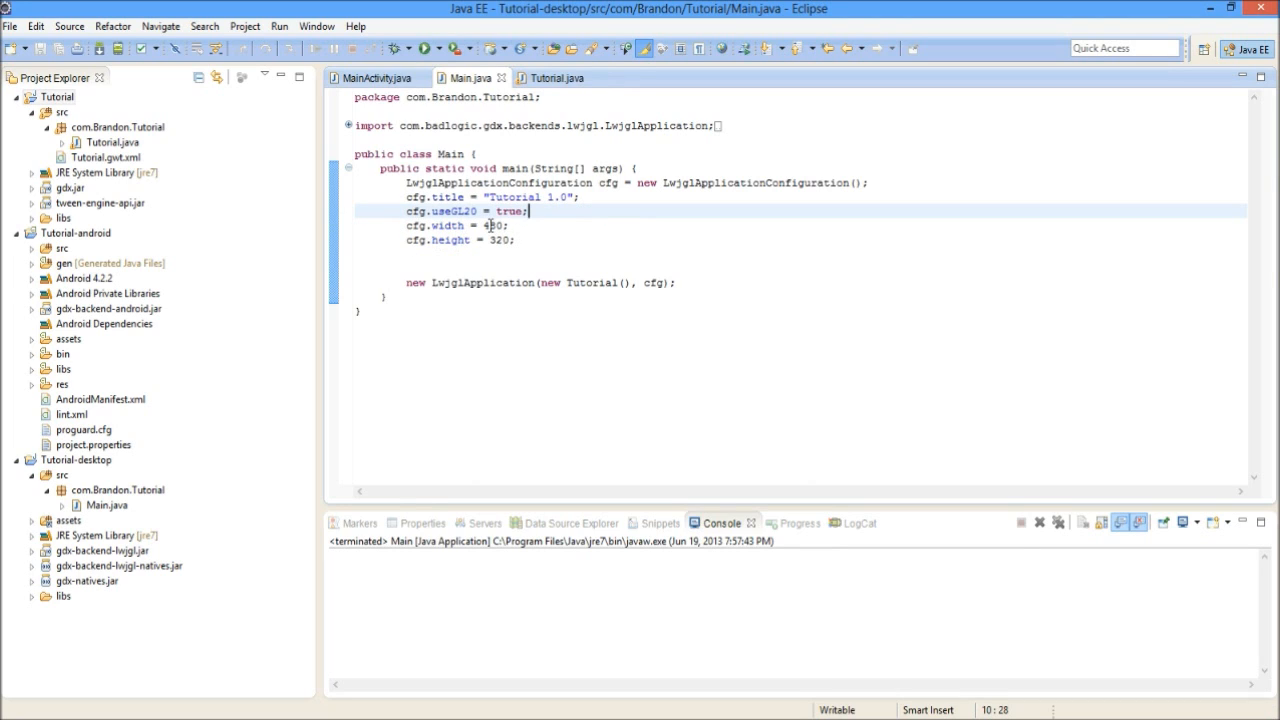
double_click(494, 224)
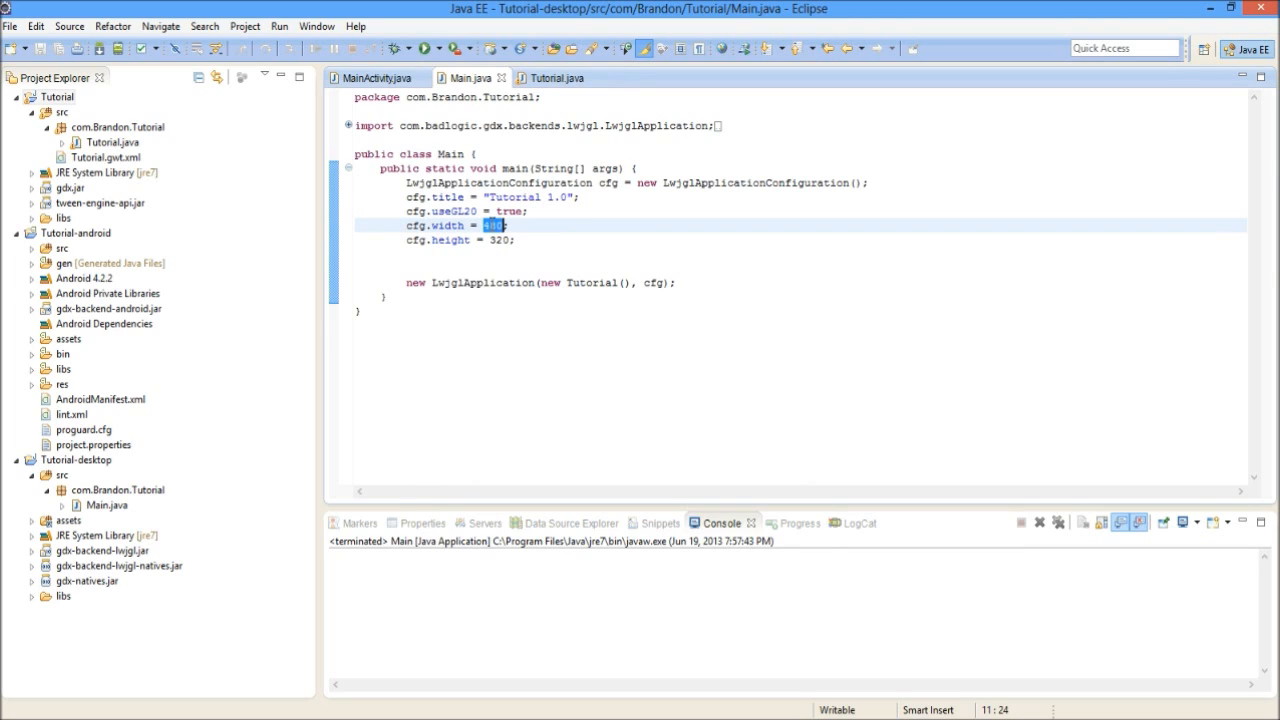
type("10")
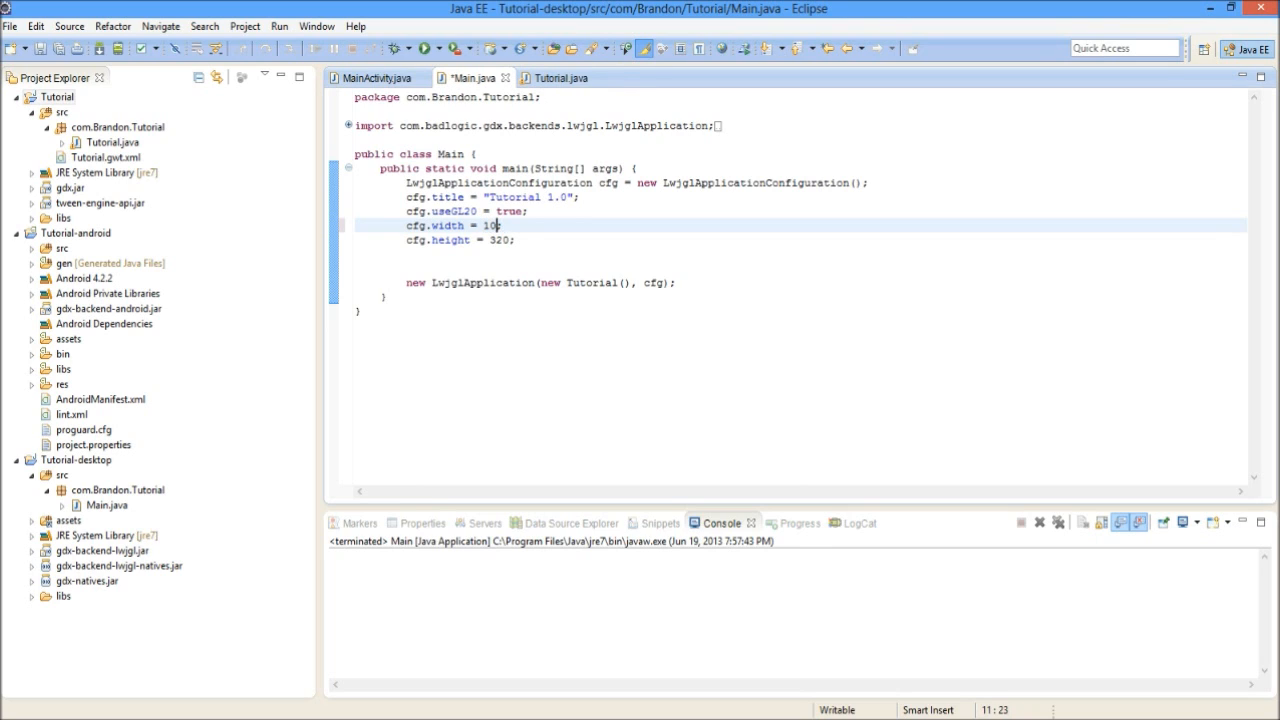
type("80;")
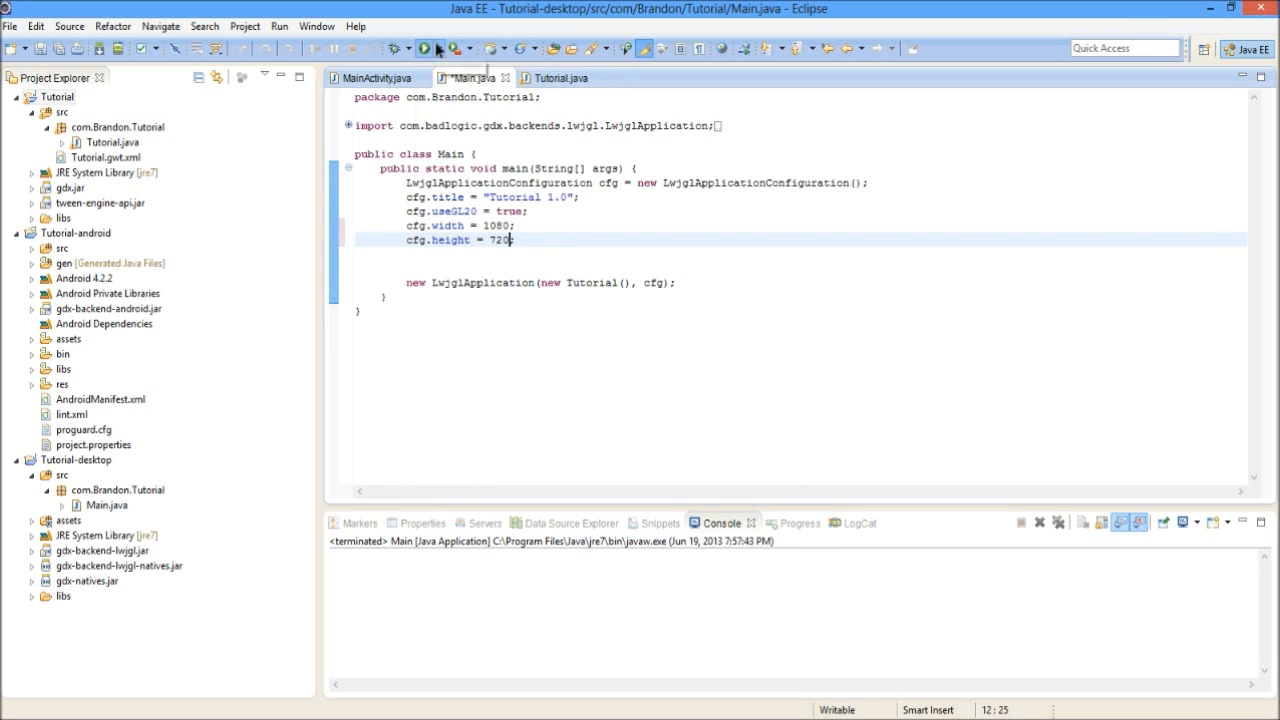
Run the desktop app with the saved 1080×720 GL20 settings and close the larger Tutorial 1.0 window
left_click(428, 48)
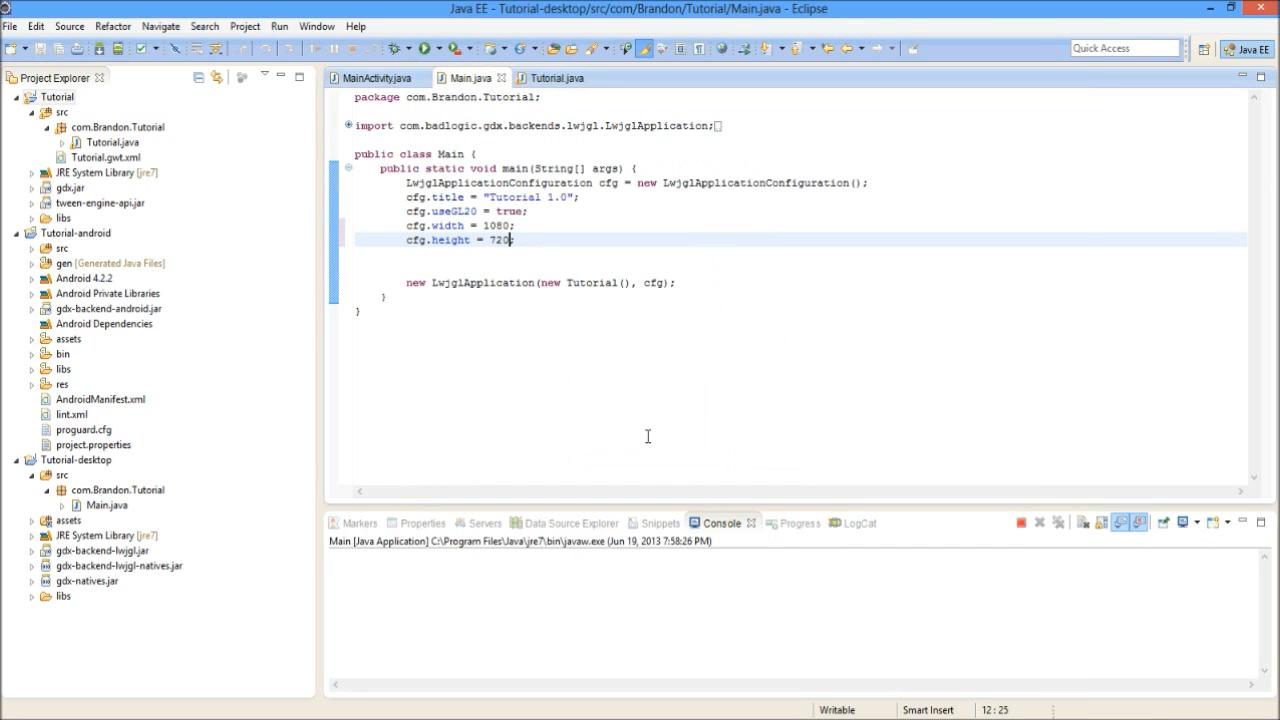
left_click(428, 48)
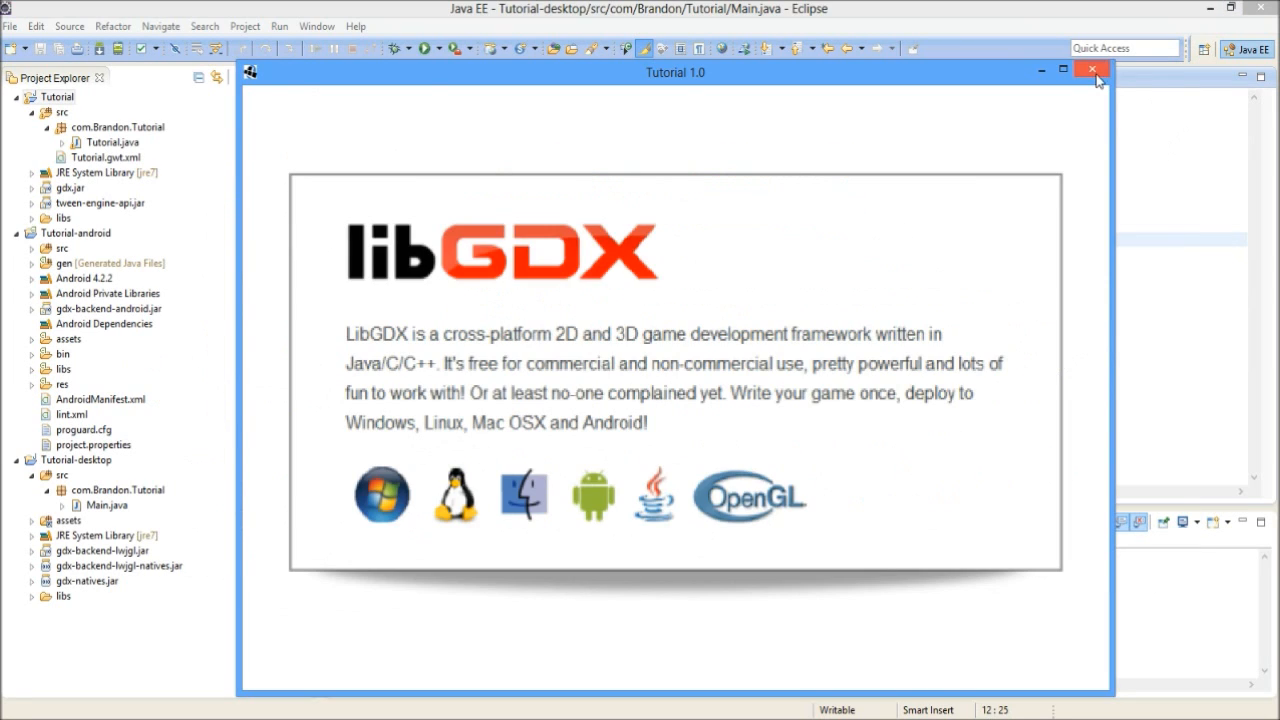
left_click(1090, 70)
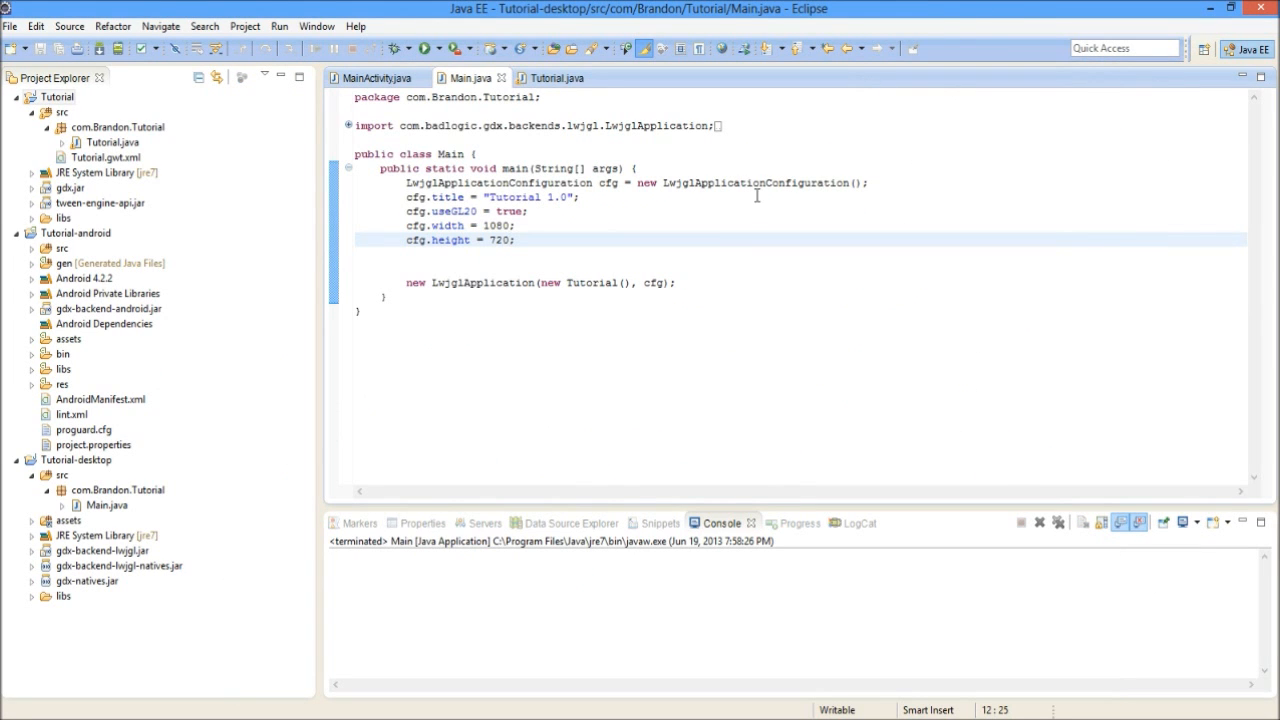
mouse_move(720, 228)
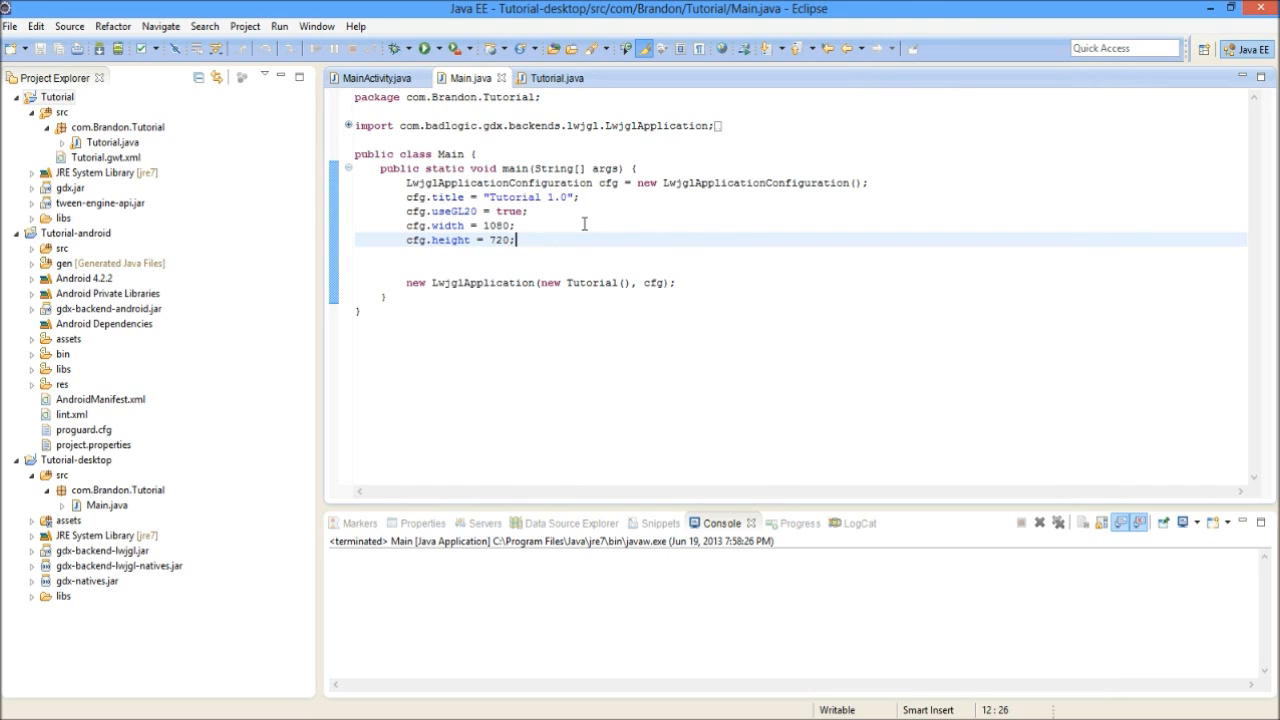
mouse_move(564, 222)
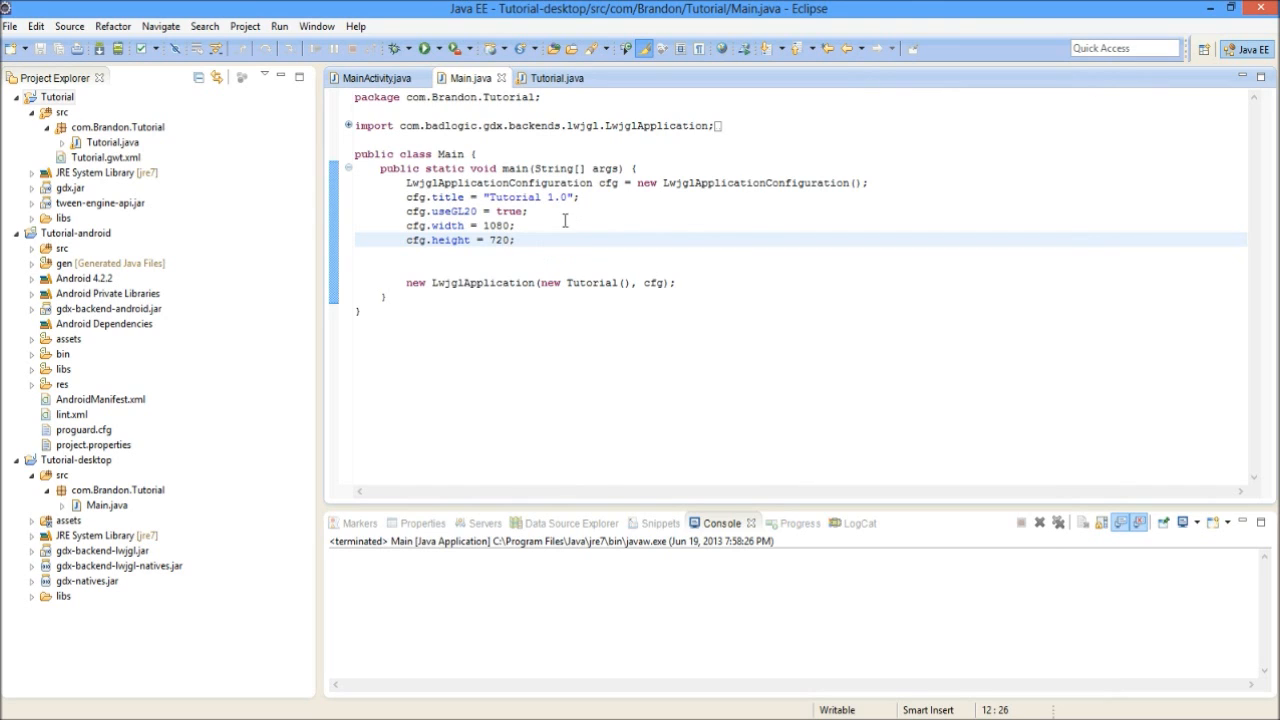
mouse_move(408, 184)
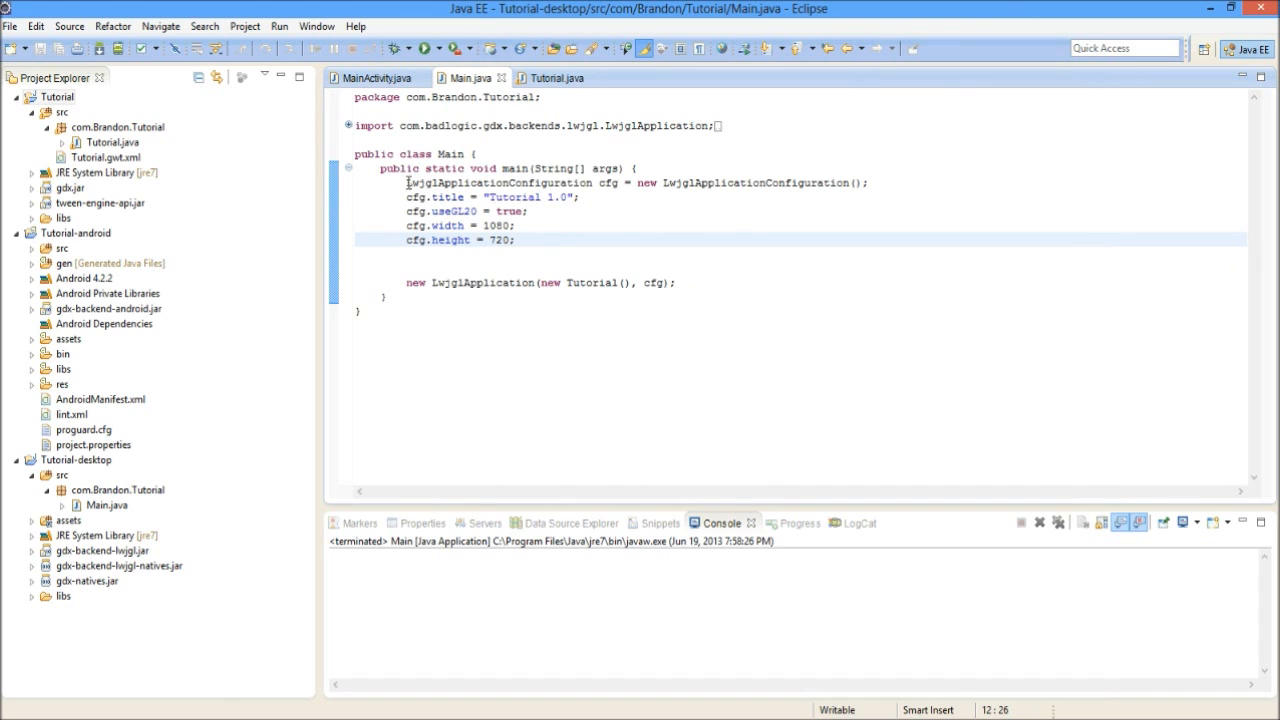
left_click(120, 564)
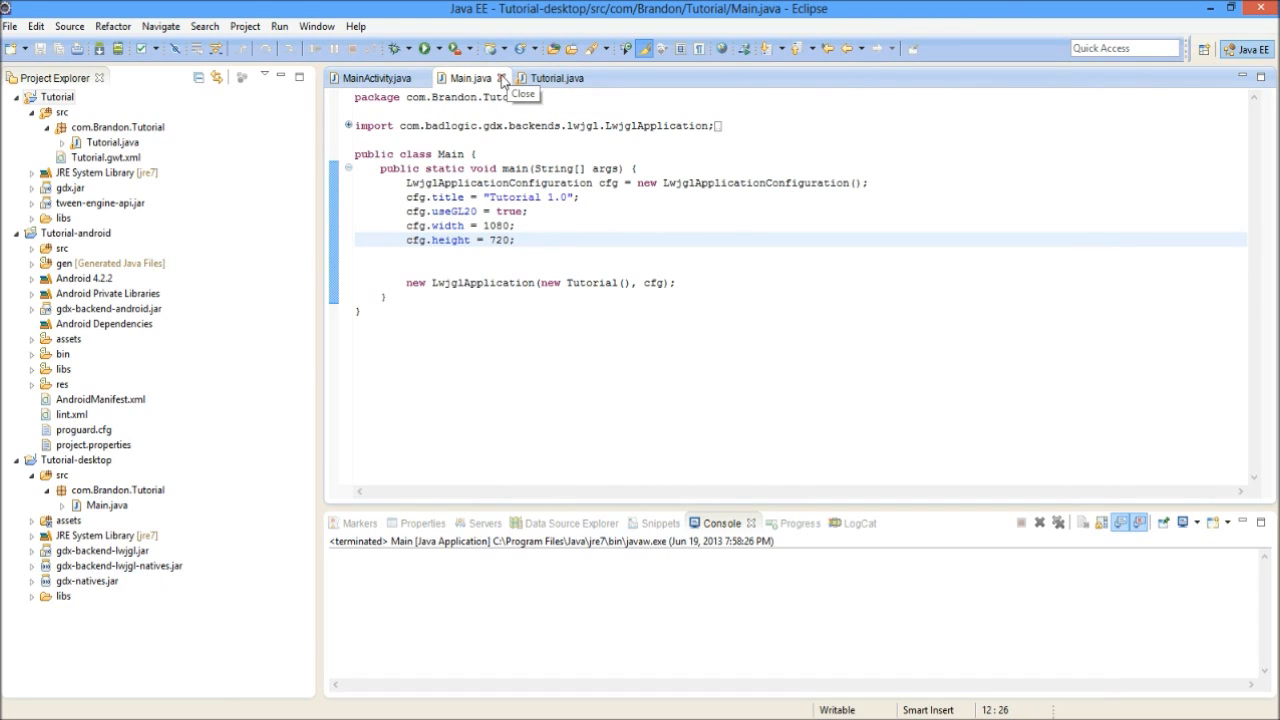
Close Main.java and switch to the Android project's MainActivity.java onCreate code
left_click(504, 78)
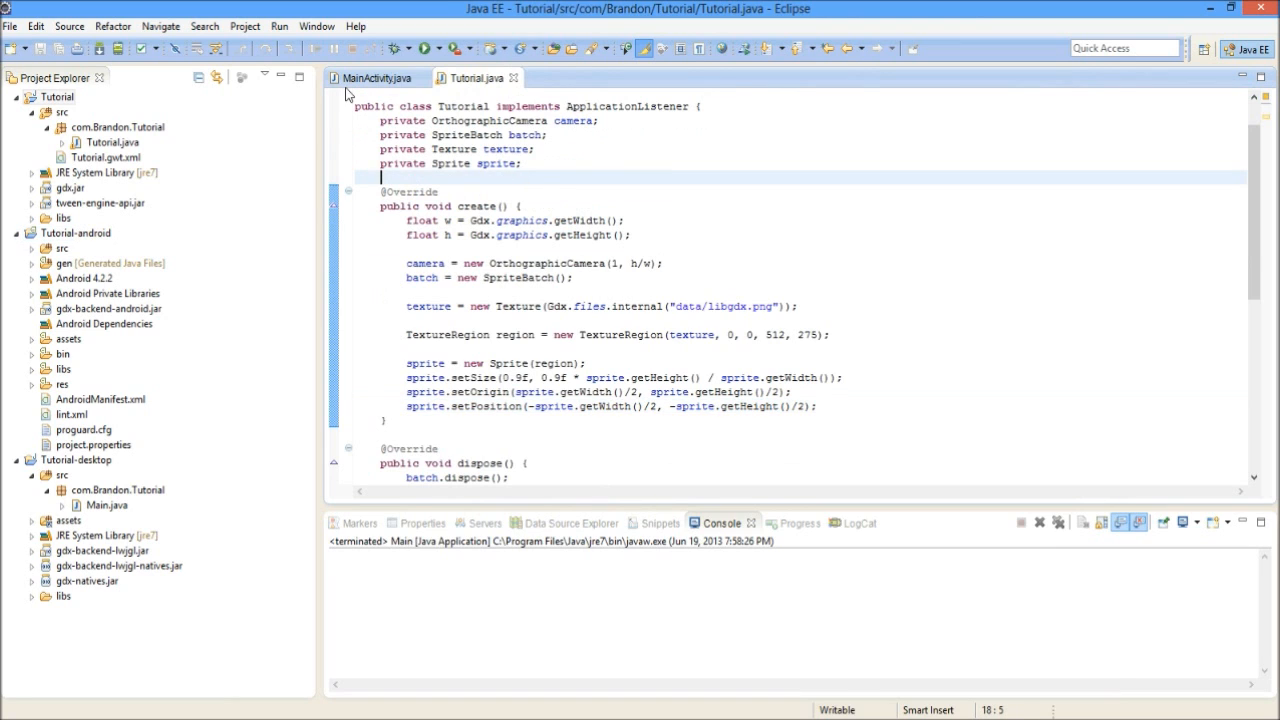
left_click(376, 78)
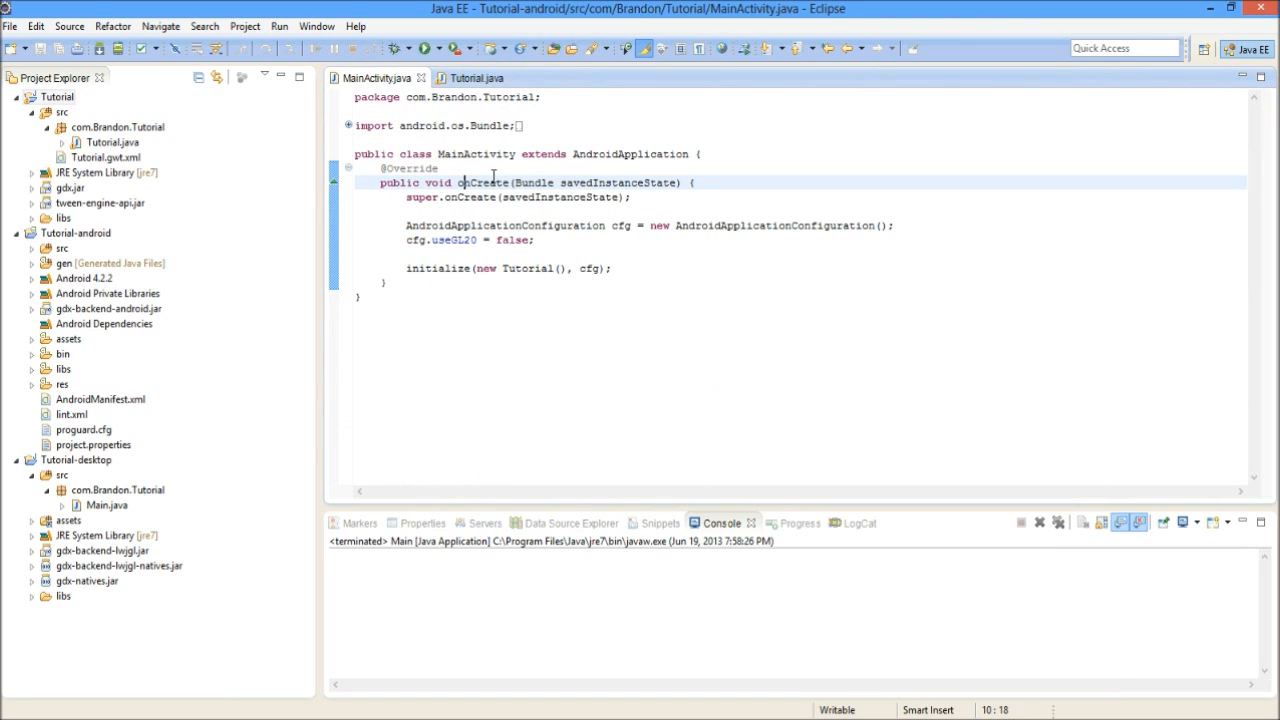
left_click(536, 240)
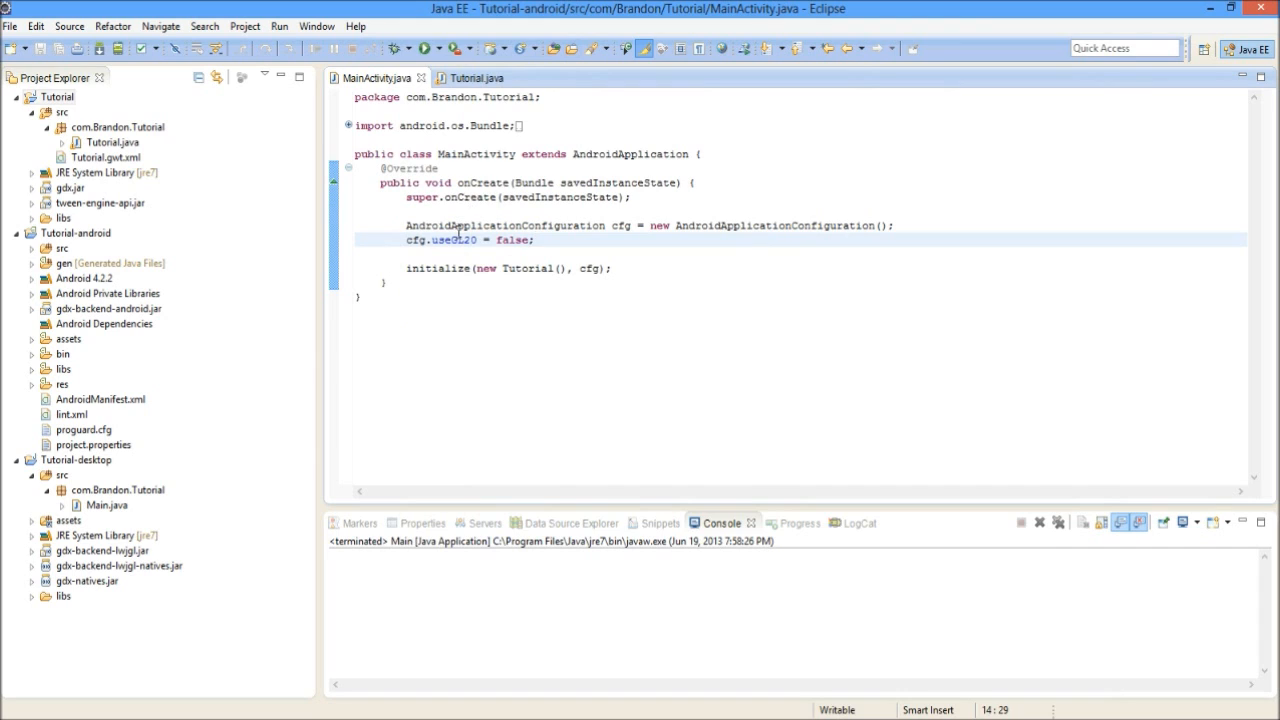
left_click(622, 224)
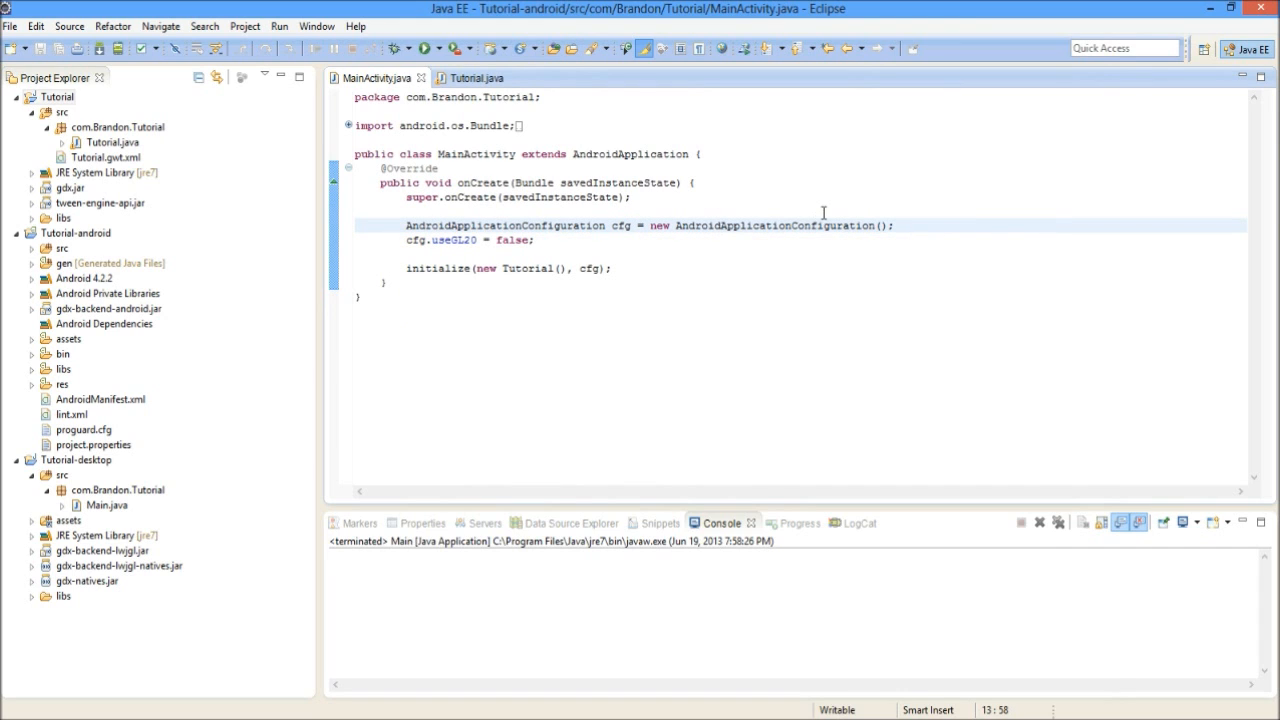
mouse_move(492, 224)
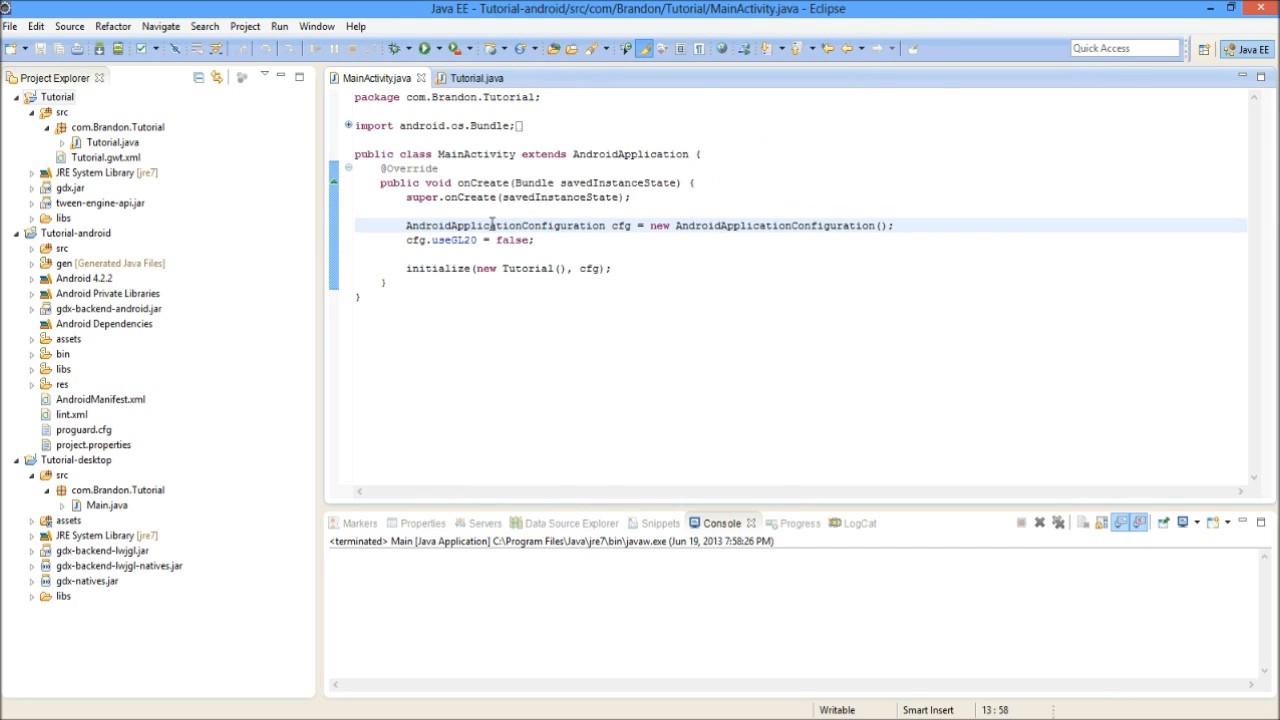
Review the useGL20 false and initialize lines and place the cursor at the end of useGL20
left_click(536, 240)
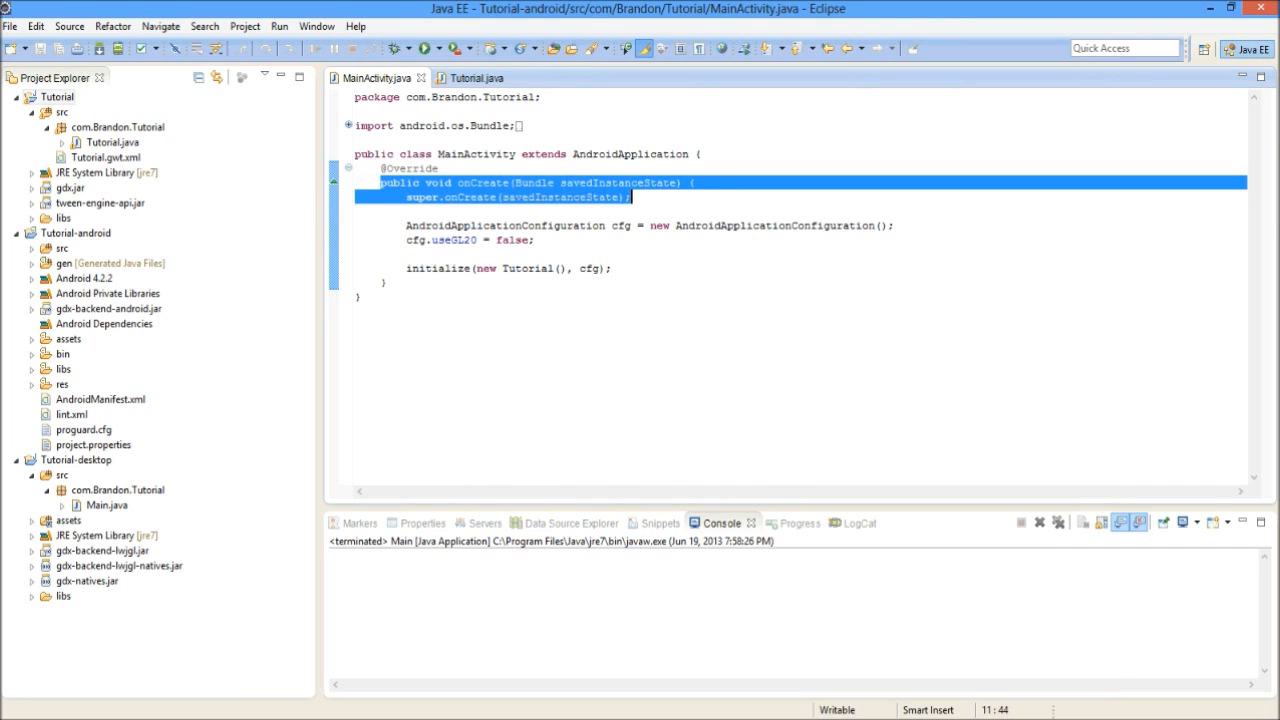
left_click(544, 240)
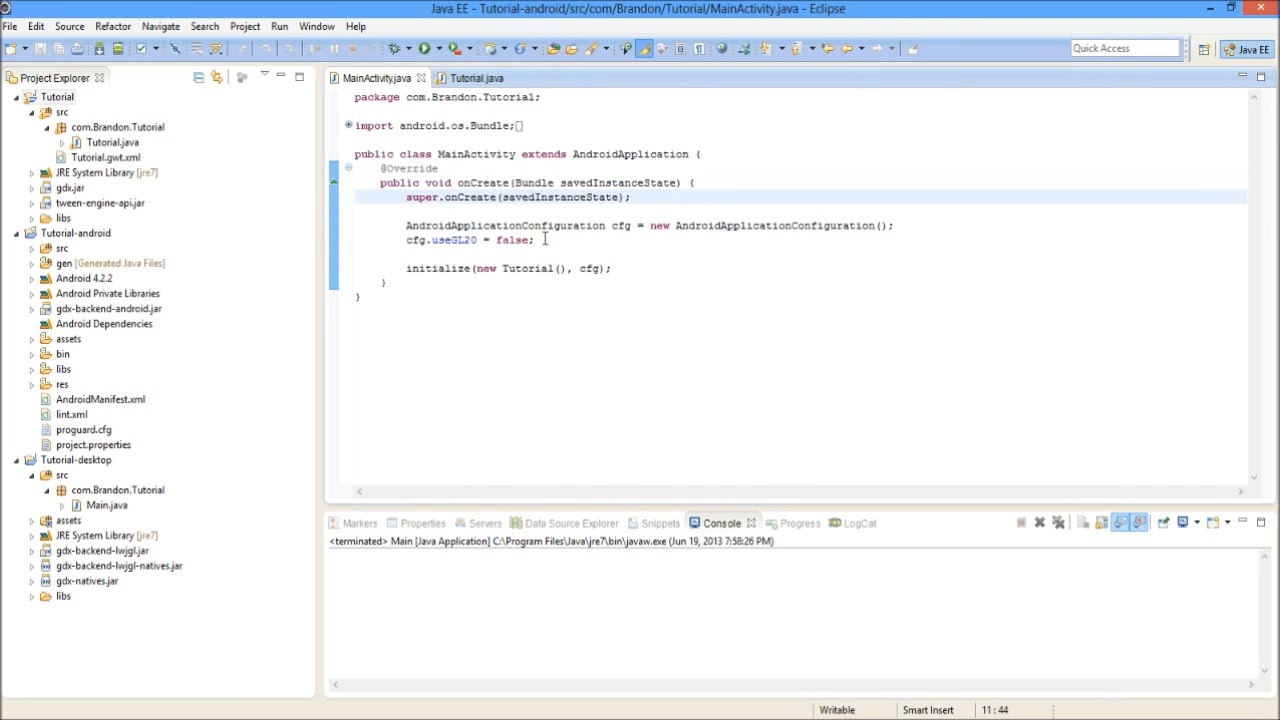
left_click(576, 224)
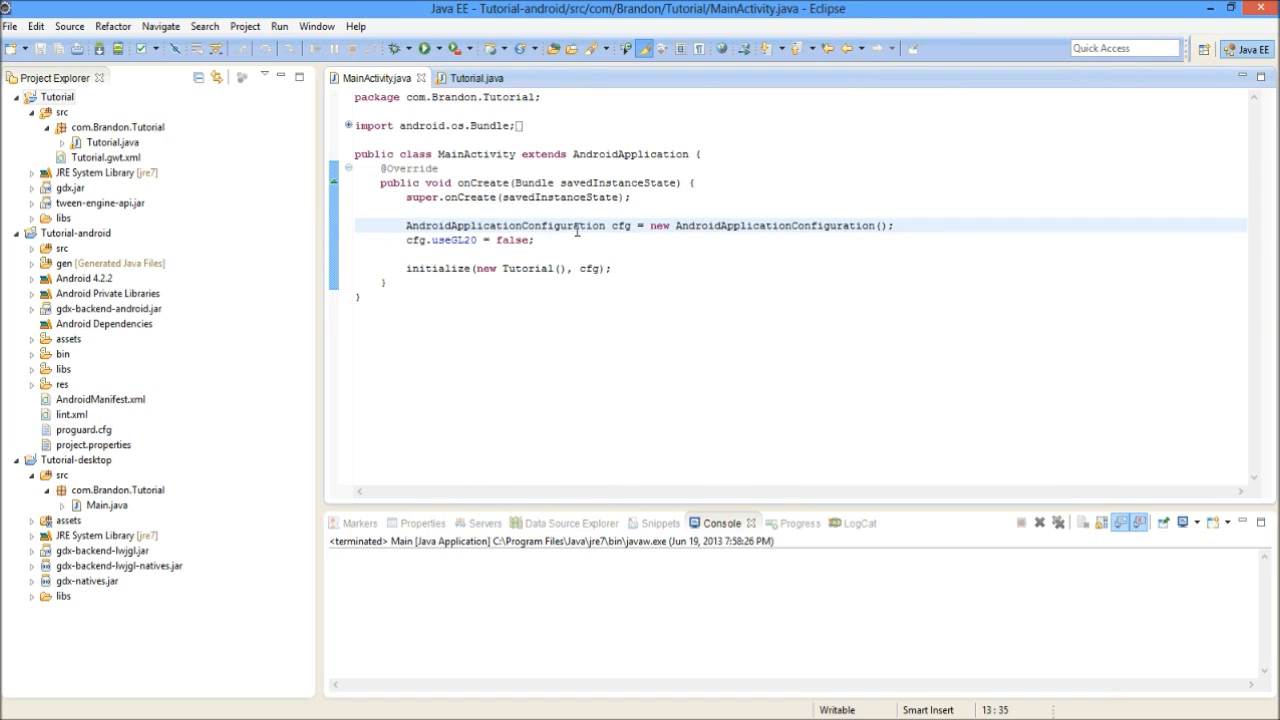
left_click(568, 240)
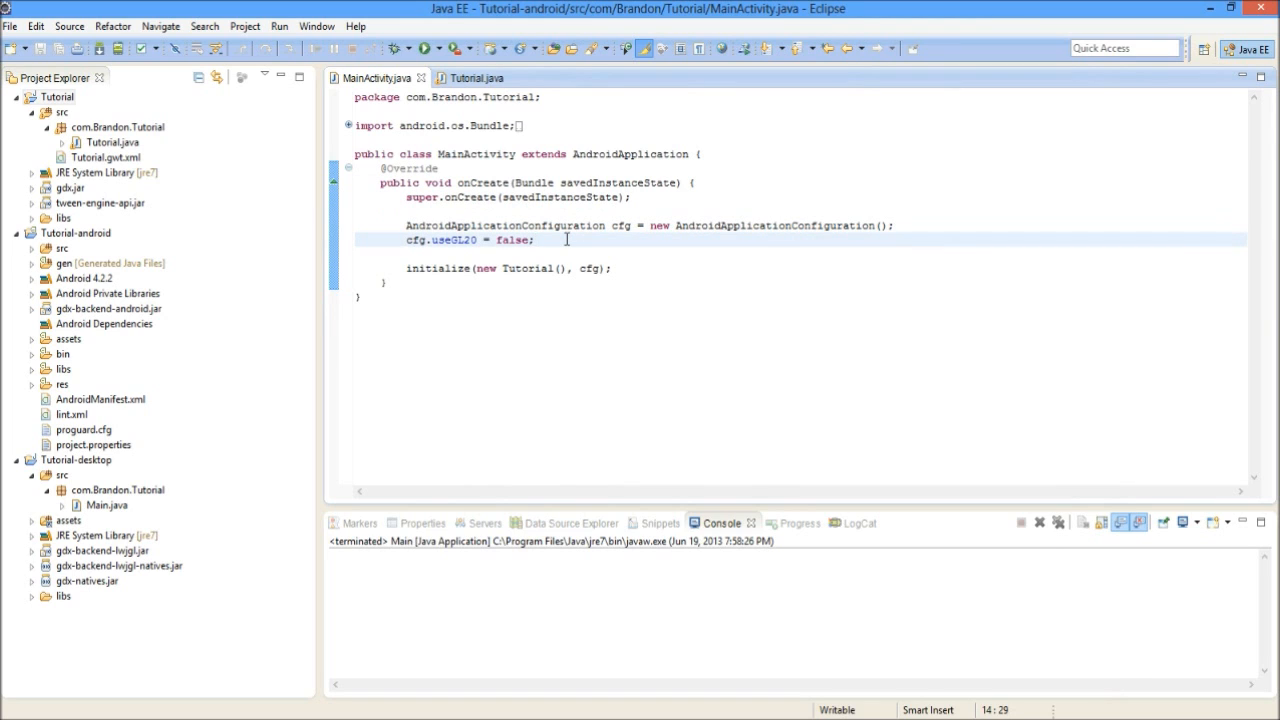
Add the line cfg.useAccelerometer = false; below cfg.useGL20 = false; in onCreate()
type("cfgg")
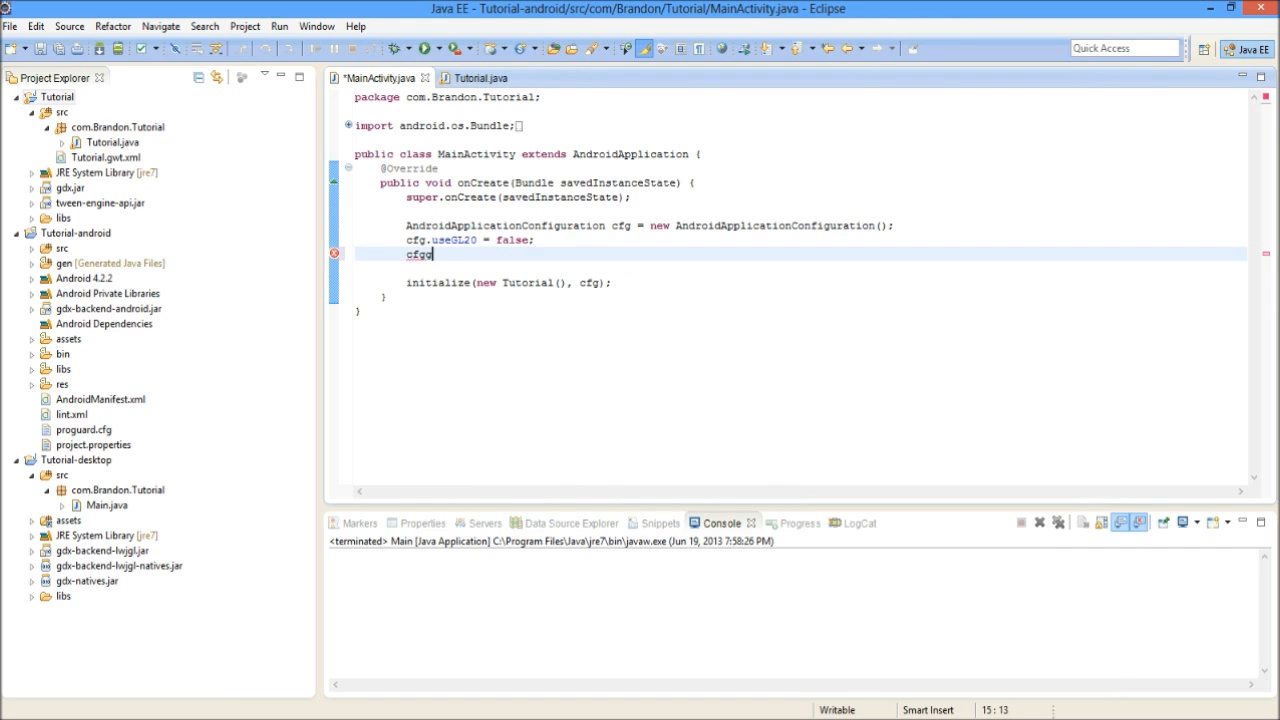
type(".")
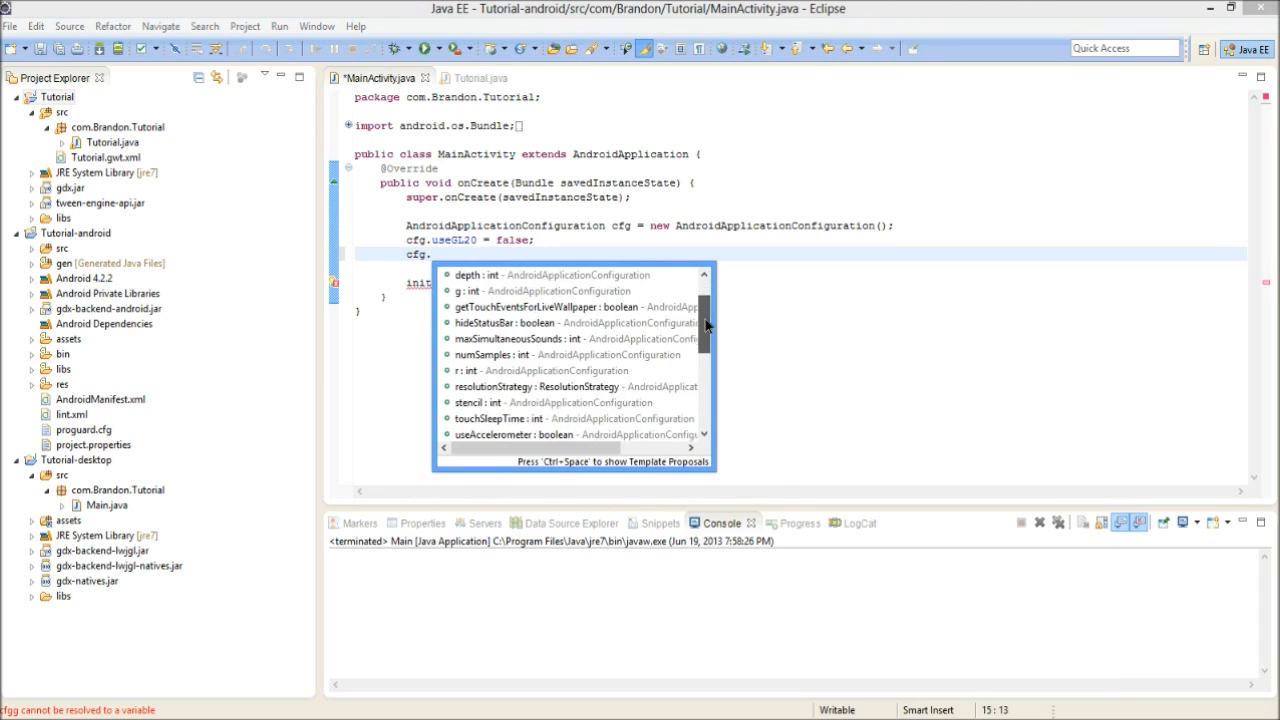
scroll("down", 3)
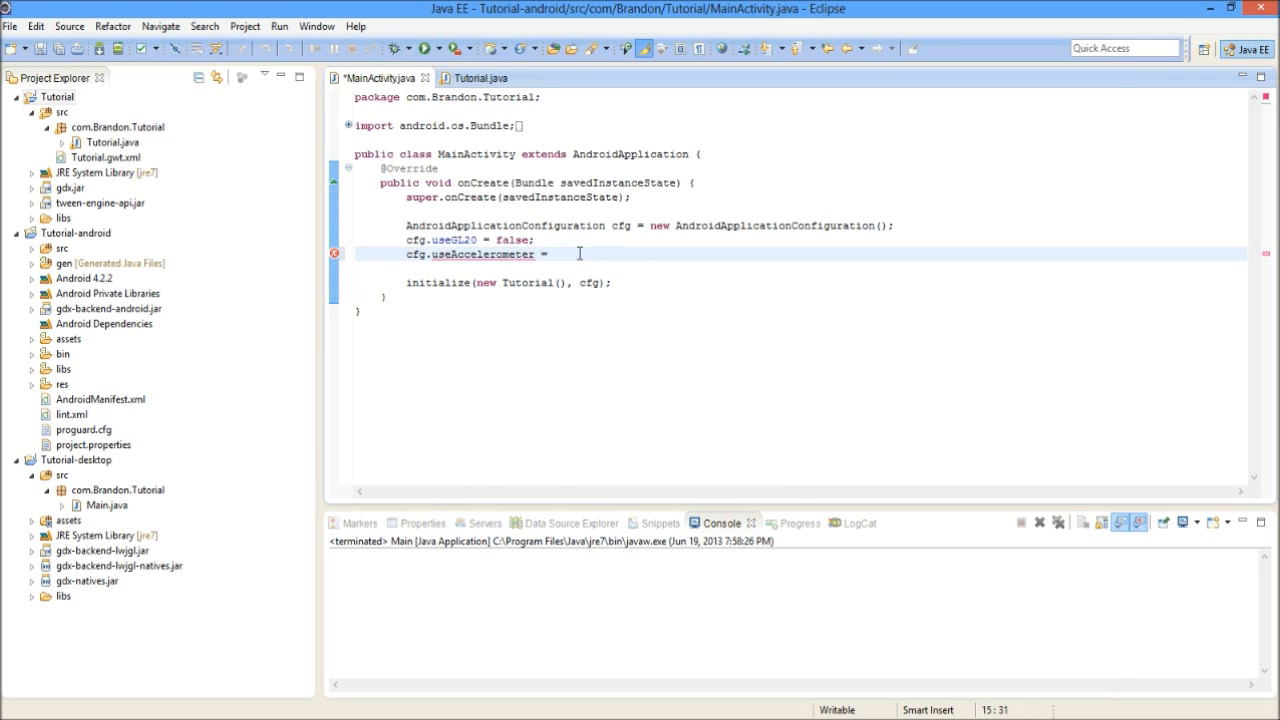
type("=false;")
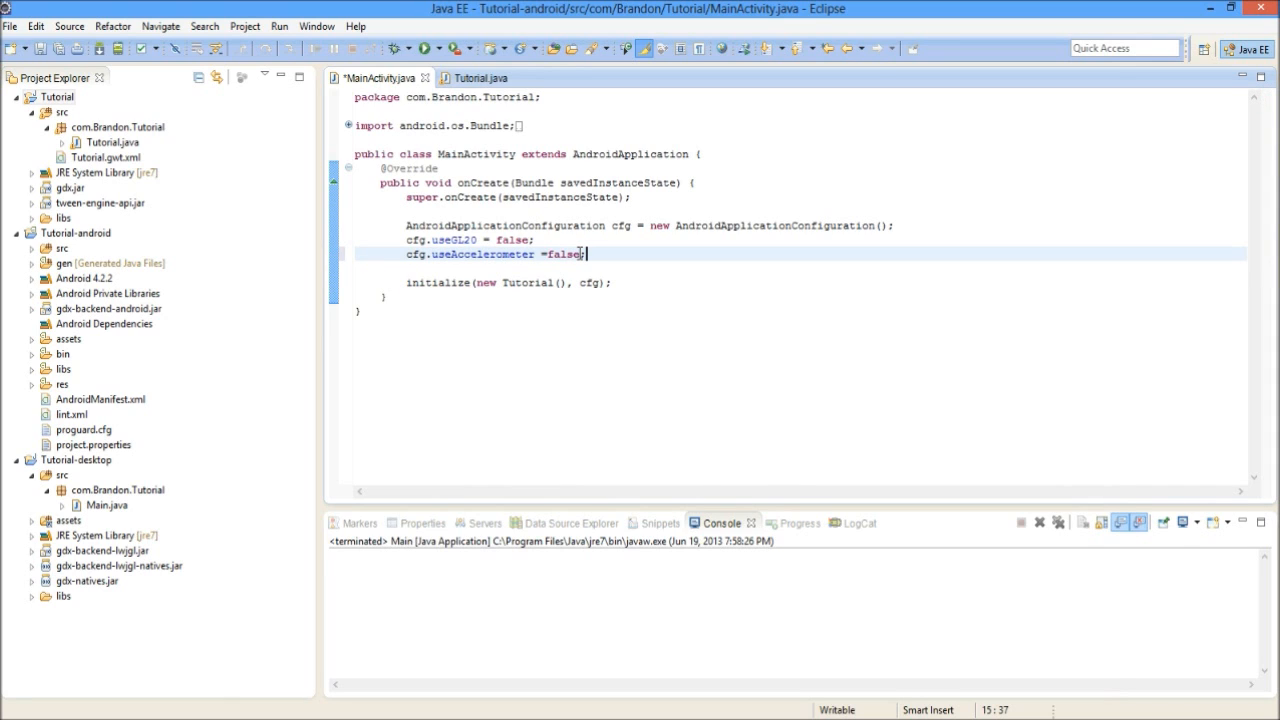
key("Return")
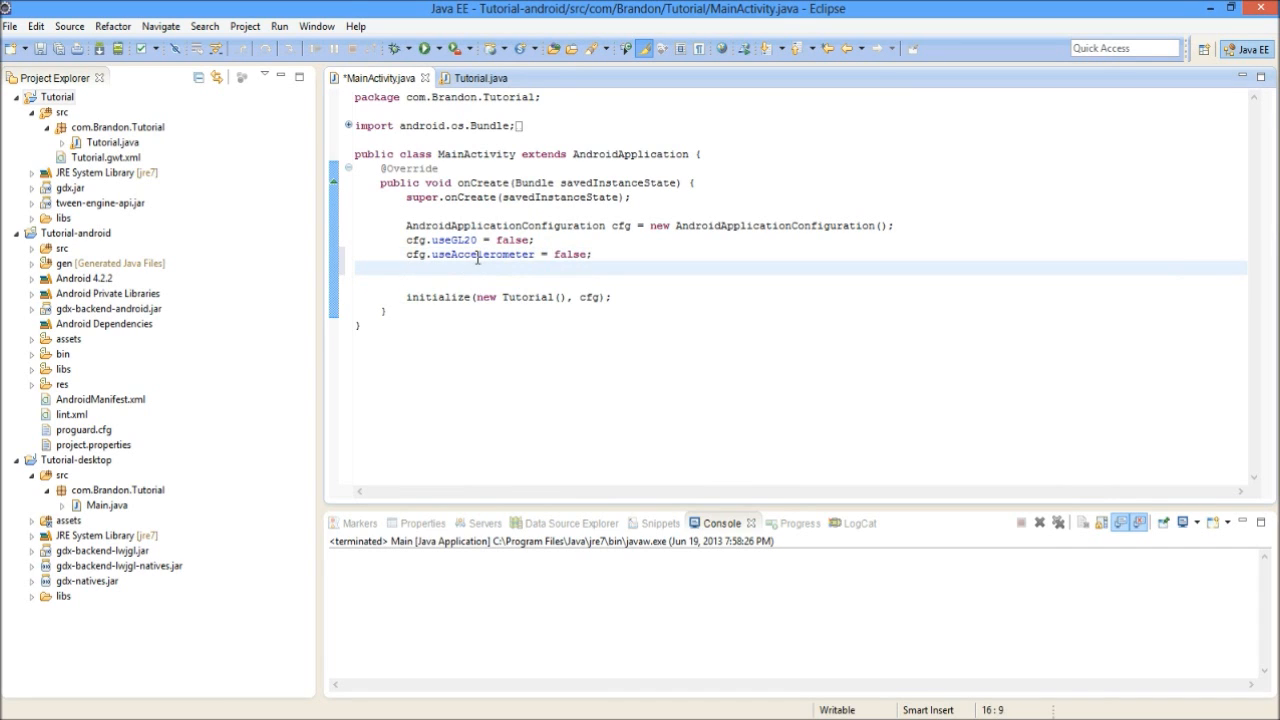
Add cfg.useCompass = false; below the accelerometer setting in MainActivity
type("cfg.")
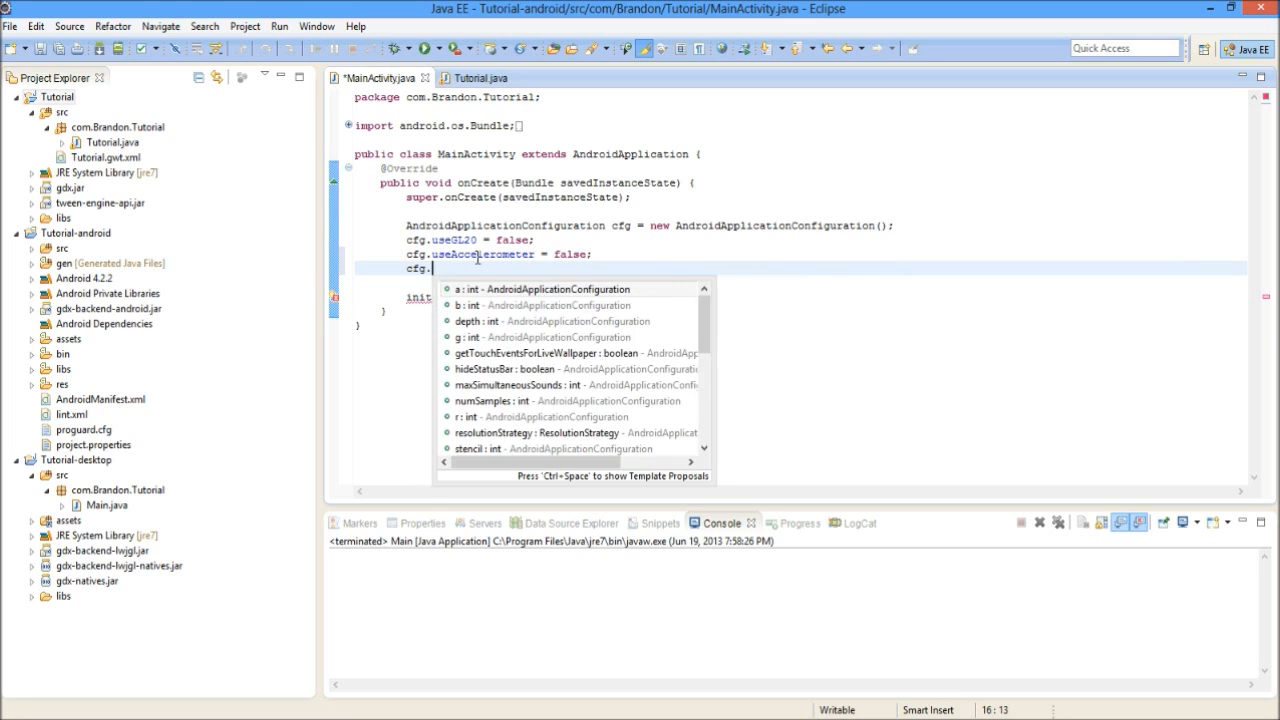
type("useCompass")
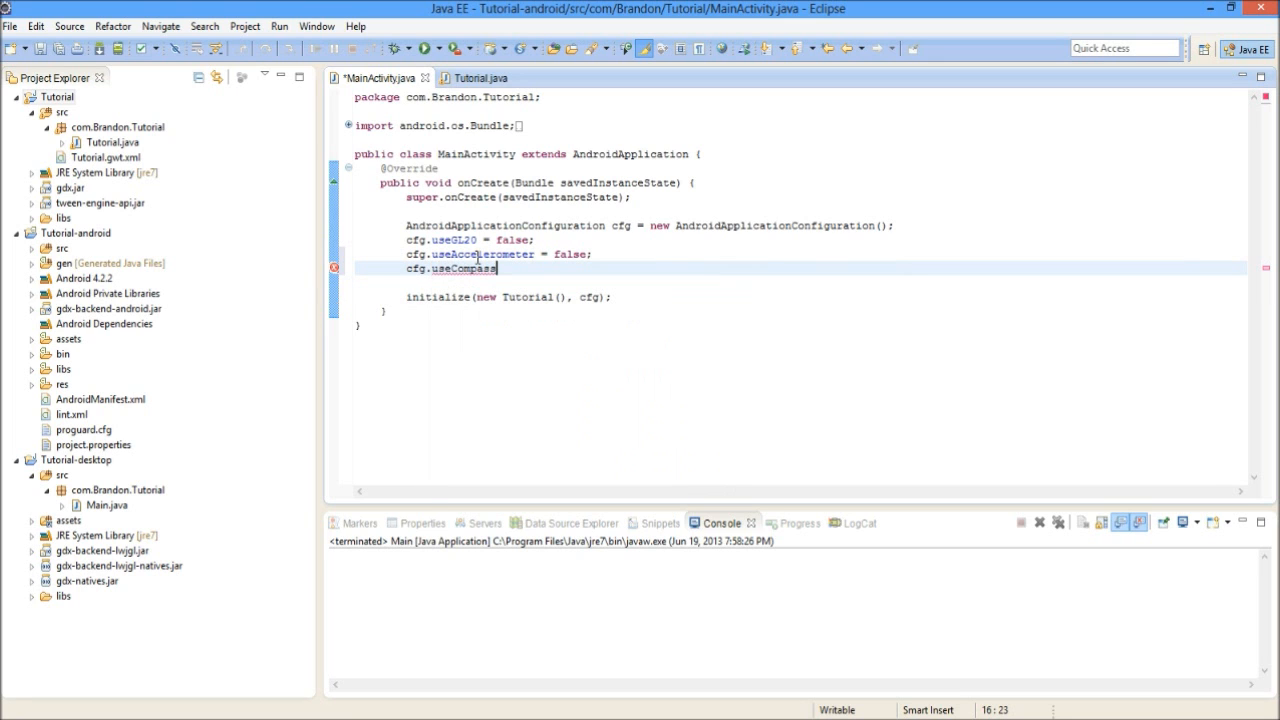
type("= fals")
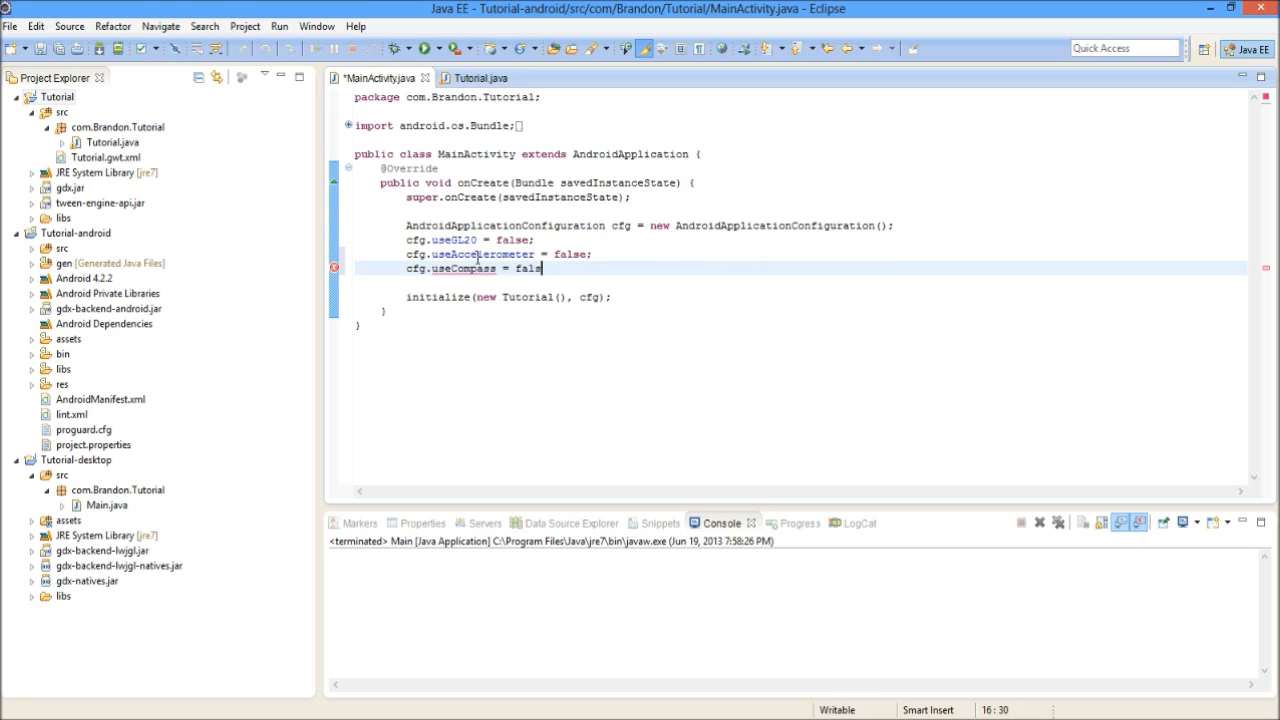
type("se;")
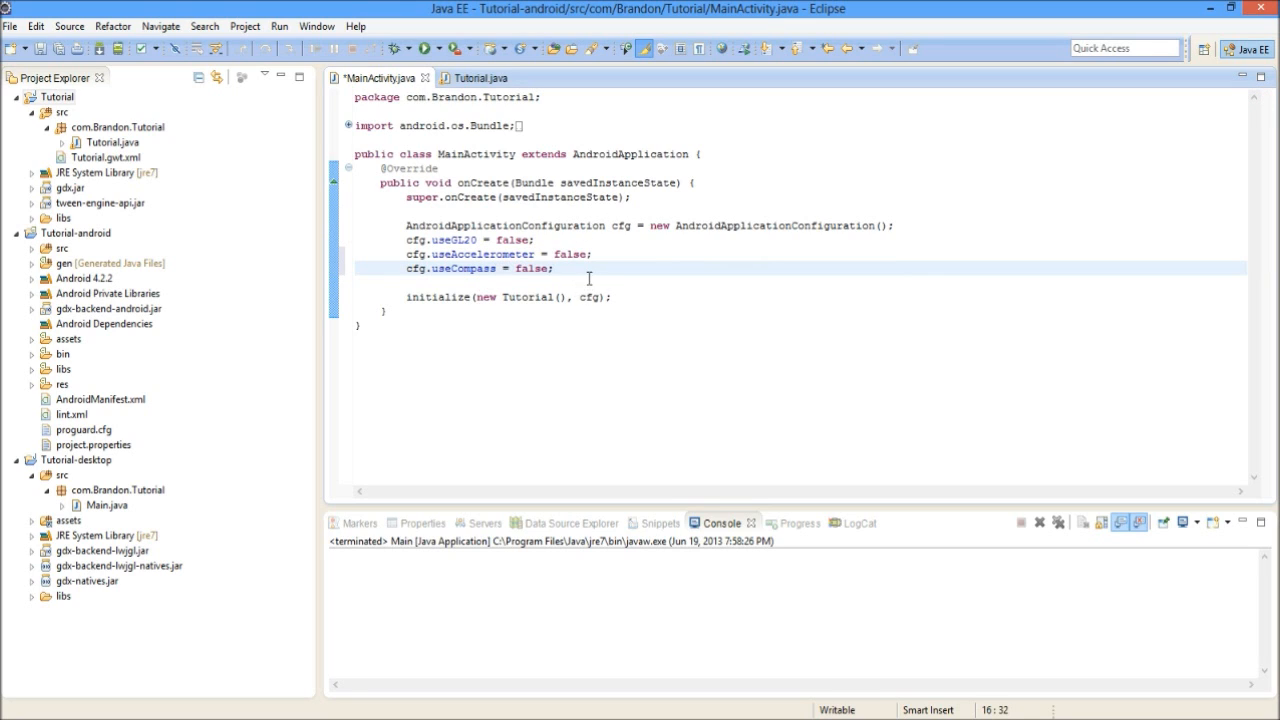
Start another cfg. line and browse the content-assist list of cfg fields
key("Return")
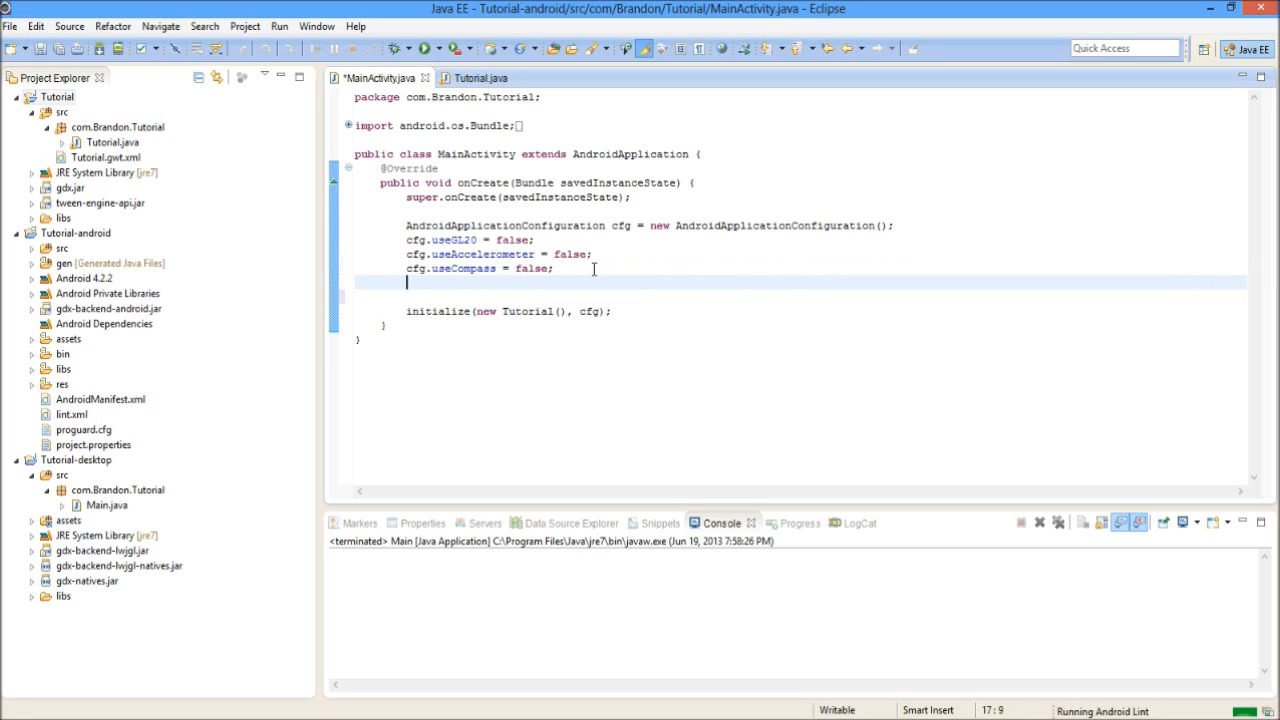
type("cfg.")
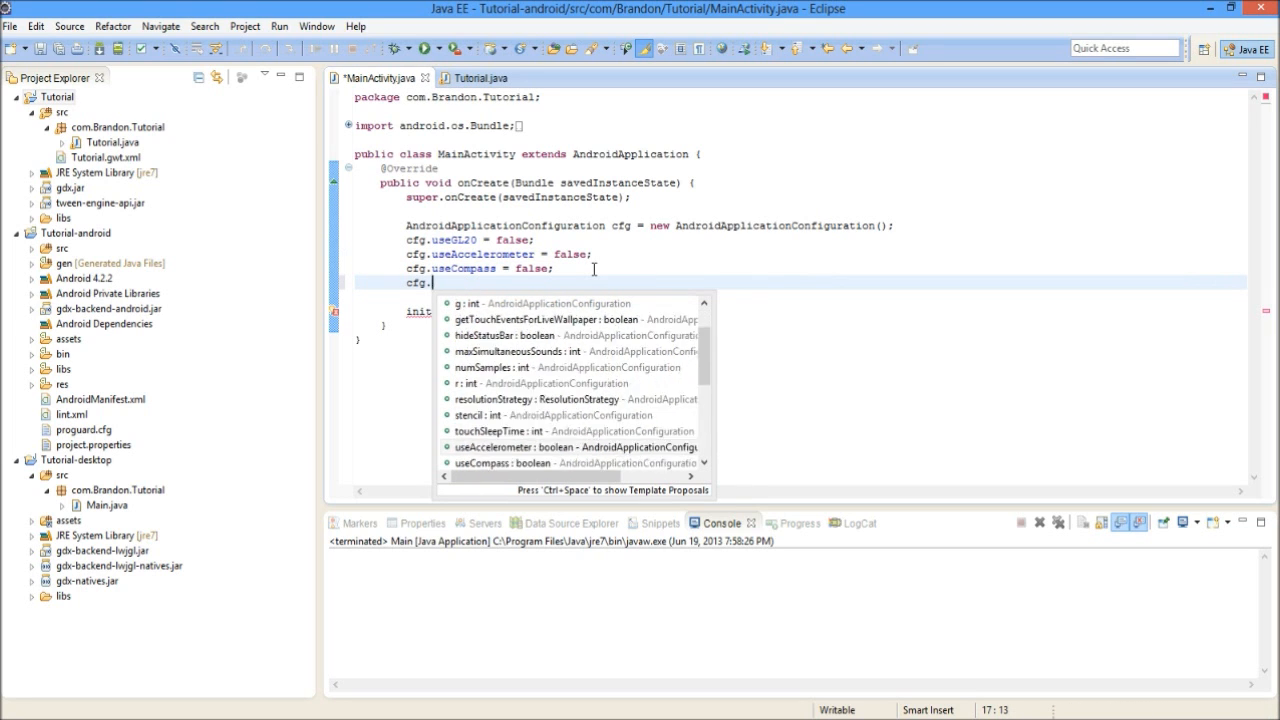
scroll("down", 3)
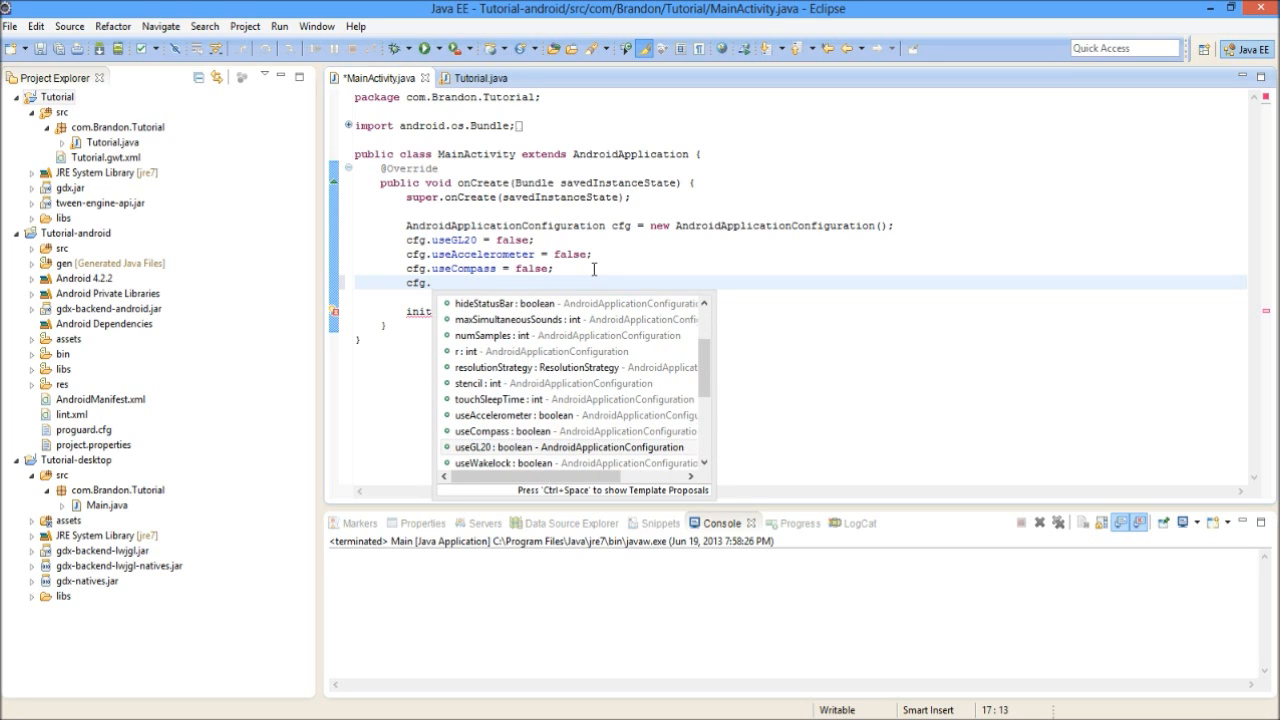
scroll("down", 3)
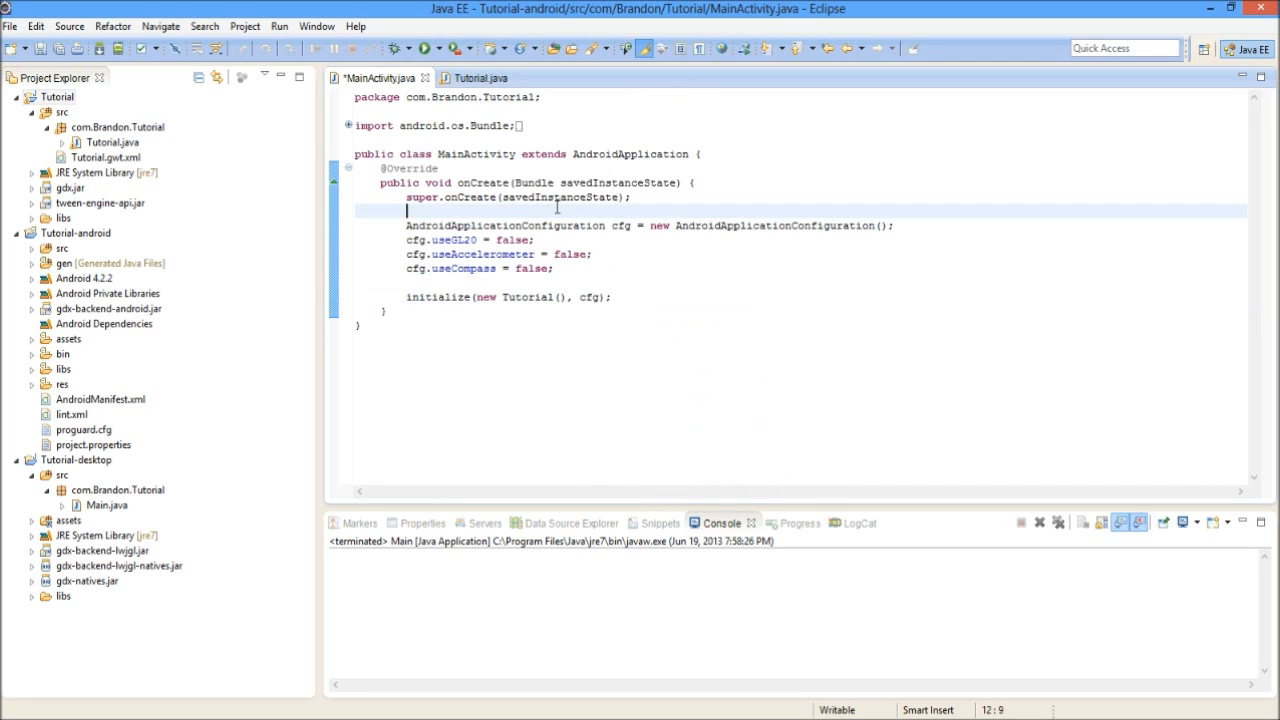
Open Tutorial-android's AndroidManifest.xml from the Project Explorer
left_click(100, 400)
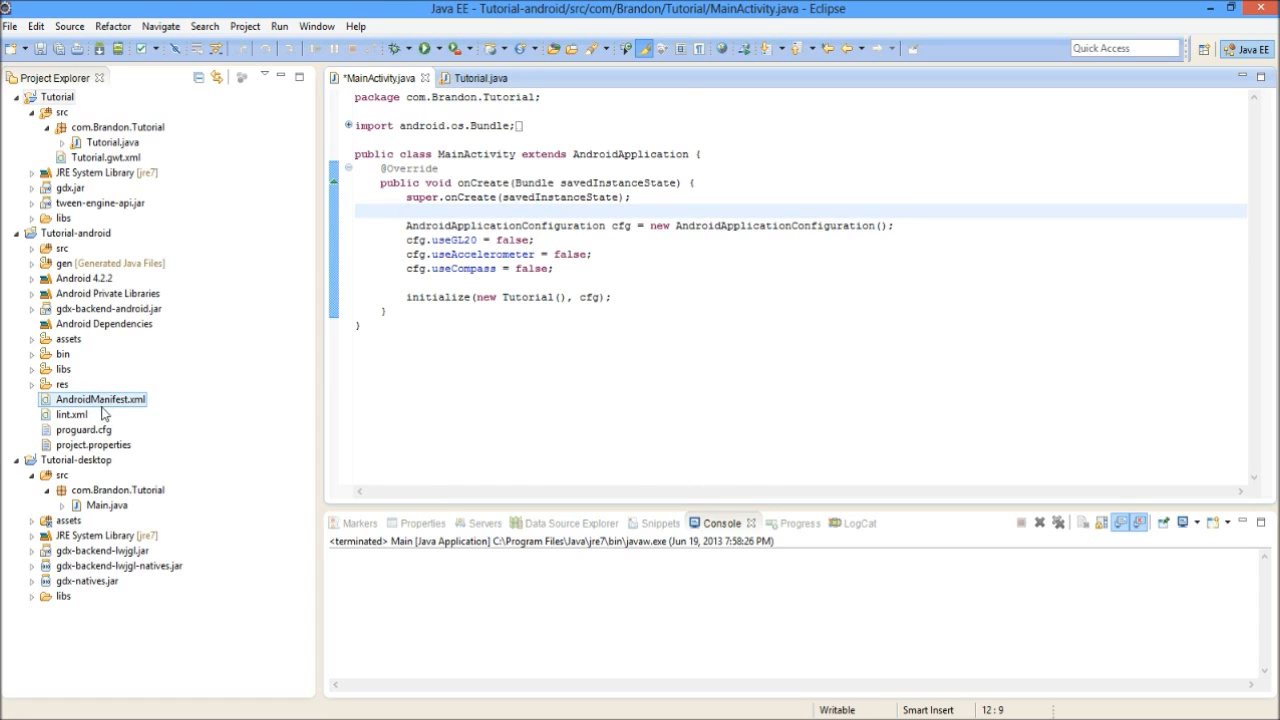
mouse_move(100, 400)
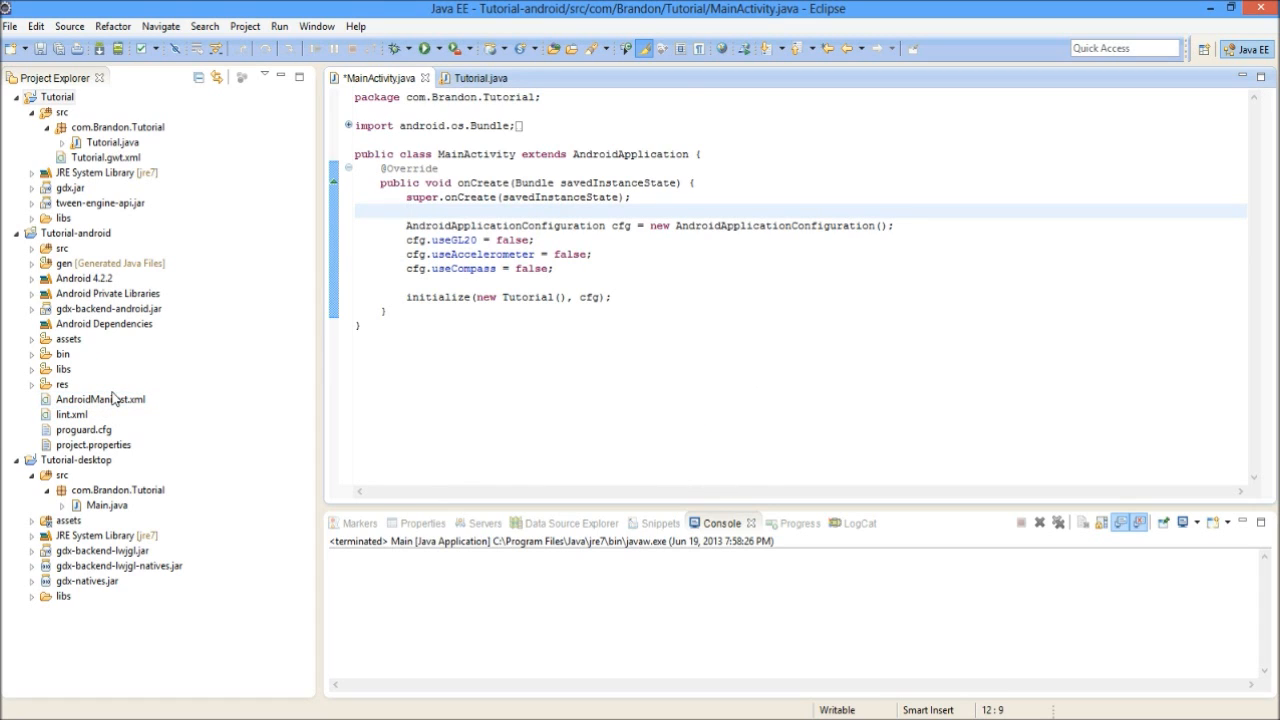
left_click(100, 400)
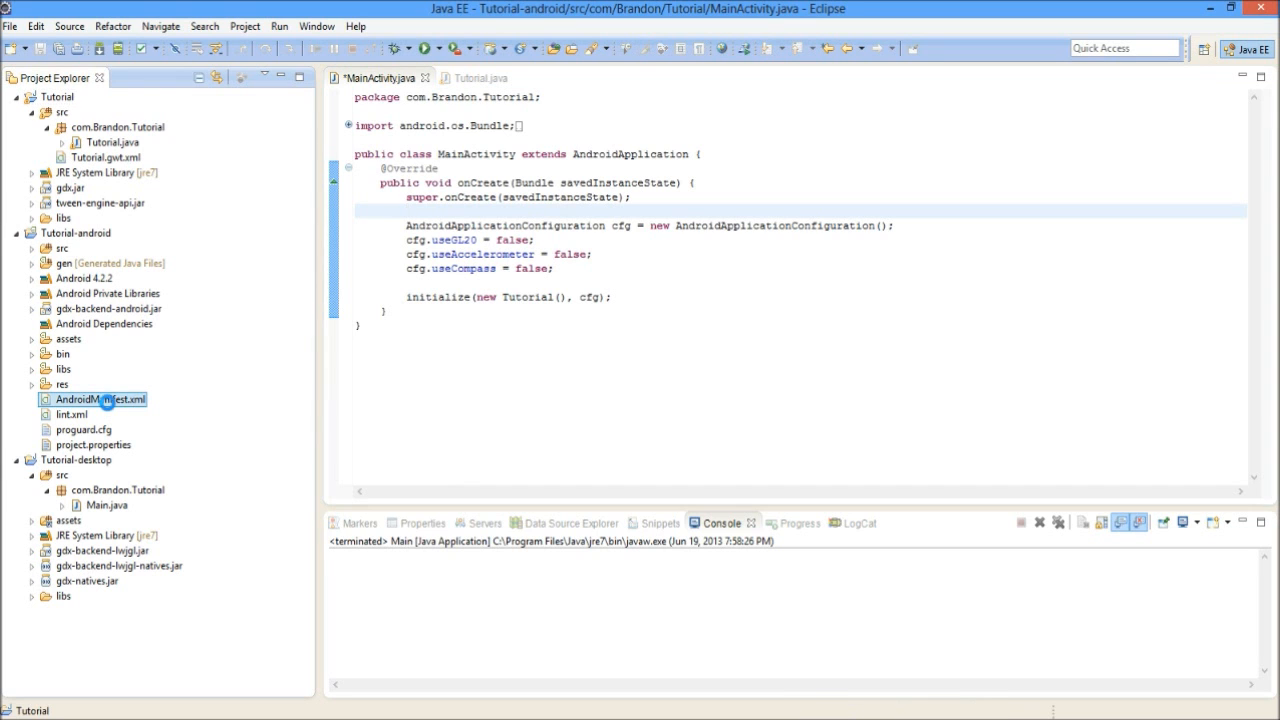
double_click(100, 400)
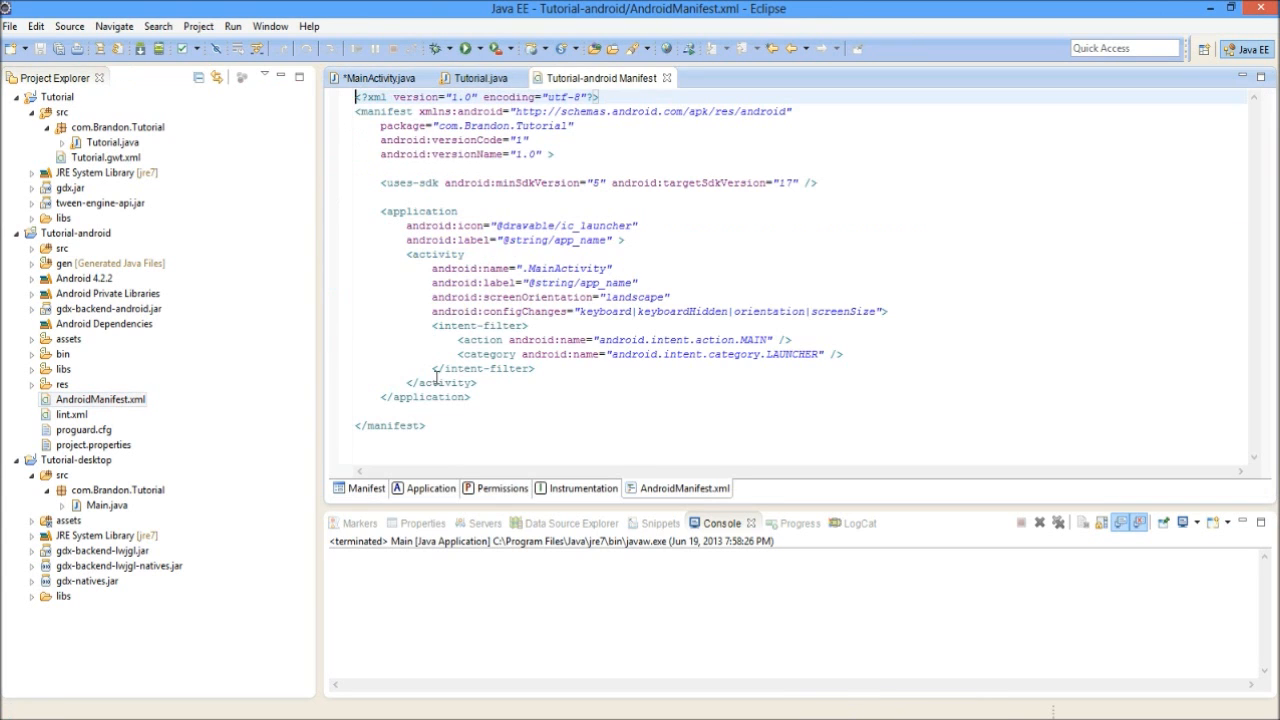
left_click(640, 268)
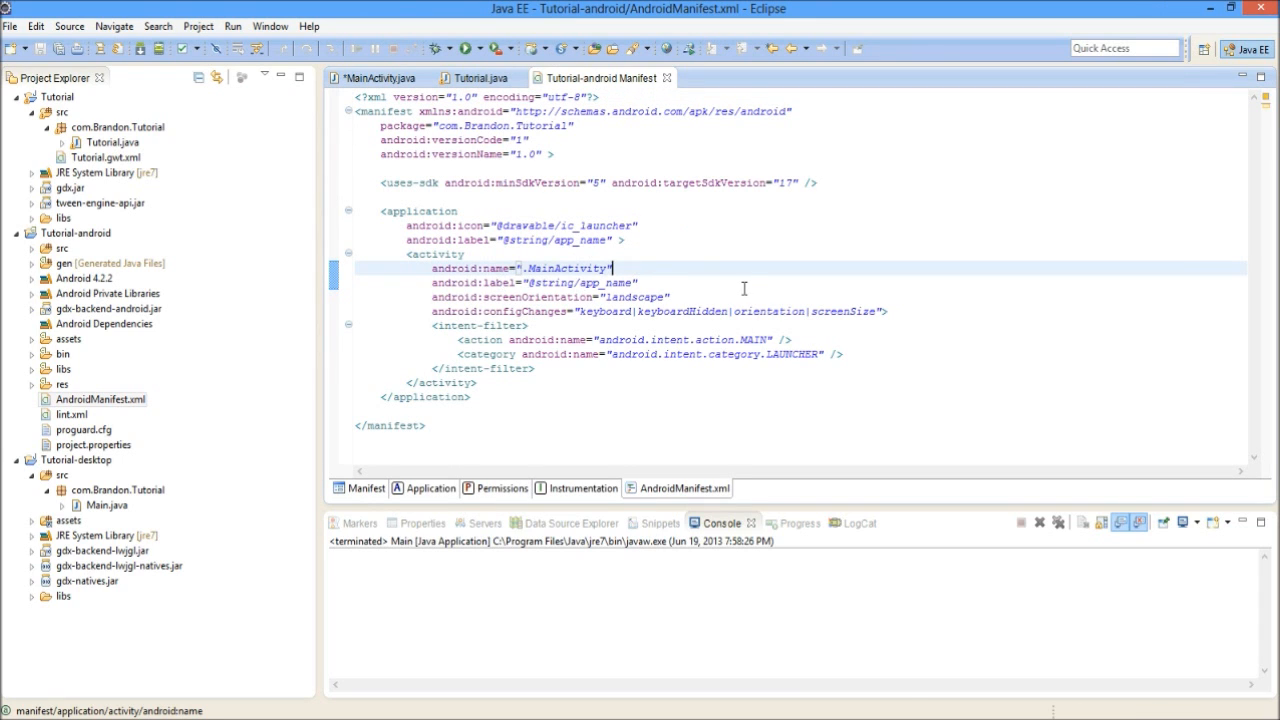
mouse_move(504, 204)
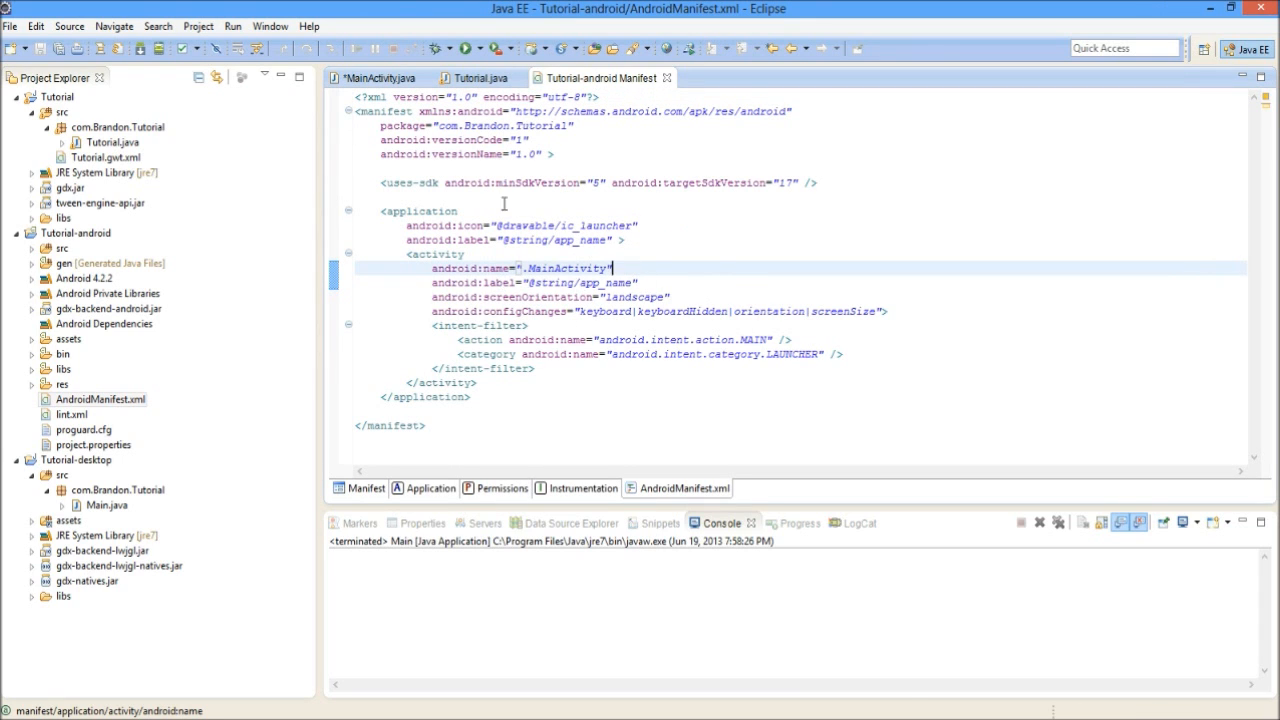
View the Manifest form tab, then return to the raw AndroidManifest.xml source
left_click(618, 312)
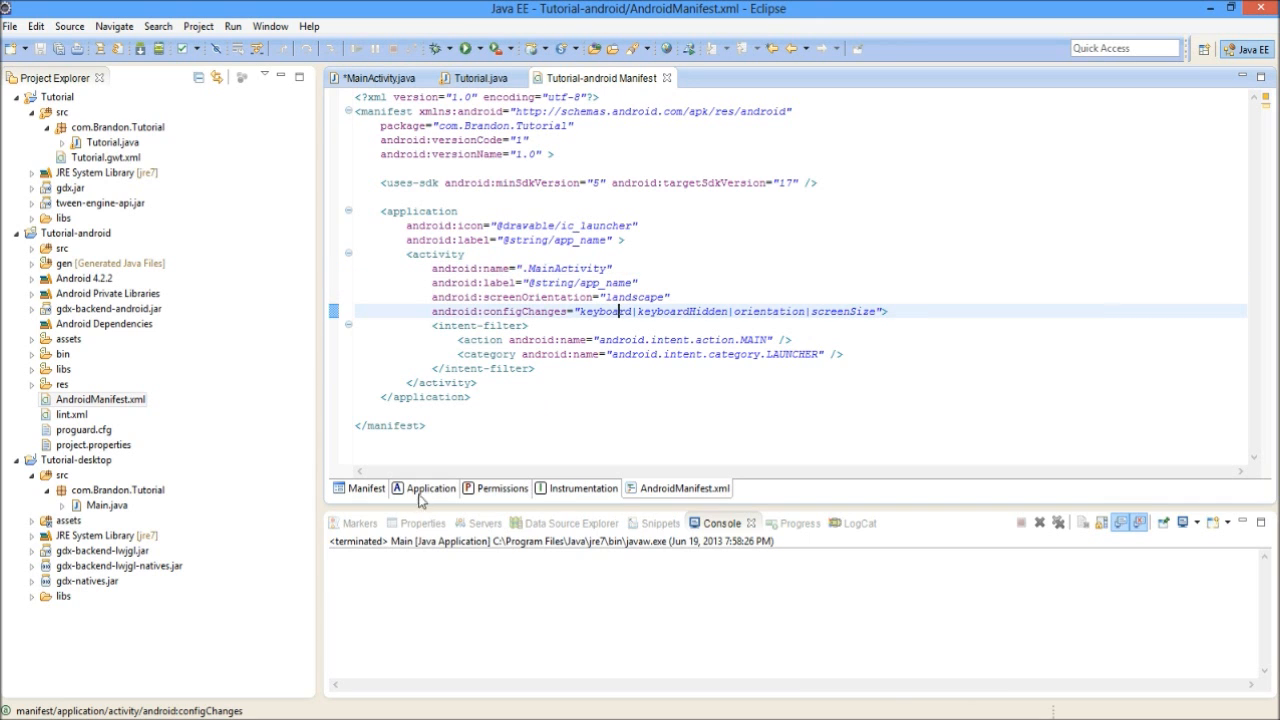
left_click(364, 488)
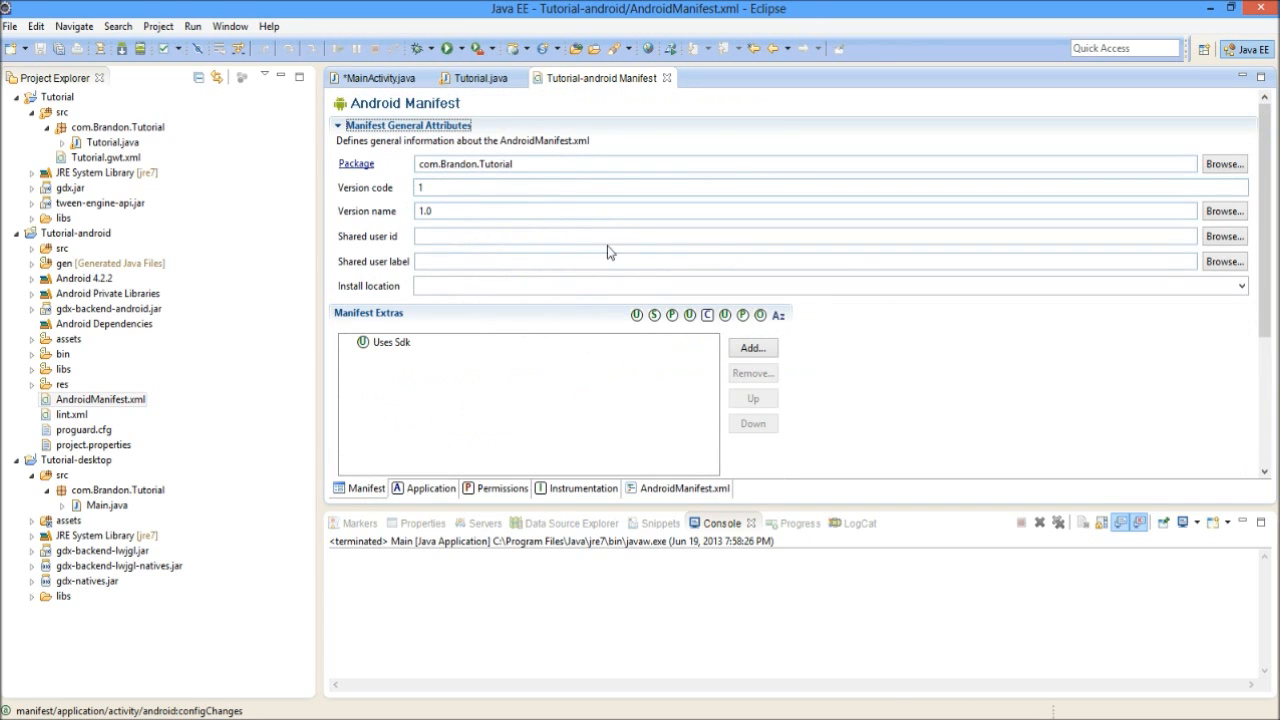
left_click(684, 488)
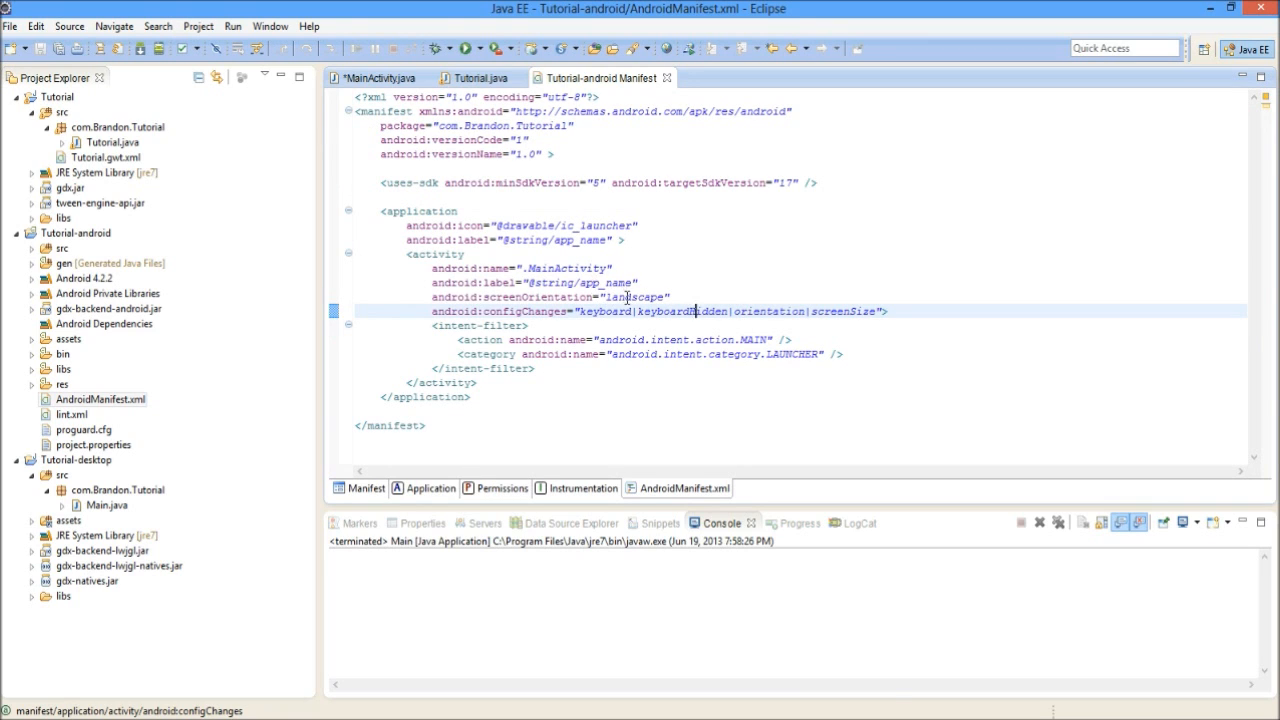
Change the activity's screenOrientation to portrait, then back to landscape
double_click(630, 296)
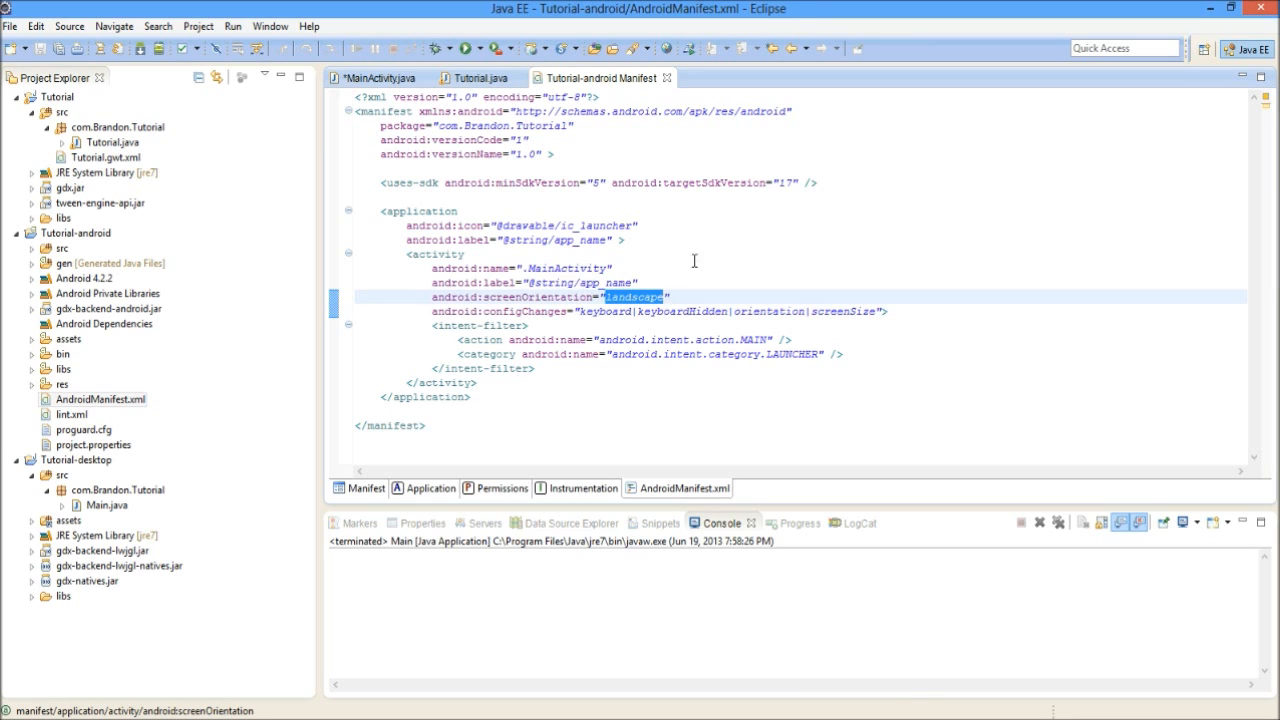
mouse_move(568, 268)
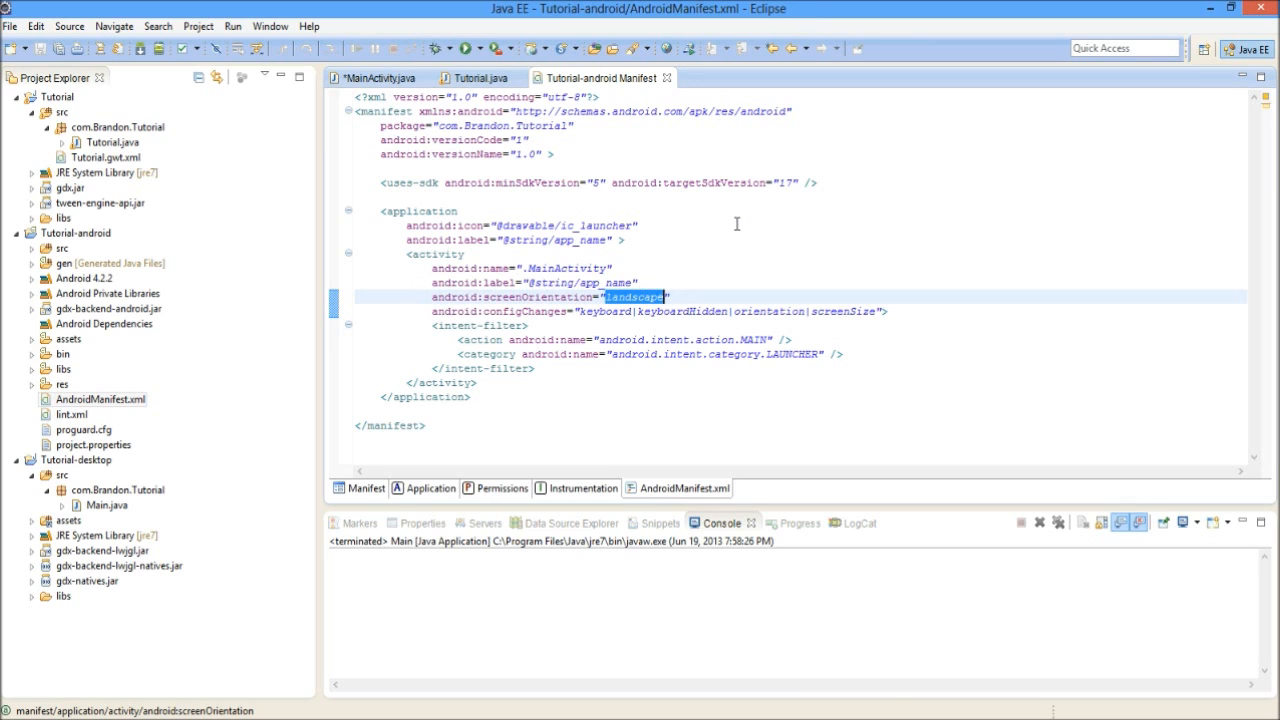
type("porta")
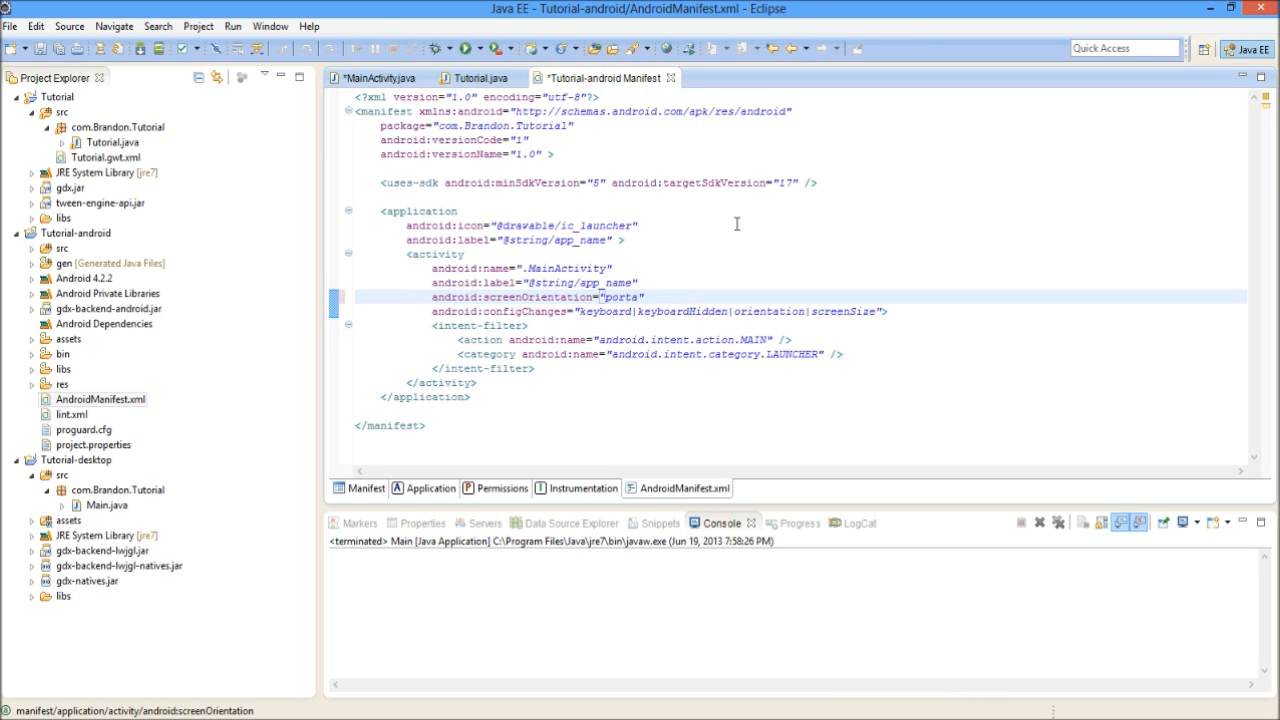
type("rait")
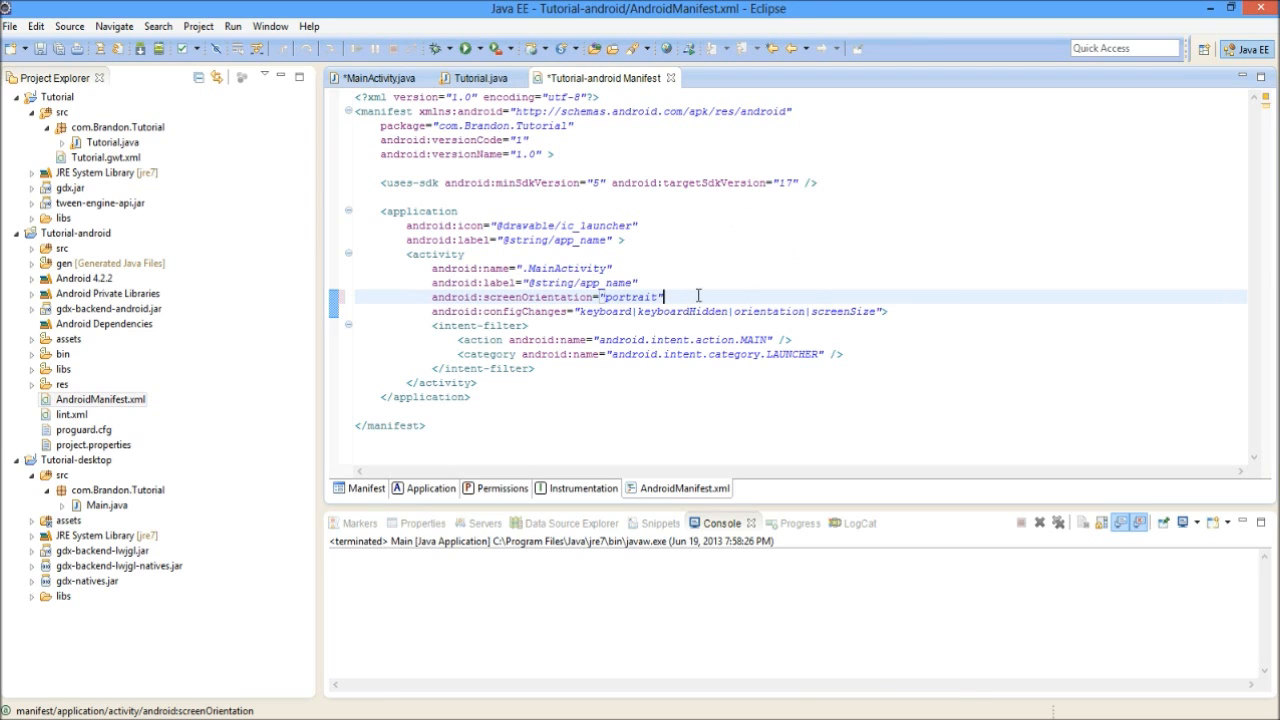
double_click(628, 296)
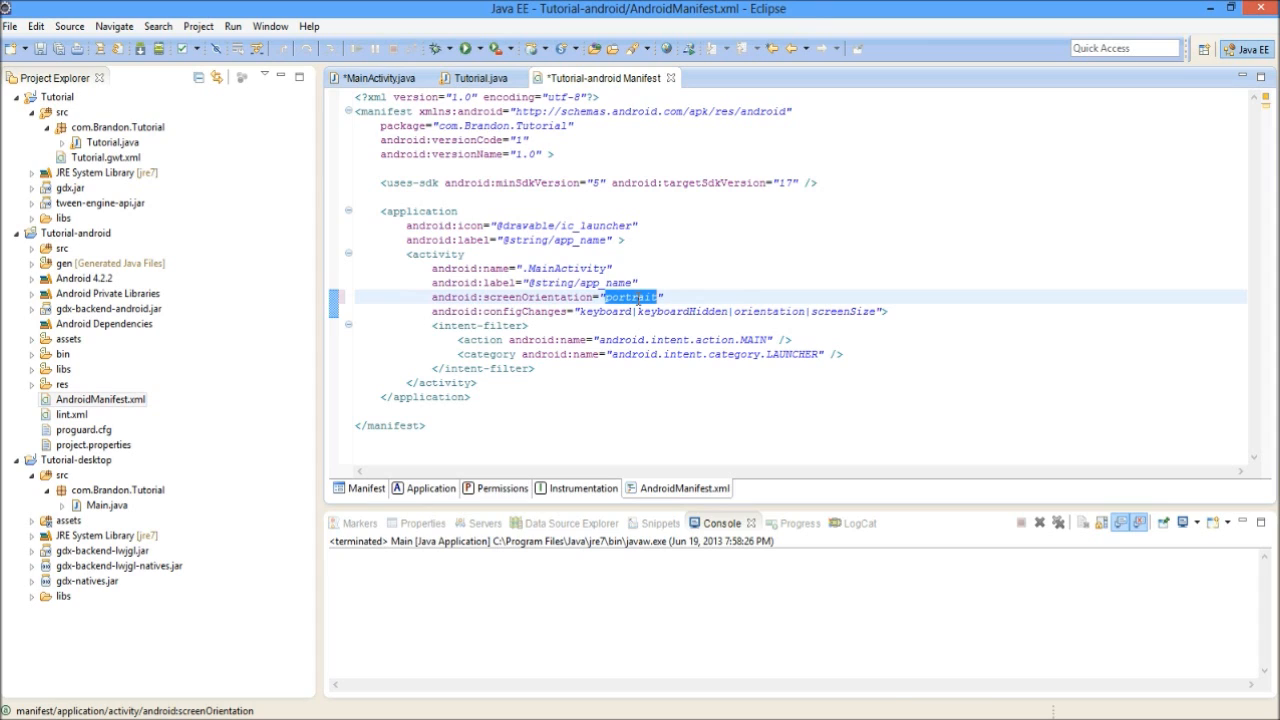
type("landscape")
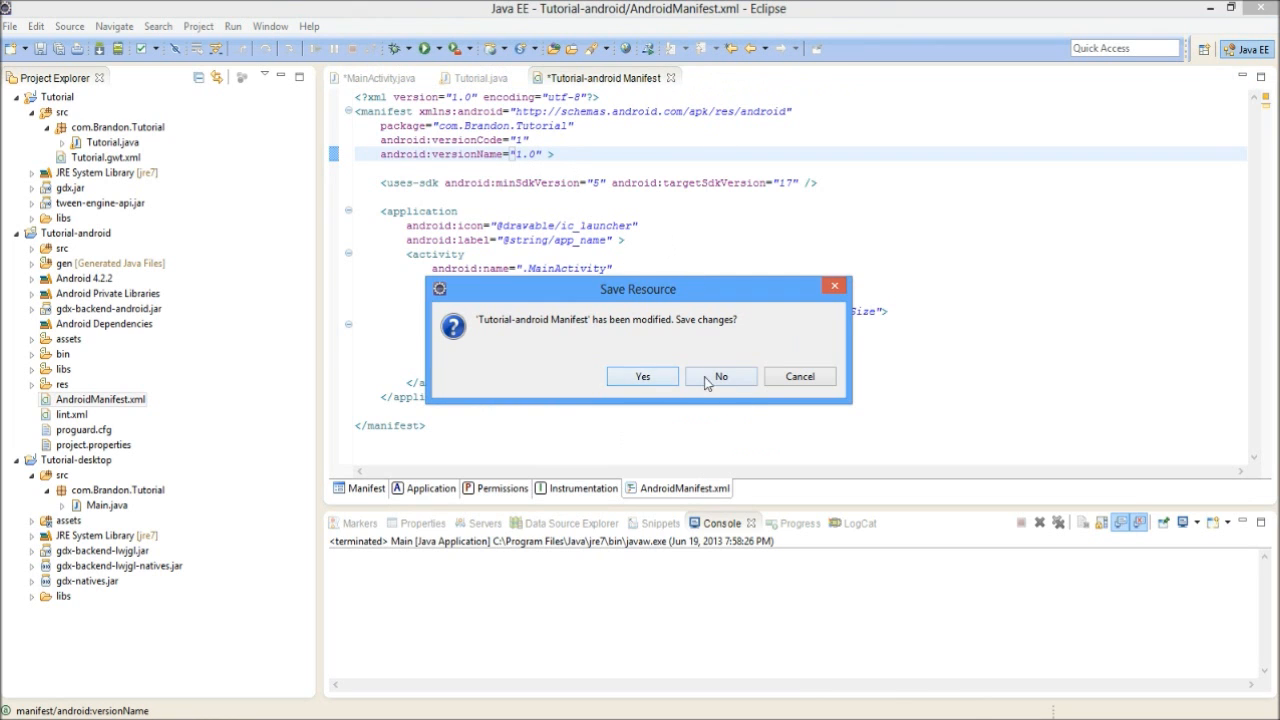
Close the manifest without saving and expand Tutorial-android down to its assets folder
left_click(720, 376)
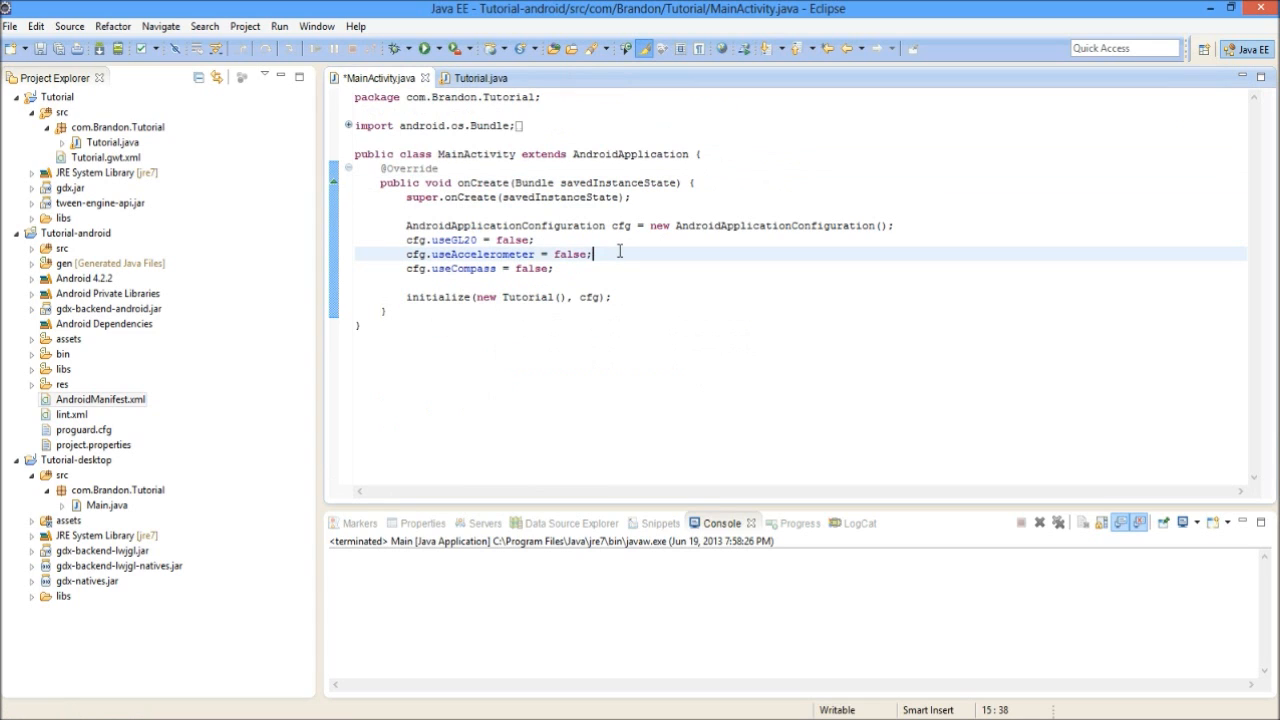
left_click(60, 248)
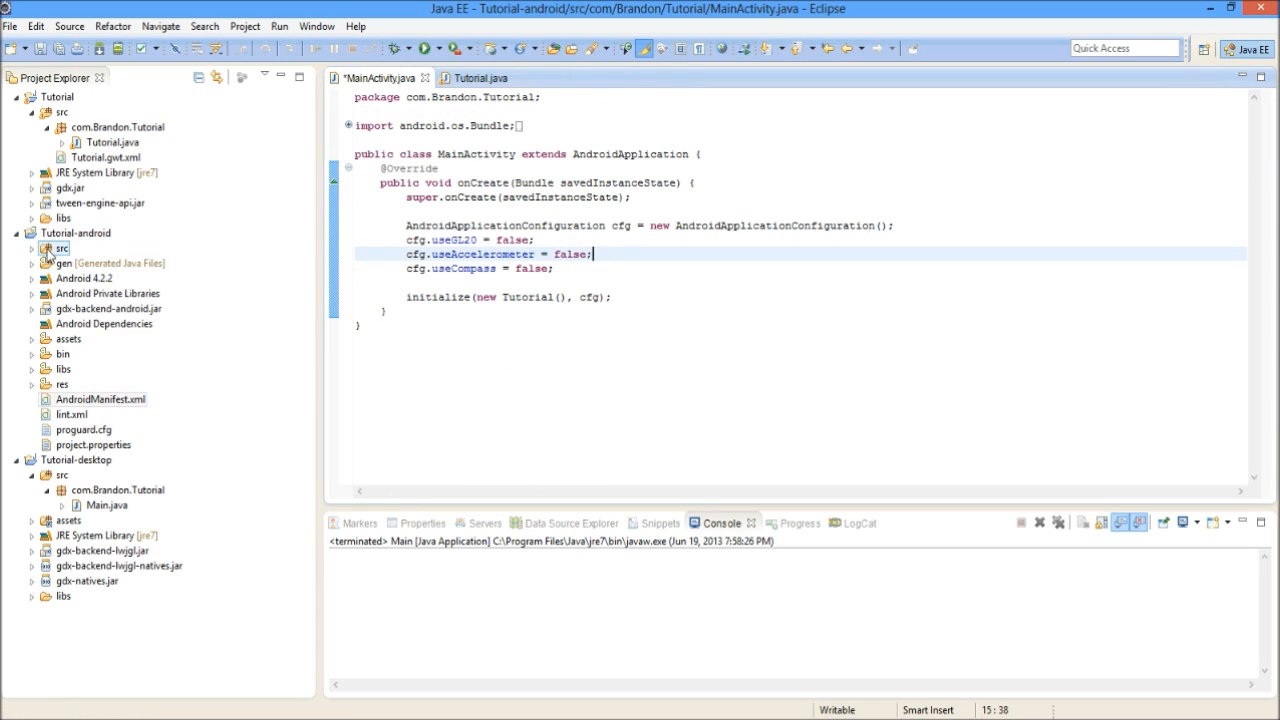
left_click(76, 232)
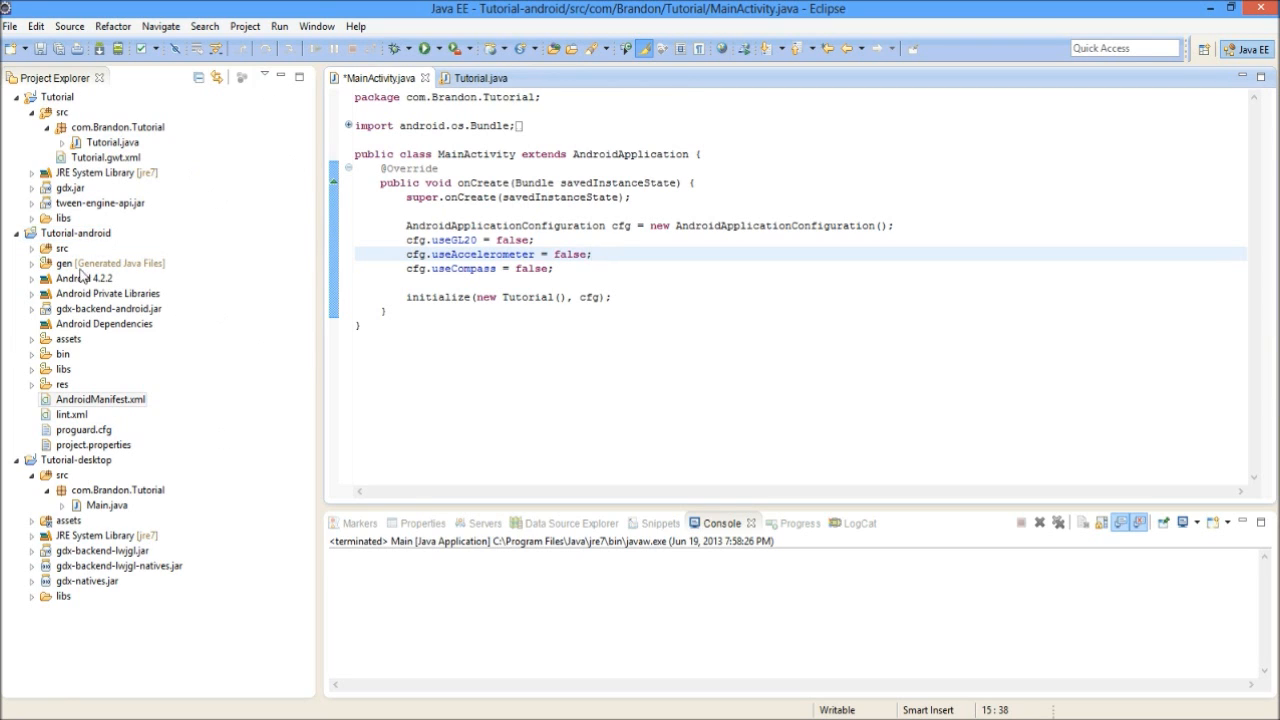
left_click(66, 338)
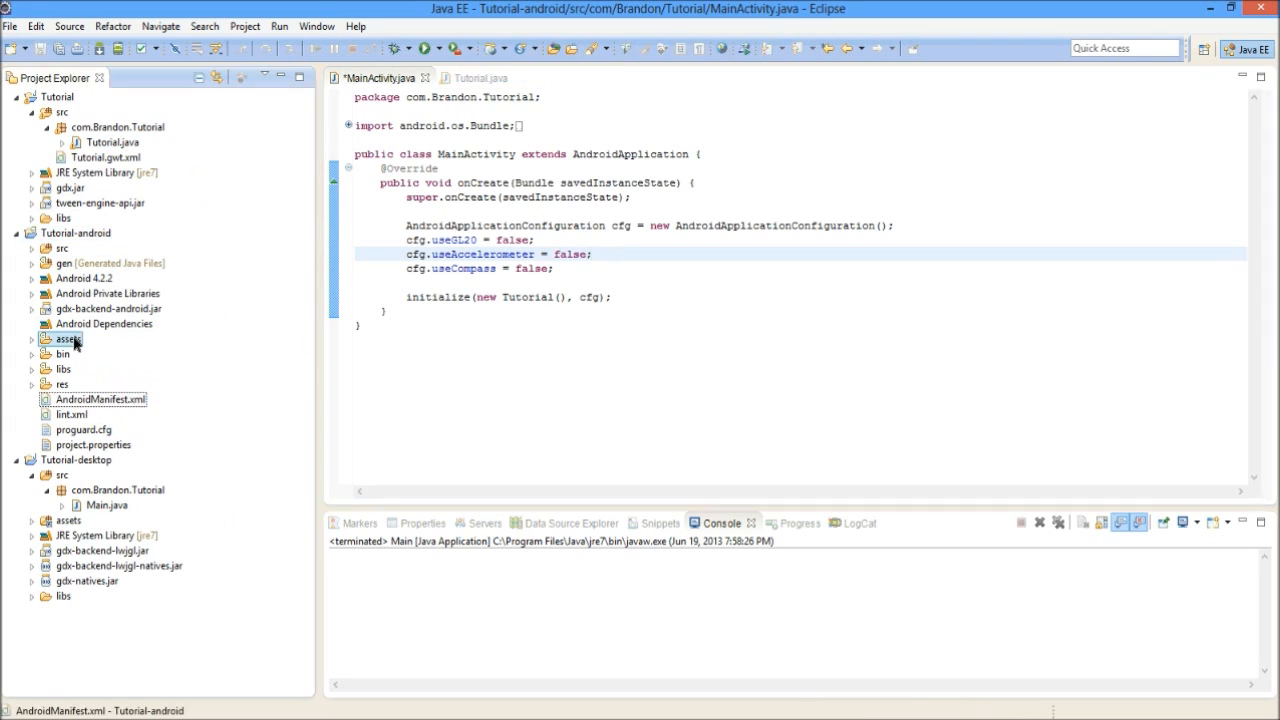
left_click(32, 338)
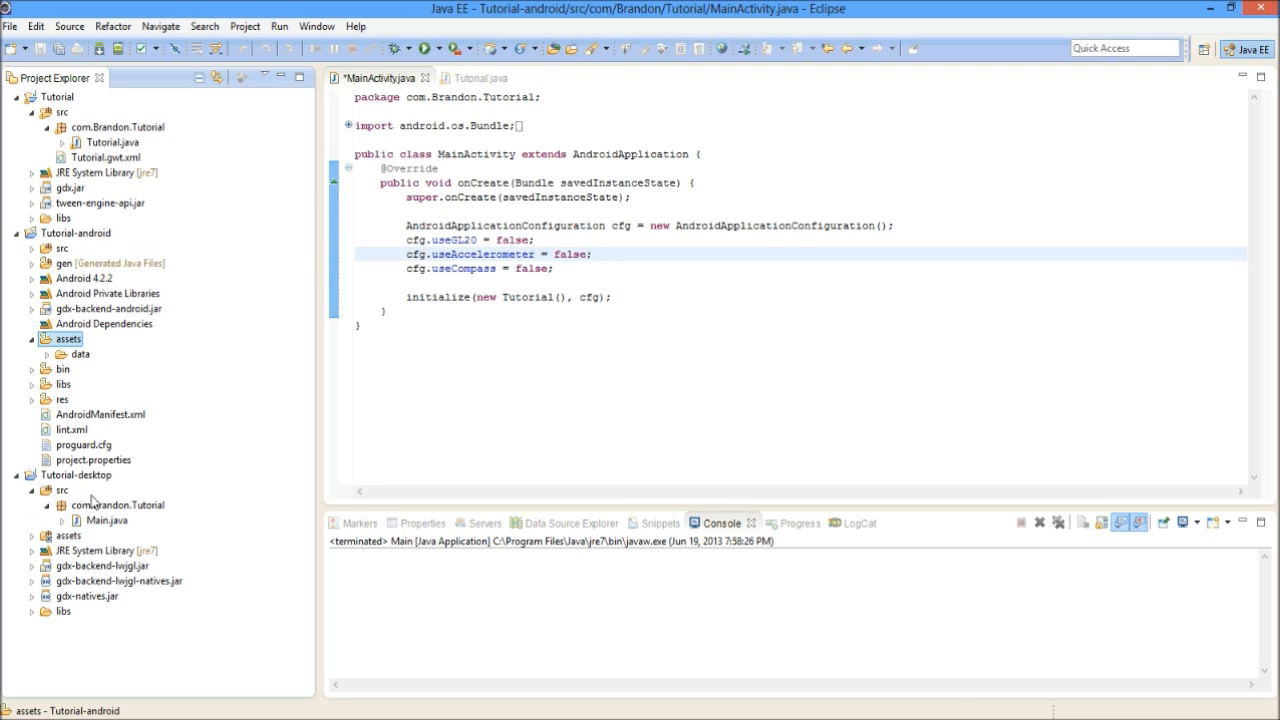
Expand the assets data folder and select libgdx.png inside it
left_click(100, 202)
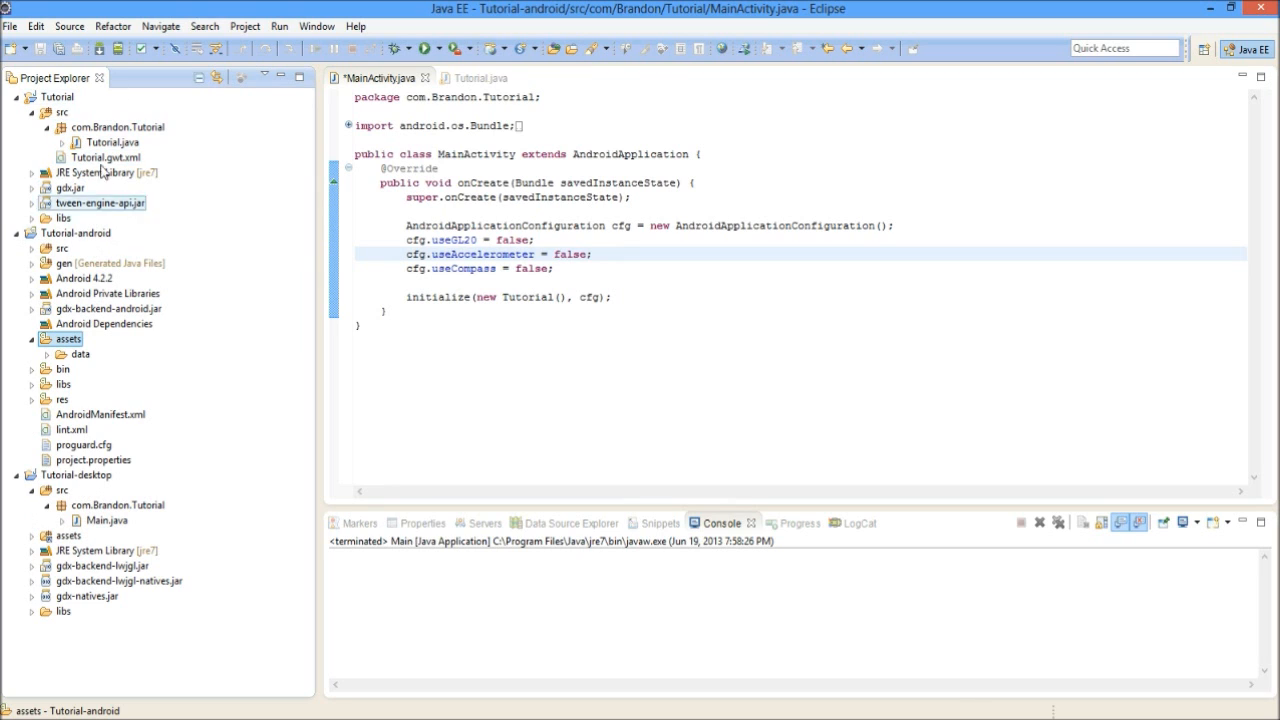
left_click(32, 354)
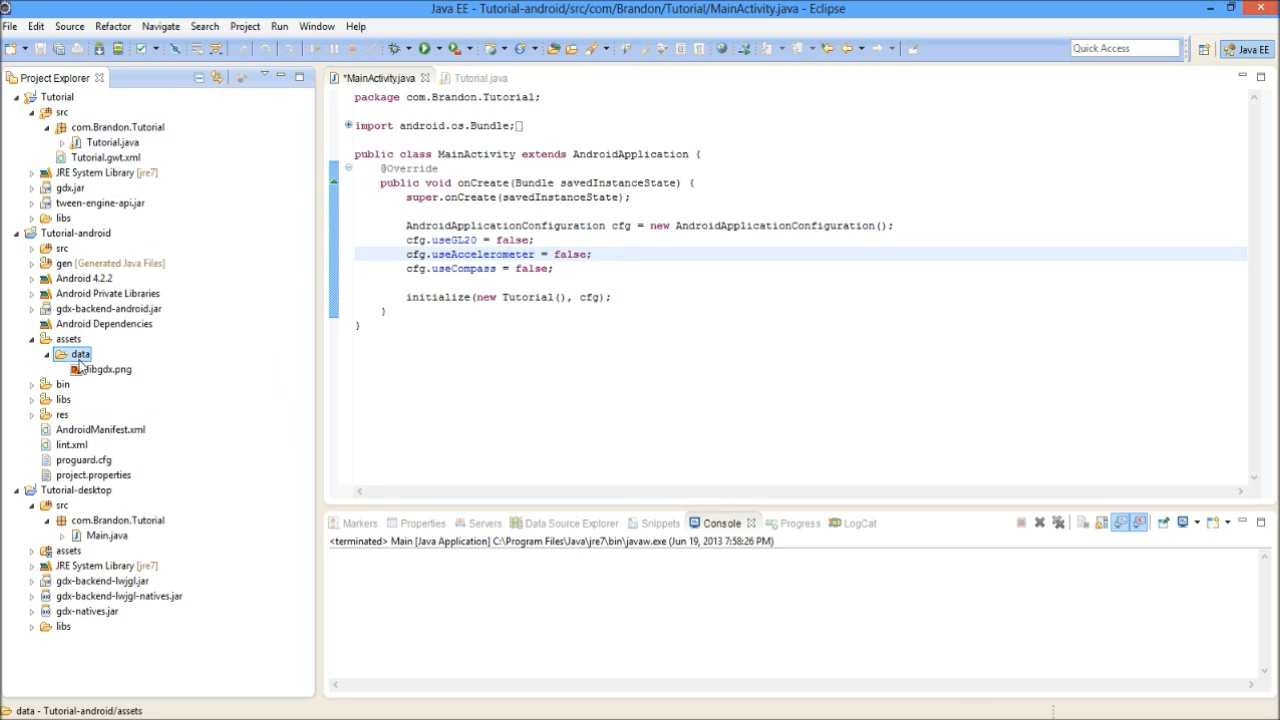
left_click(104, 368)
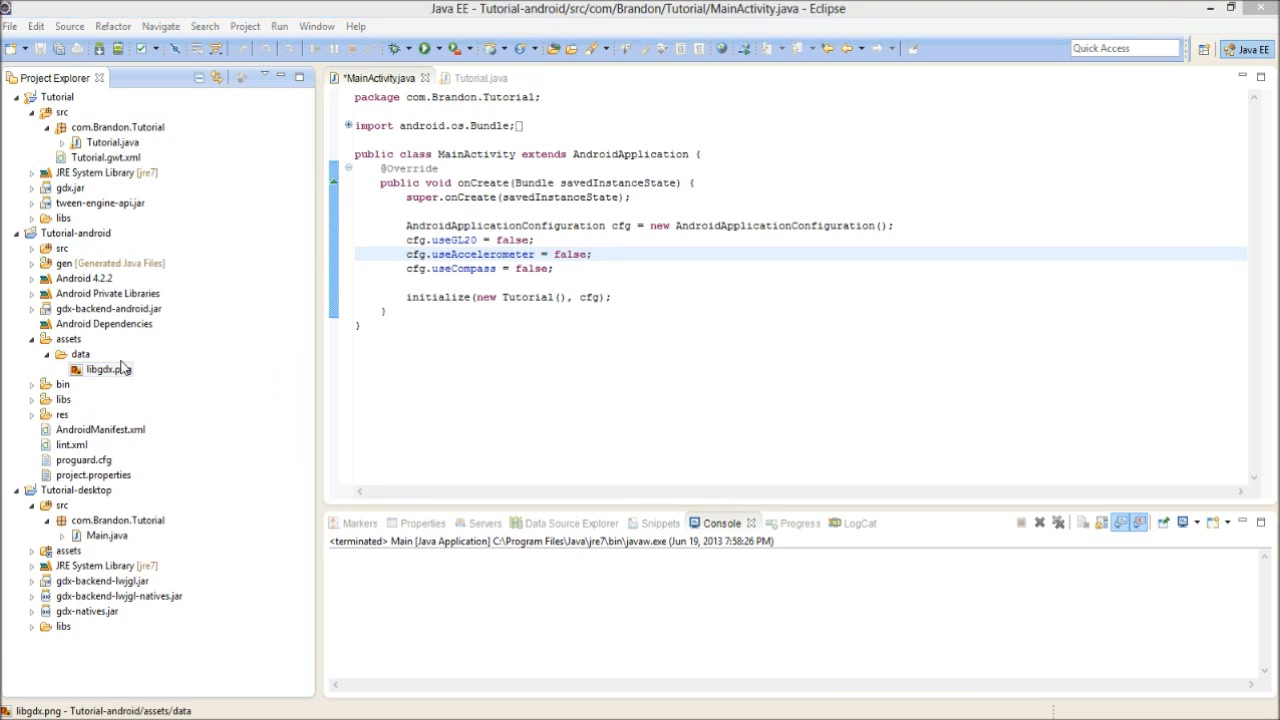
double_click(108, 368)
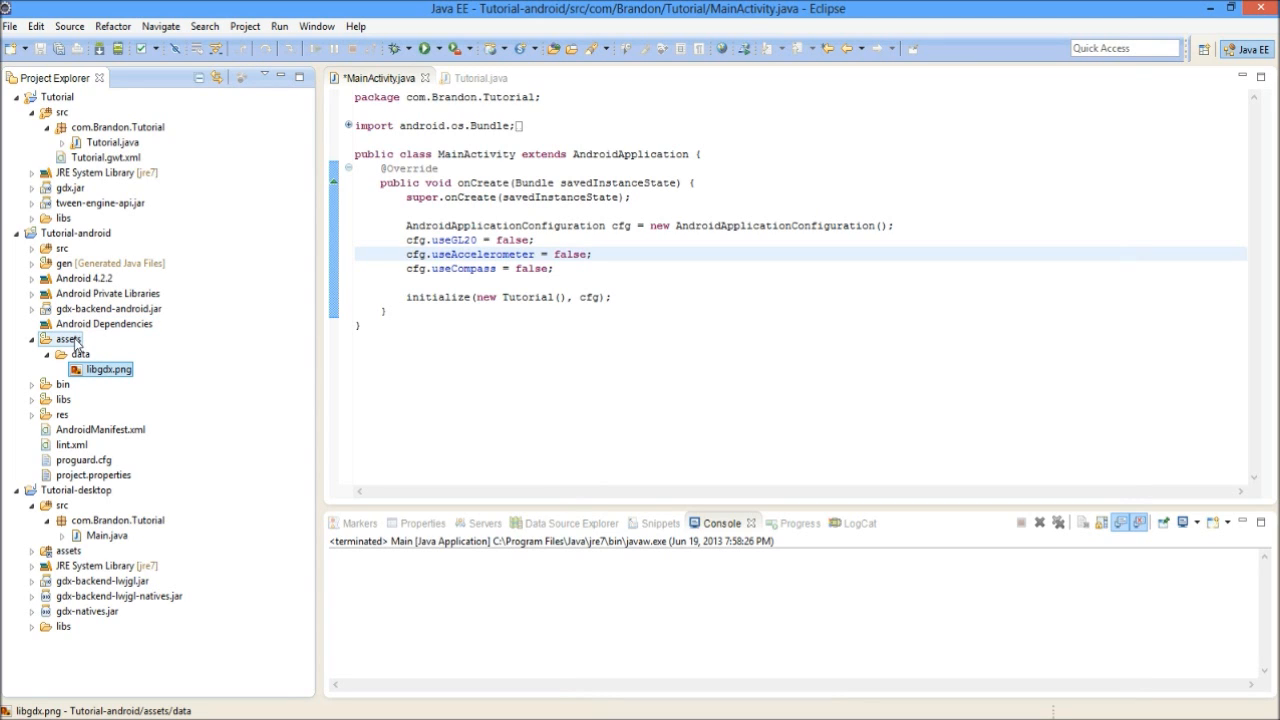
Expand Tutorial-desktop's assets and data folders showing the same libgdx.png
left_click(46, 352)
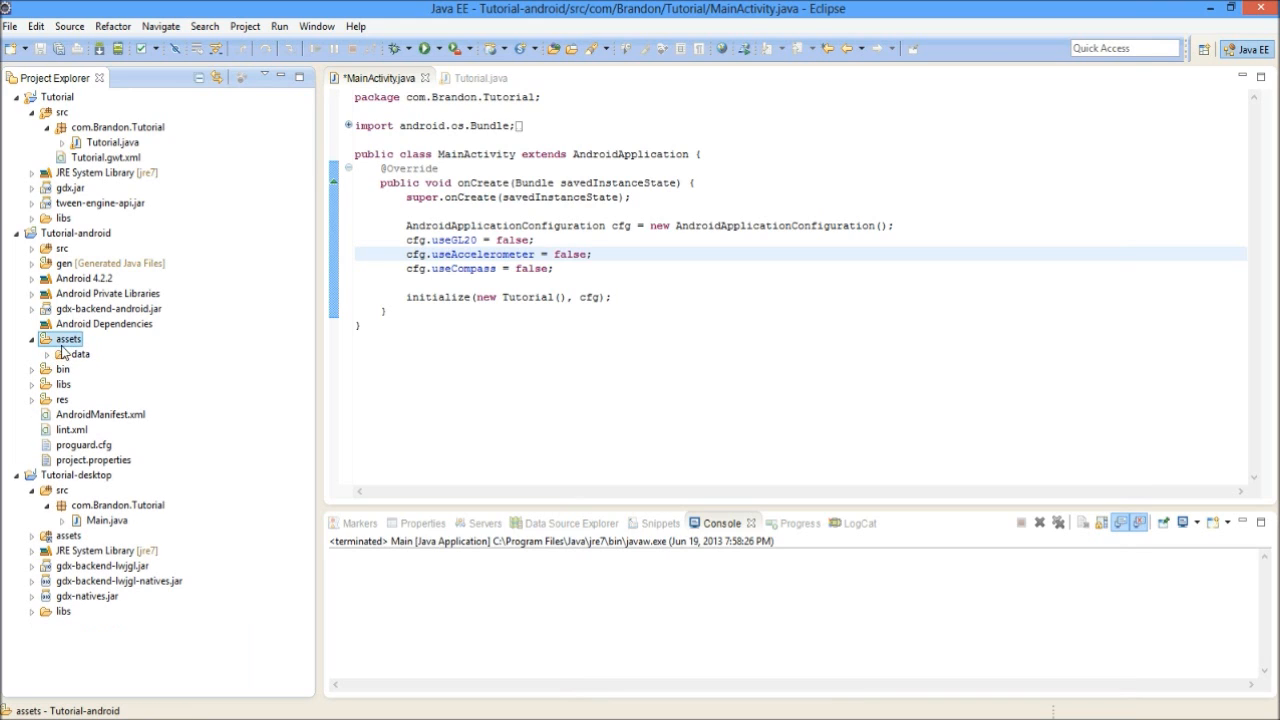
mouse_move(84, 354)
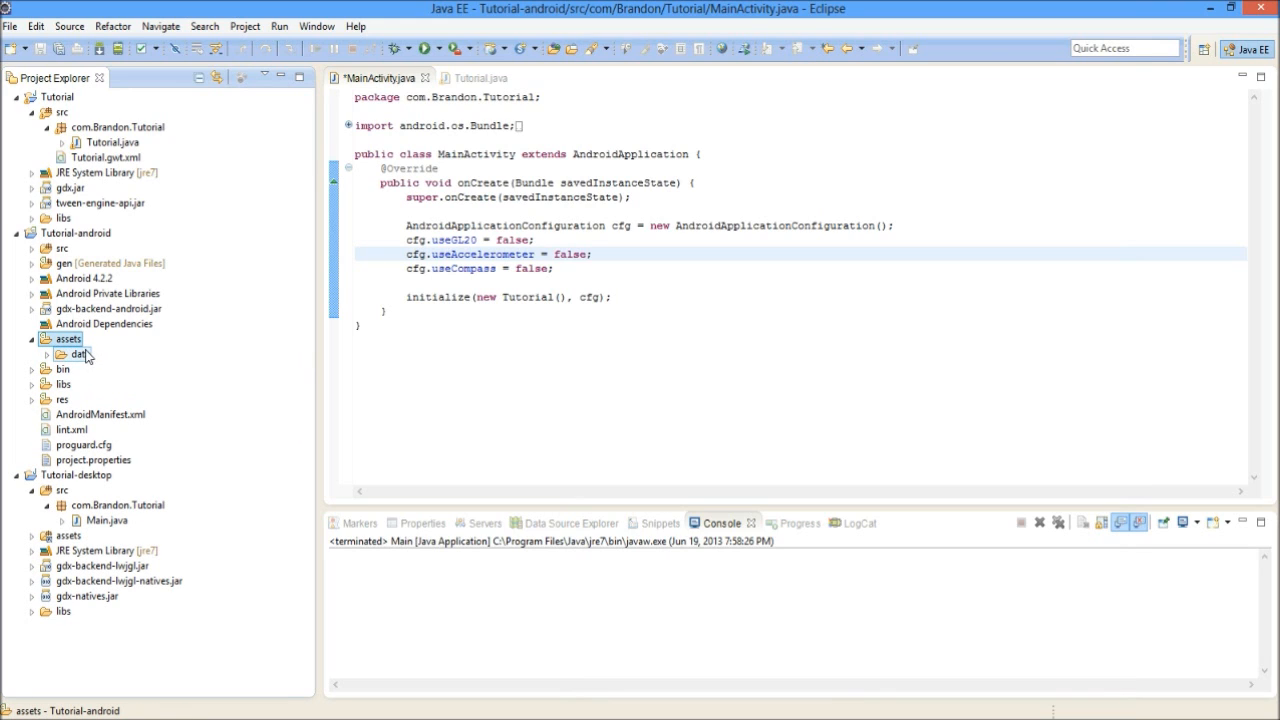
left_click(112, 172)
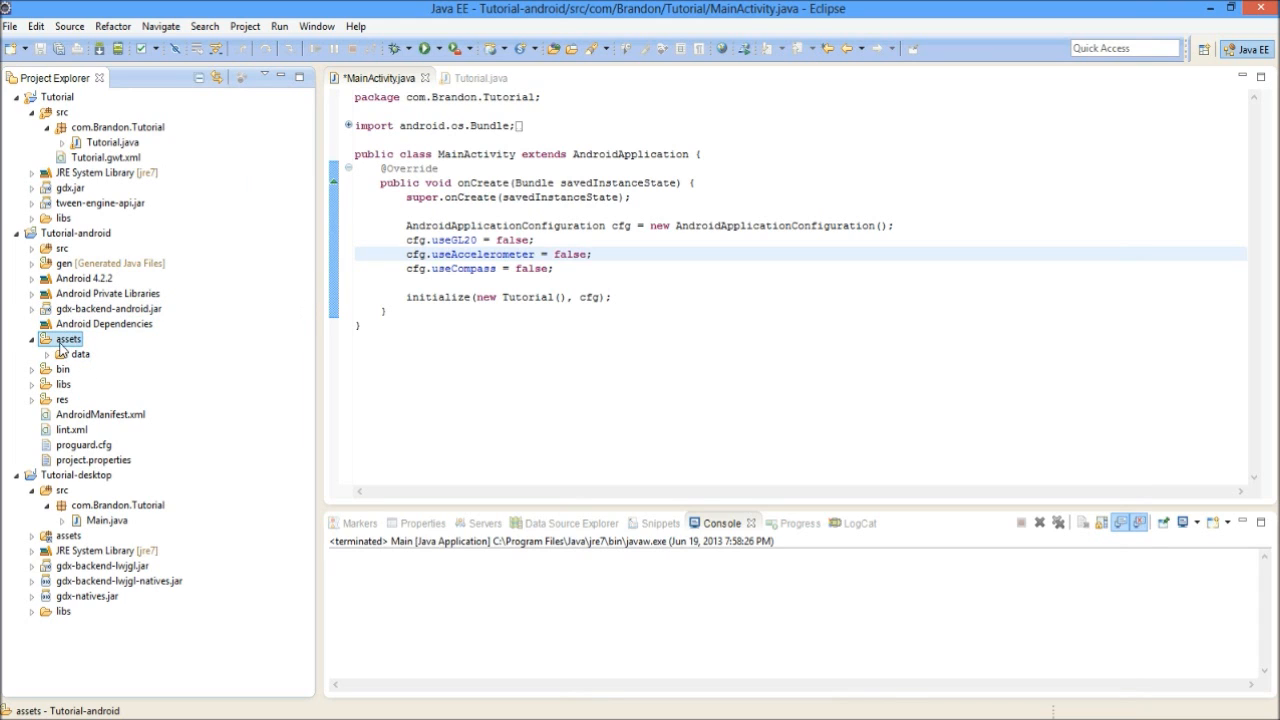
left_click(118, 504)
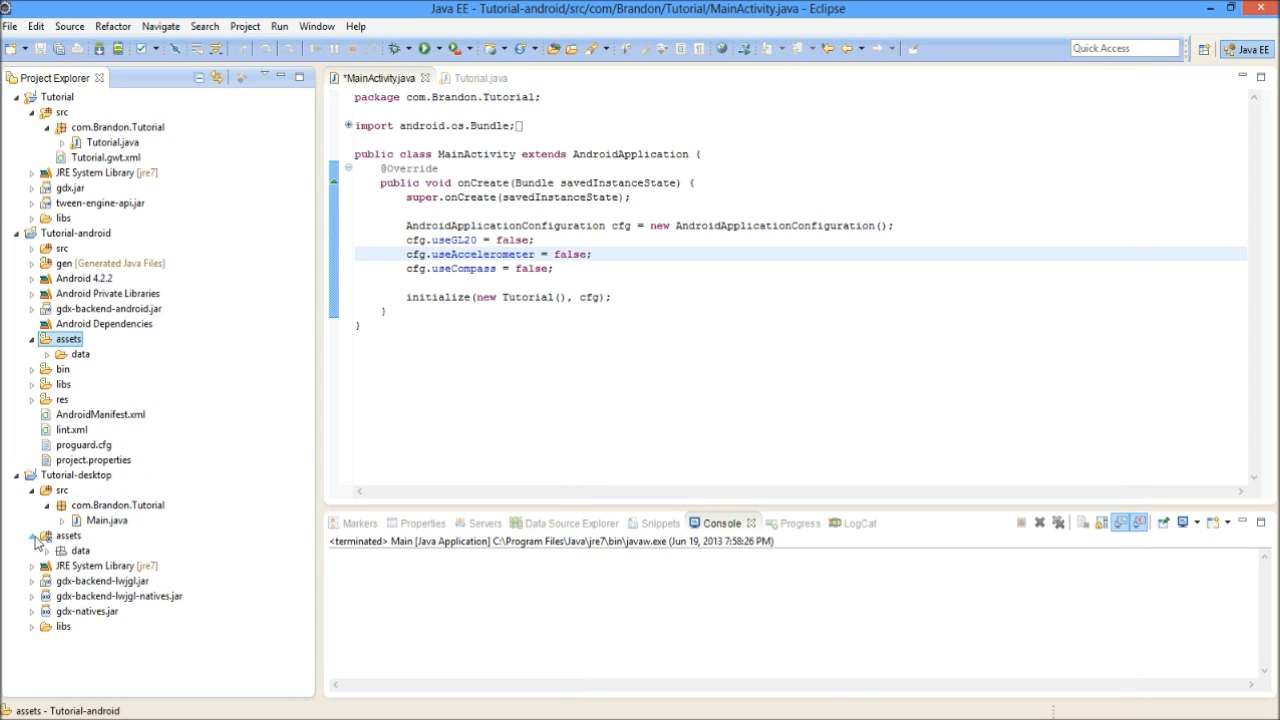
left_click(32, 552)
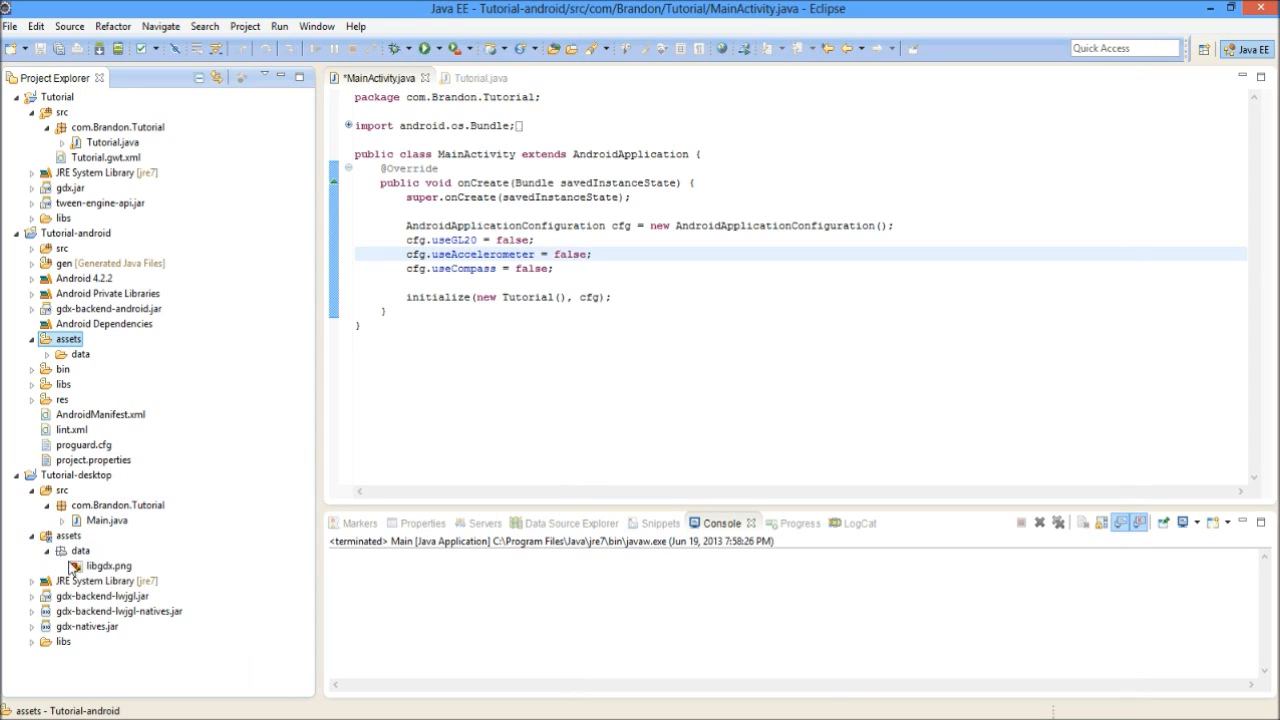
left_click(80, 552)
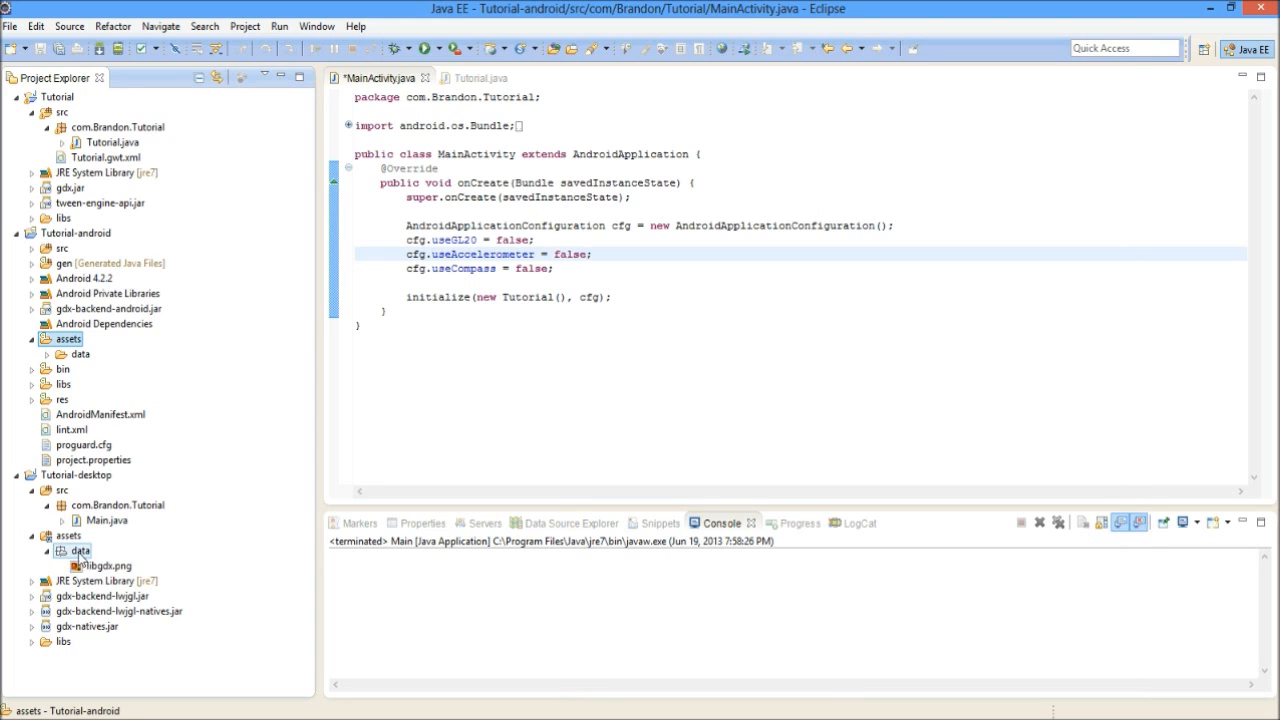
left_click(110, 564)
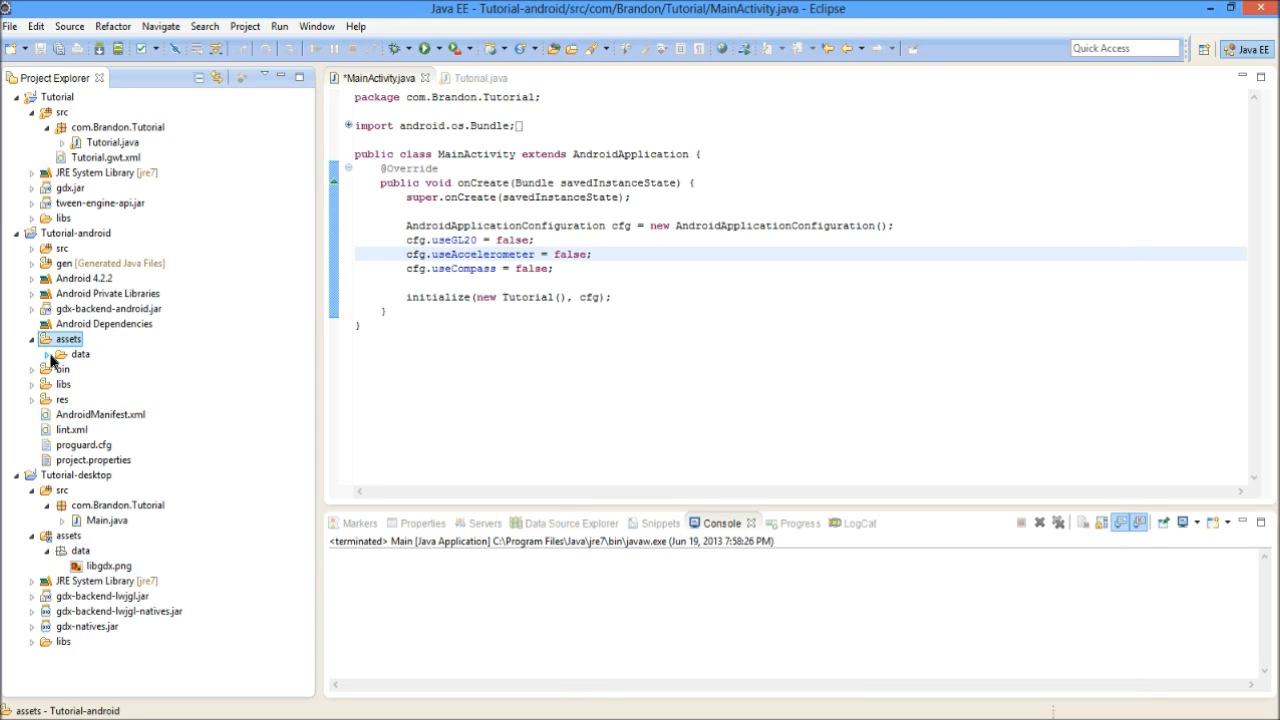
Delete libgdx.png from the Android data folder, confirm, then restore it in both data folders
left_click(80, 352)
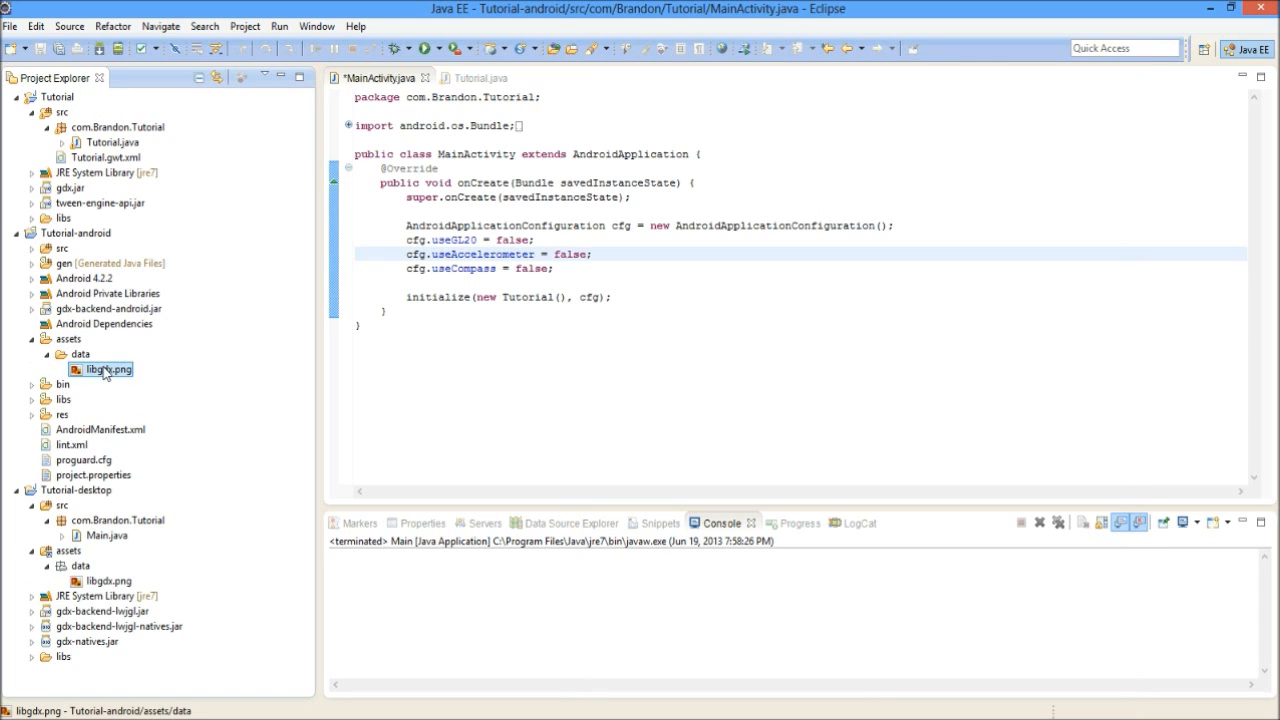
left_click(724, 392)
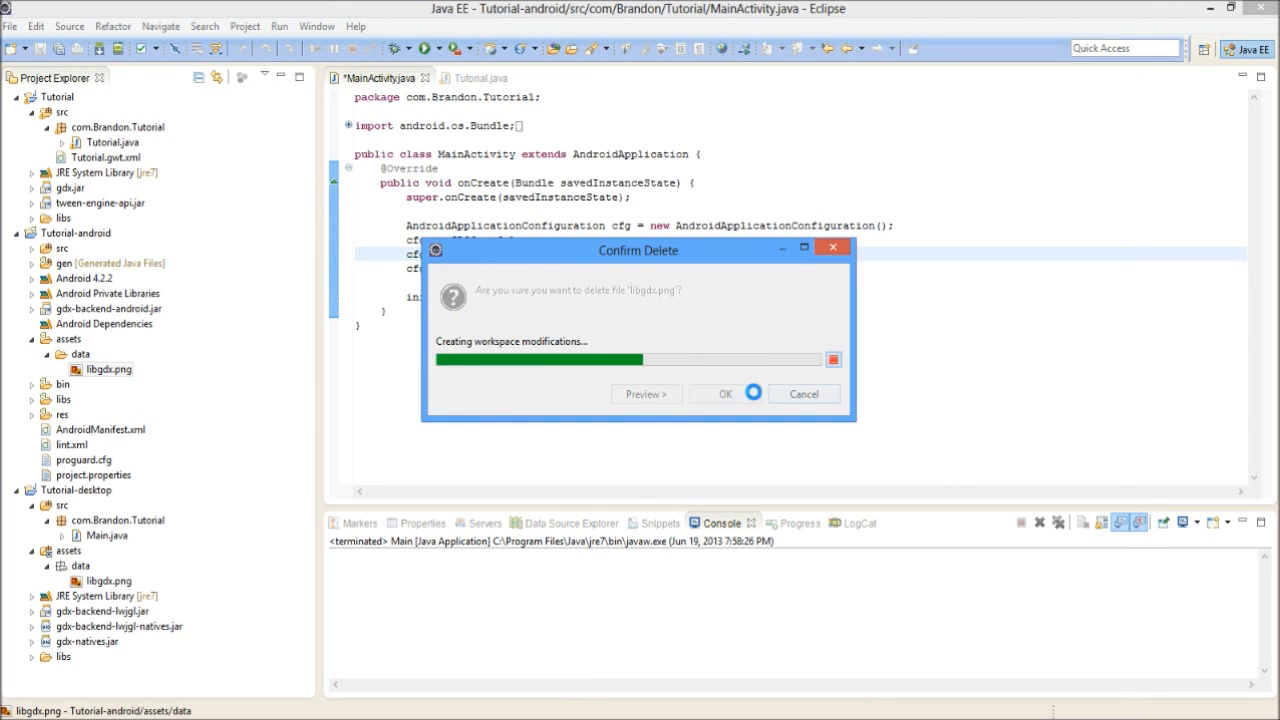
left_click(724, 392)
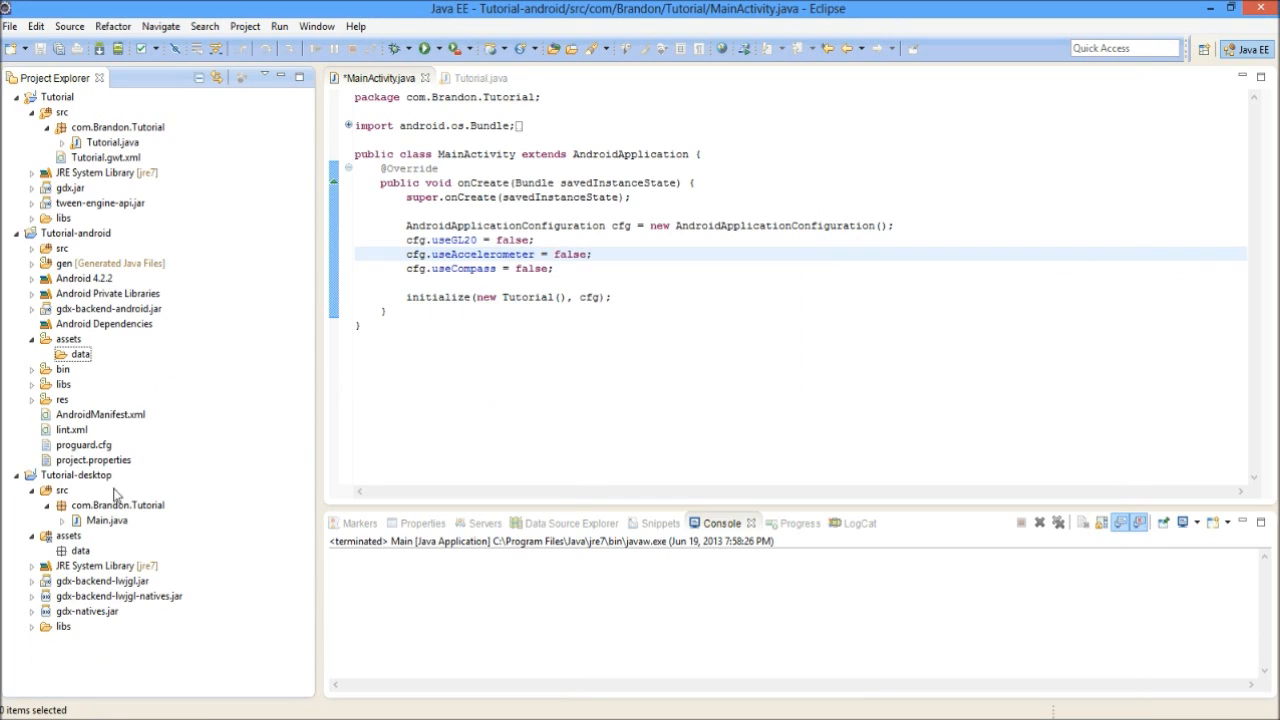
left_click(80, 550)
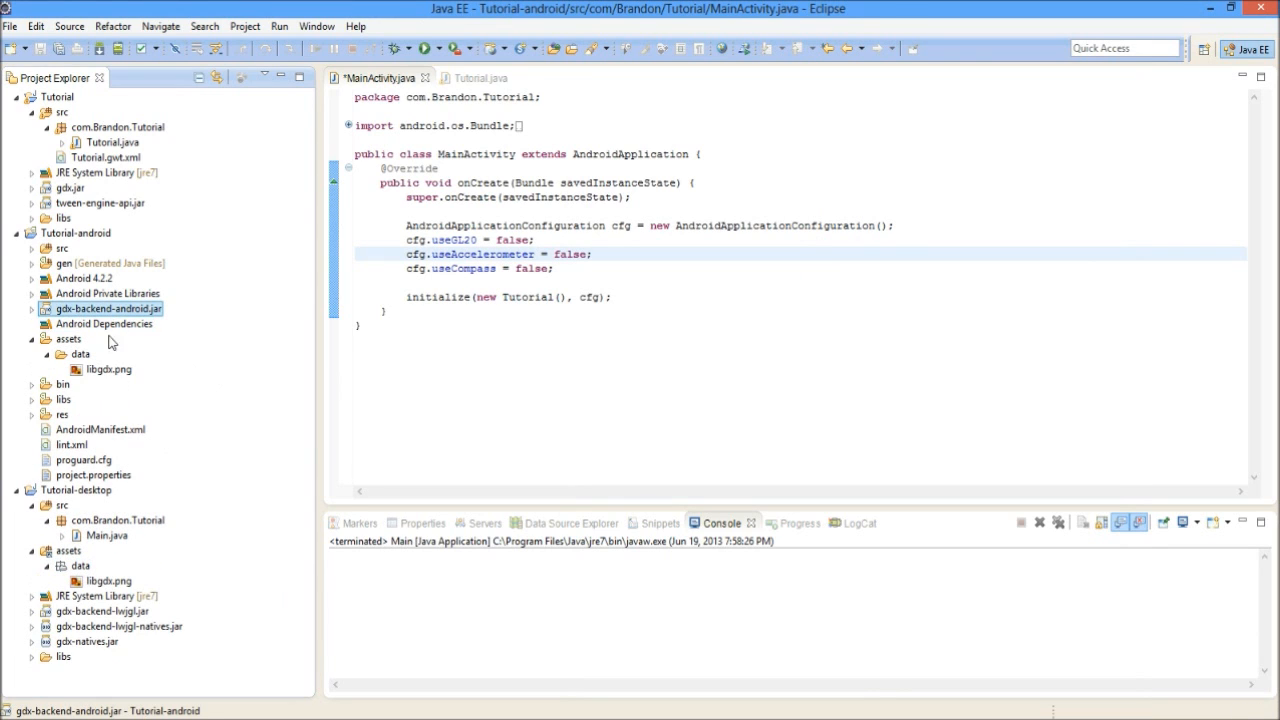
left_click(80, 354)
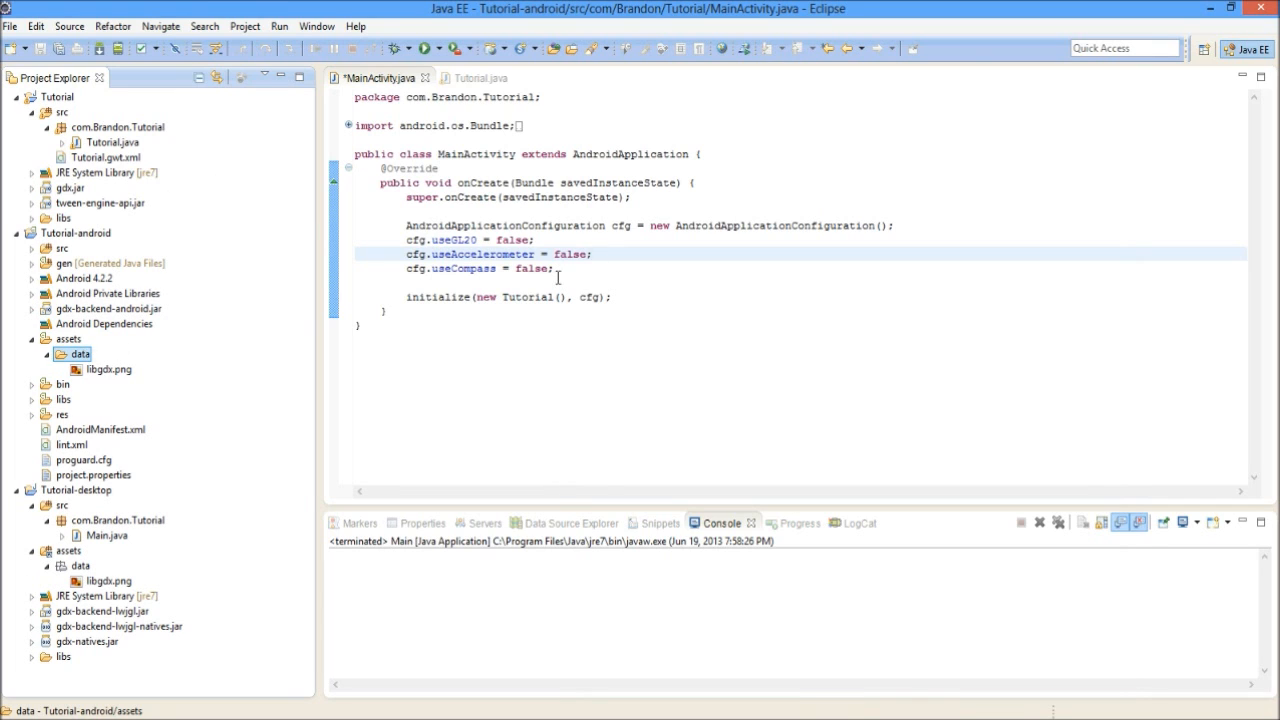
Collapse both projects' assets folders and return focus to the MainActivity.java editor
left_click(34, 338)
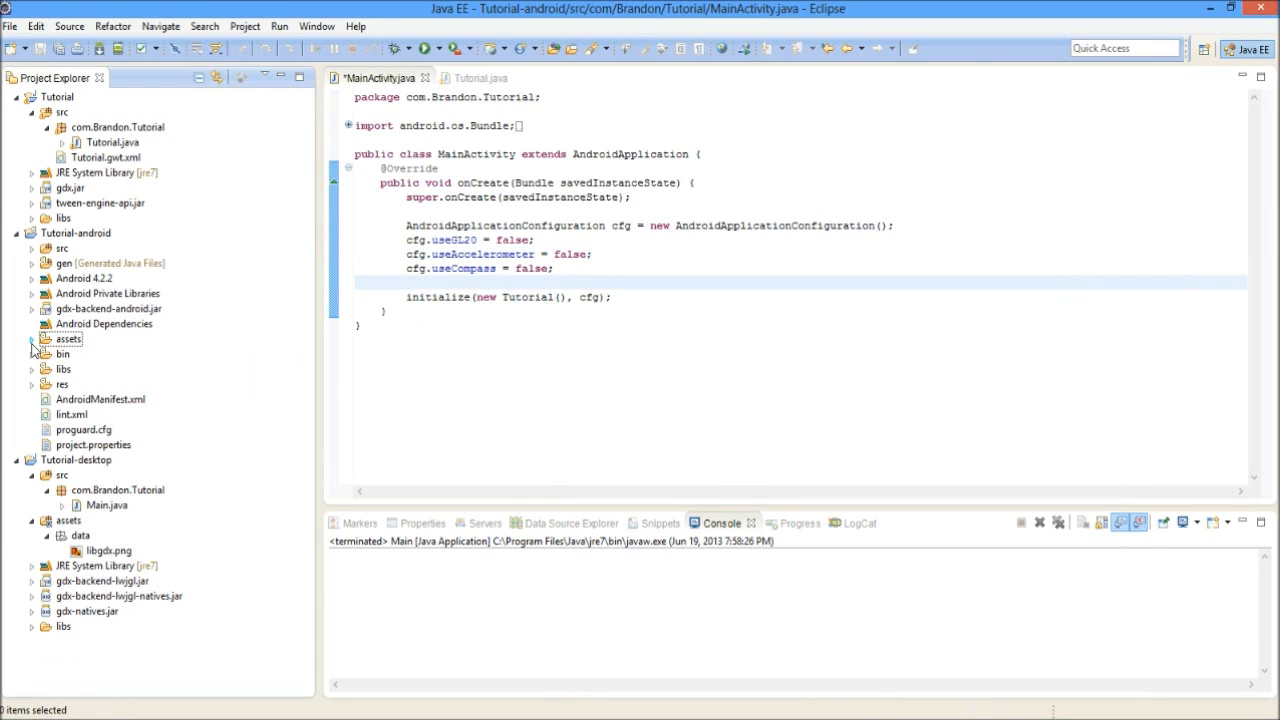
left_click(32, 490)
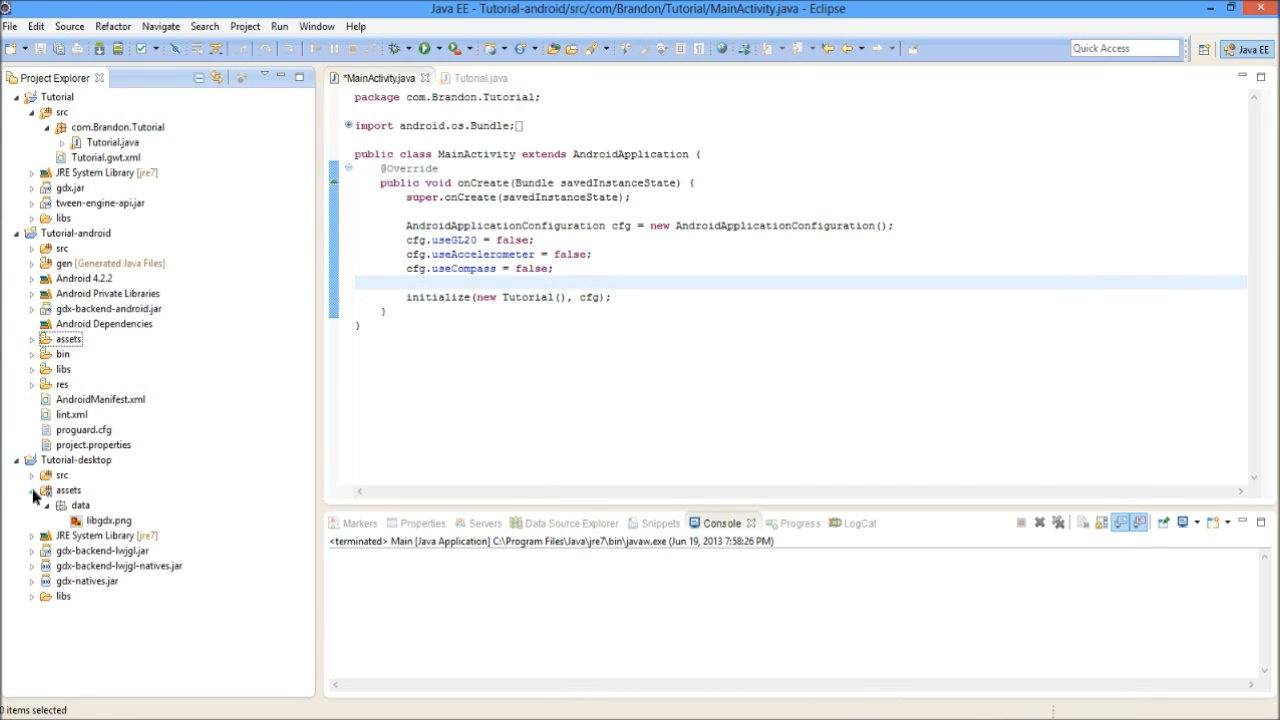
left_click(100, 400)
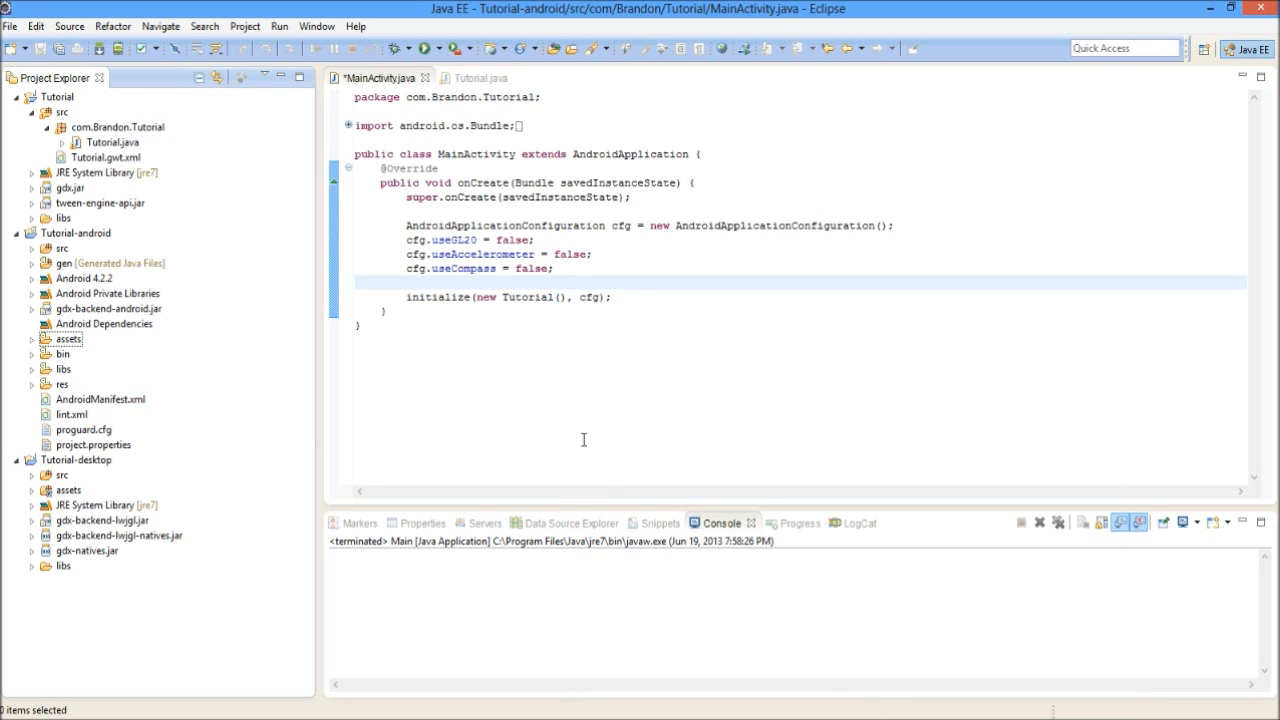
mouse_move(582, 396)
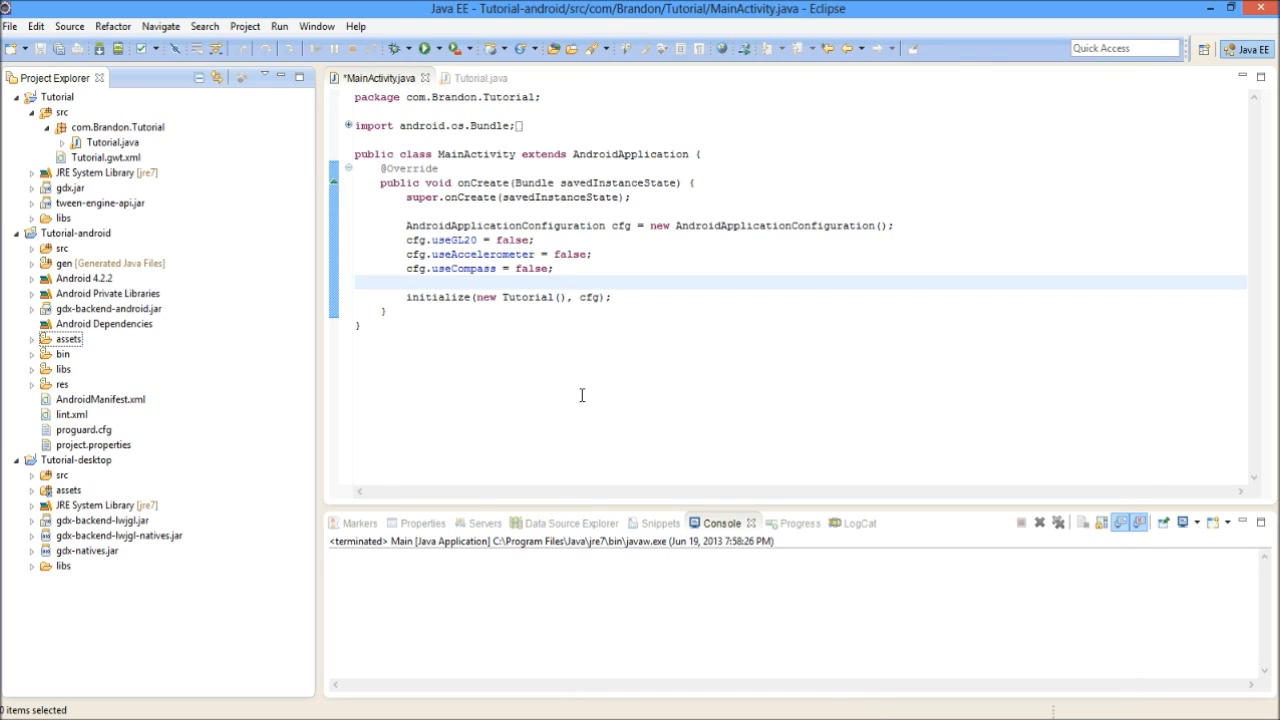
mouse_move(532, 344)
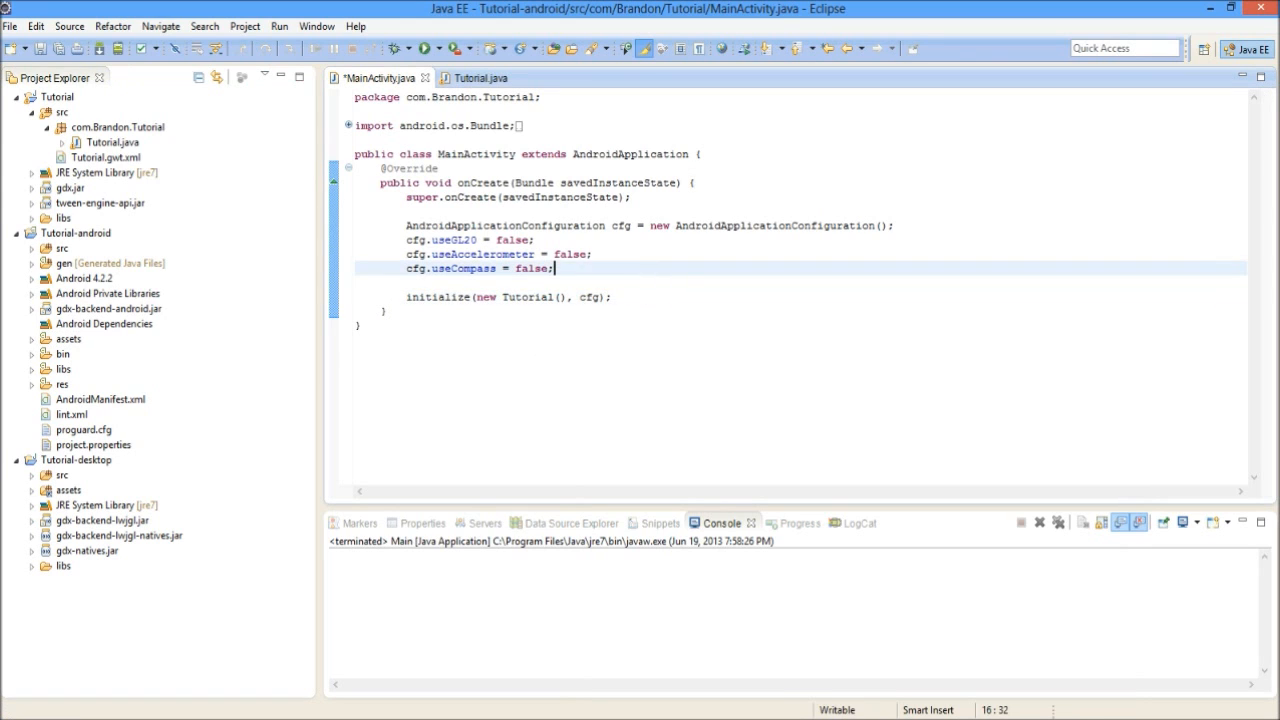
left_click(636, 296)
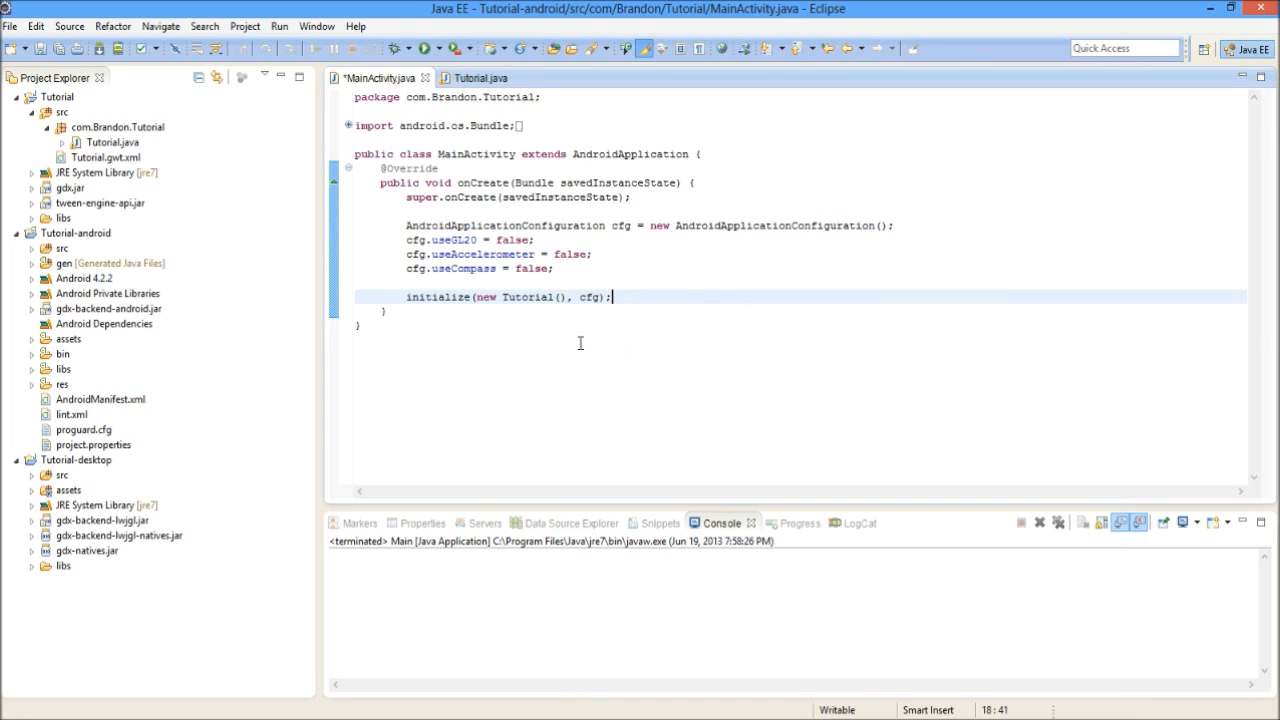
mouse_move(560, 354)
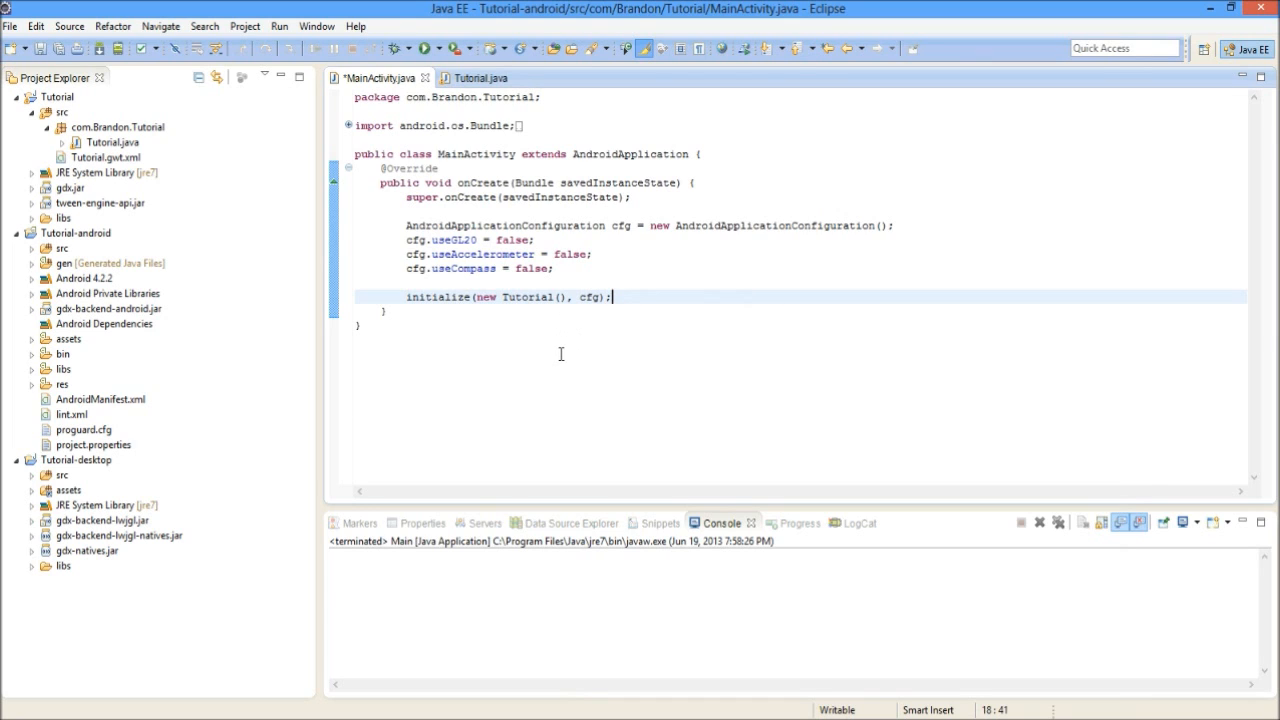